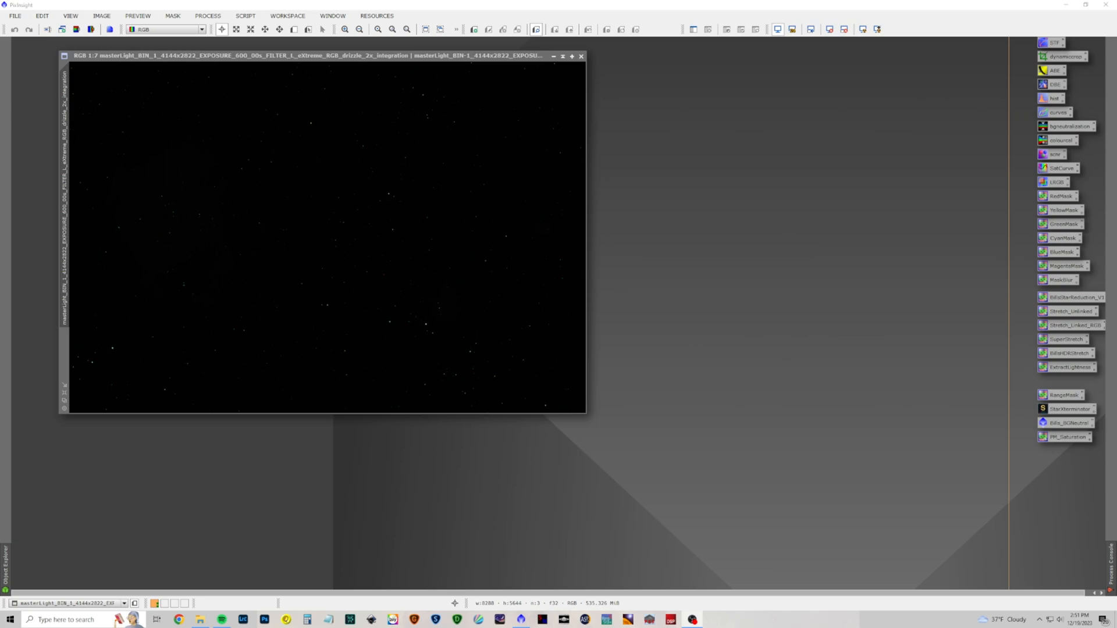
pyautogui.moveTo(9, 351)
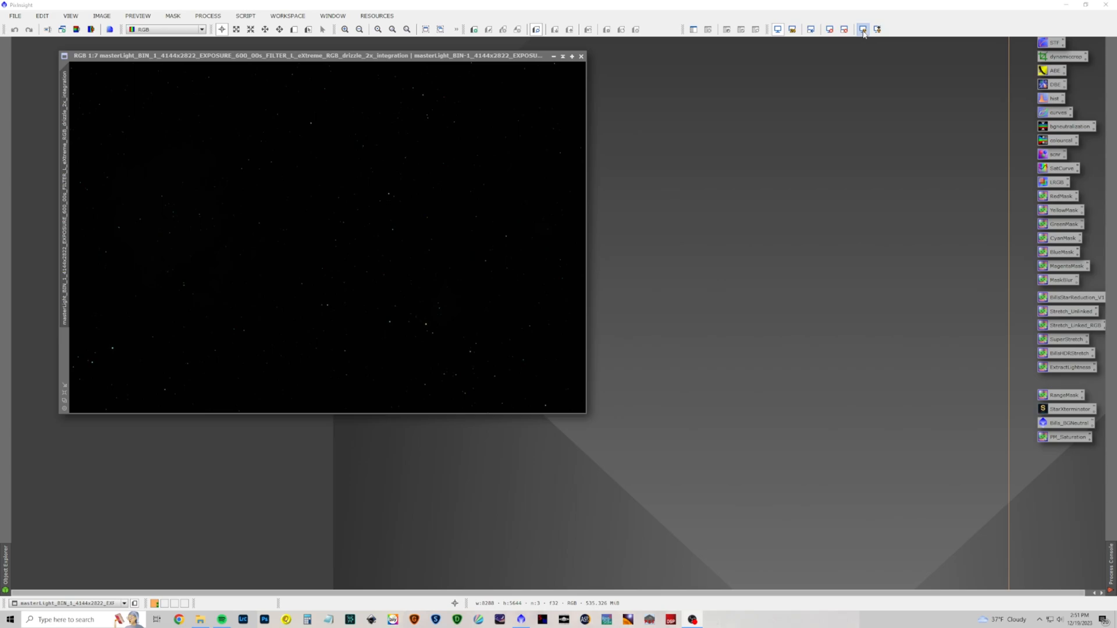
# Step: Auto-stretch the display of the dark linear RGB integration to reveal the nebula
pyautogui.click(863, 30)
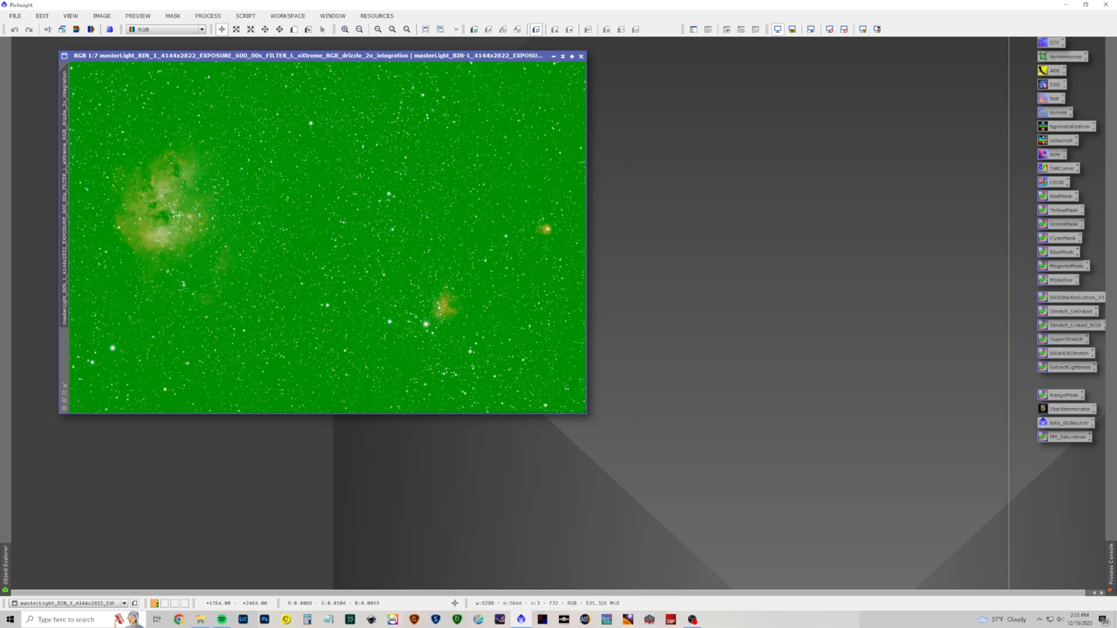
pyautogui.moveTo(148, 207)
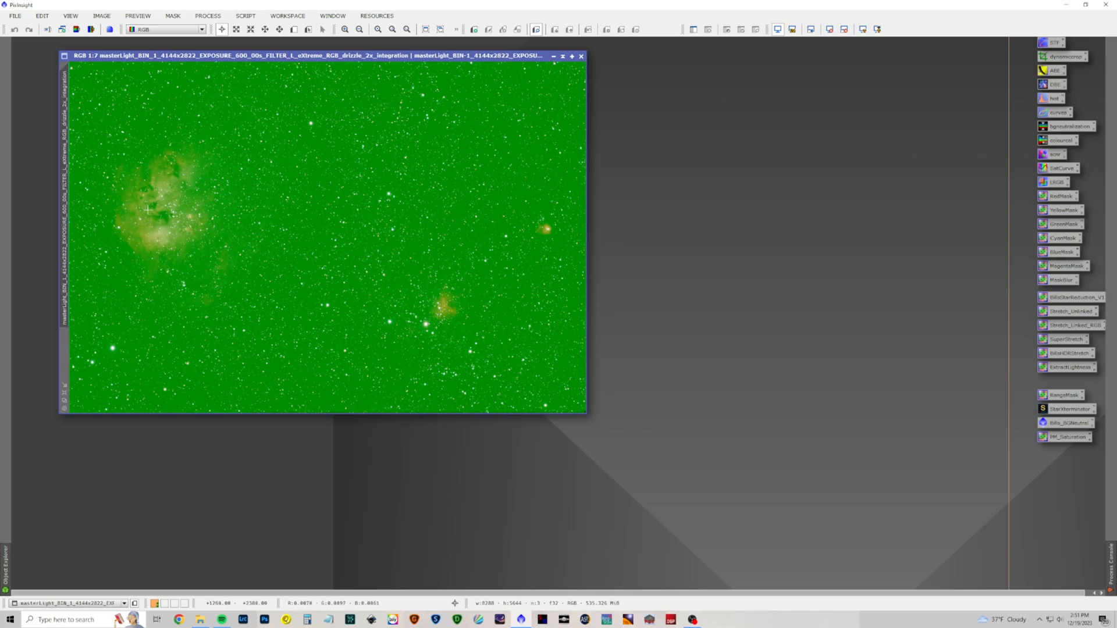
pyautogui.moveTo(151, 219)
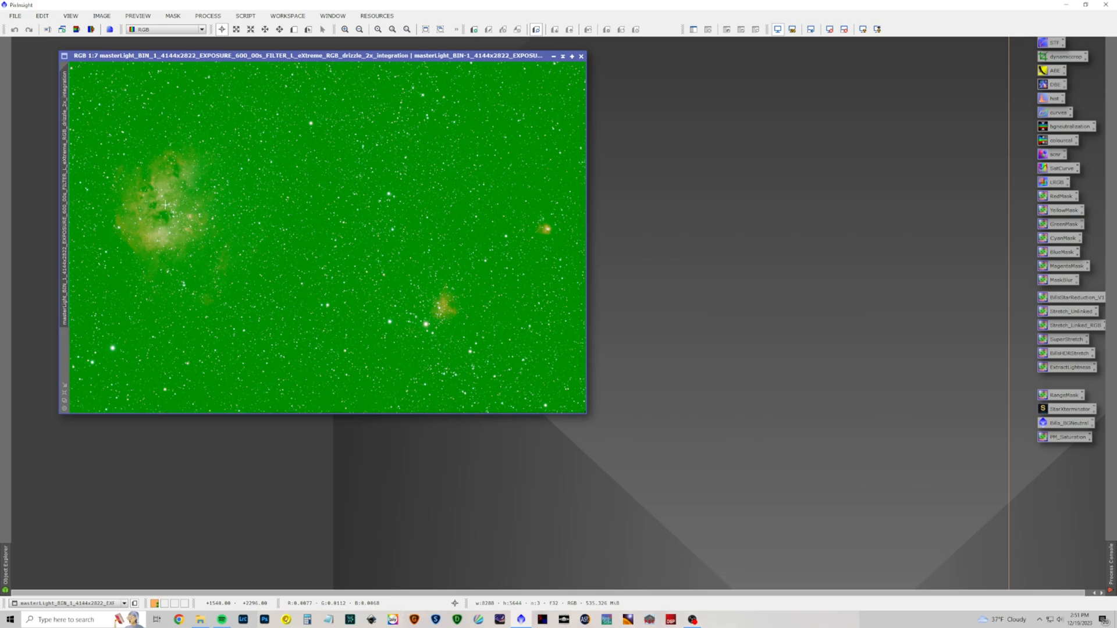
pyautogui.moveTo(219, 175)
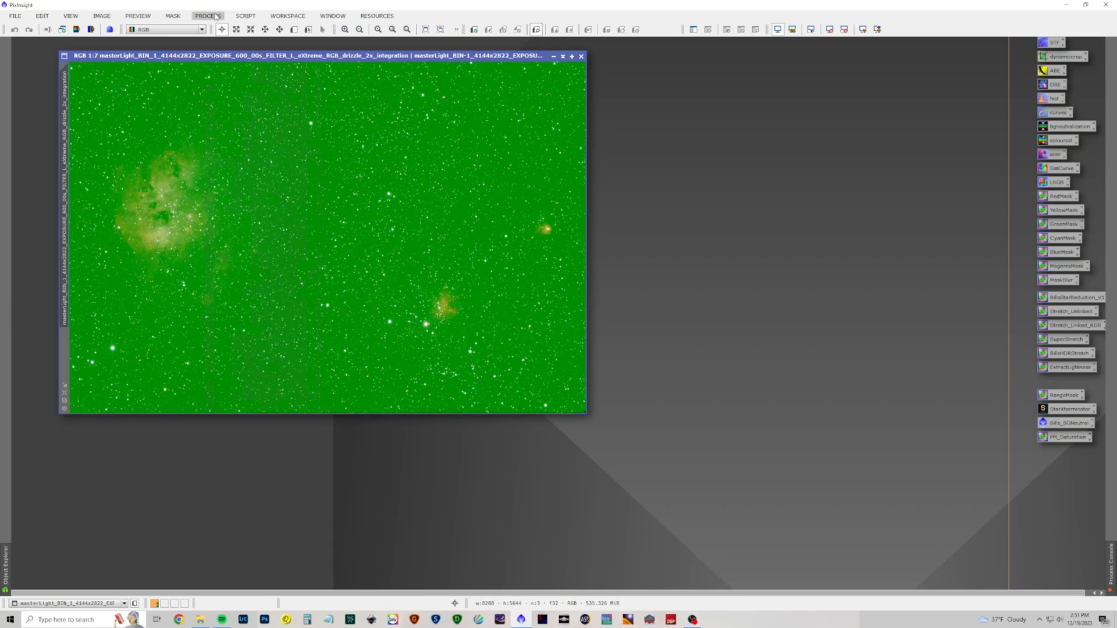
# Step: Plate-solve the image with ImageSolver using default parameters, reporting coordinates and field of view
pyautogui.click(247, 17)
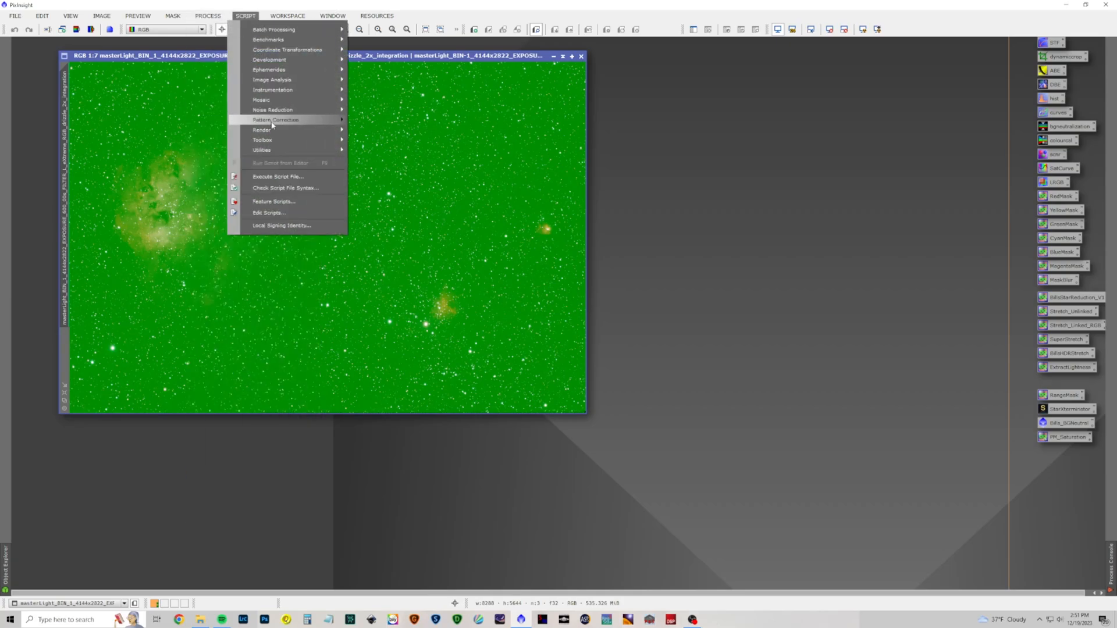
pyautogui.moveTo(272, 80)
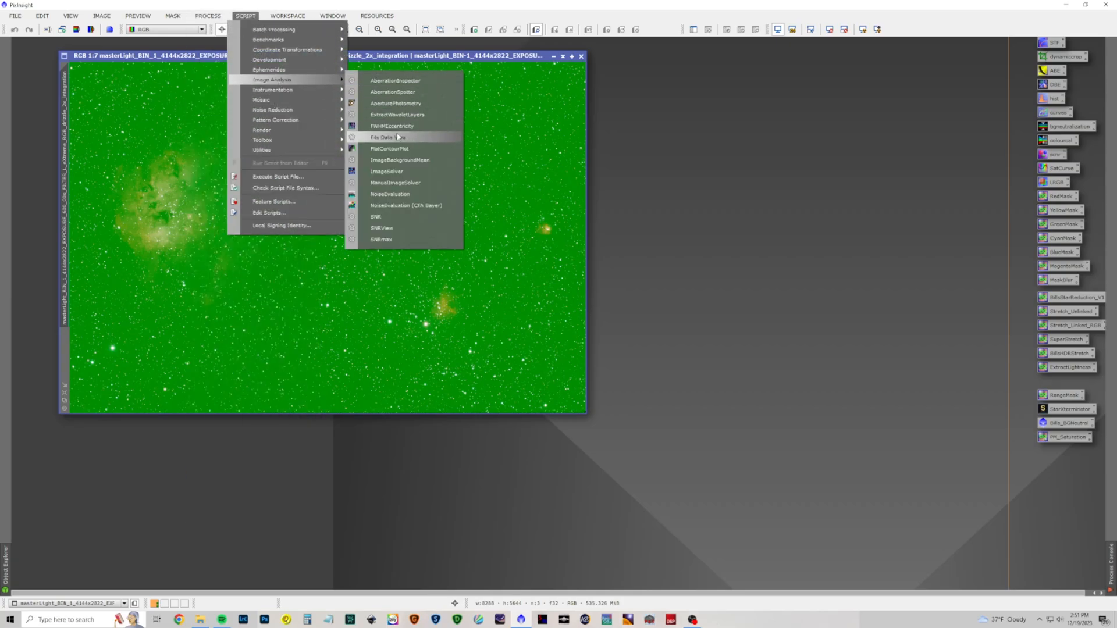
pyautogui.click(388, 171)
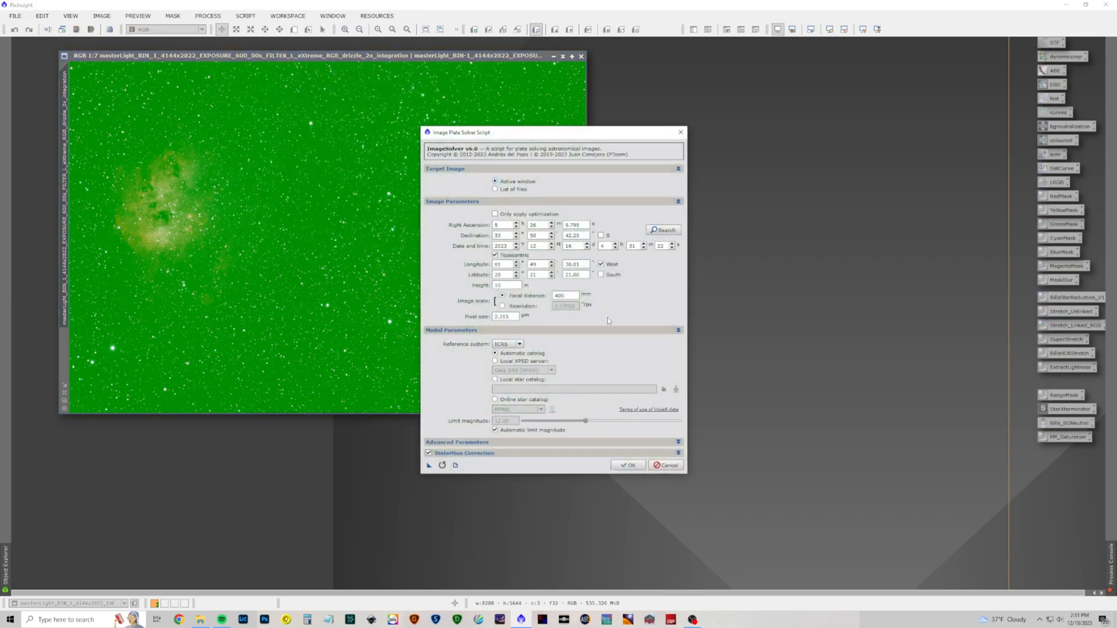
pyautogui.click(627, 465)
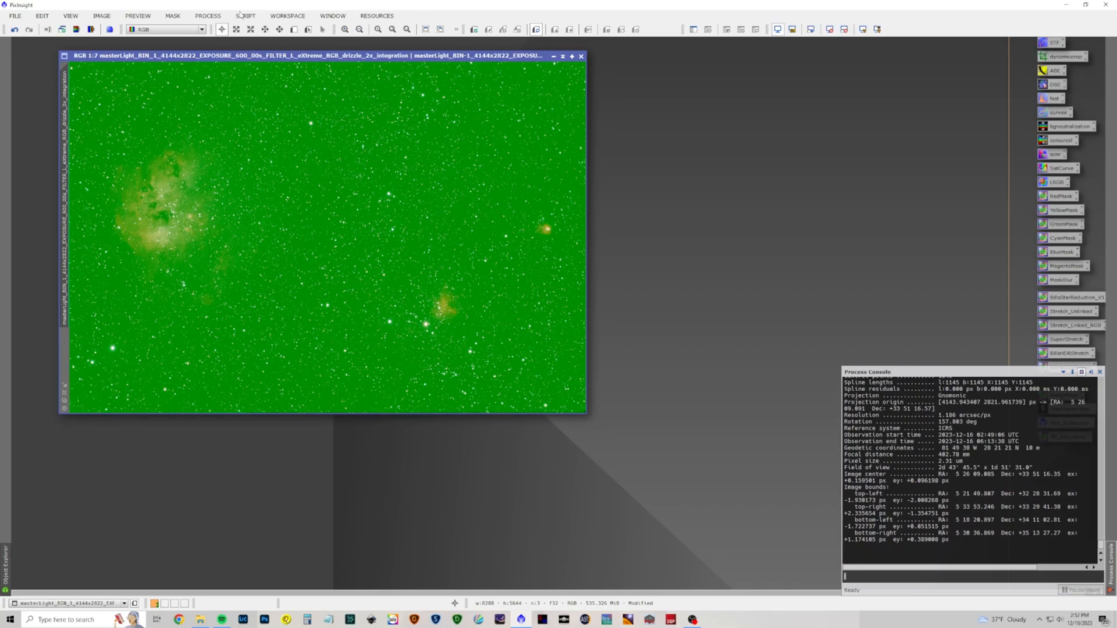
# Step: Colour-calibrate the image with SpectrophotometricColorCalibration using the L-eXtreme filter response
pyautogui.click(208, 16)
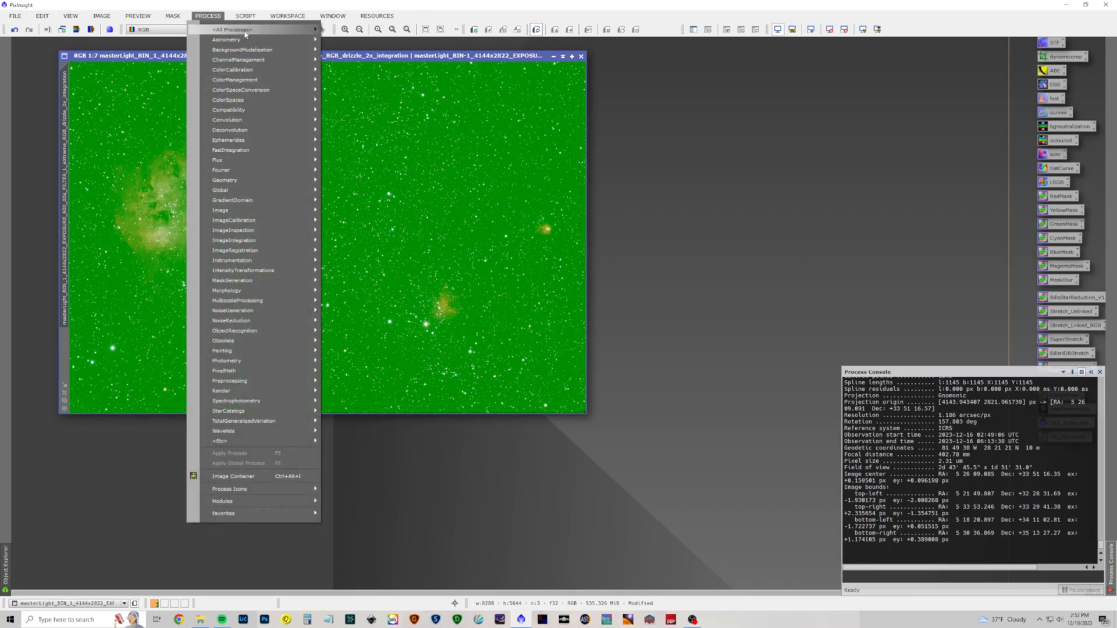
pyautogui.moveTo(235, 28)
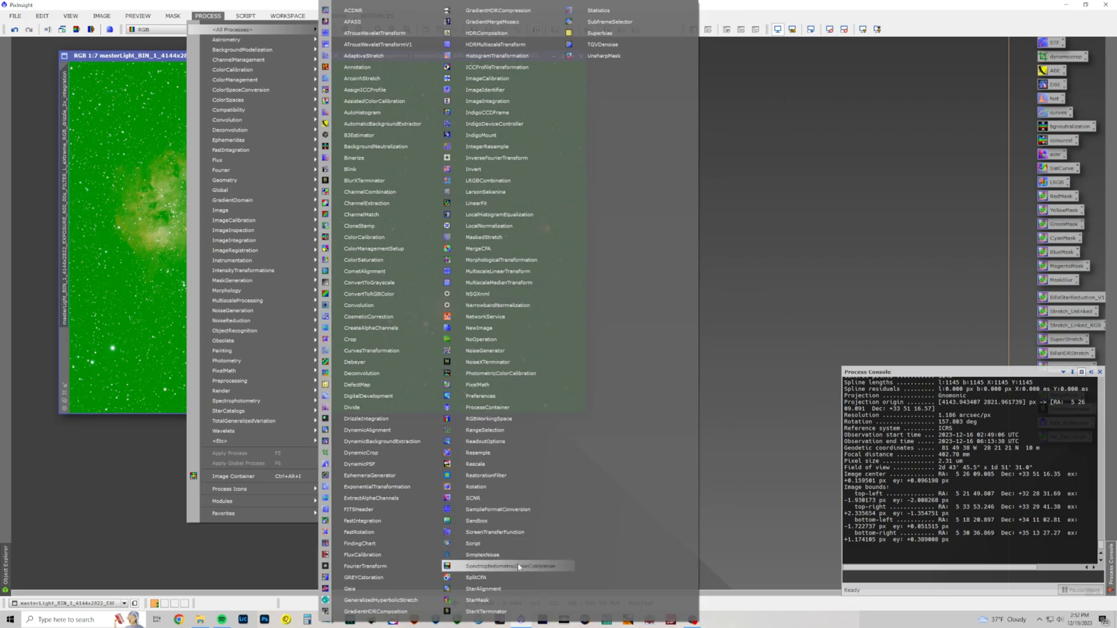
pyautogui.click(500, 566)
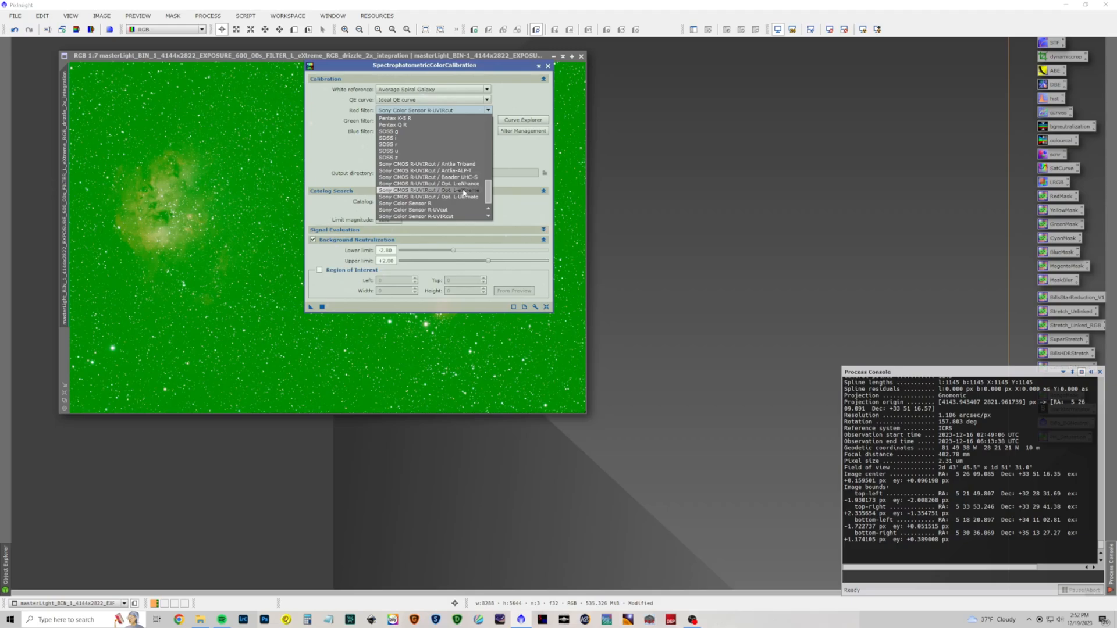
pyautogui.click(418, 190)
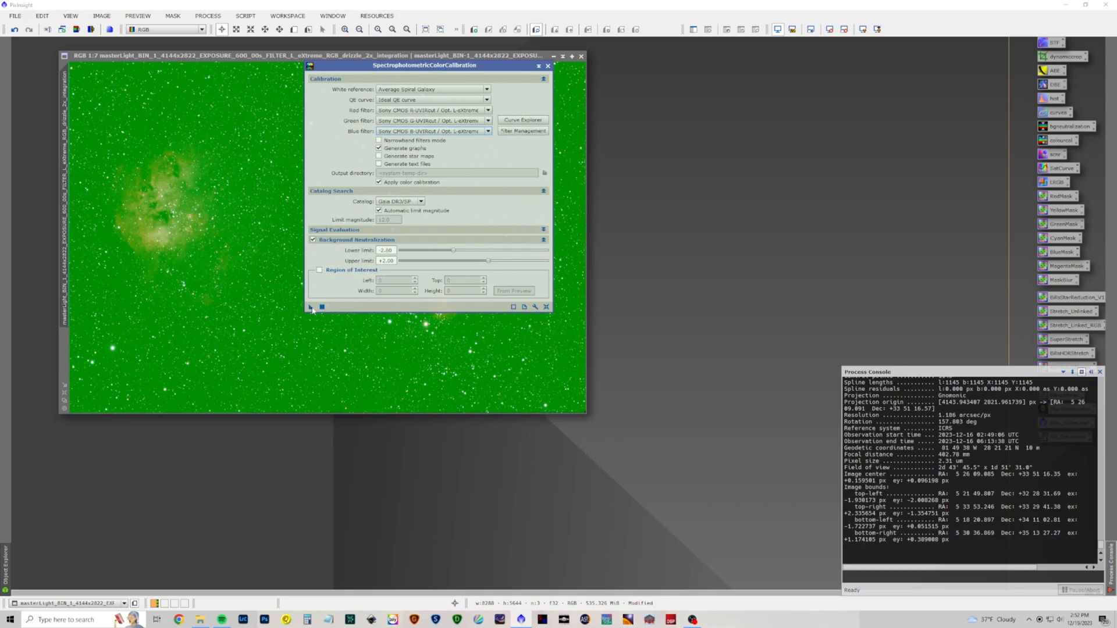
pyautogui.click(309, 307)
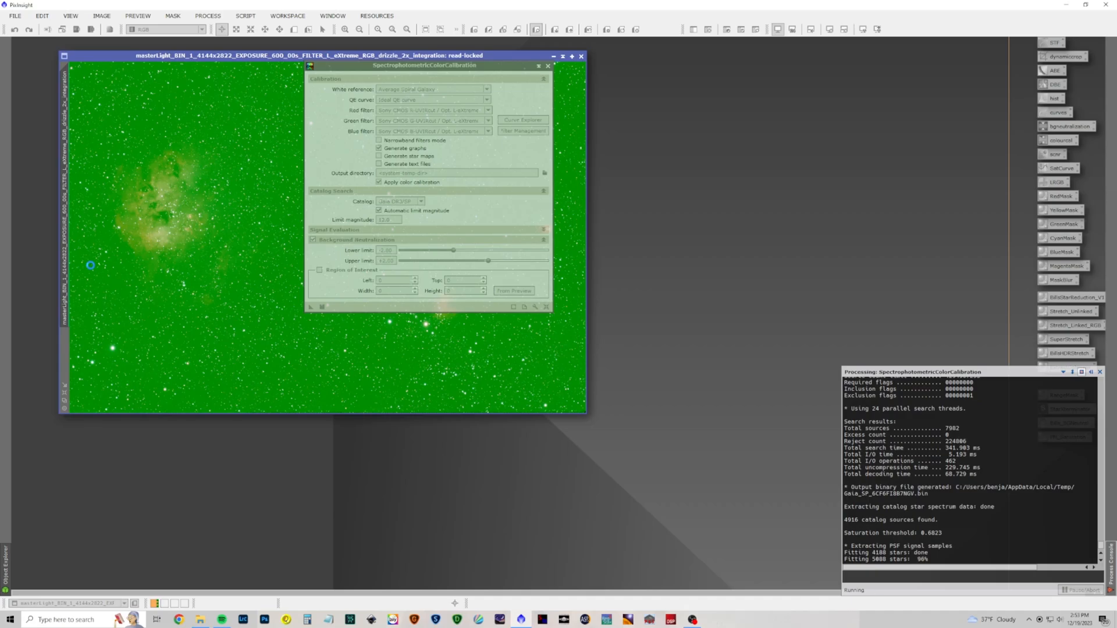
pyautogui.moveTo(285, 221)
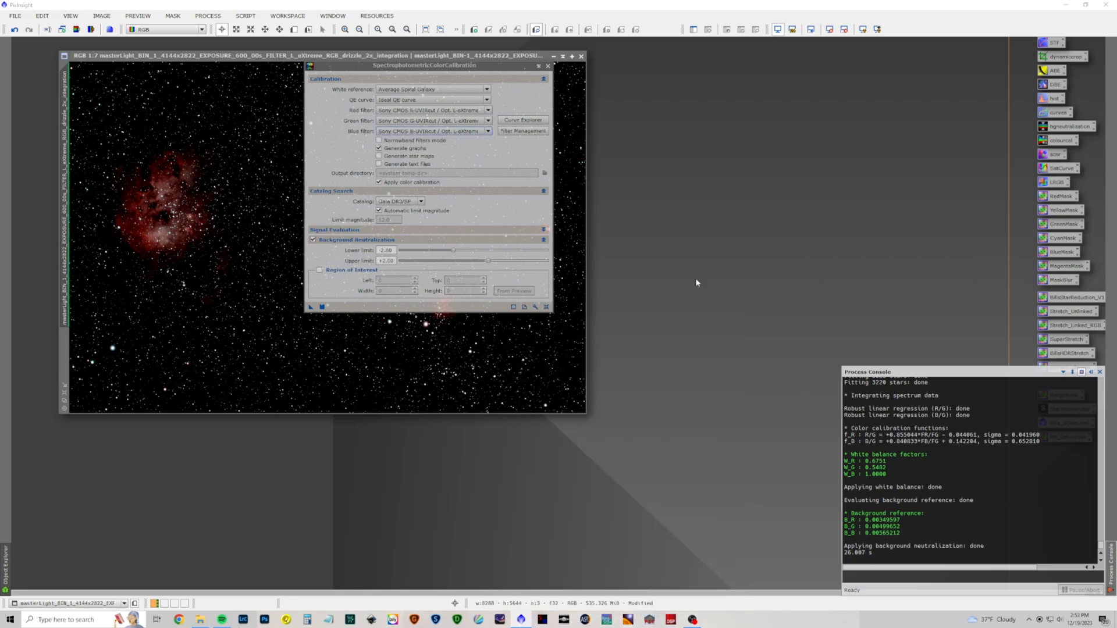
pyautogui.click(579, 56)
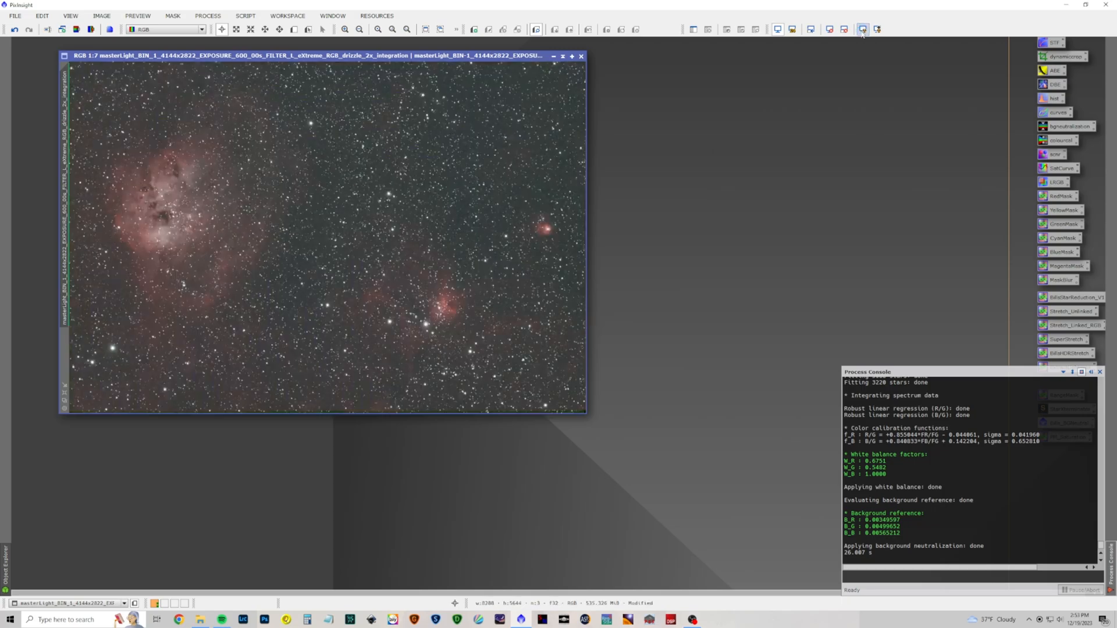
pyautogui.moveTo(547, 110)
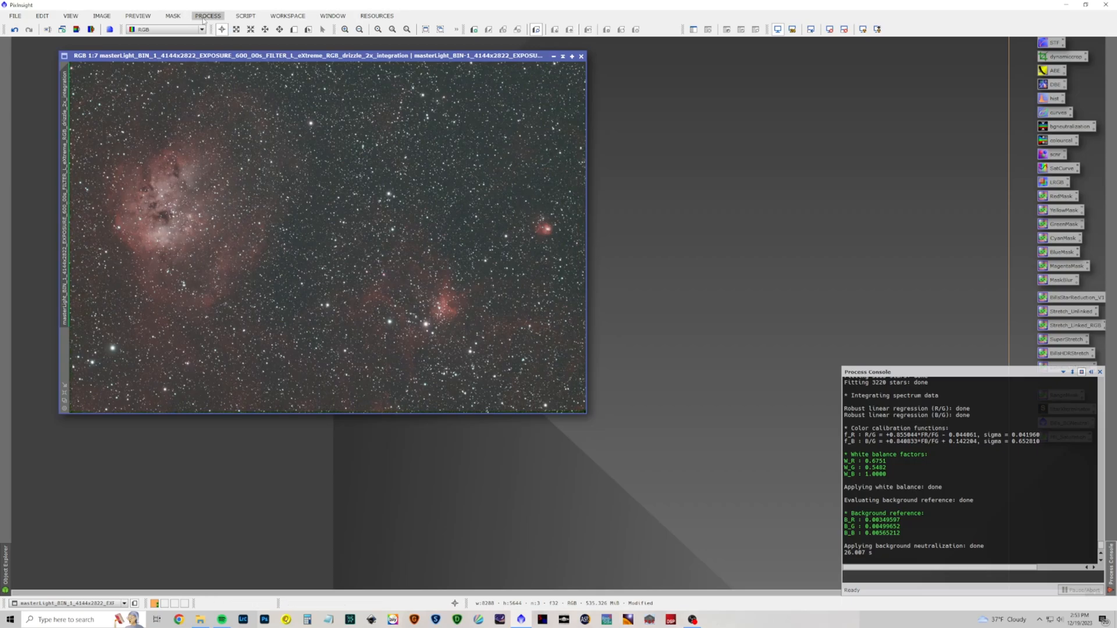
# Step: Crop the image to a tall frame around the Tadpole Nebula with DynamicCrop, discarding the astrometric solution
pyautogui.click(207, 17)
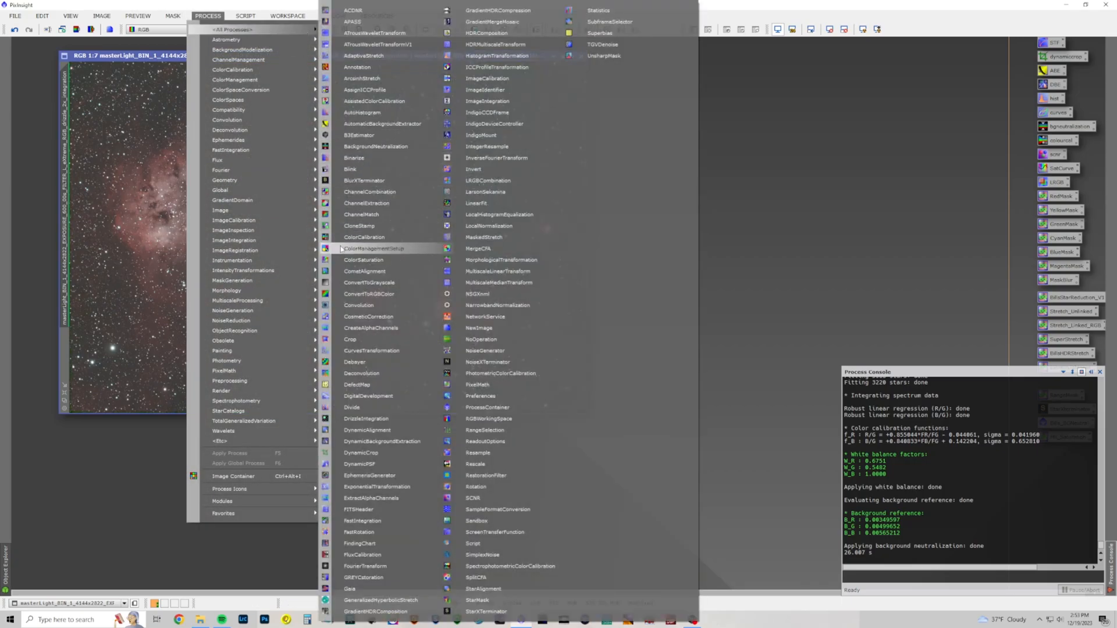
pyautogui.click(359, 453)
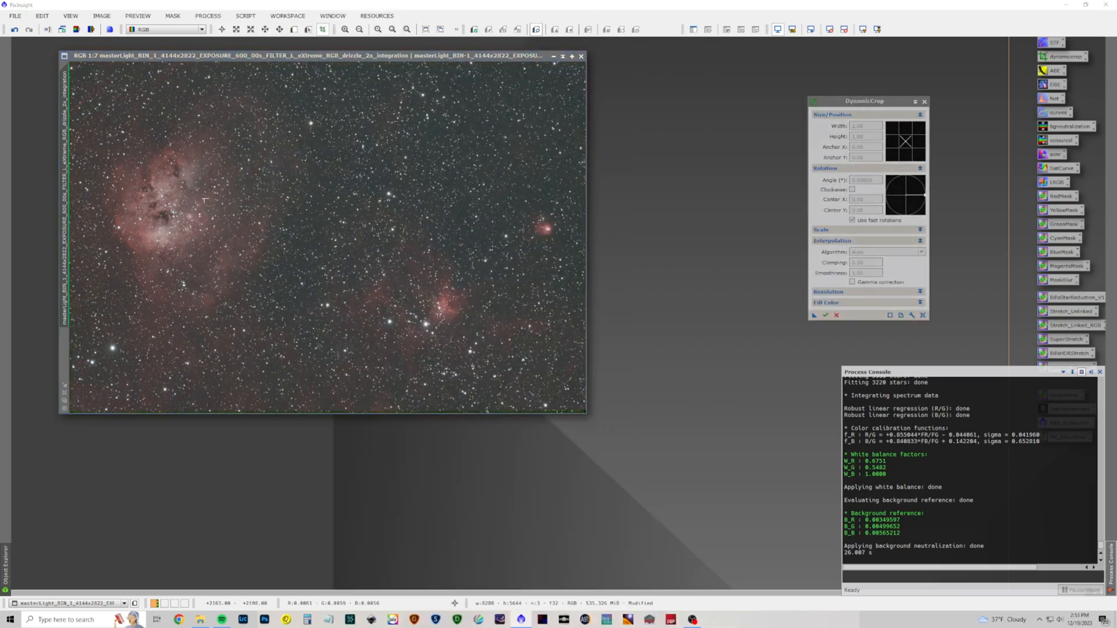
pyautogui.moveTo(98, 124); pyautogui.dragTo(160, 192)
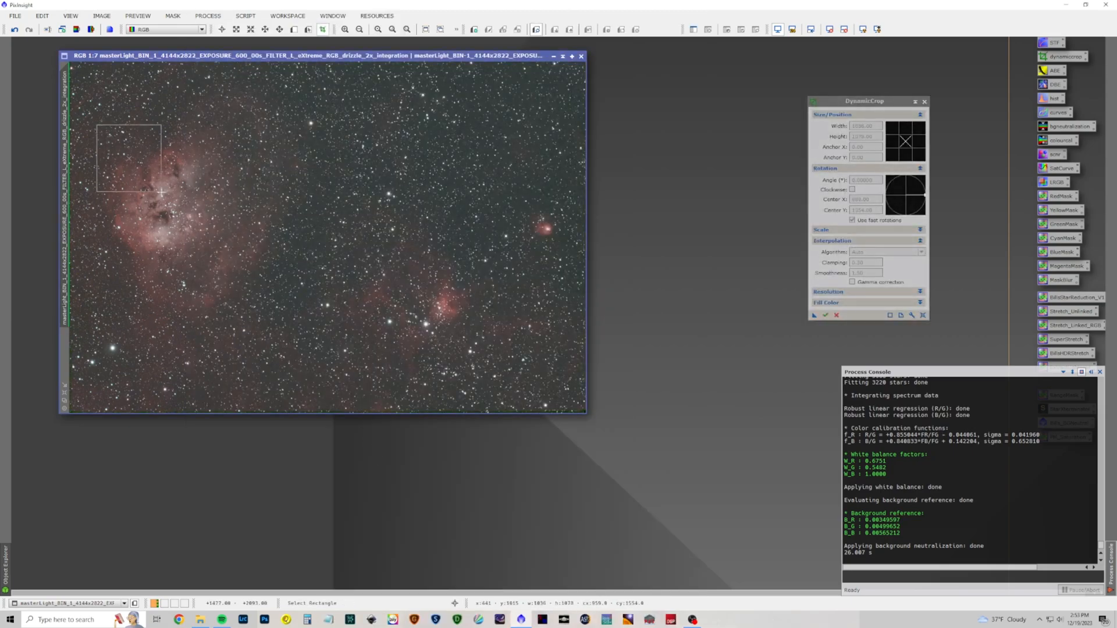
pyautogui.moveTo(159, 195); pyautogui.dragTo(234, 349)
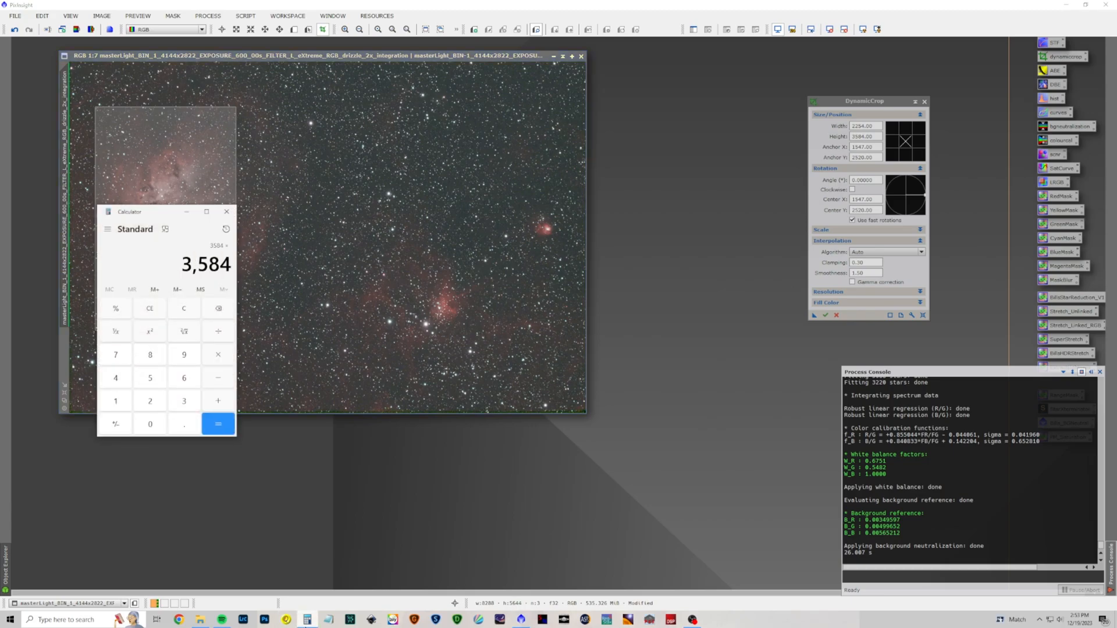
pyautogui.click(217, 423)
pyautogui.write('2389')
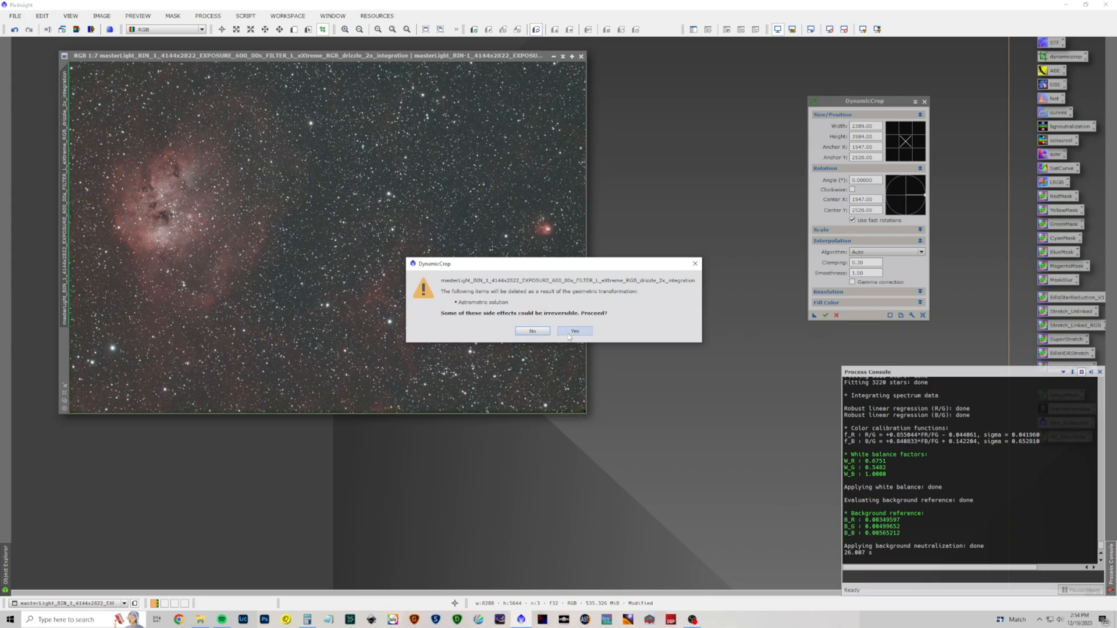
pyautogui.click(574, 330)
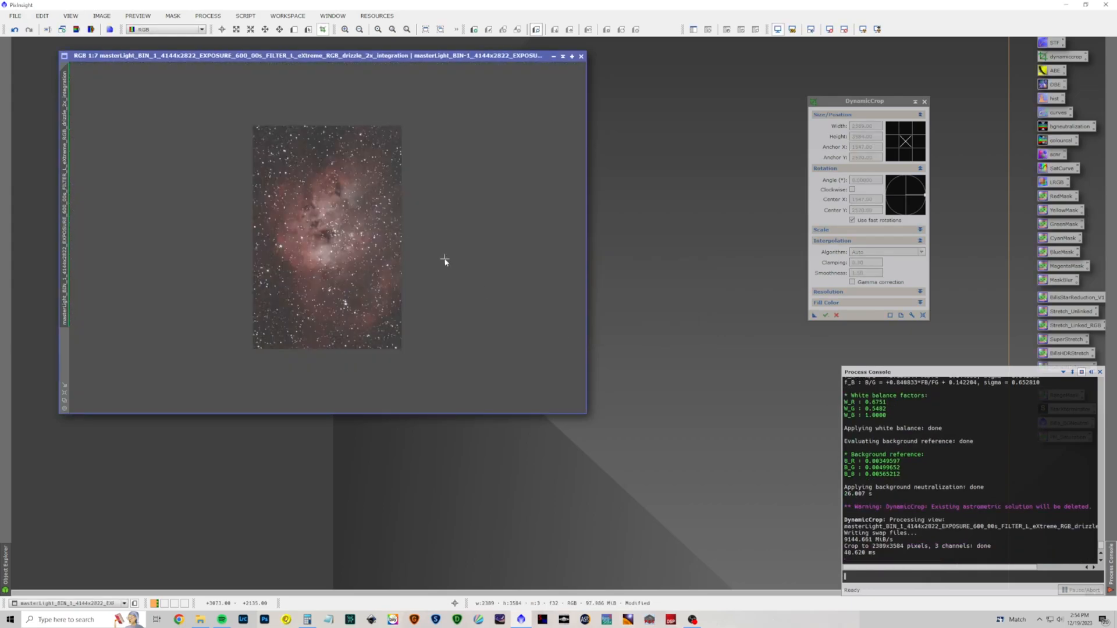
pyautogui.moveTo(214, 41)
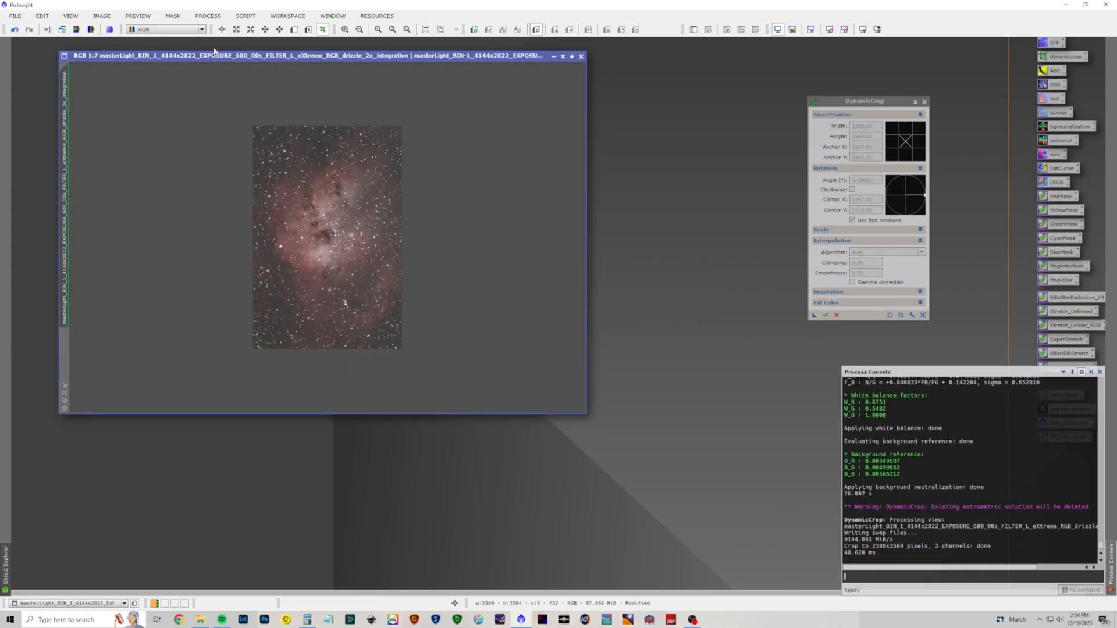
# Step: Sharpen the cropped image with BlurXTerminator using the newer AI model
pyautogui.click(207, 16)
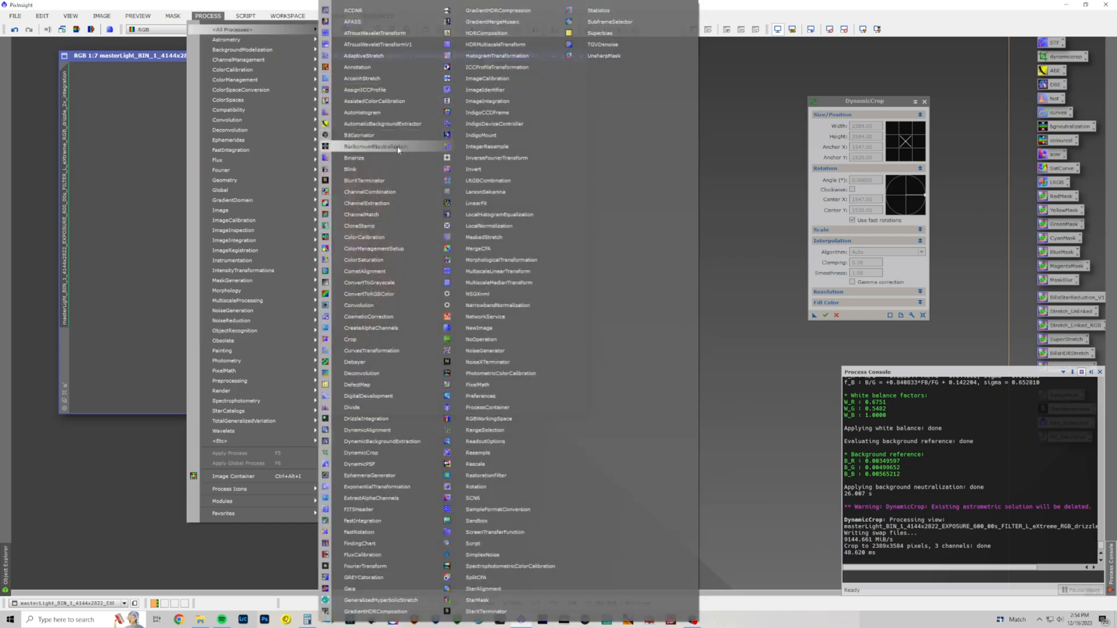
pyautogui.click(364, 180)
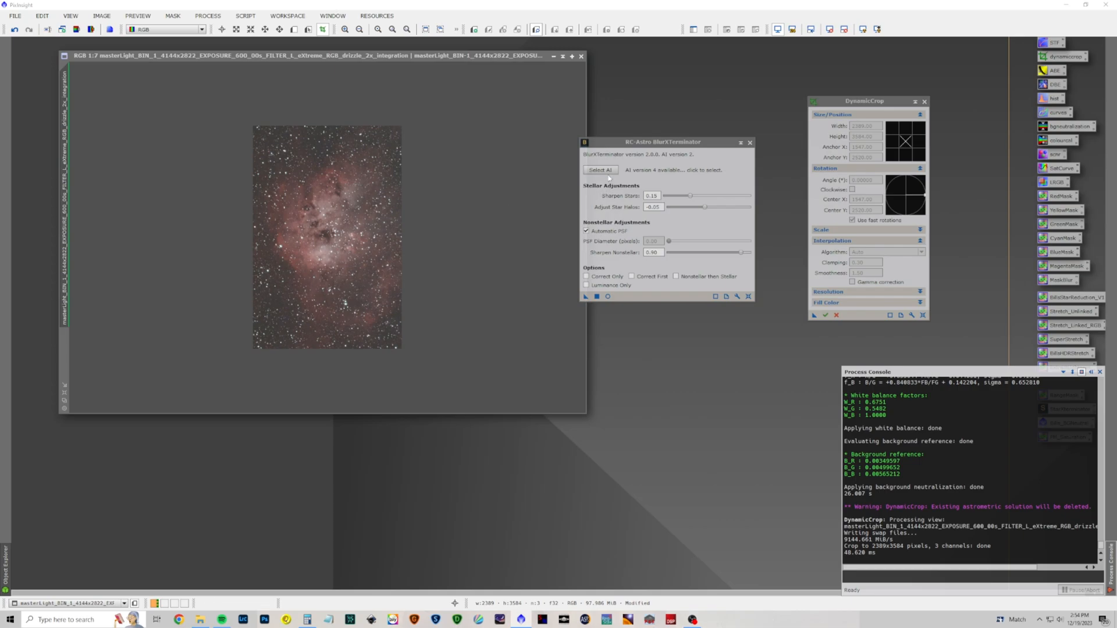
pyautogui.click(600, 170)
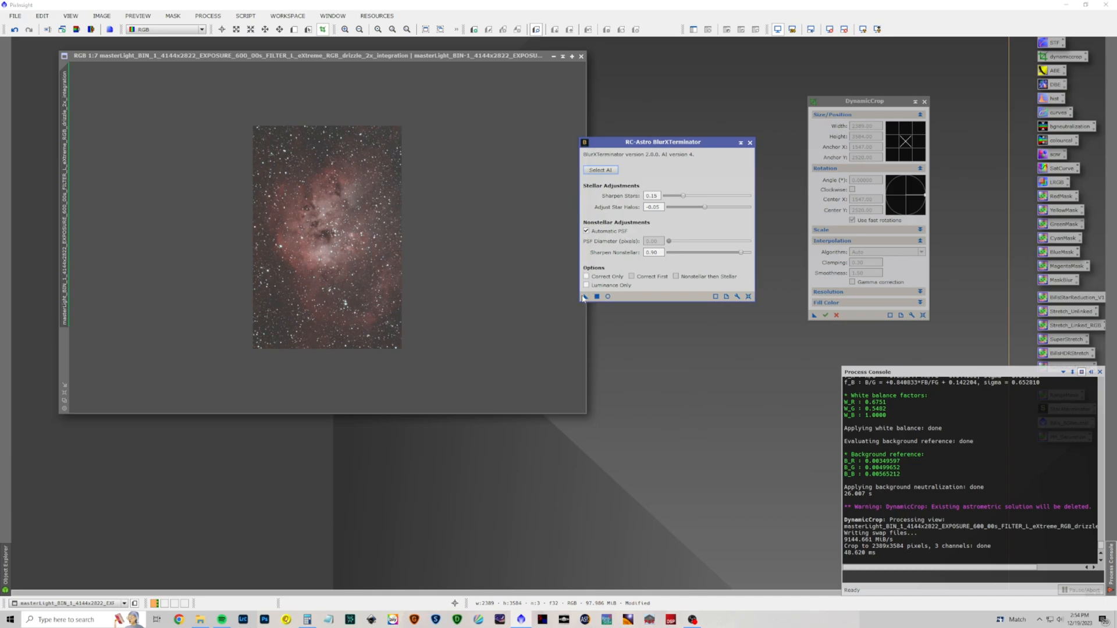
pyautogui.moveTo(584, 297)
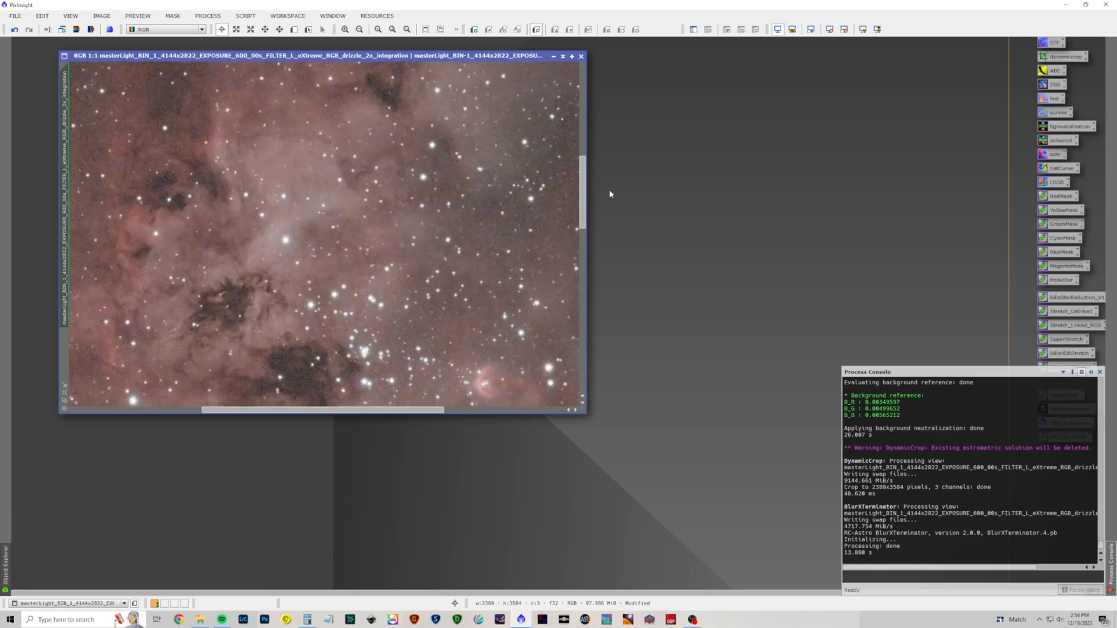
pyautogui.scroll(-3)
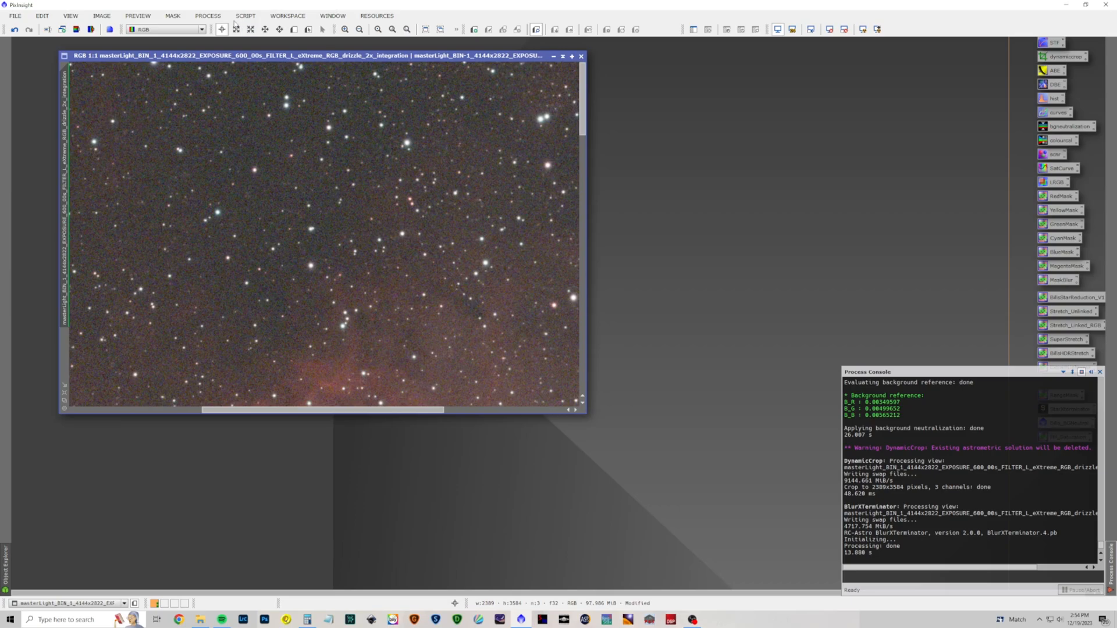
# Step: Denoise the sharpened image with NoiseXTerminator at denoise 0.85
pyautogui.click(207, 16)
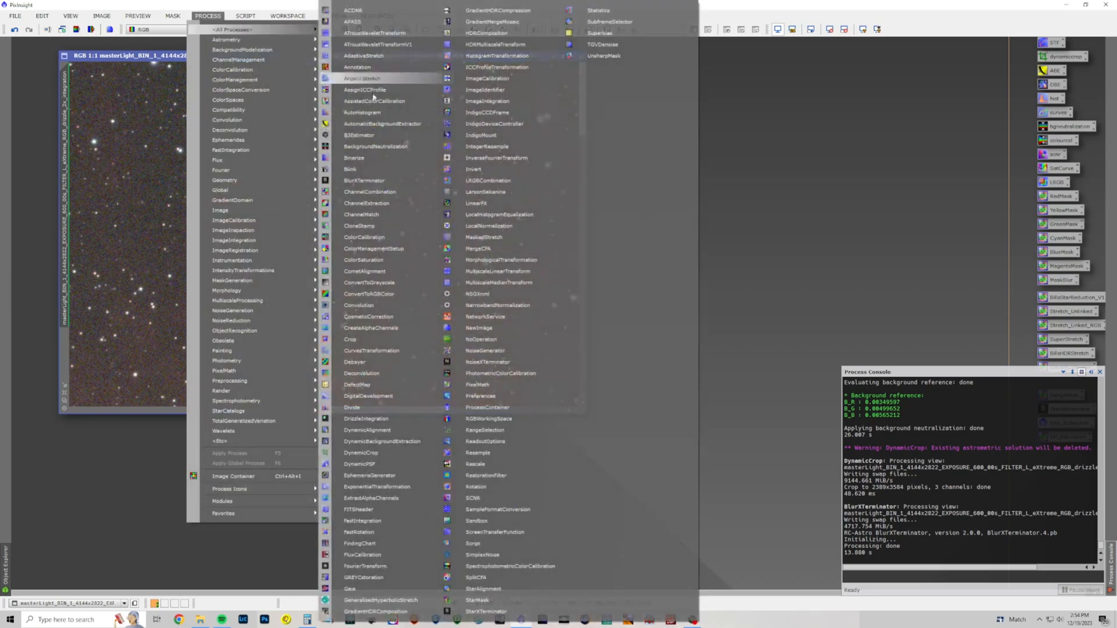
pyautogui.moveTo(478, 383)
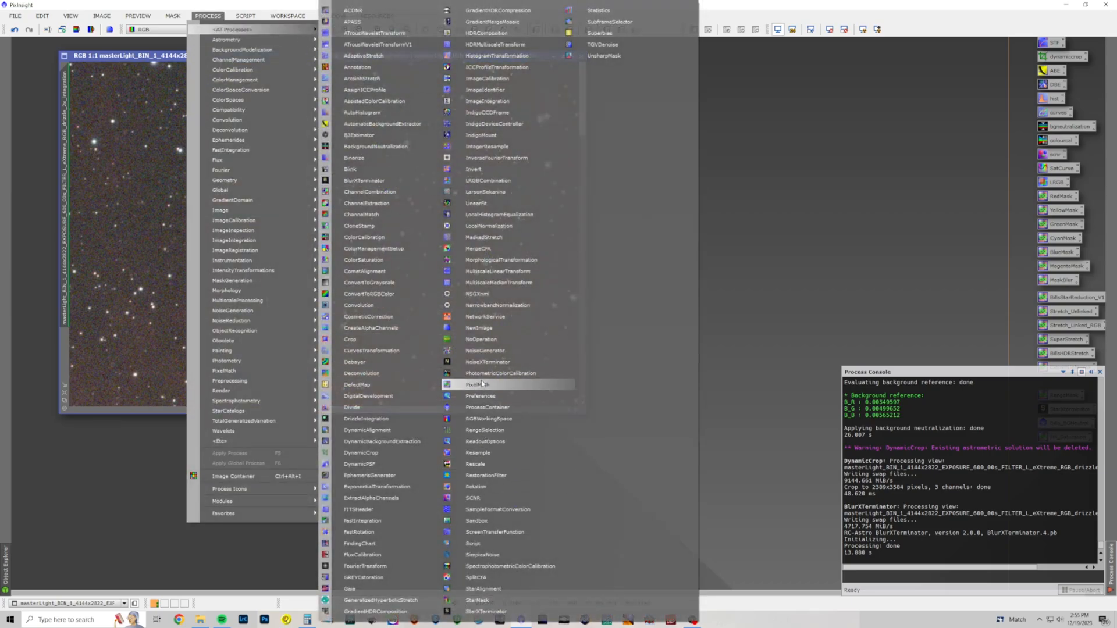
pyautogui.click(487, 362)
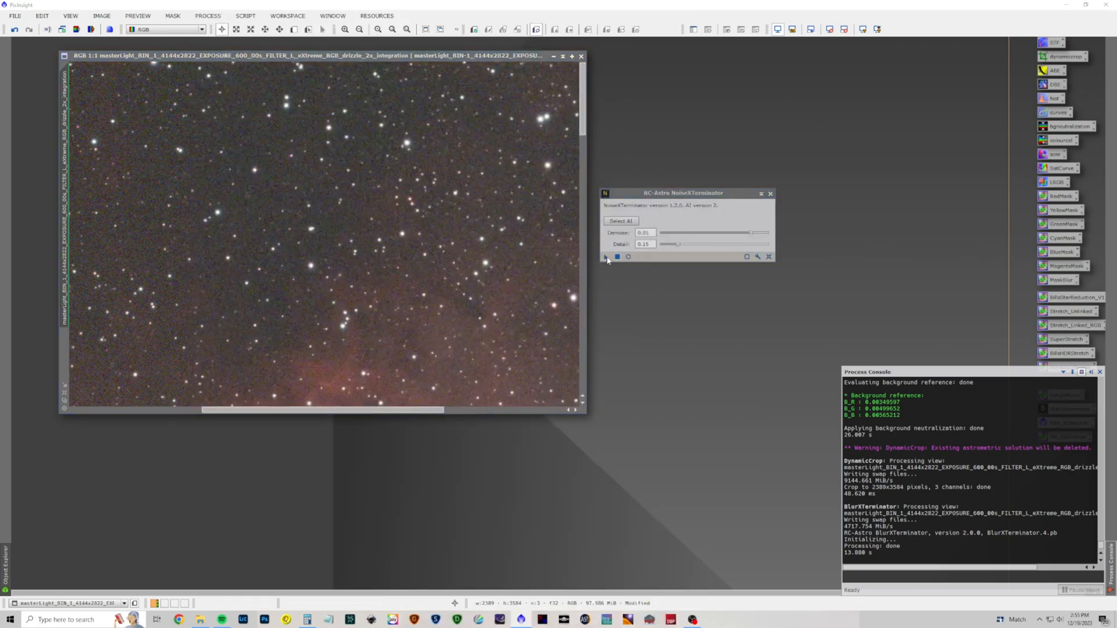
pyautogui.moveTo(643, 233)
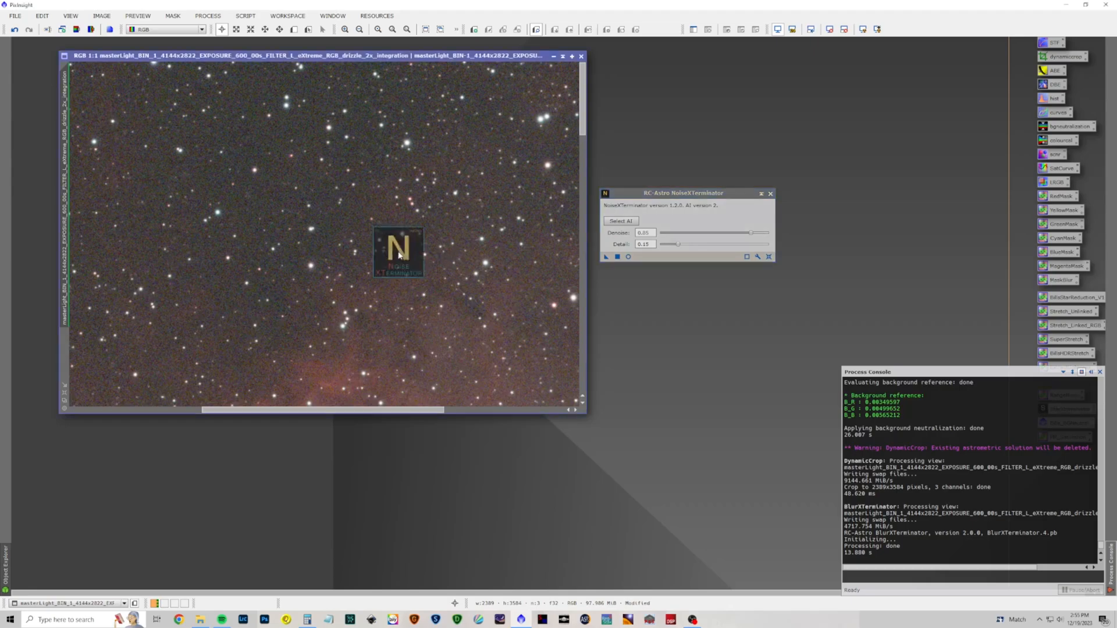
pyautogui.click(606, 256)
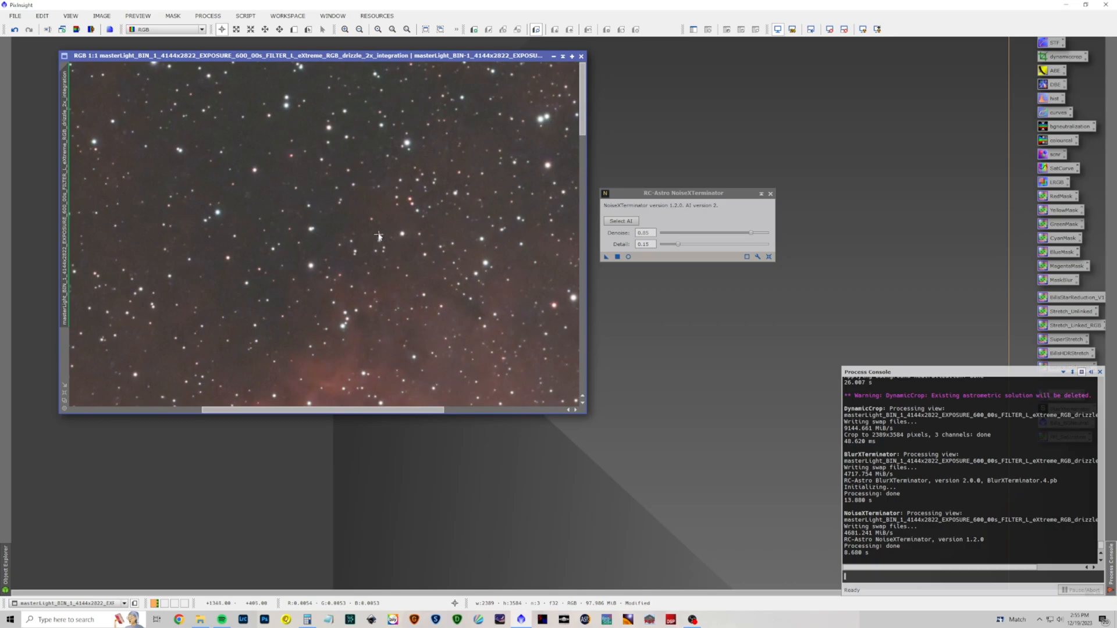
pyautogui.moveTo(467, 219)
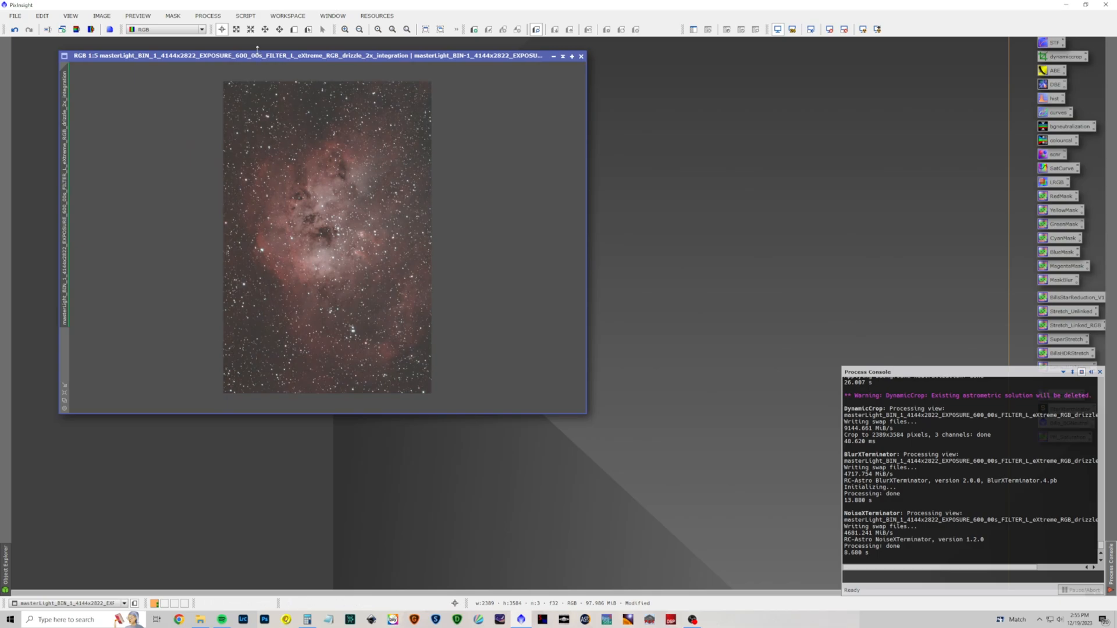
# Step: Raise the Local intensity in GeneralizedHyperbolicStretch with real-time preview on
pyautogui.click(207, 16)
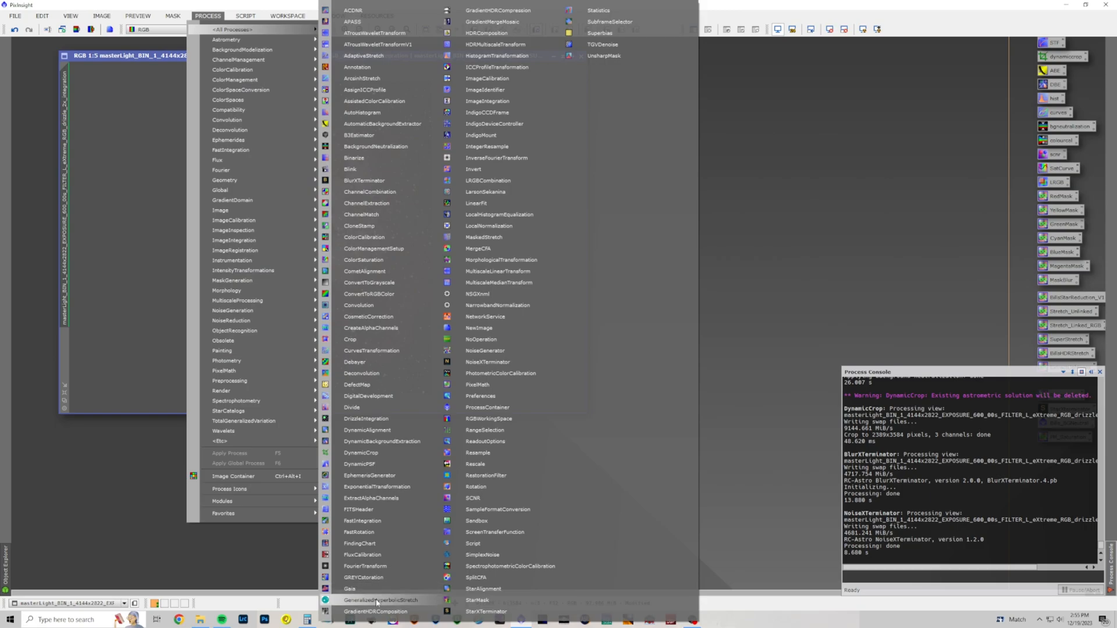
pyautogui.click(379, 598)
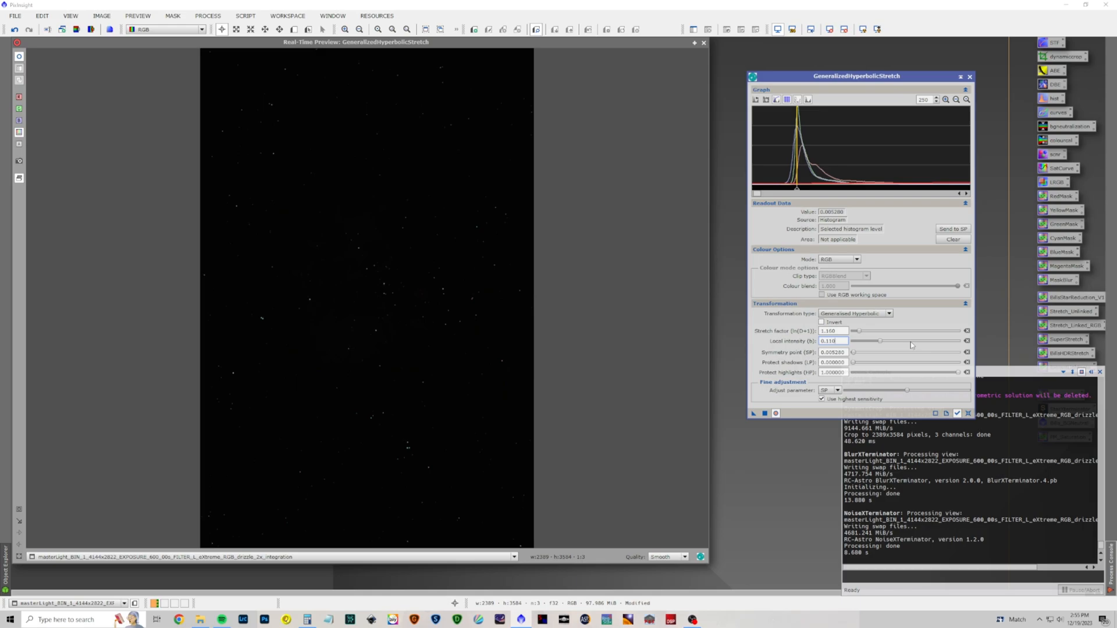
pyautogui.moveTo(880, 341); pyautogui.dragTo(926, 341)
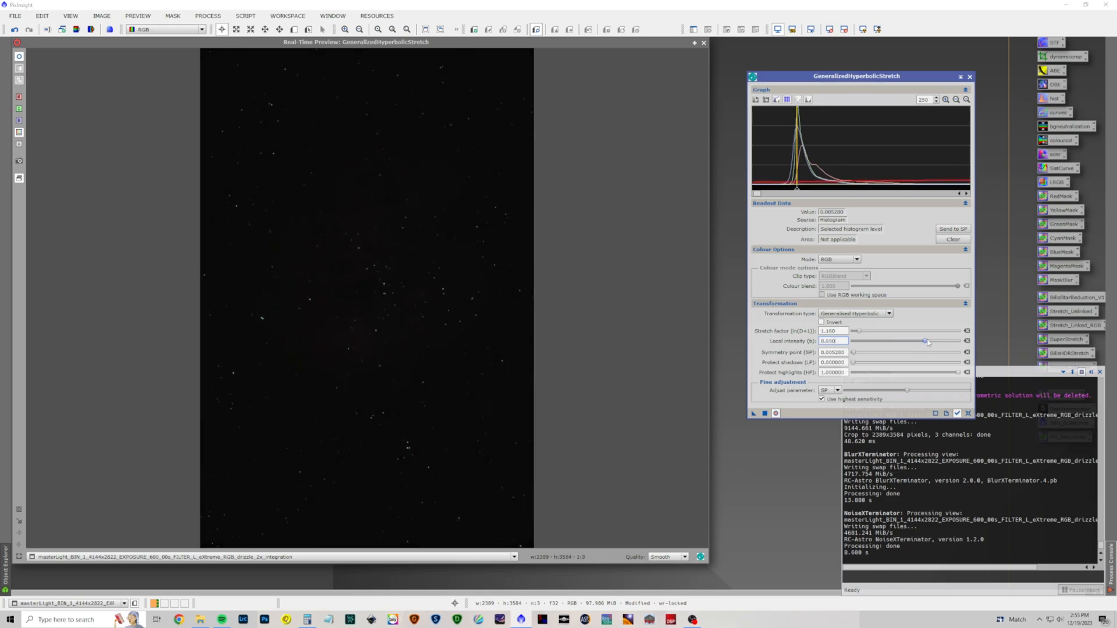
pyautogui.moveTo(925, 341); pyautogui.dragTo(934, 341)
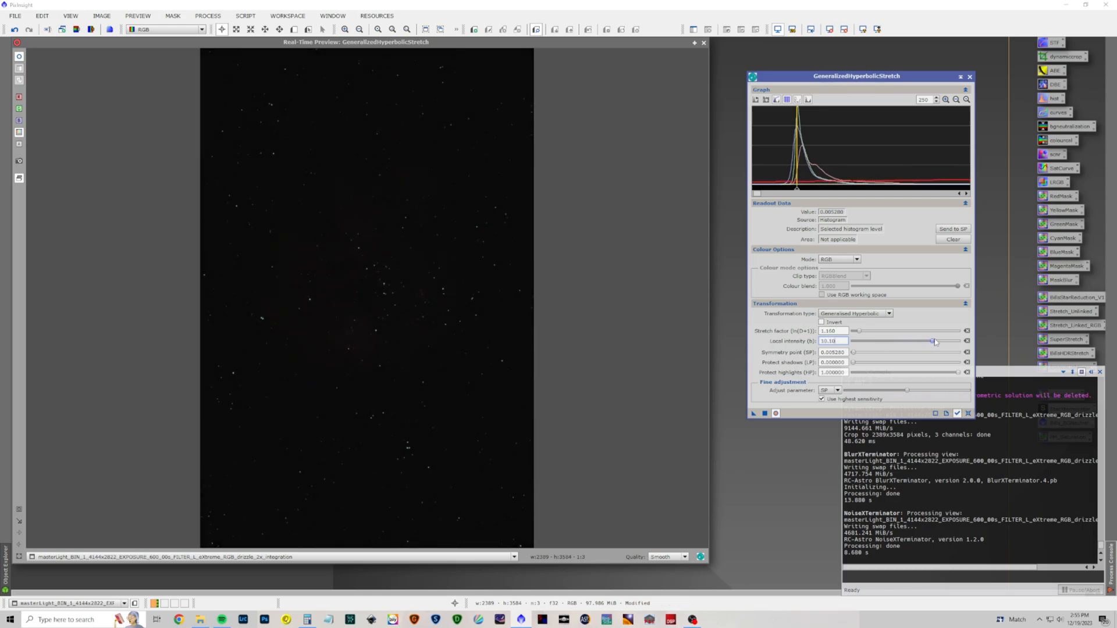
pyautogui.moveTo(934, 341); pyautogui.dragTo(937, 341)
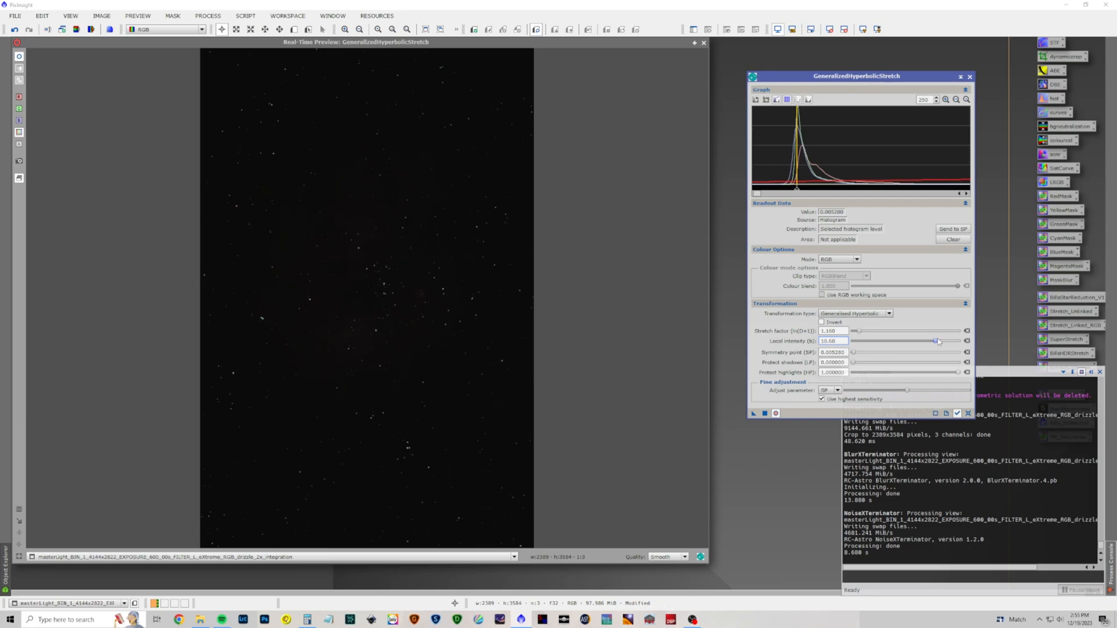
pyautogui.moveTo(935, 341); pyautogui.dragTo(939, 341)
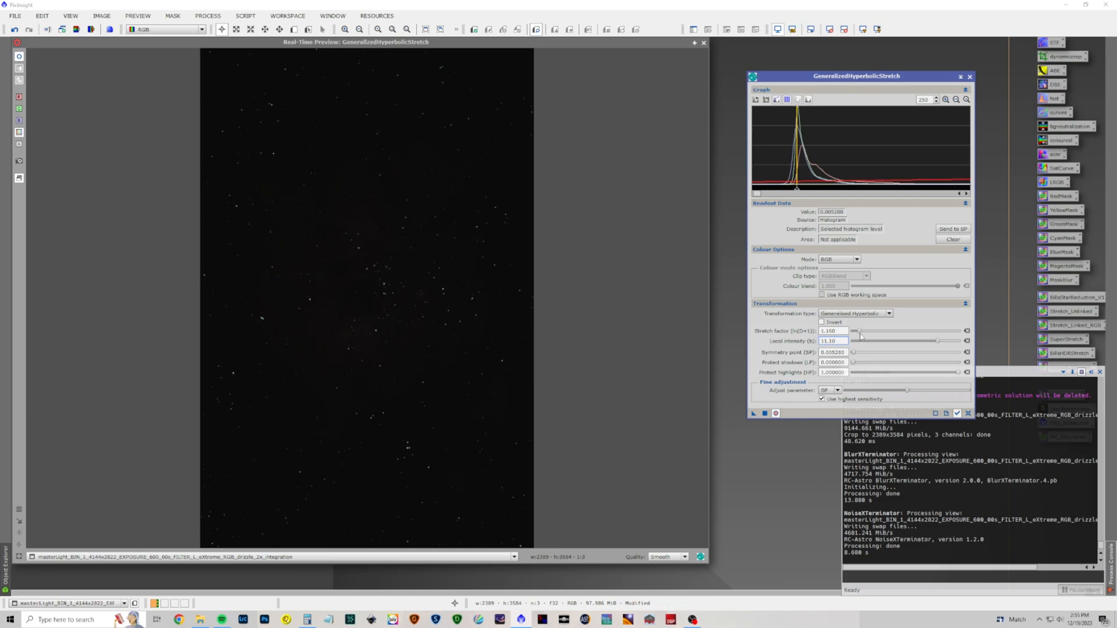
# Step: Increase the Stretch factor to brighten the nebula and apply the first stretch pass
pyautogui.moveTo(855, 335); pyautogui.dragTo(868, 335)
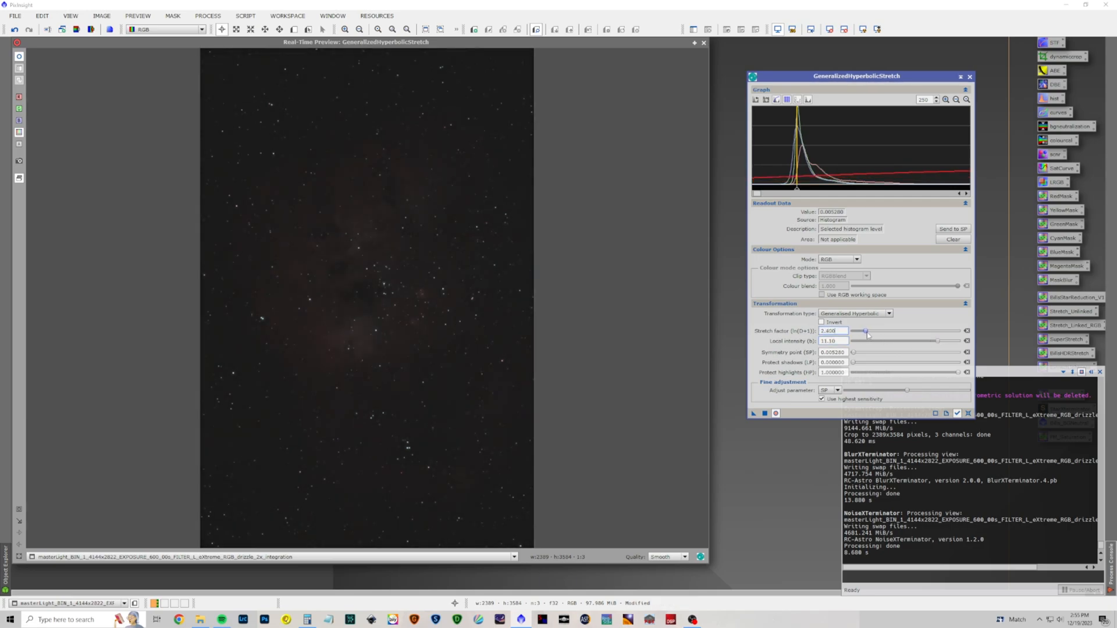
pyautogui.moveTo(865, 332); pyautogui.dragTo(870, 331)
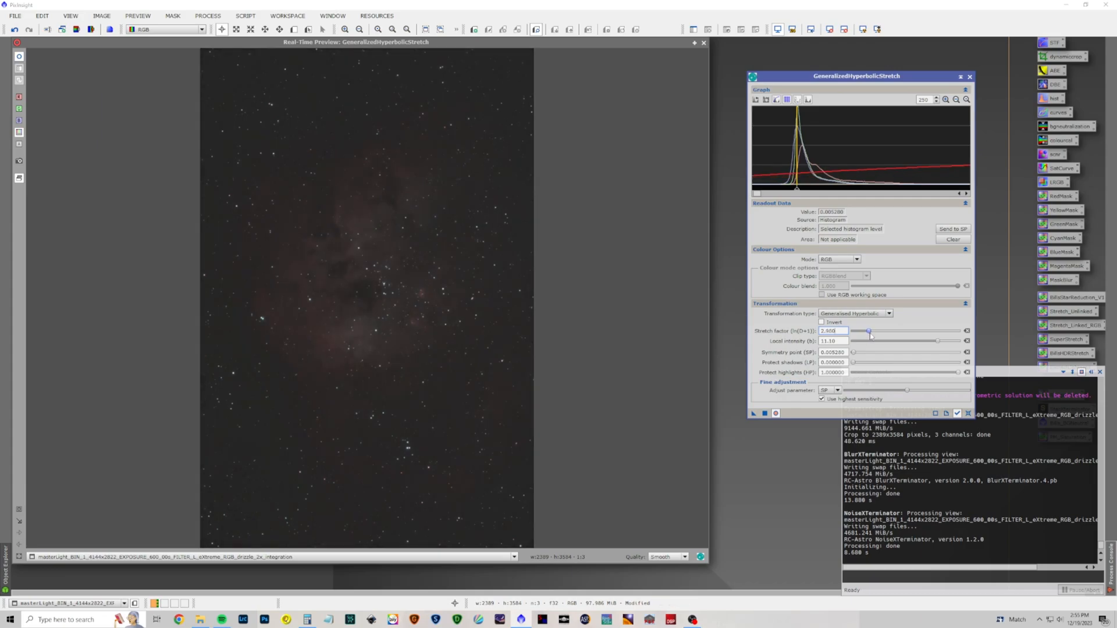
pyautogui.moveTo(867, 330); pyautogui.dragTo(874, 330)
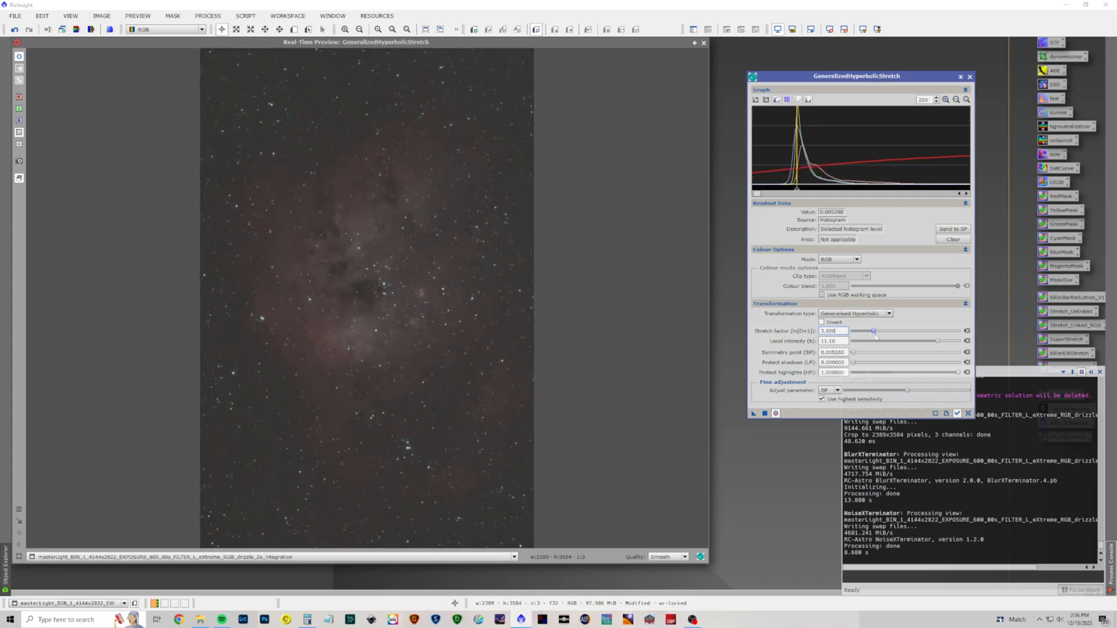
pyautogui.moveTo(873, 331); pyautogui.dragTo(877, 331)
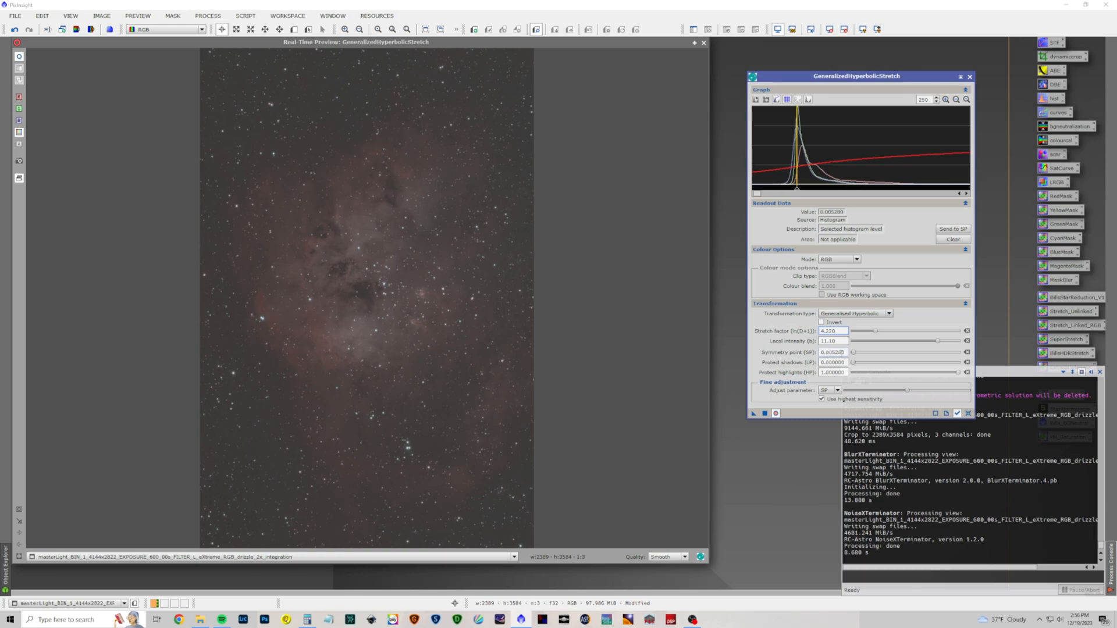
pyautogui.moveTo(833, 352)
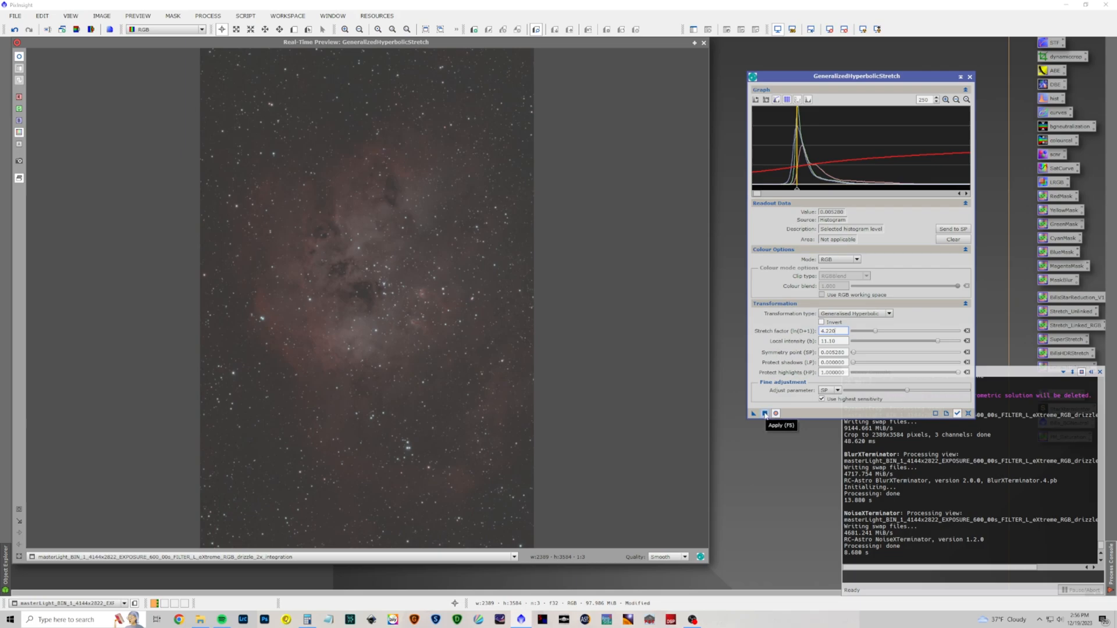
pyautogui.click(765, 413)
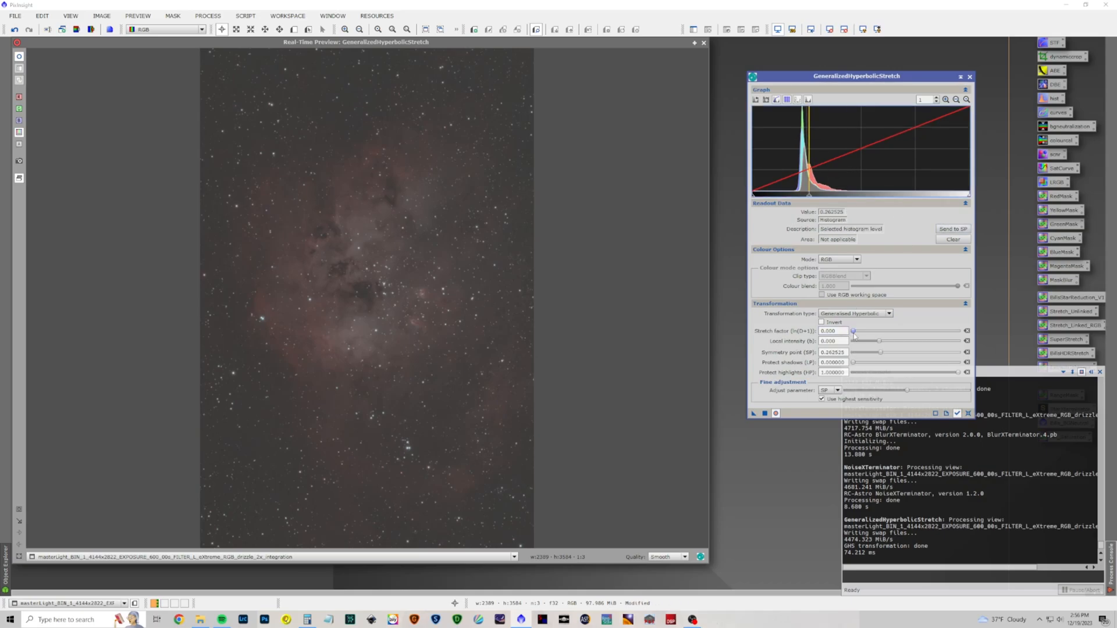
# Step: Run further GHS passes with gentle stretch factors and raised local intensity
pyautogui.moveTo(853, 330); pyautogui.dragTo(859, 331)
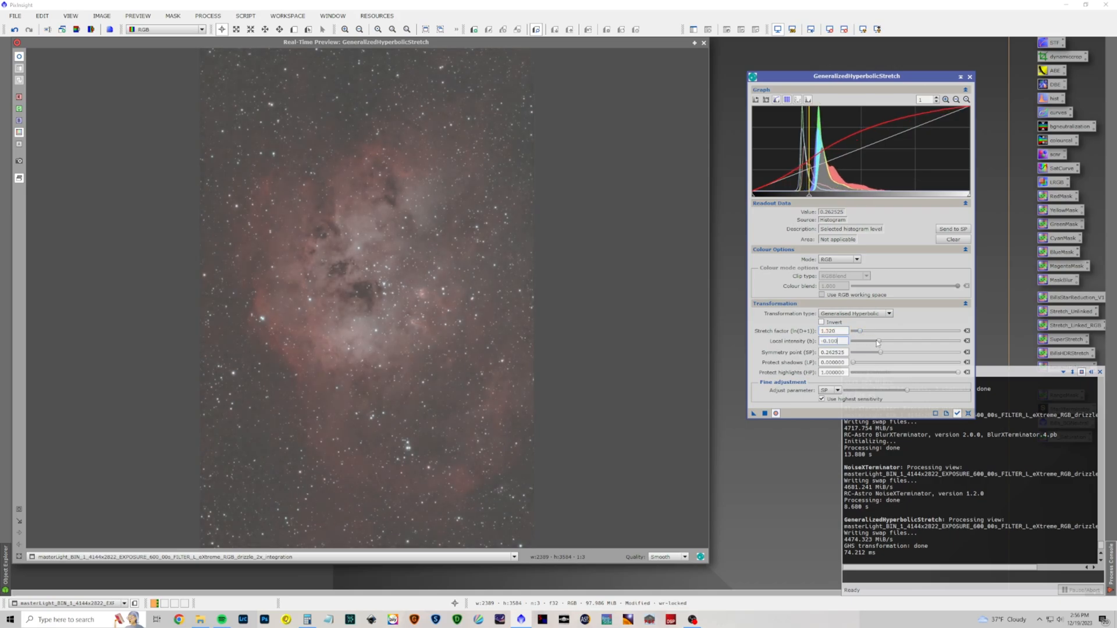
pyautogui.moveTo(877, 341); pyautogui.dragTo(896, 341)
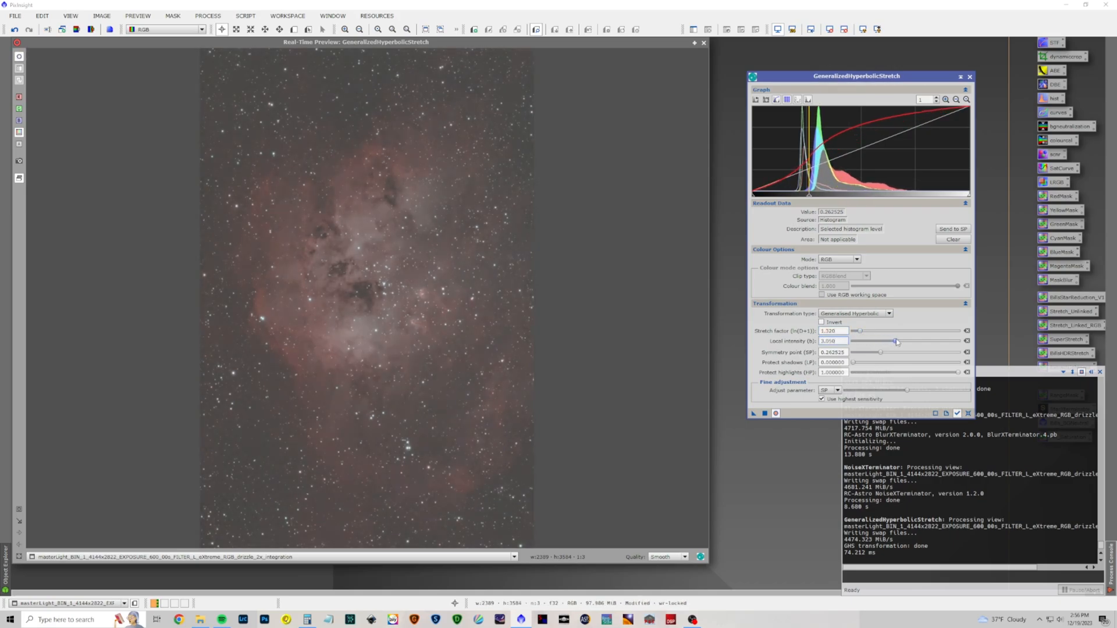
pyautogui.moveTo(896, 342); pyautogui.dragTo(906, 342)
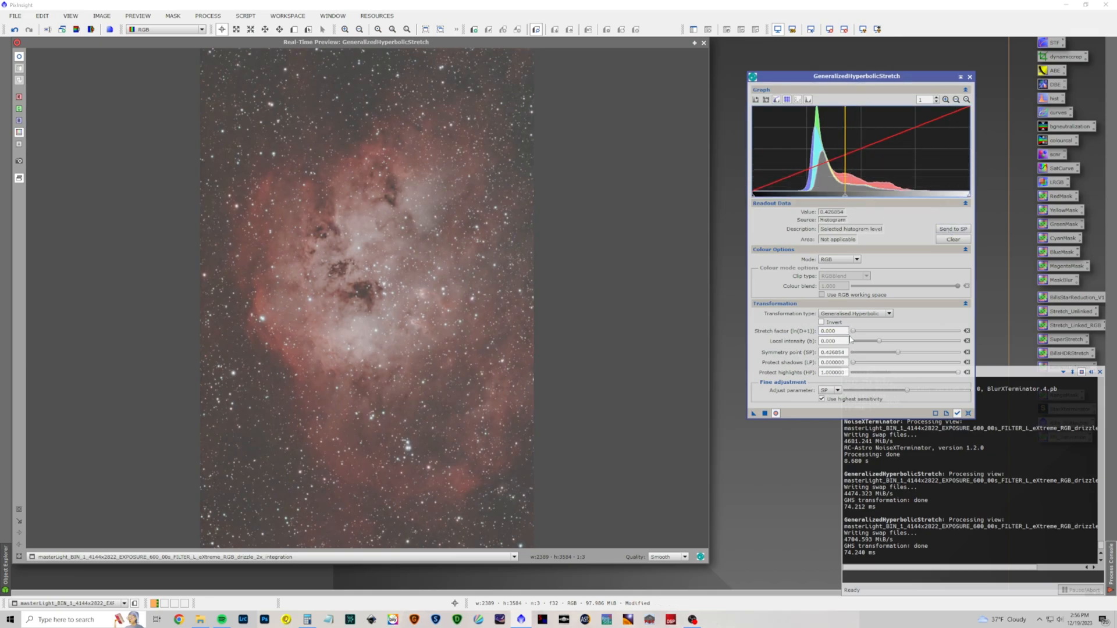
pyautogui.moveTo(853, 331); pyautogui.dragTo(857, 331)
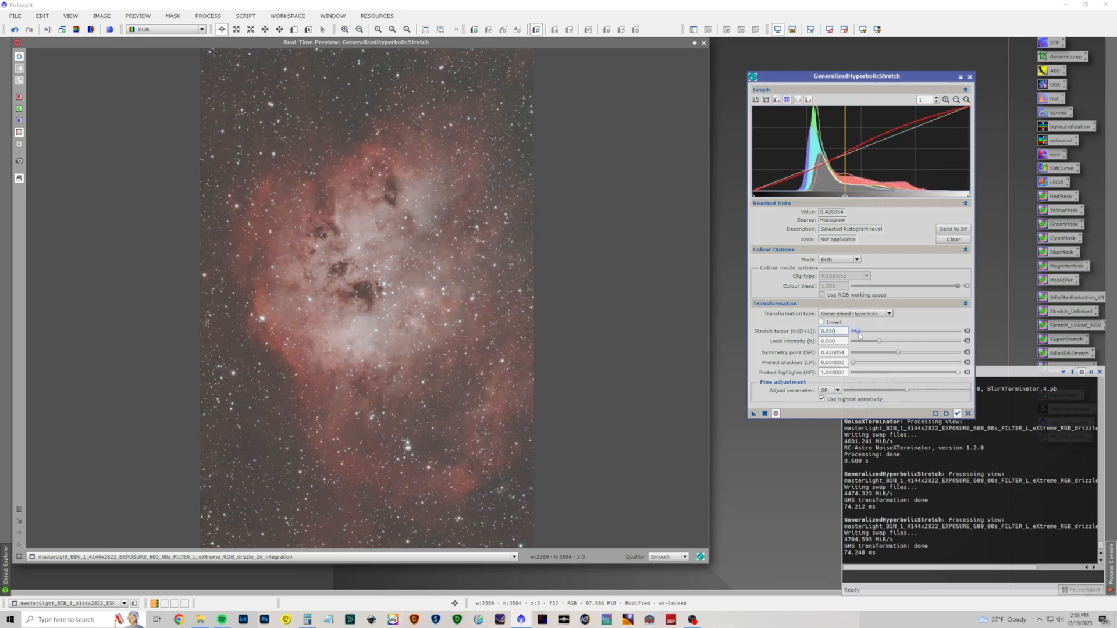
pyautogui.moveTo(858, 341); pyautogui.dragTo(879, 340)
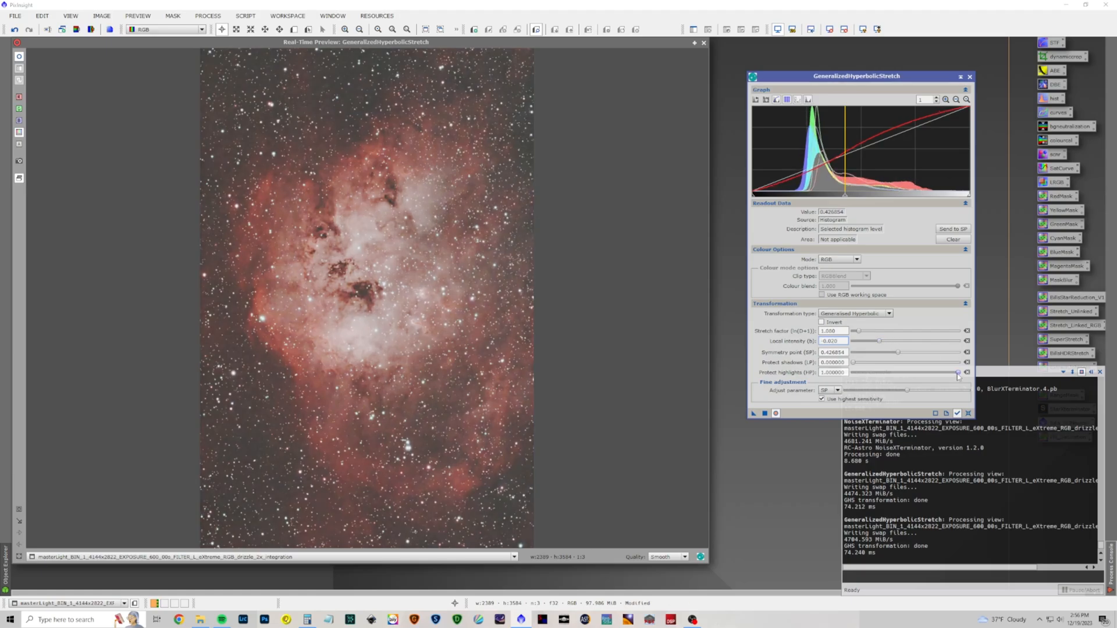
# Step: Adjust highlight protection and local intensity for a contrast pass, then finish stretching
pyautogui.moveTo(956, 372); pyautogui.dragTo(931, 372)
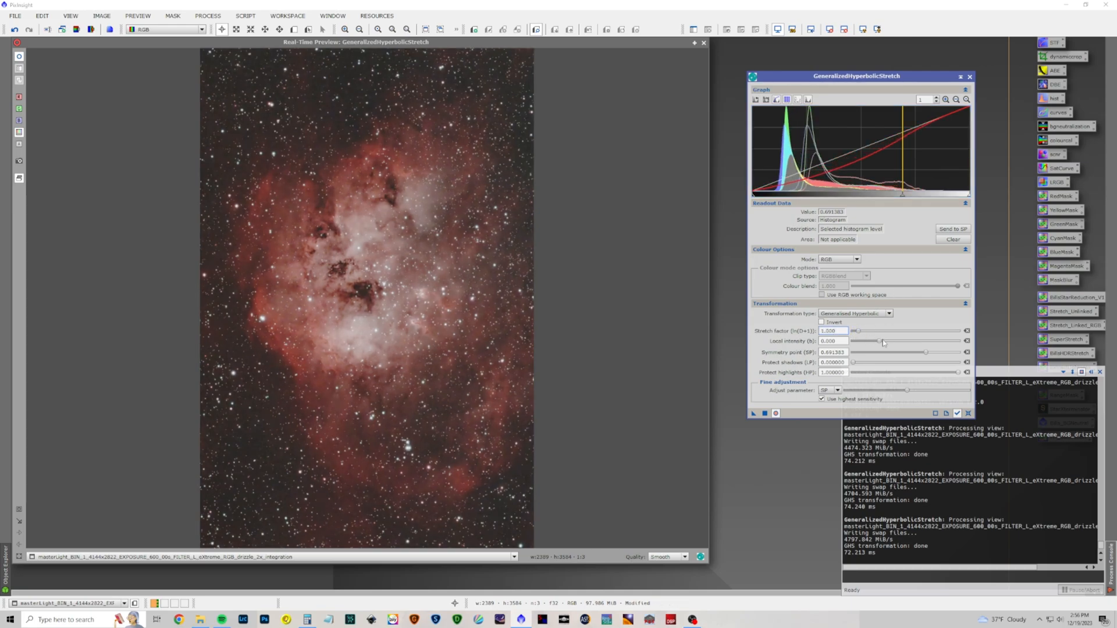
pyautogui.moveTo(883, 341); pyautogui.dragTo(873, 341)
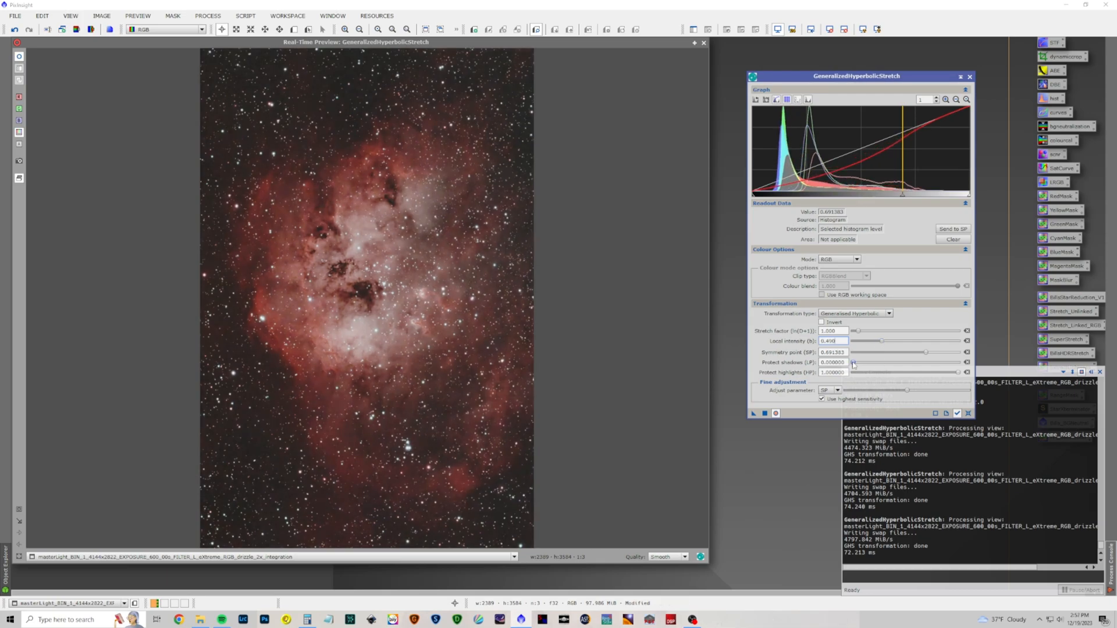
pyautogui.moveTo(959, 372); pyautogui.dragTo(932, 372)
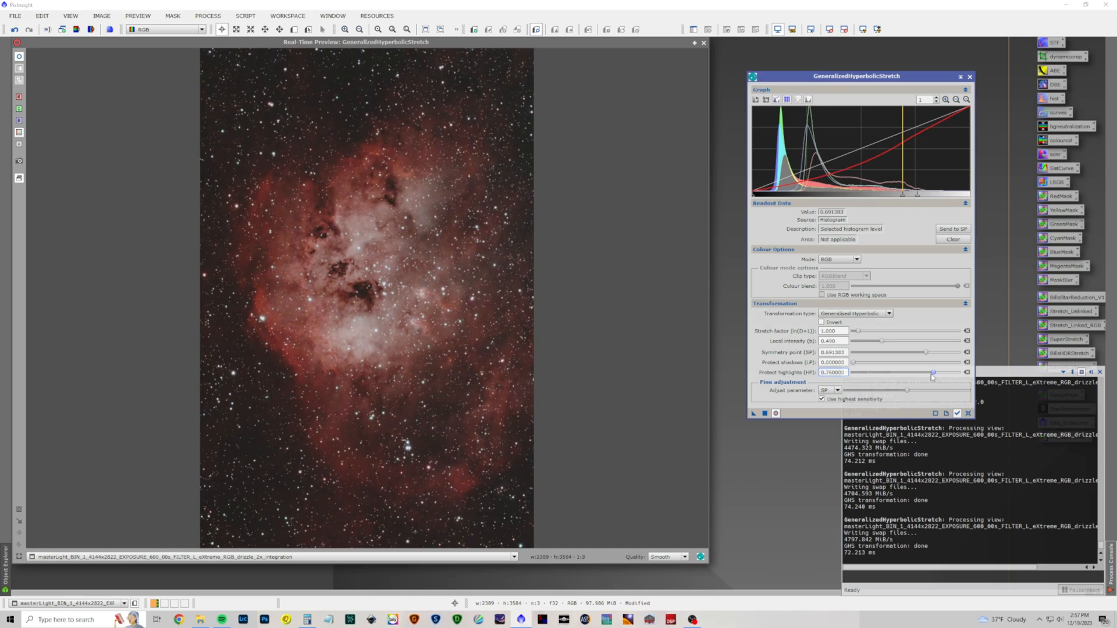
pyautogui.moveTo(932, 372); pyautogui.dragTo(962, 372)
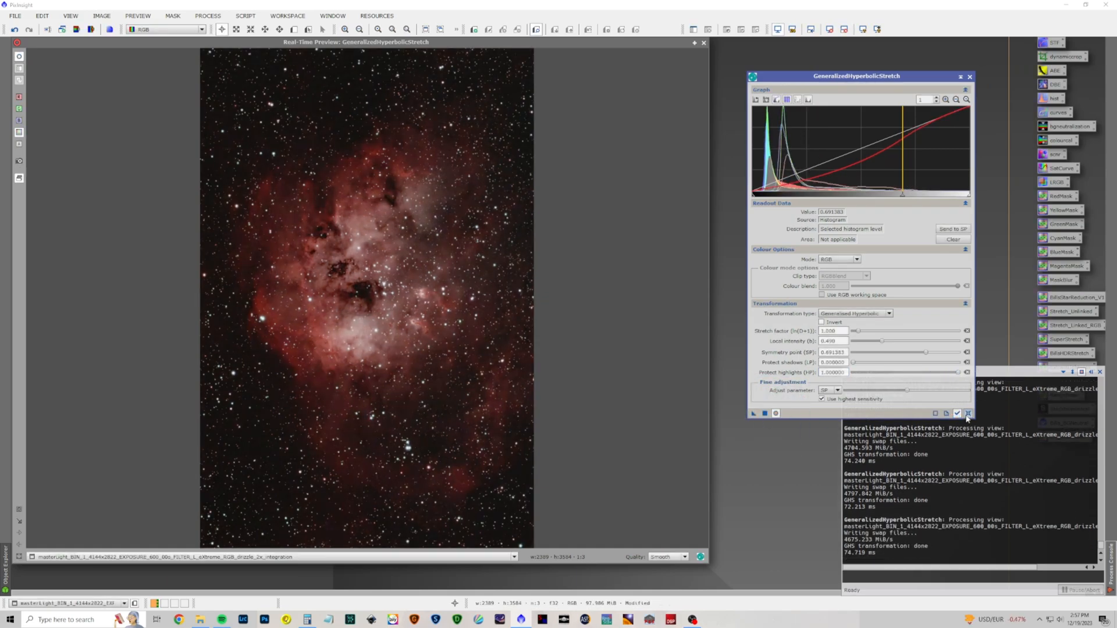
pyautogui.click(968, 77)
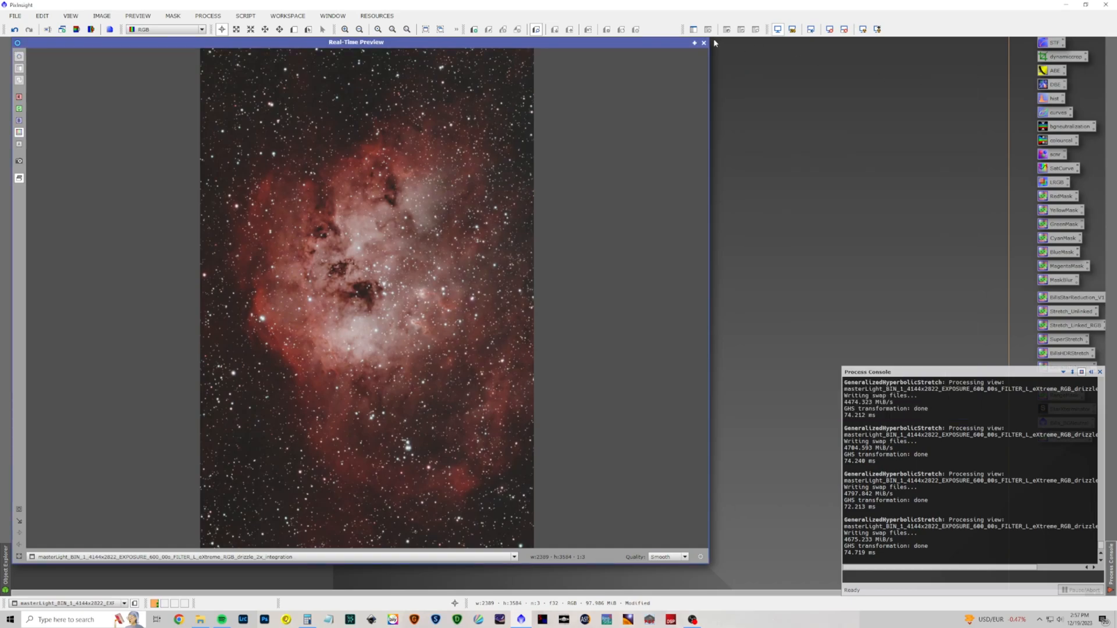
# Step: Extract the stars into an unscreened stars-only image with StarXTerminator, leaving the nebula starless
pyautogui.click(210, 17)
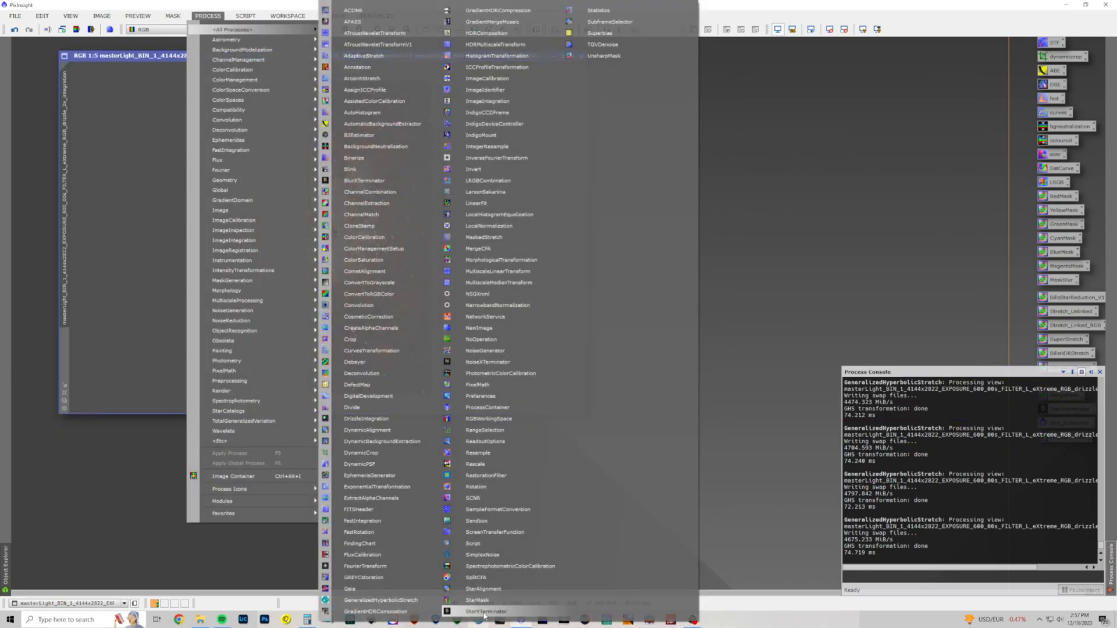
pyautogui.click(481, 612)
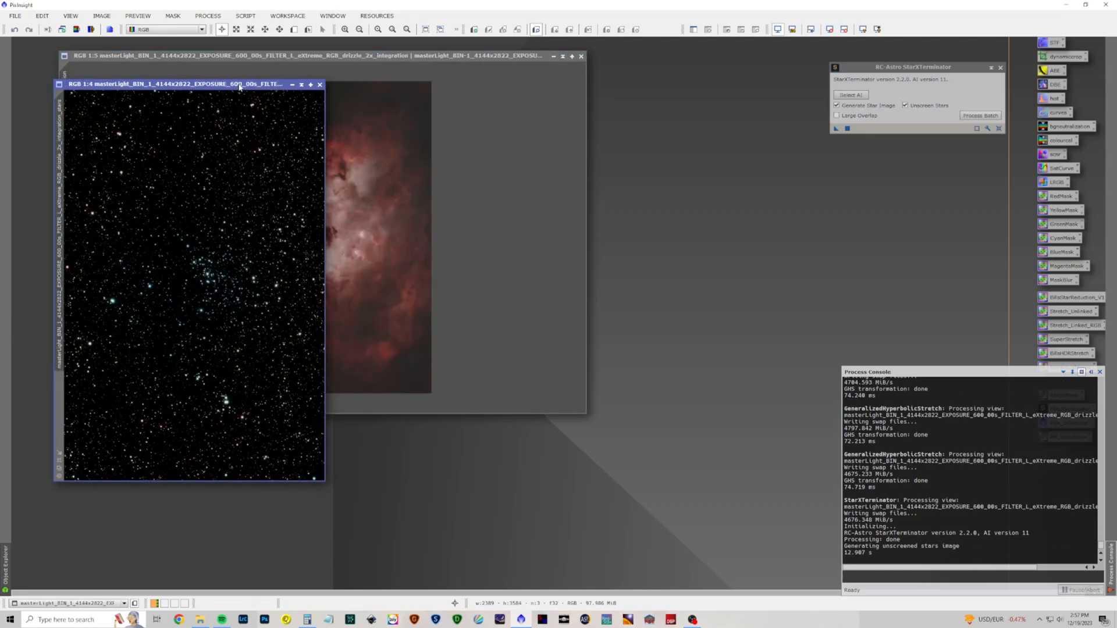
pyautogui.moveTo(192, 83); pyautogui.dragTo(317, 84)
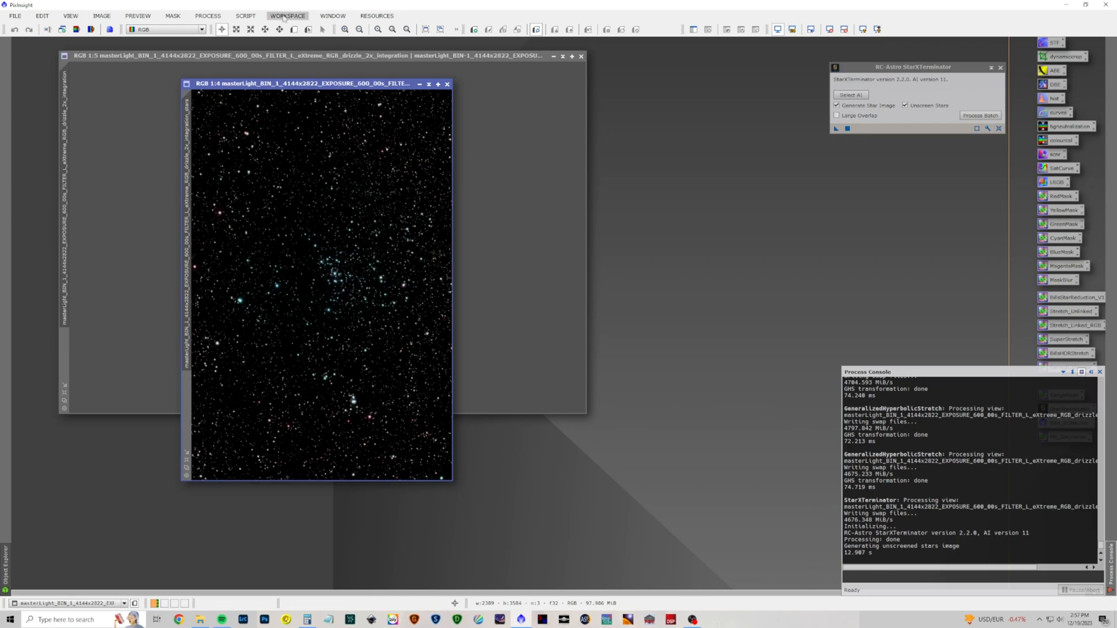
# Step: Remove the green cast from the stars-only image with SCNR at amount 1.00
pyautogui.click(207, 16)
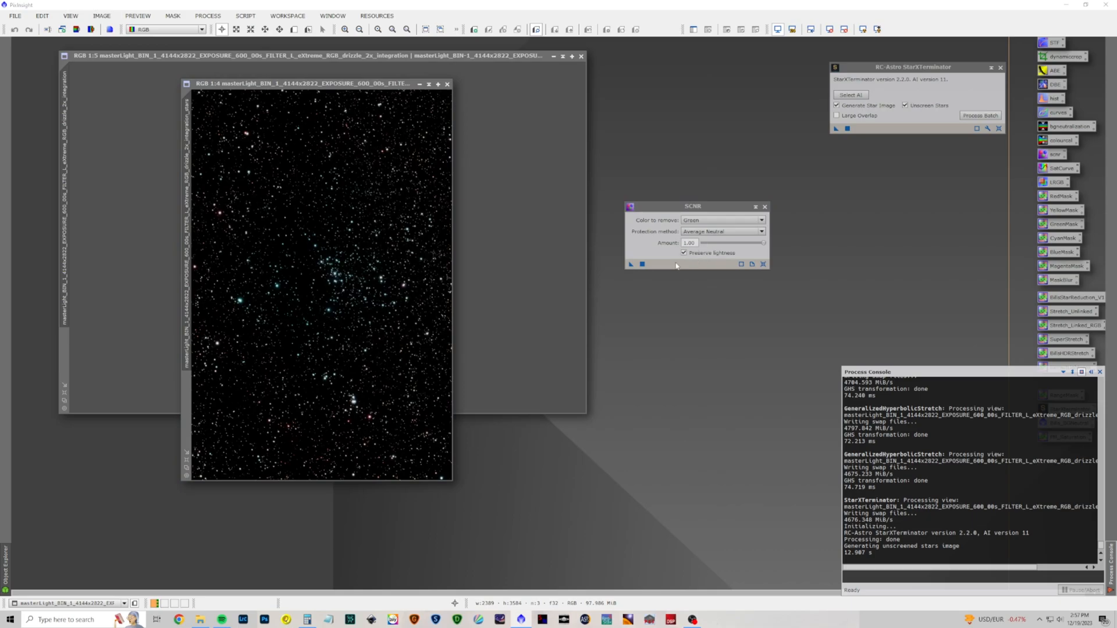
pyautogui.click(630, 264)
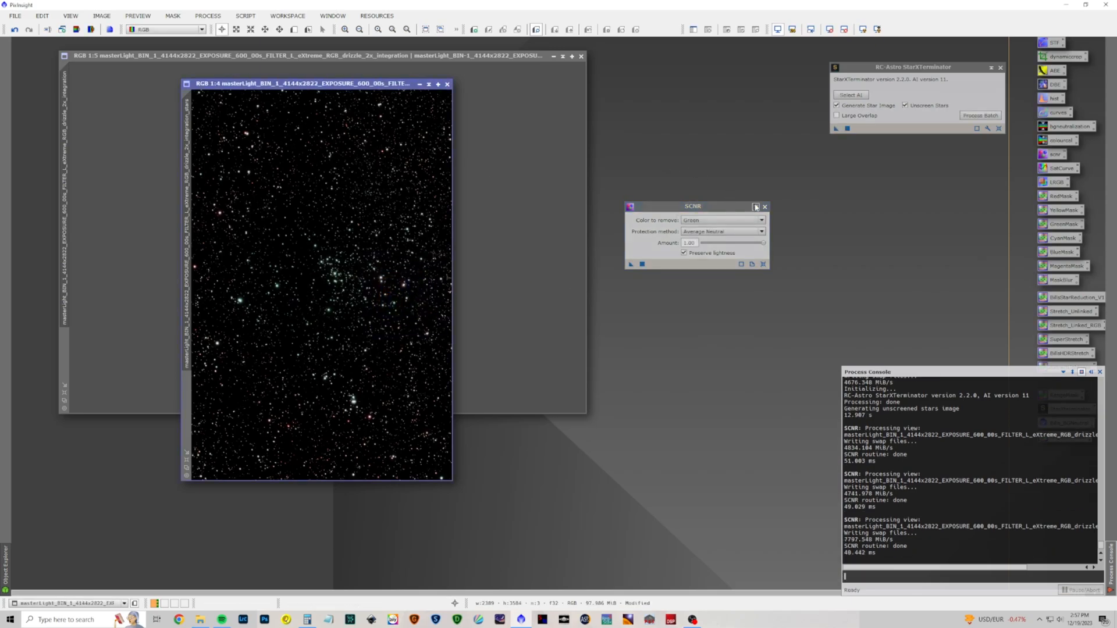
pyautogui.click(764, 207)
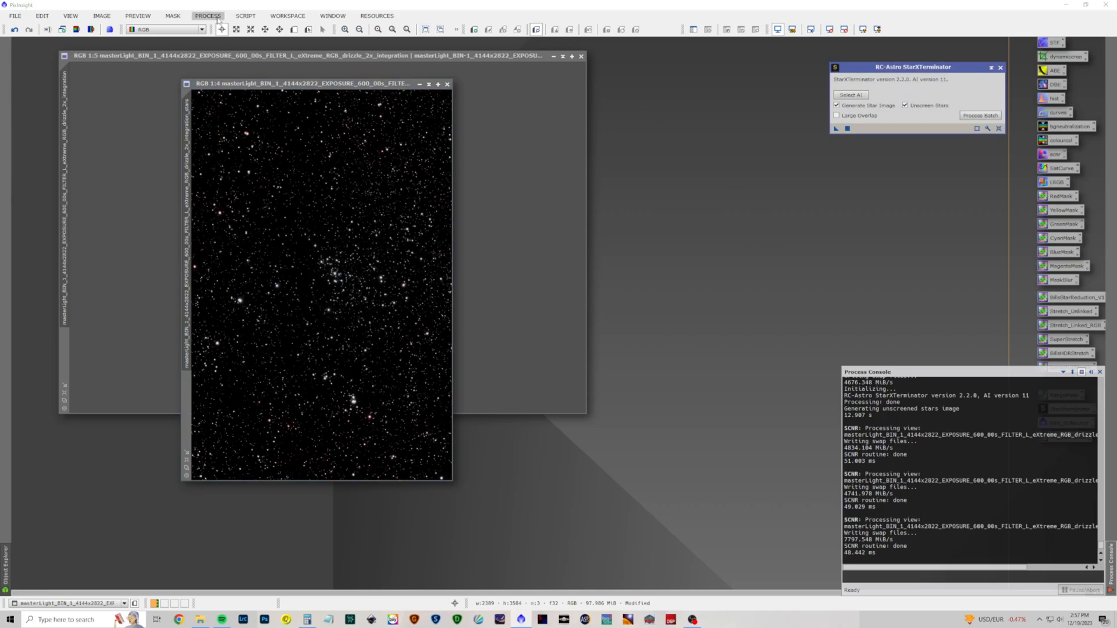
# Step: Run the CorrectMagentaStars script on the stars-only image and begin renaming it
pyautogui.click(244, 16)
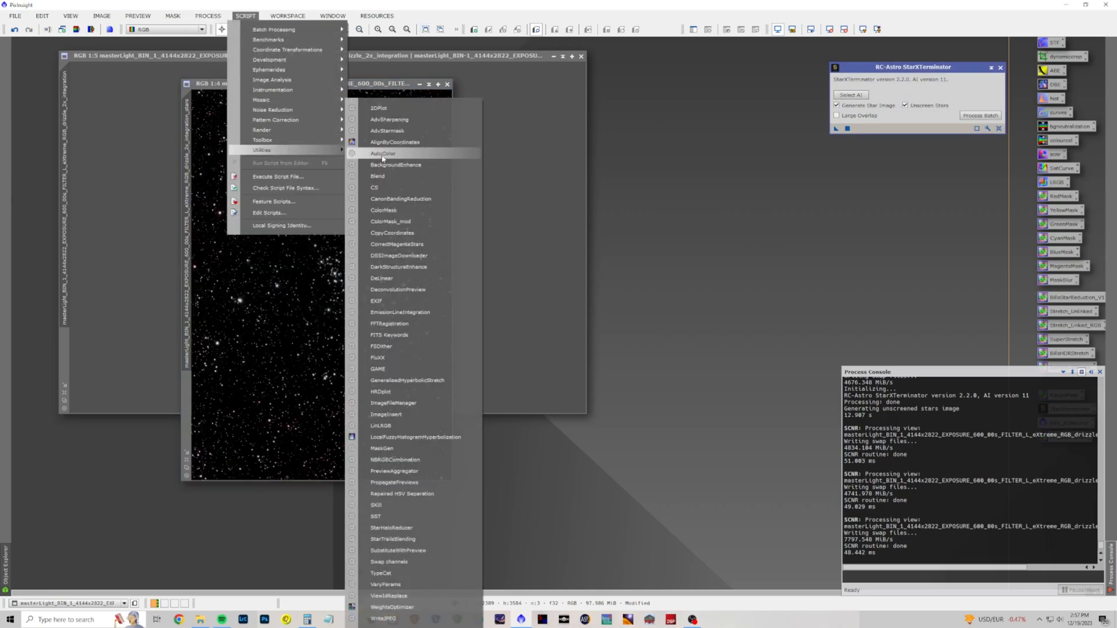
pyautogui.moveTo(398, 244)
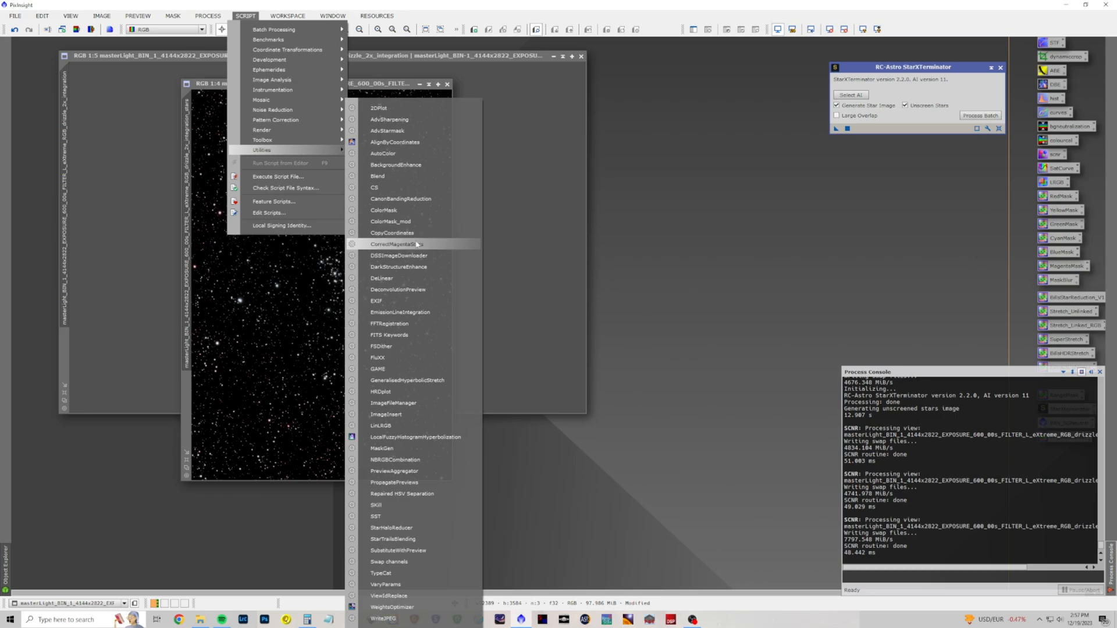
pyautogui.click(393, 244)
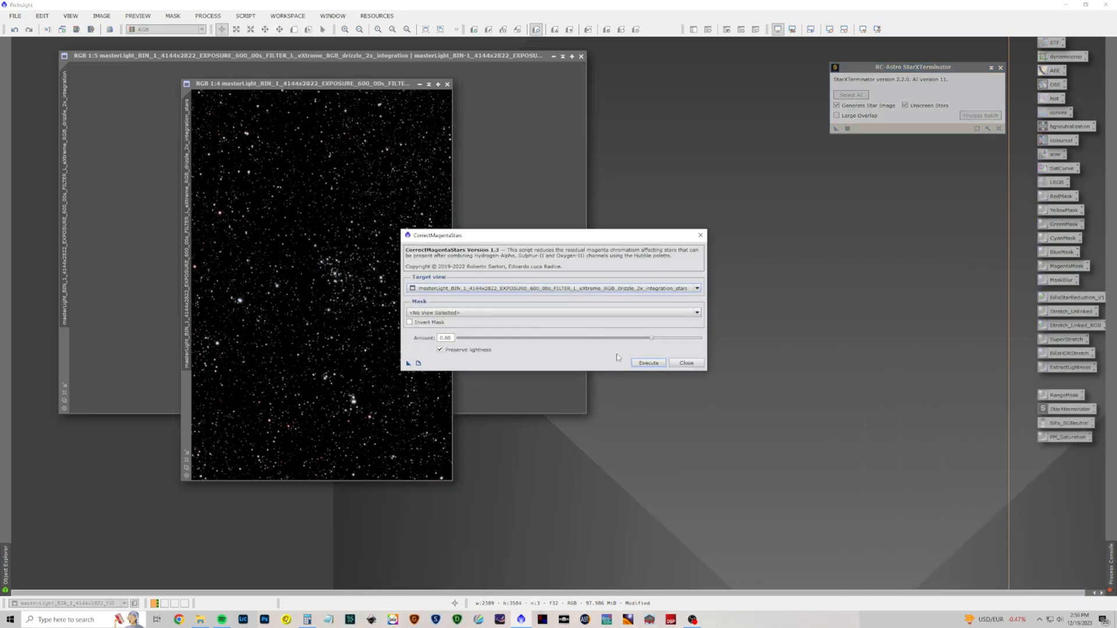
pyautogui.click(648, 363)
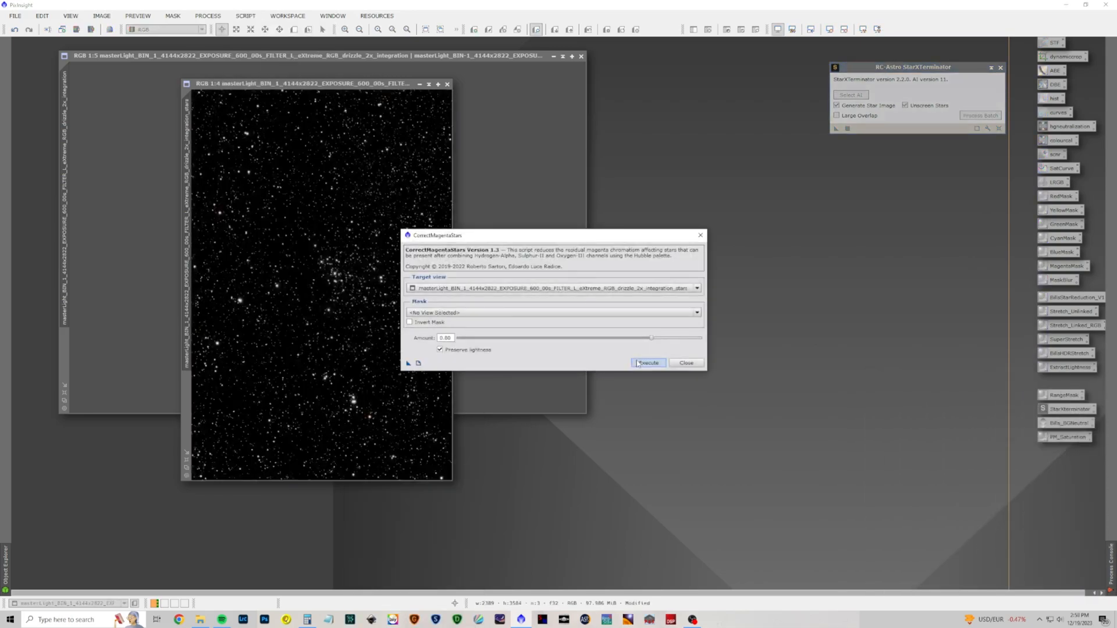
pyautogui.click(648, 363)
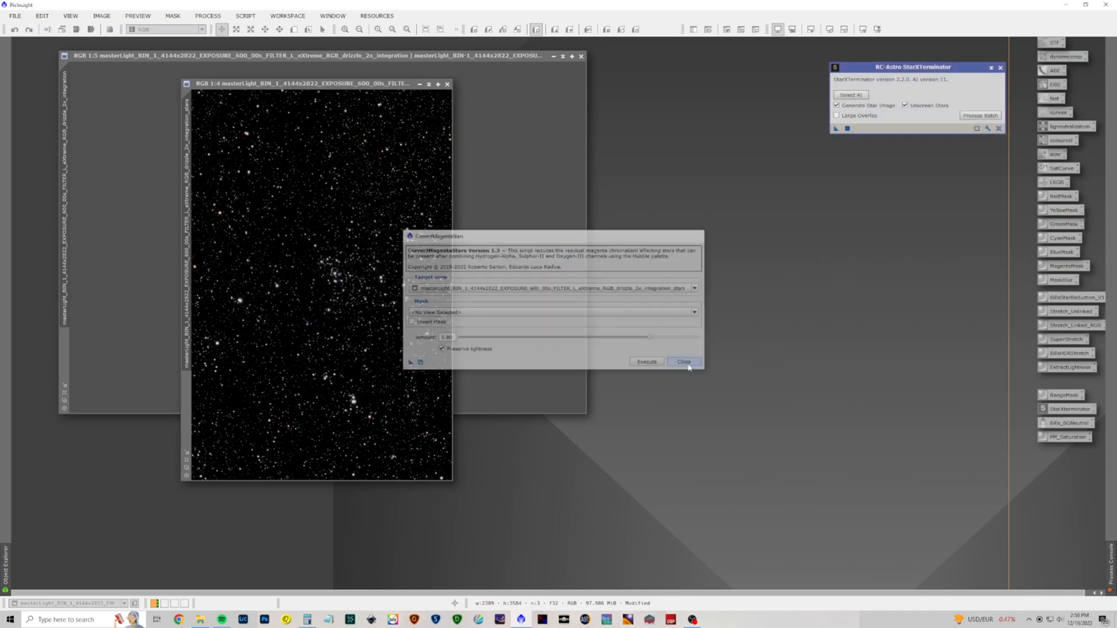
pyautogui.click(684, 361)
pyautogui.write('s')
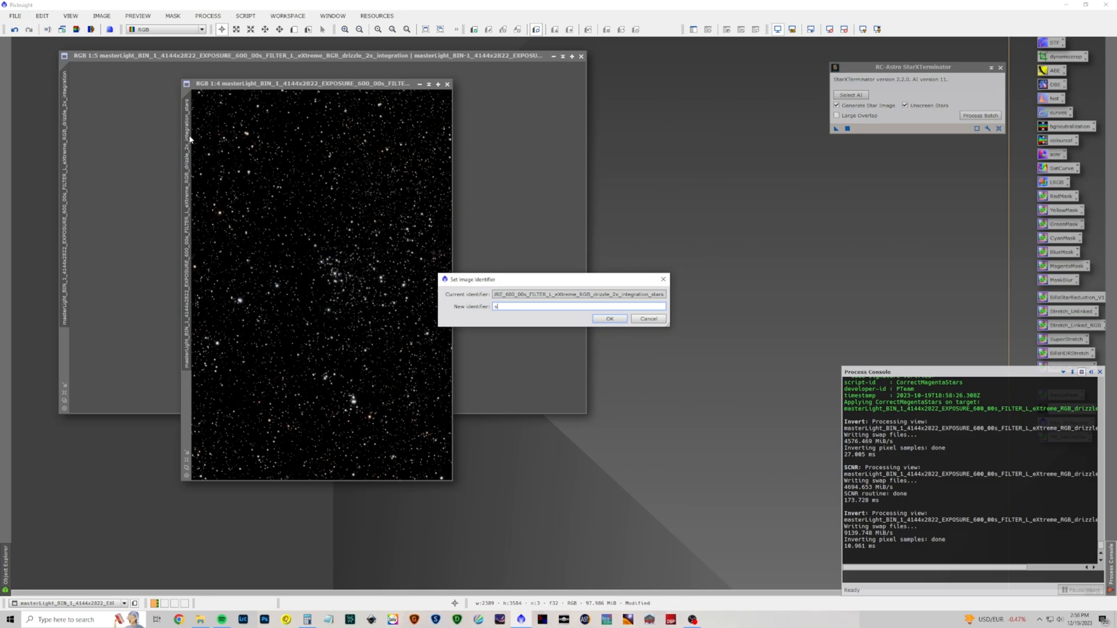
# Step: Name the stars-only image 'stars' and bring the starless nebula image into view
pyautogui.write('tars')
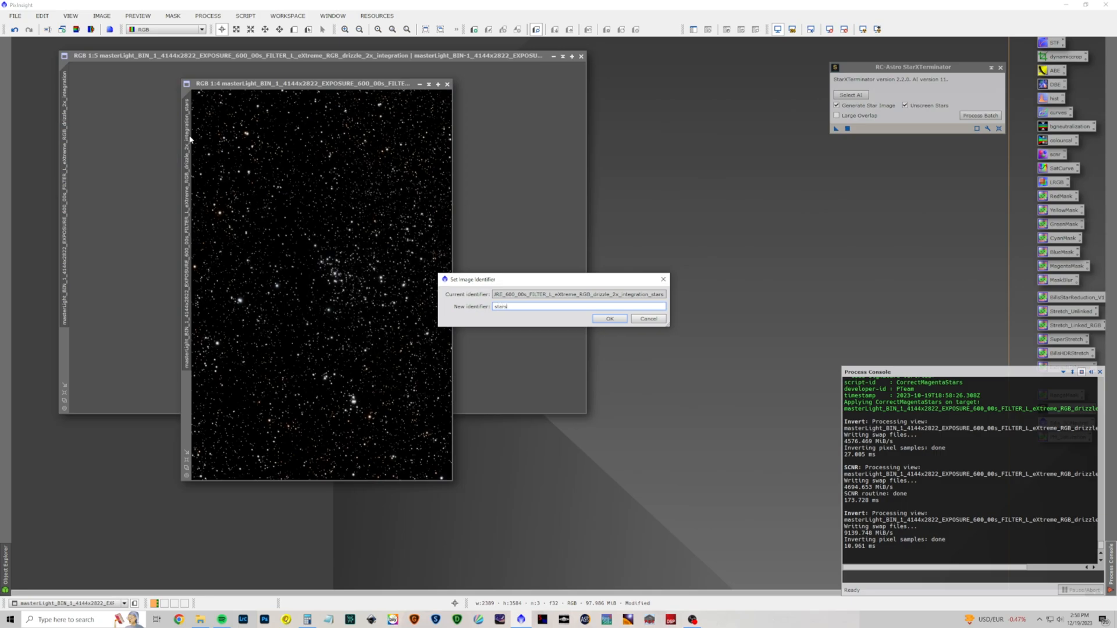
pyautogui.click(610, 318)
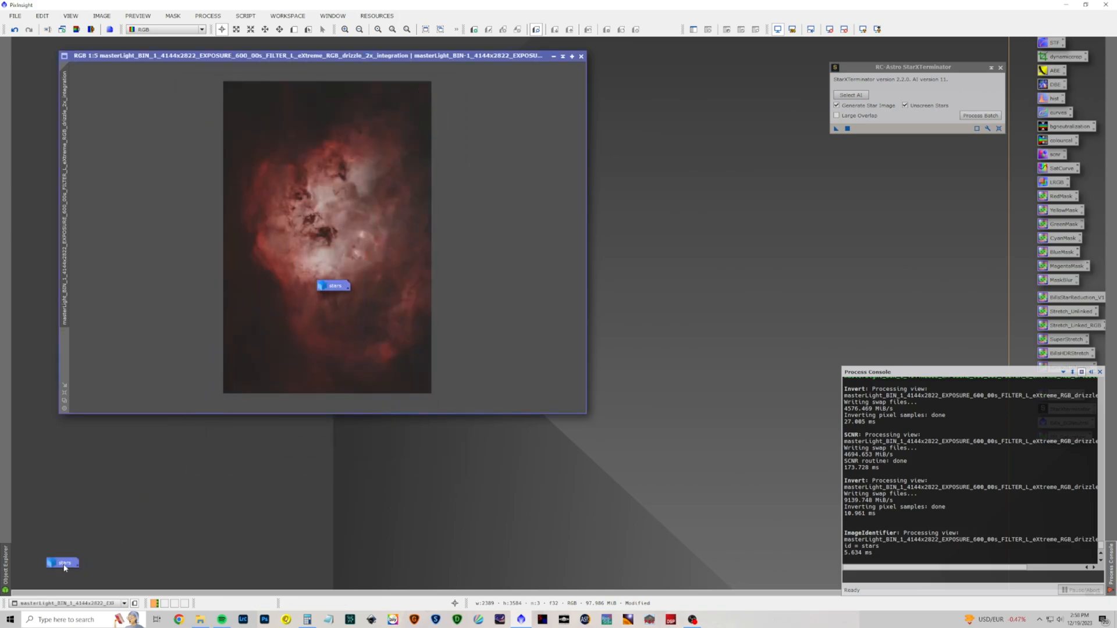
pyautogui.moveTo(321, 56); pyautogui.dragTo(406, 50)
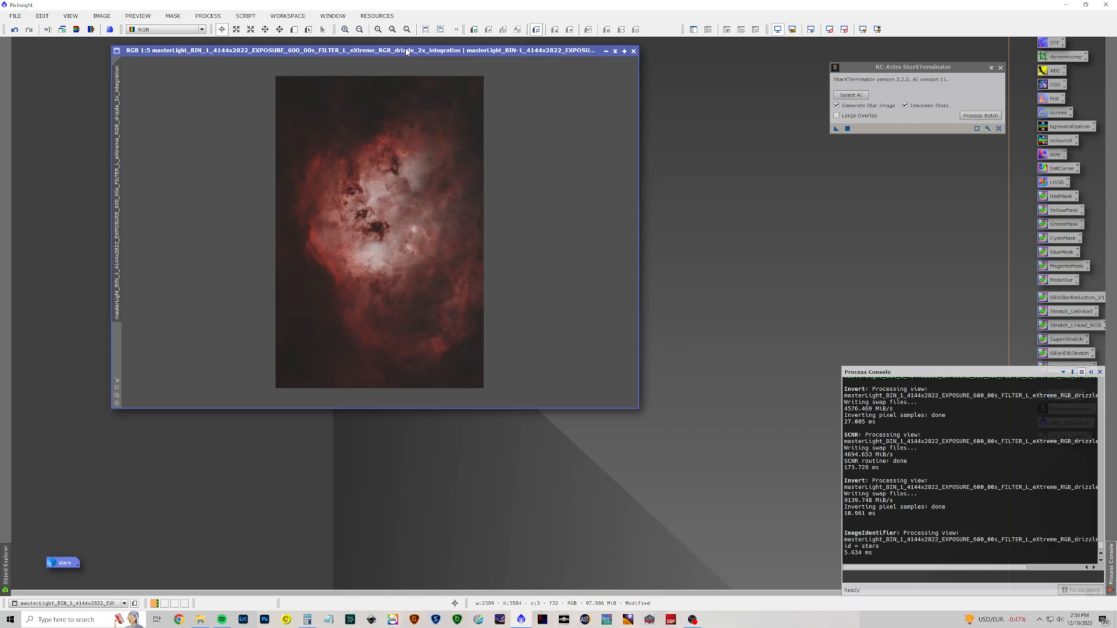
pyautogui.click(210, 16)
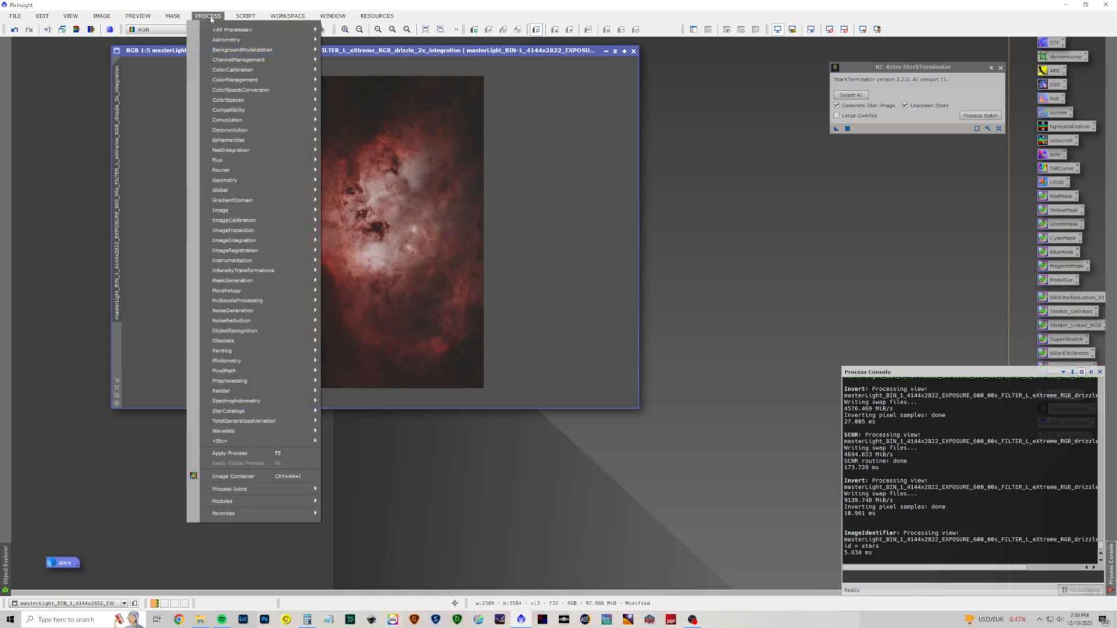
# Step: In GeneralizedHyperbolicStretch, set the stretch factor and local intensity for the nebula
pyautogui.click(232, 29)
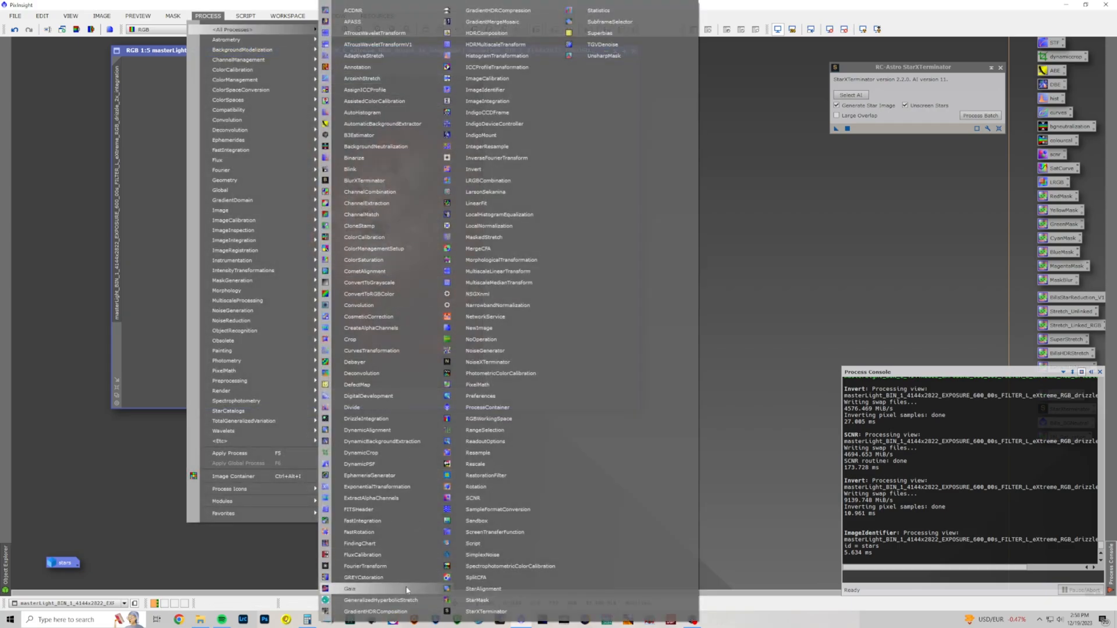
pyautogui.click(379, 600)
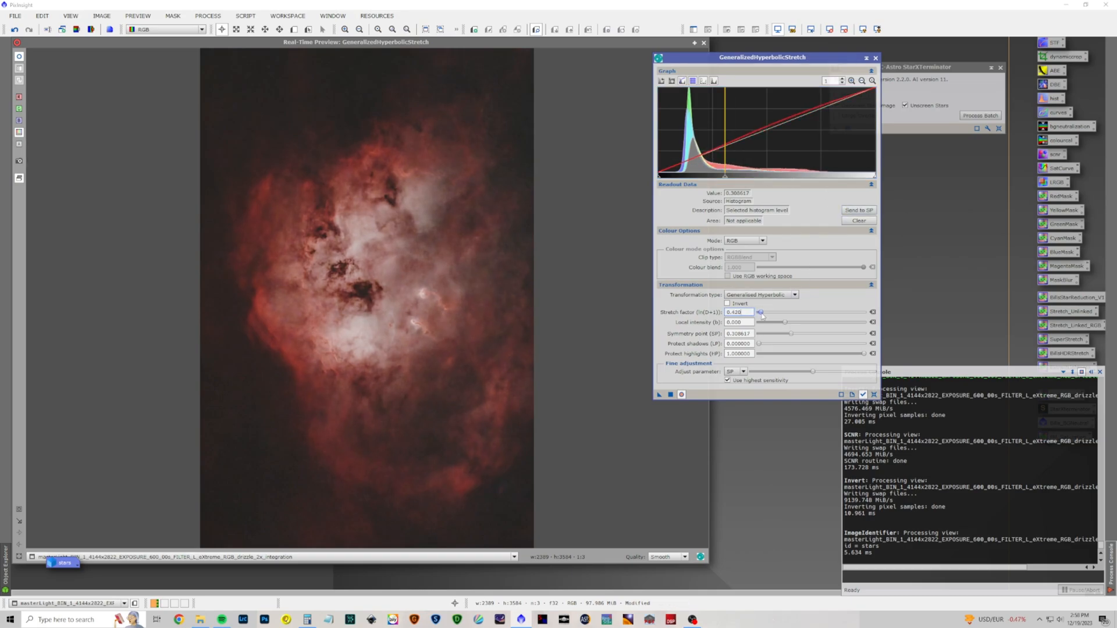
pyautogui.moveTo(761, 322); pyautogui.dragTo(792, 322)
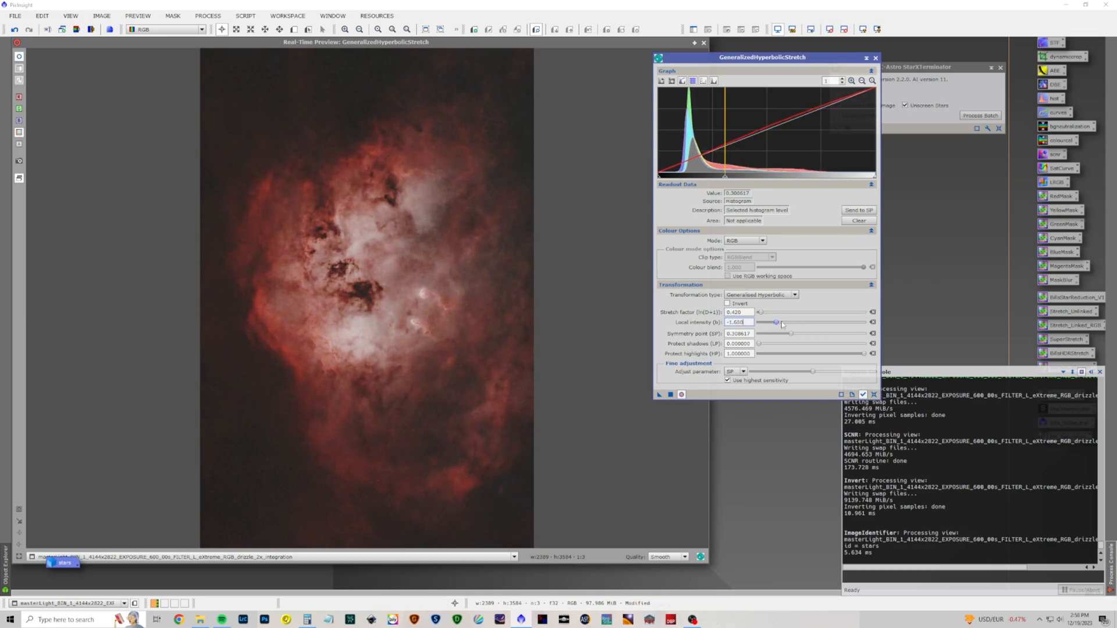
pyautogui.moveTo(775, 322); pyautogui.dragTo(787, 322)
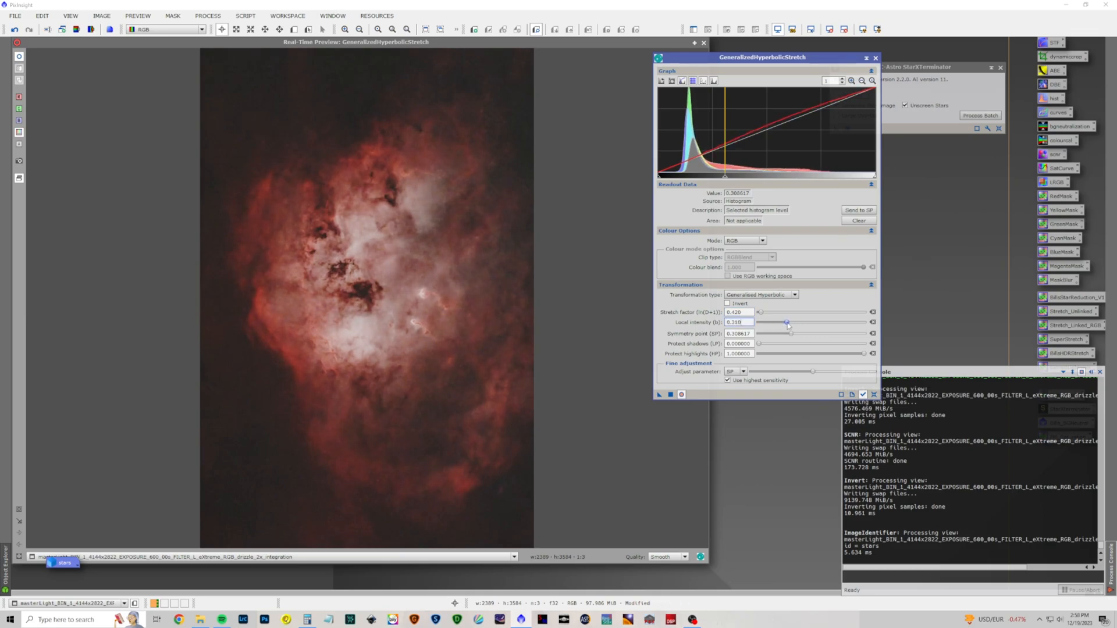
pyautogui.moveTo(788, 325); pyautogui.dragTo(815, 325)
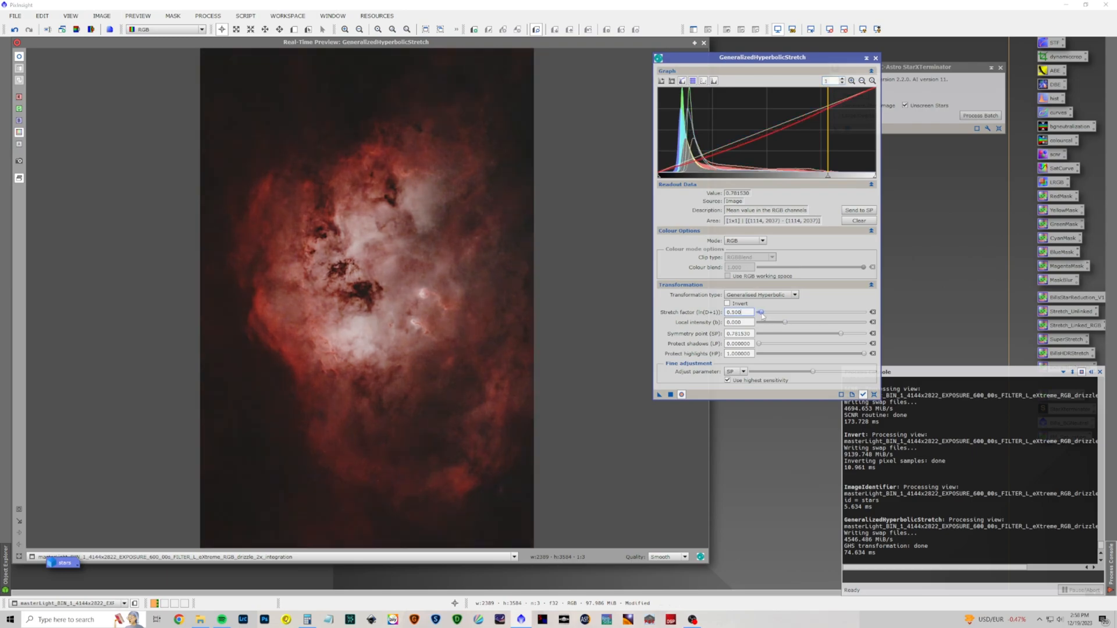
pyautogui.moveTo(759, 312); pyautogui.dragTo(785, 311)
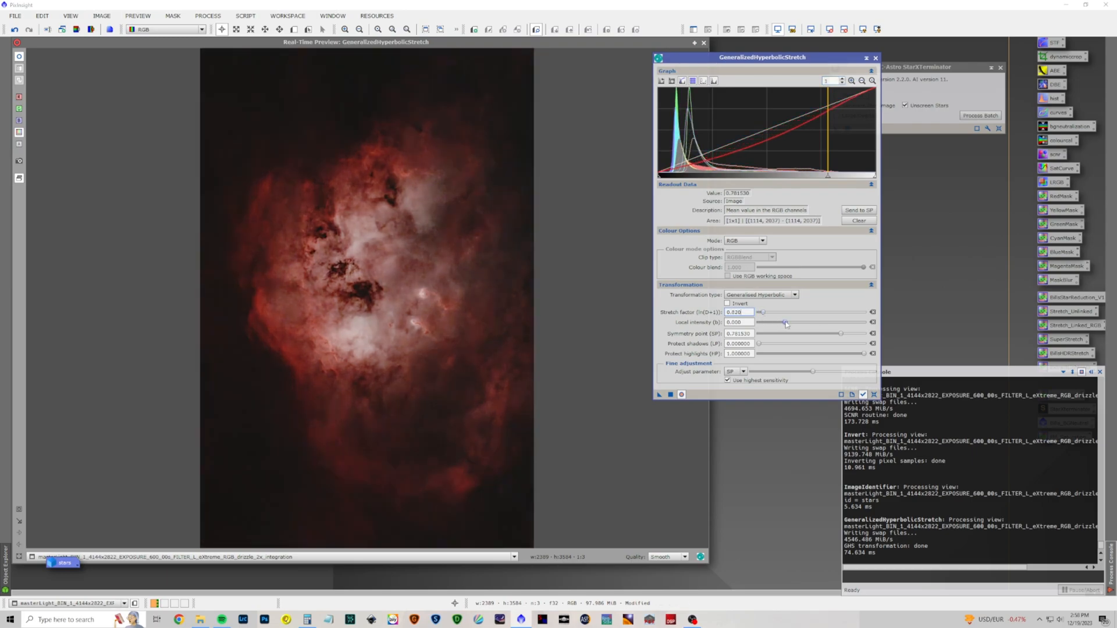
pyautogui.moveTo(785, 323); pyautogui.dragTo(787, 322)
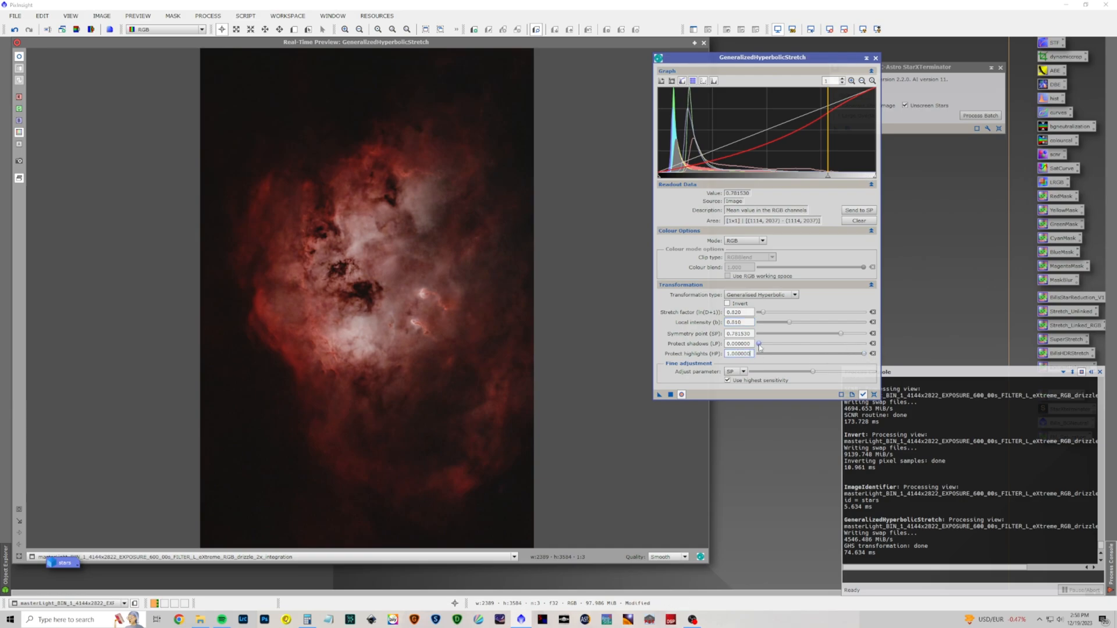
# Step: Raise shadow protection, preview the result, and apply the stretch to the starless nebula
pyautogui.moveTo(758, 343); pyautogui.dragTo(800, 344)
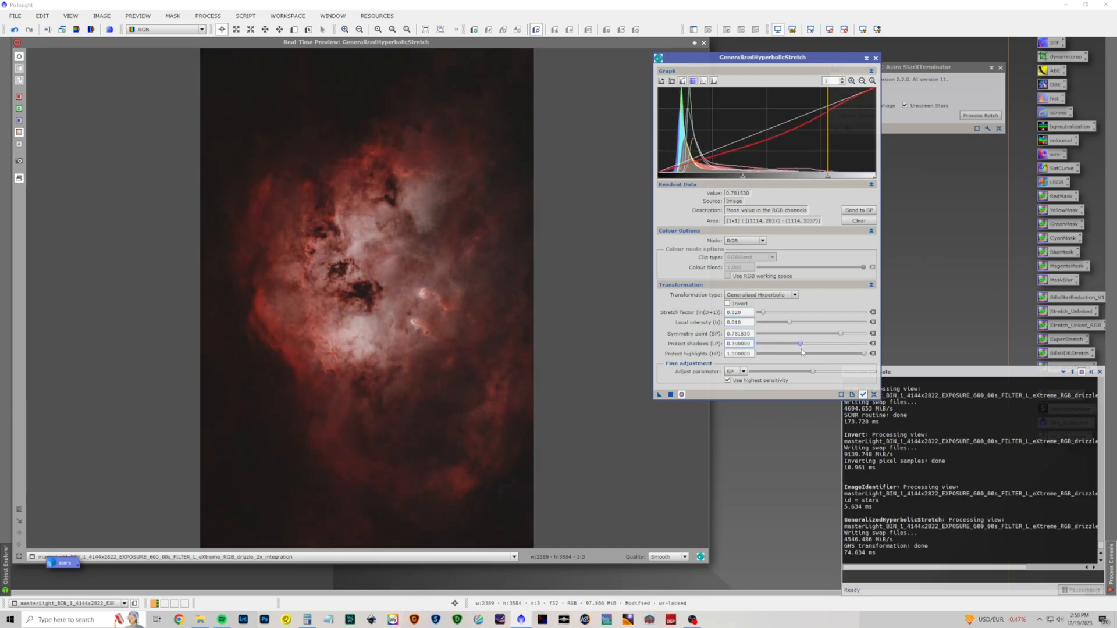
pyautogui.moveTo(800, 343); pyautogui.dragTo(814, 343)
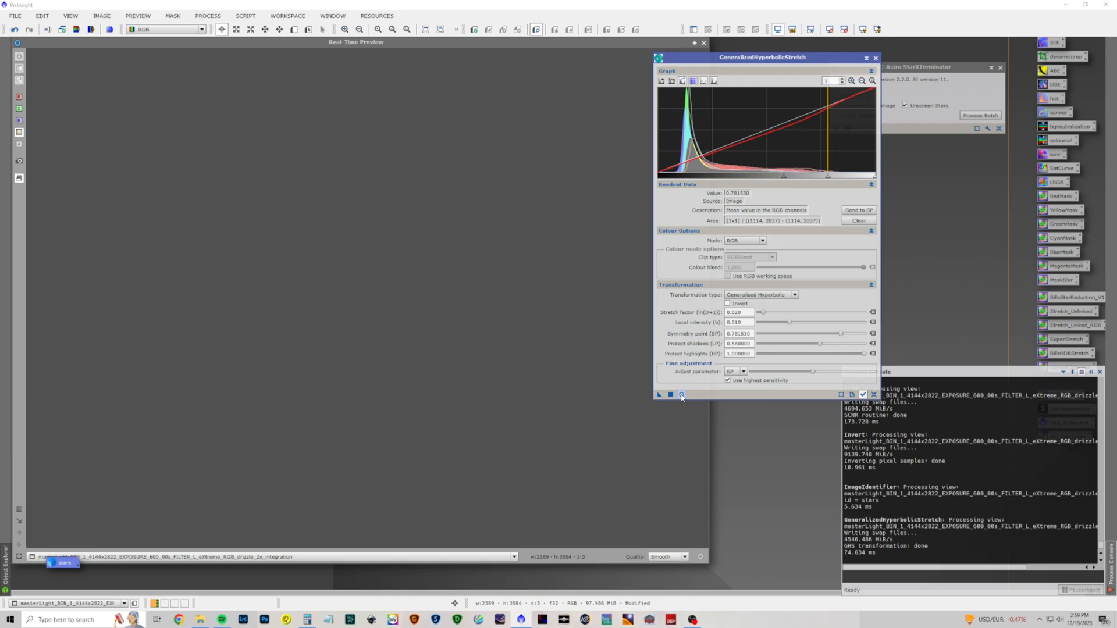
pyautogui.click(681, 394)
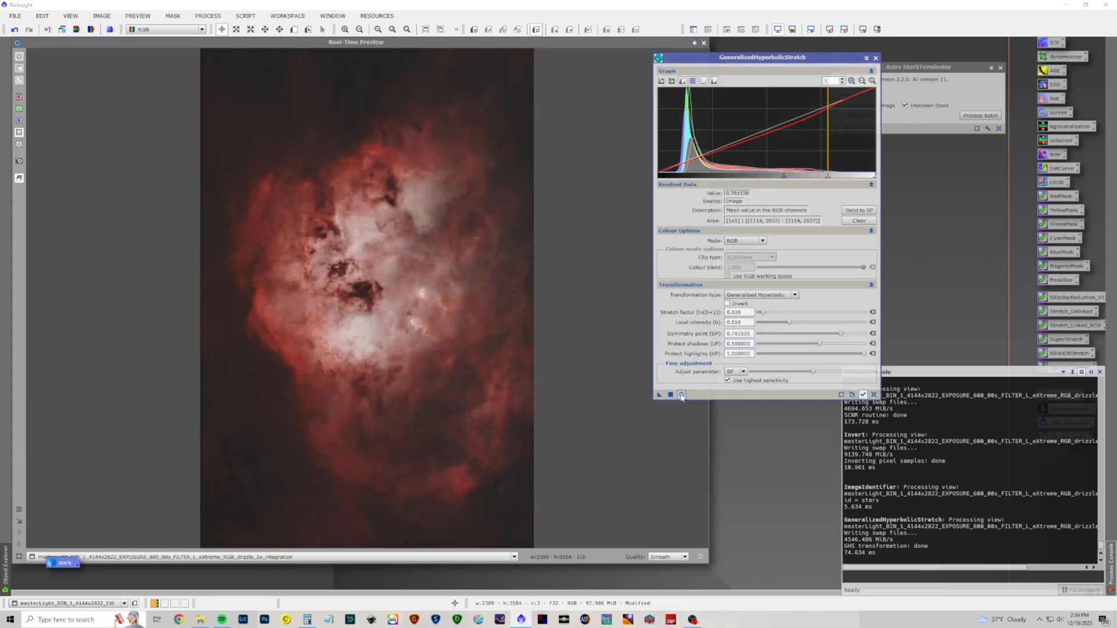
pyautogui.click(681, 395)
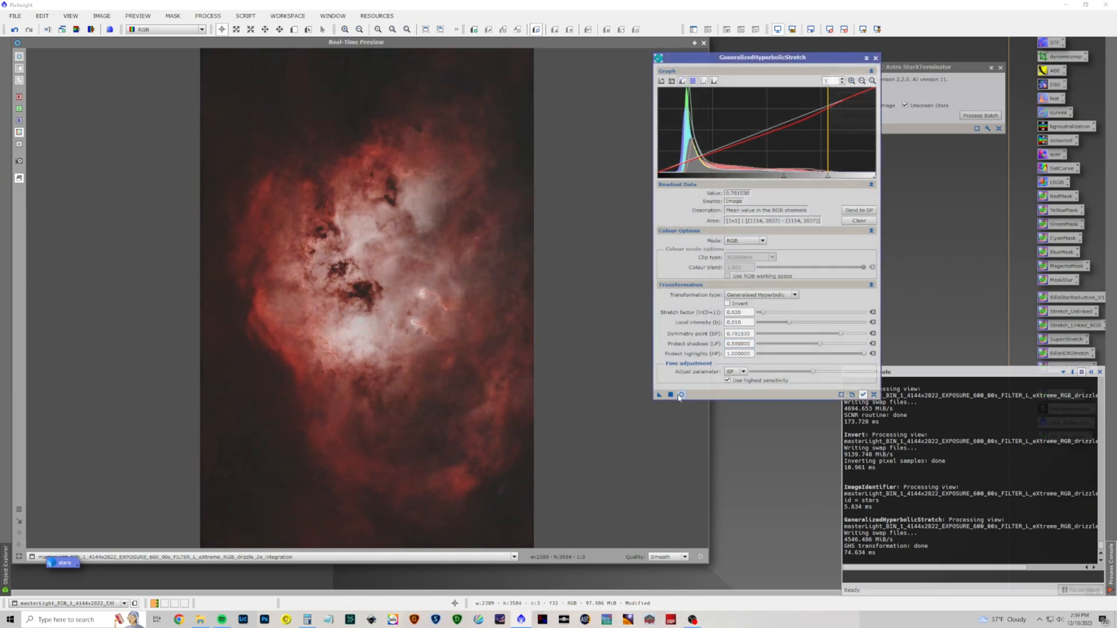
pyautogui.click(682, 396)
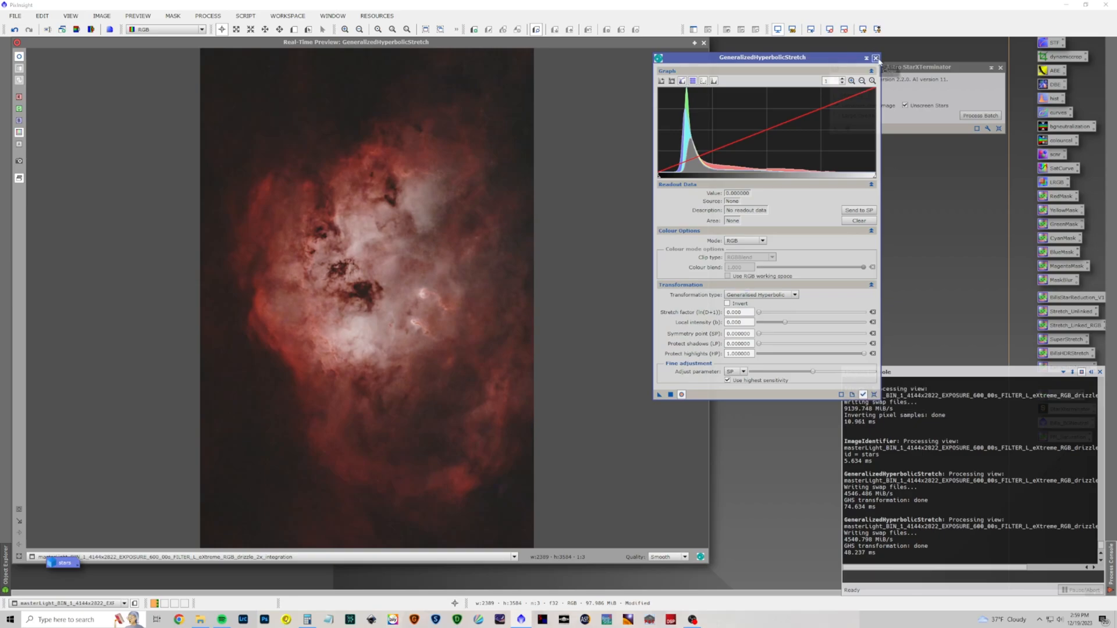
pyautogui.click(874, 59)
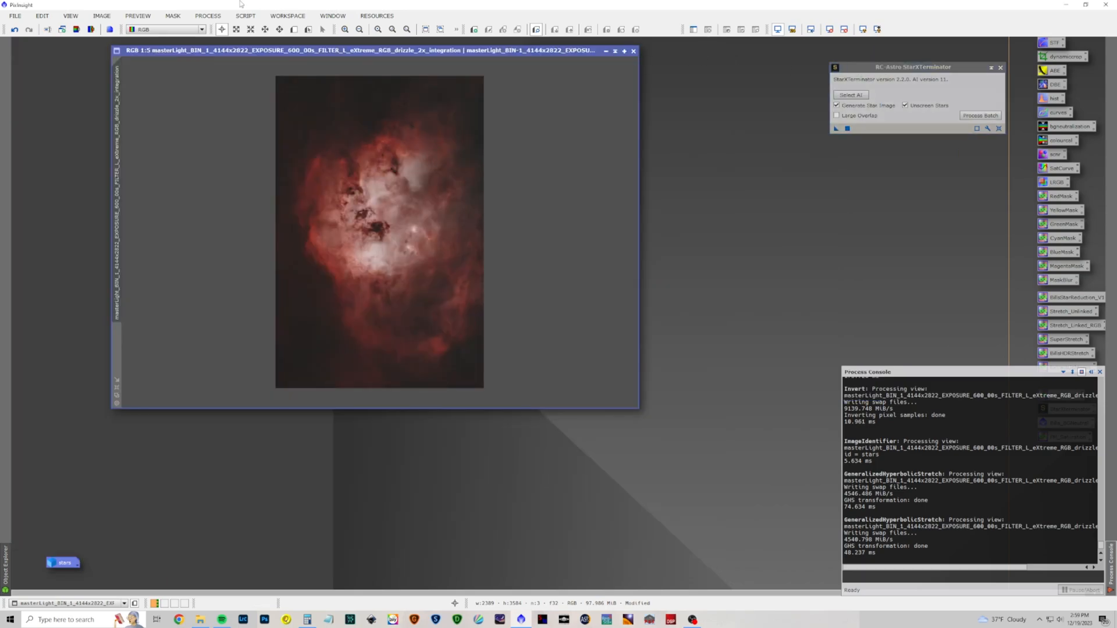
# Step: In NarrowbandNormalization, use Ha for lightness and Mode2 green blending with HOO palette
pyautogui.click(207, 16)
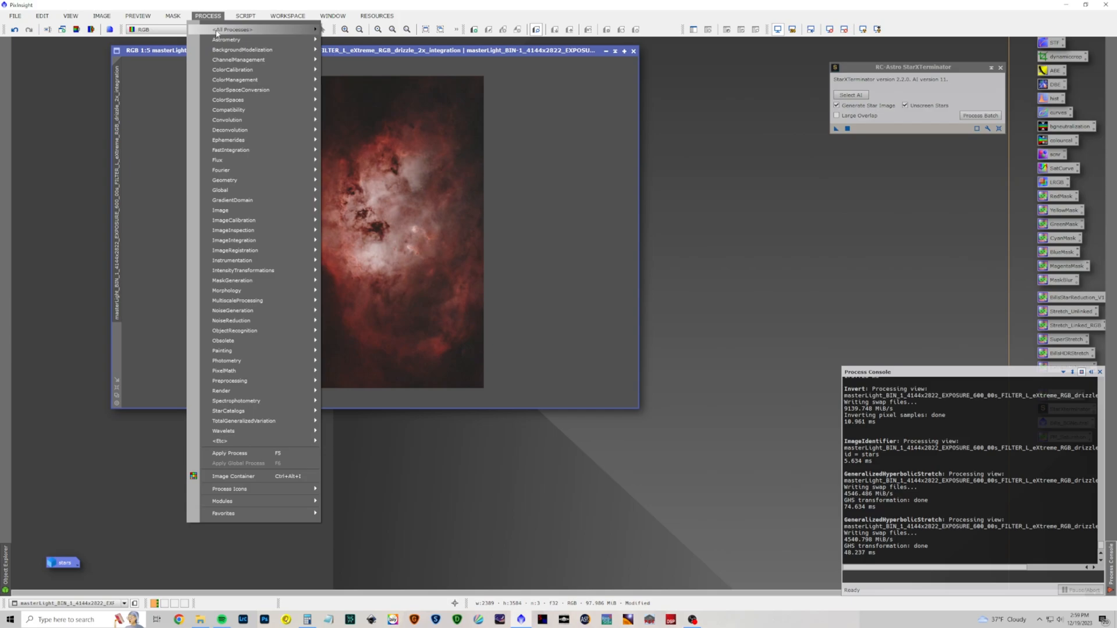
pyautogui.click(261, 29)
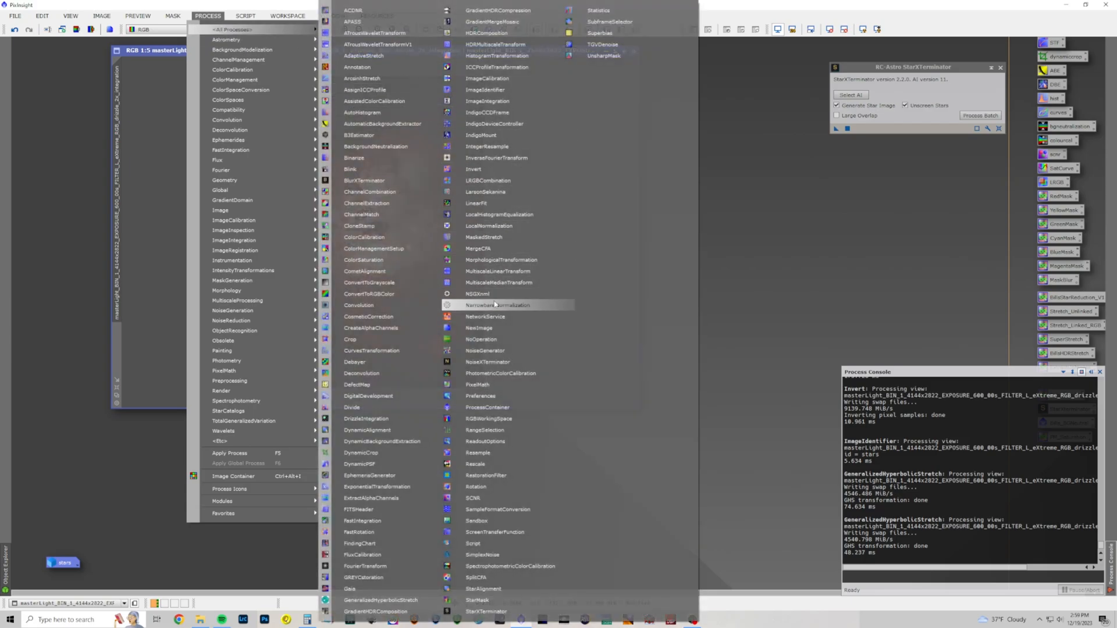
pyautogui.click(496, 305)
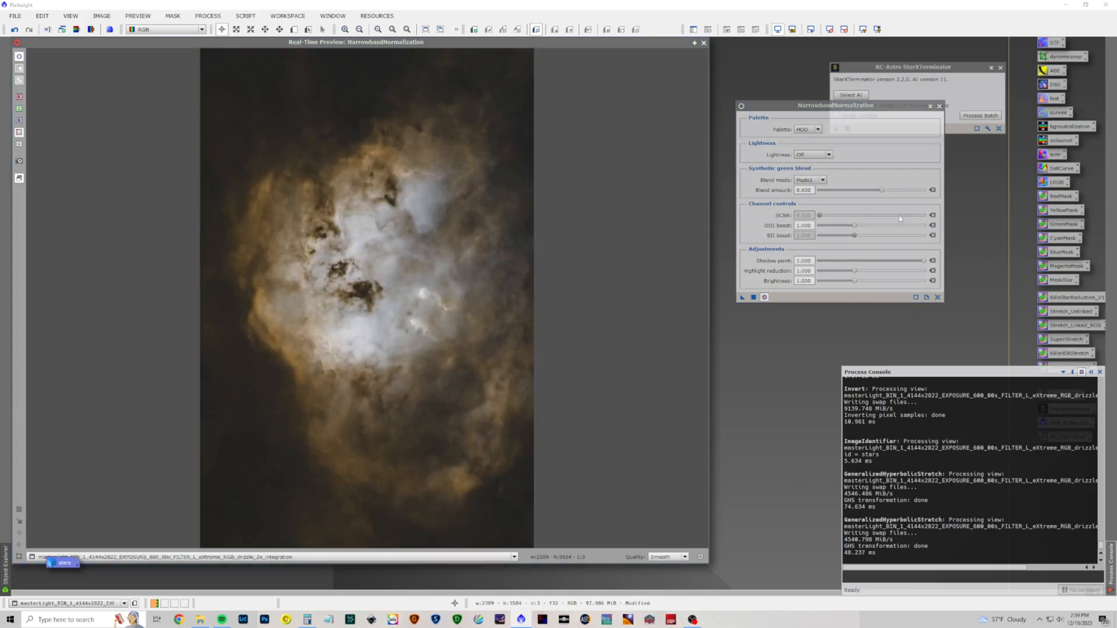
pyautogui.moveTo(819, 163)
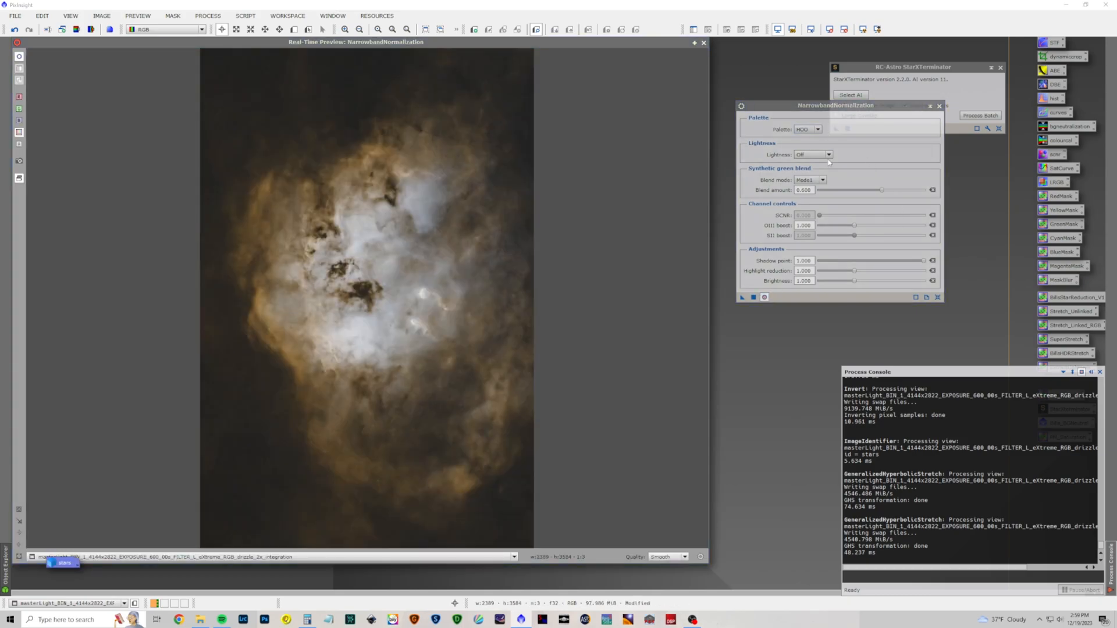
pyautogui.click(820, 153)
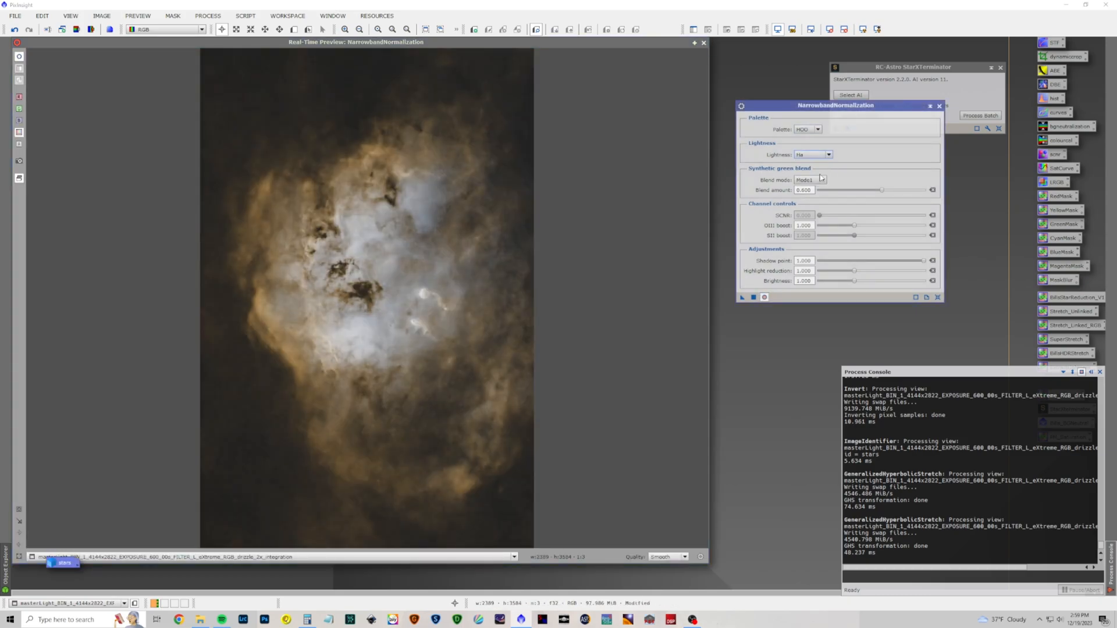
pyautogui.click(809, 179)
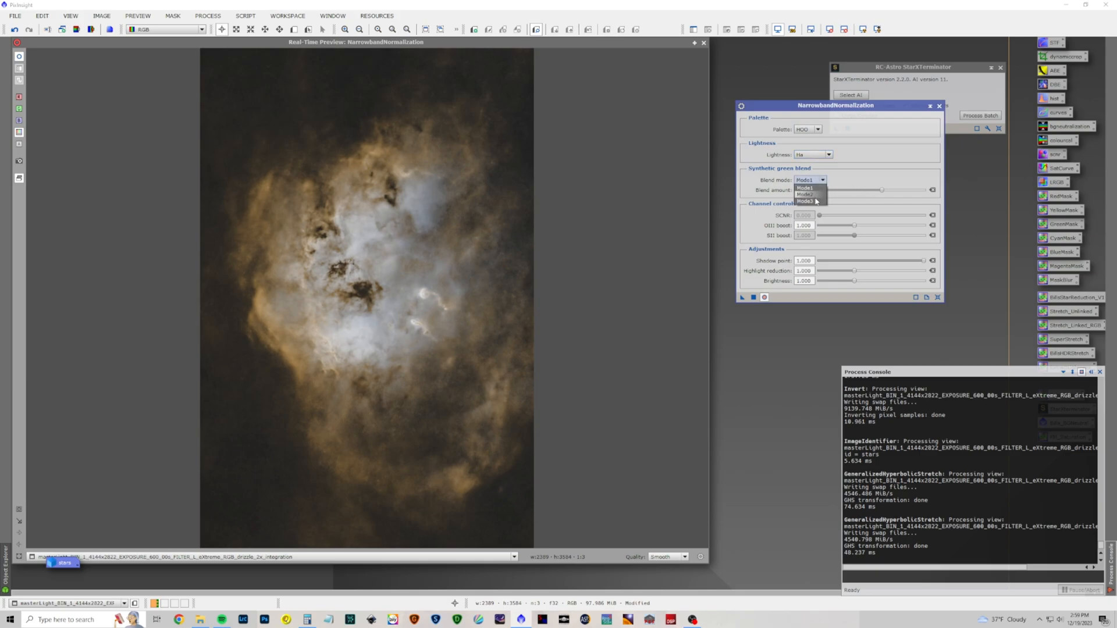
pyautogui.click(805, 200)
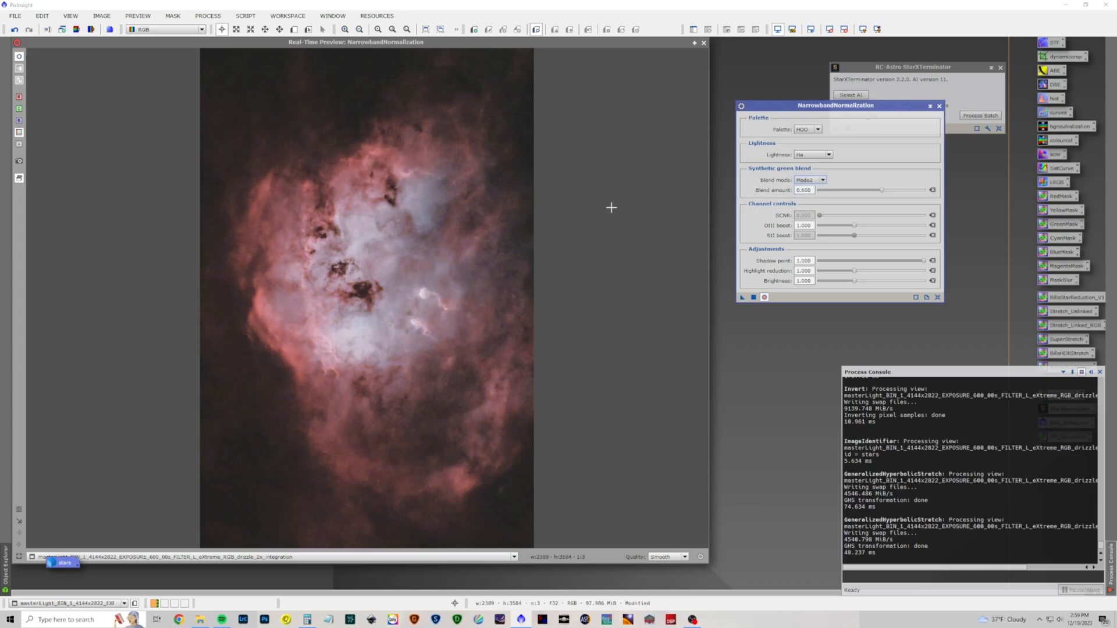
pyautogui.moveTo(535, 219)
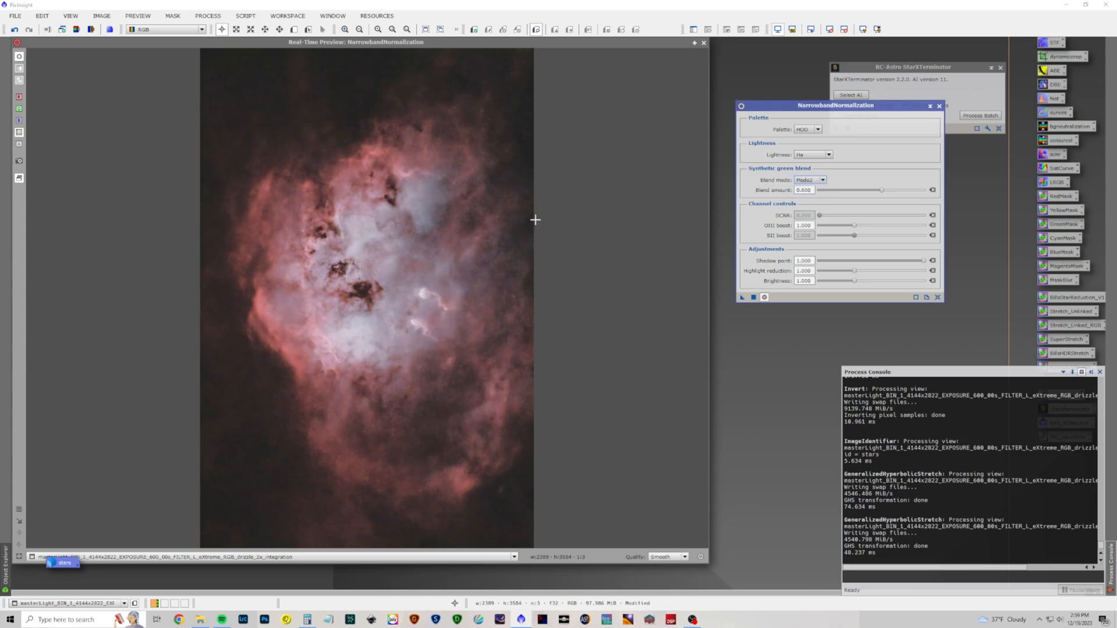
pyautogui.moveTo(423, 215)
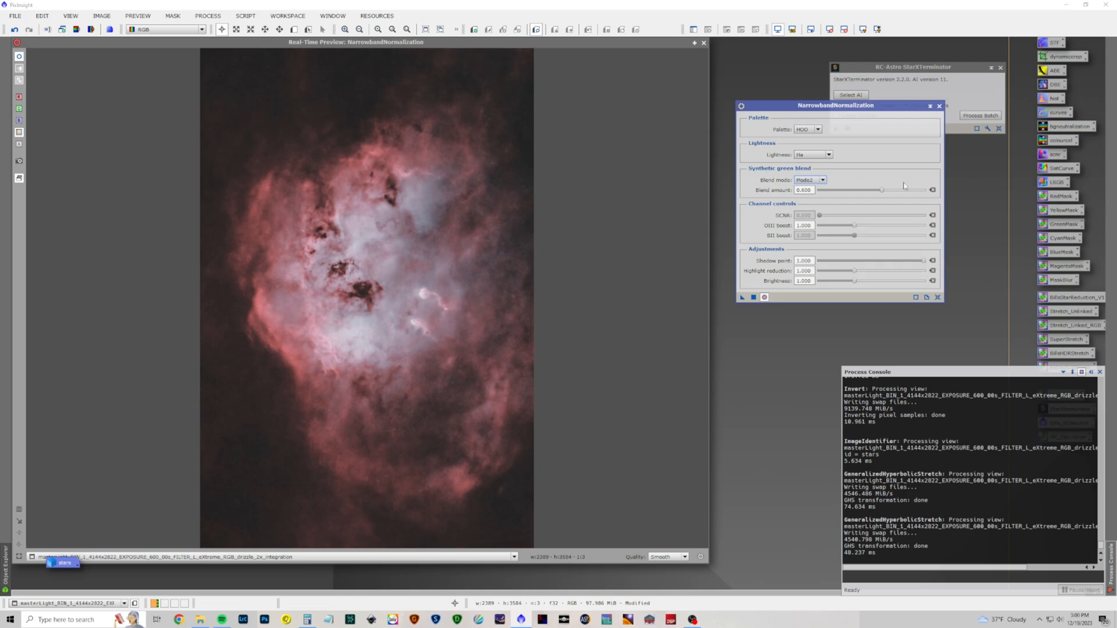
# Step: Set blend amount near 0.732 and OIII boost near 1.256
pyautogui.moveTo(882, 190); pyautogui.dragTo(862, 189)
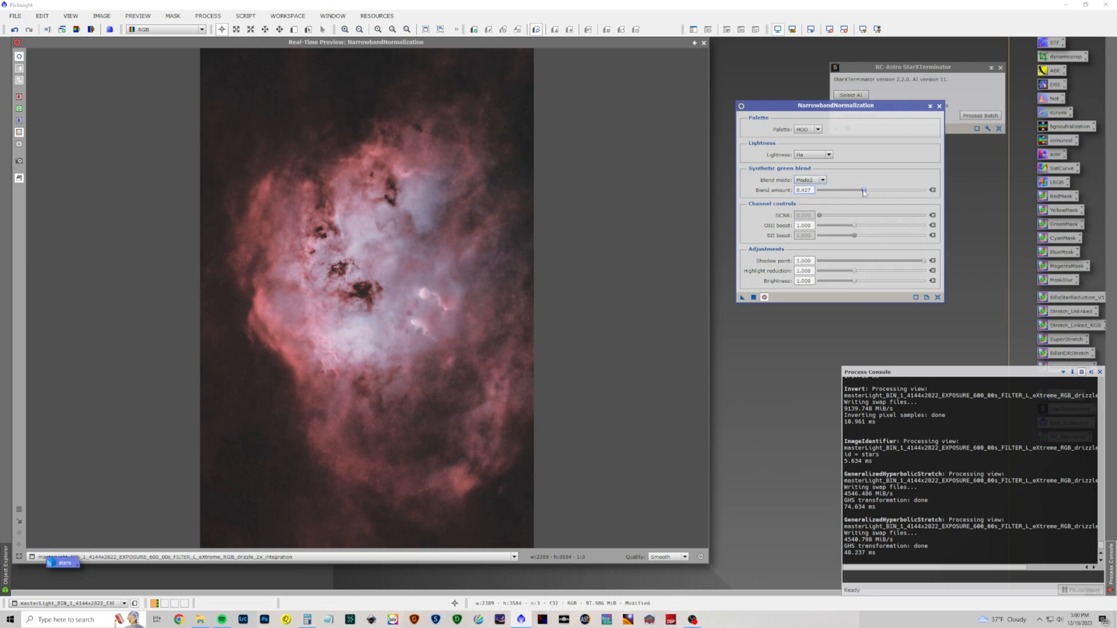
pyautogui.moveTo(861, 191); pyautogui.dragTo(895, 191)
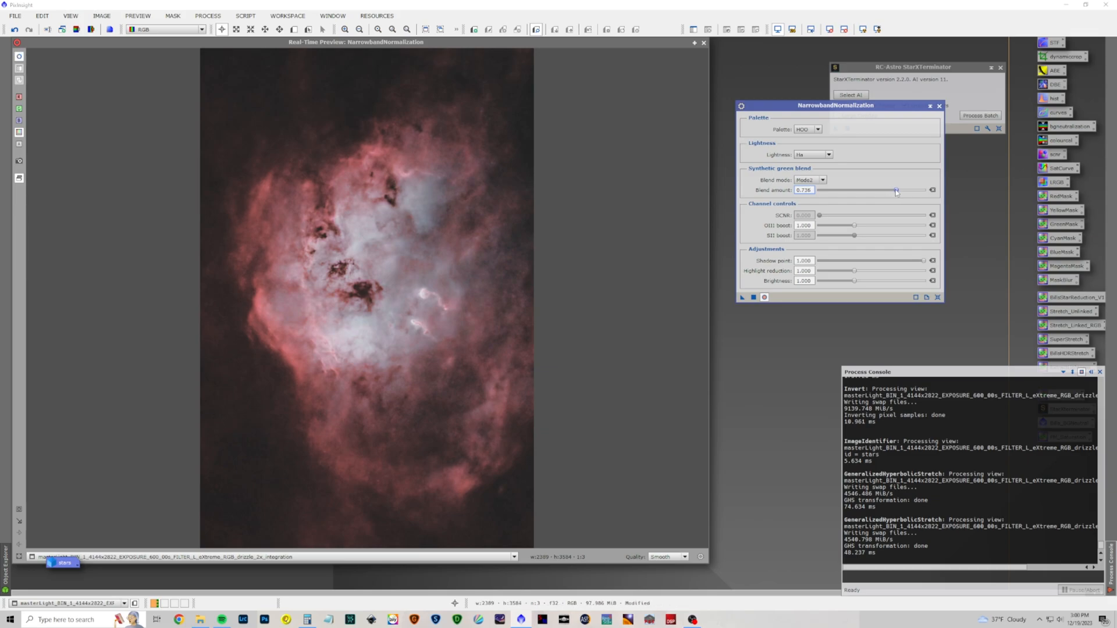
pyautogui.moveTo(896, 190); pyautogui.dragTo(876, 190)
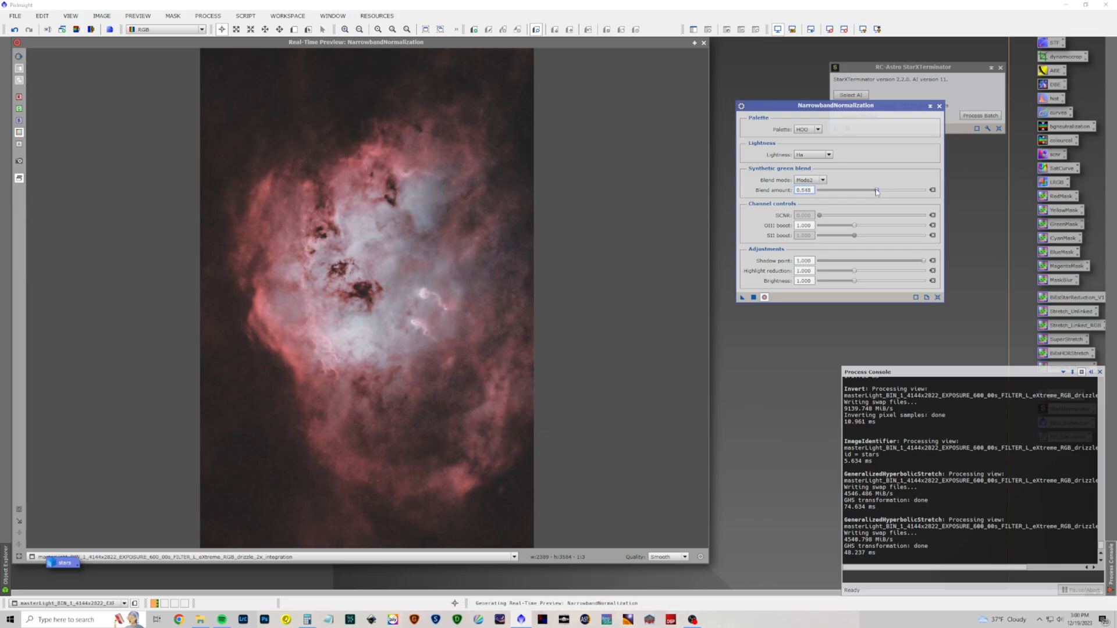
pyautogui.moveTo(876, 189); pyautogui.dragTo(892, 190)
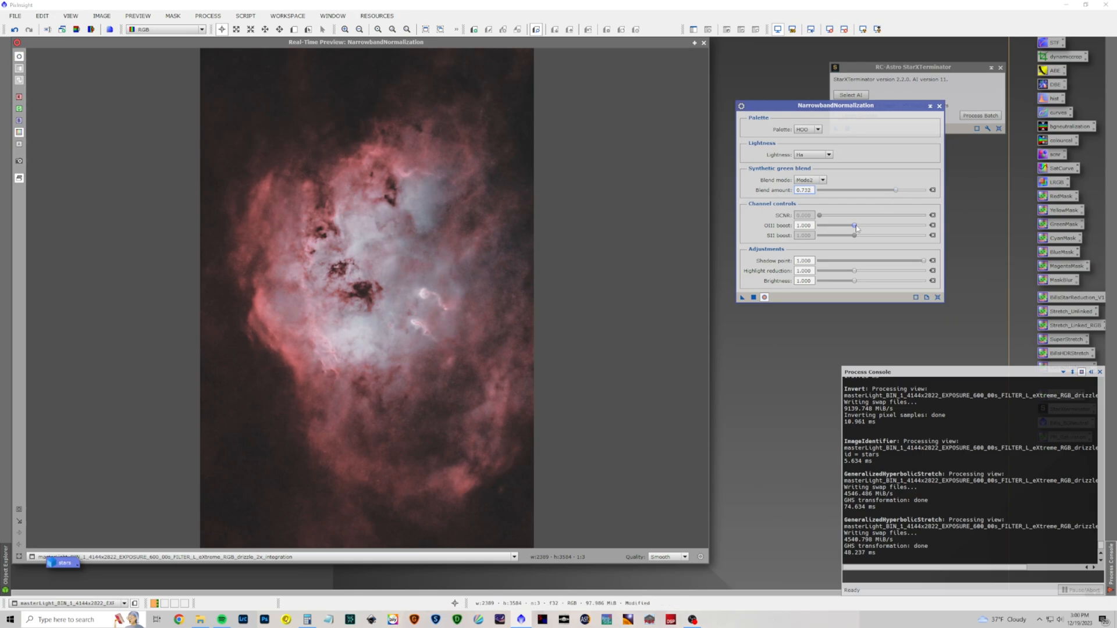
pyautogui.moveTo(854, 226); pyautogui.dragTo(872, 226)
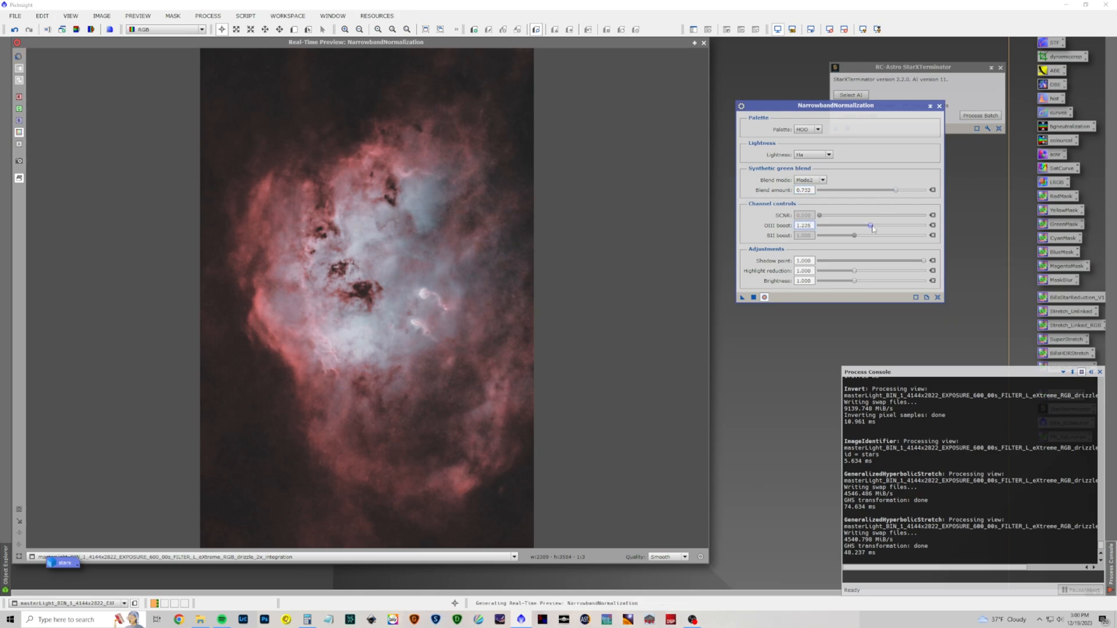
pyautogui.moveTo(870, 224); pyautogui.dragTo(880, 224)
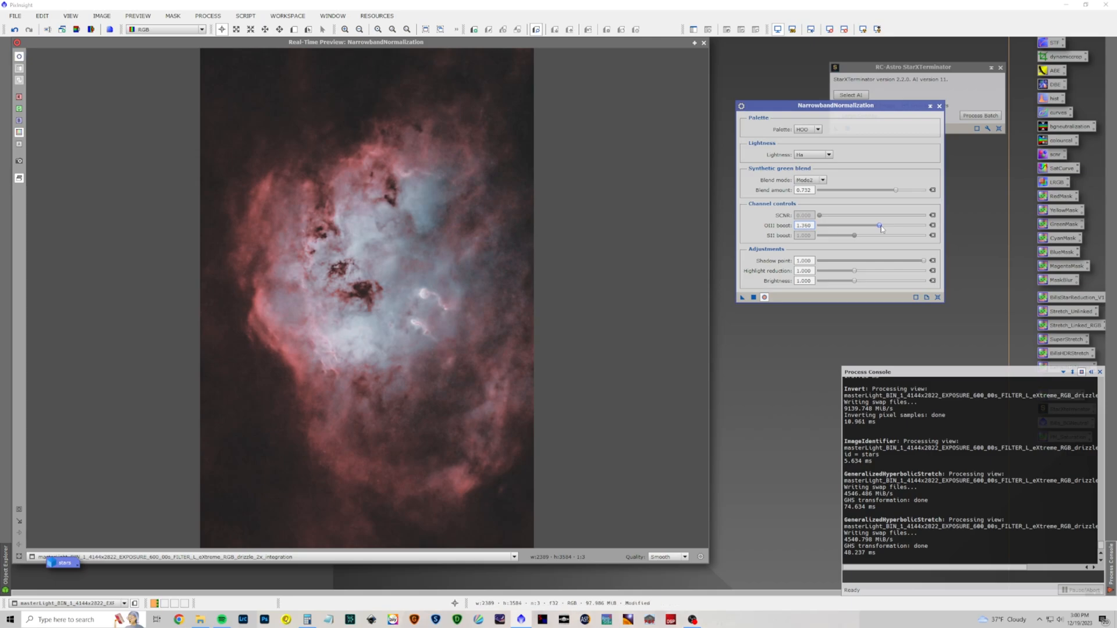
pyautogui.moveTo(879, 224); pyautogui.dragTo(876, 225)
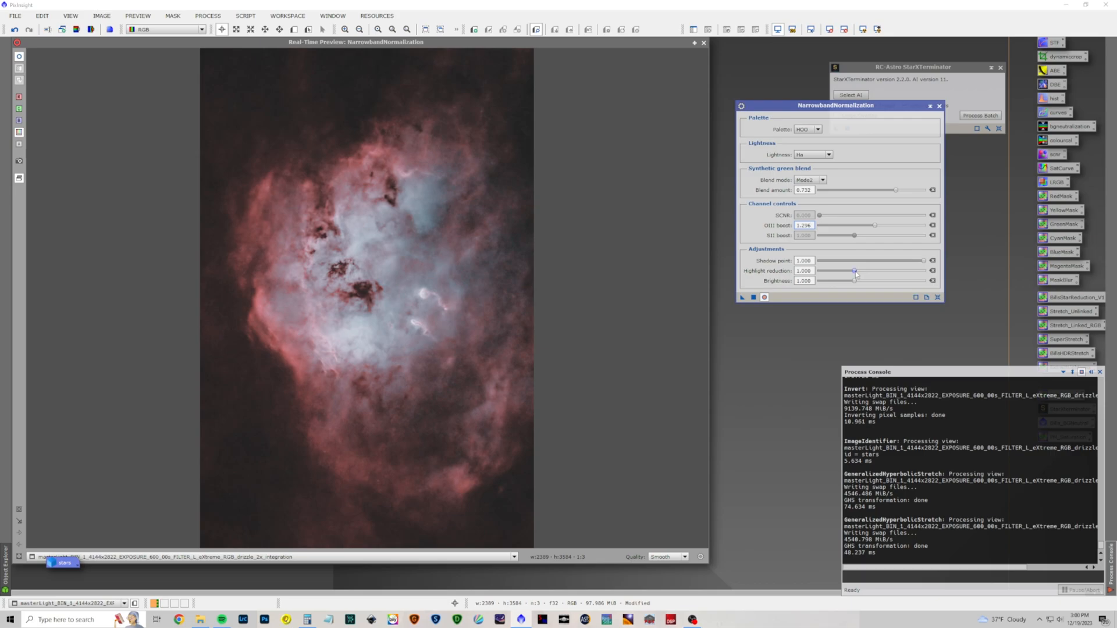
# Step: Tune highlight reduction and brightness near 1.190, then apply the normalization to the nebula
pyautogui.moveTo(855, 271); pyautogui.dragTo(862, 271)
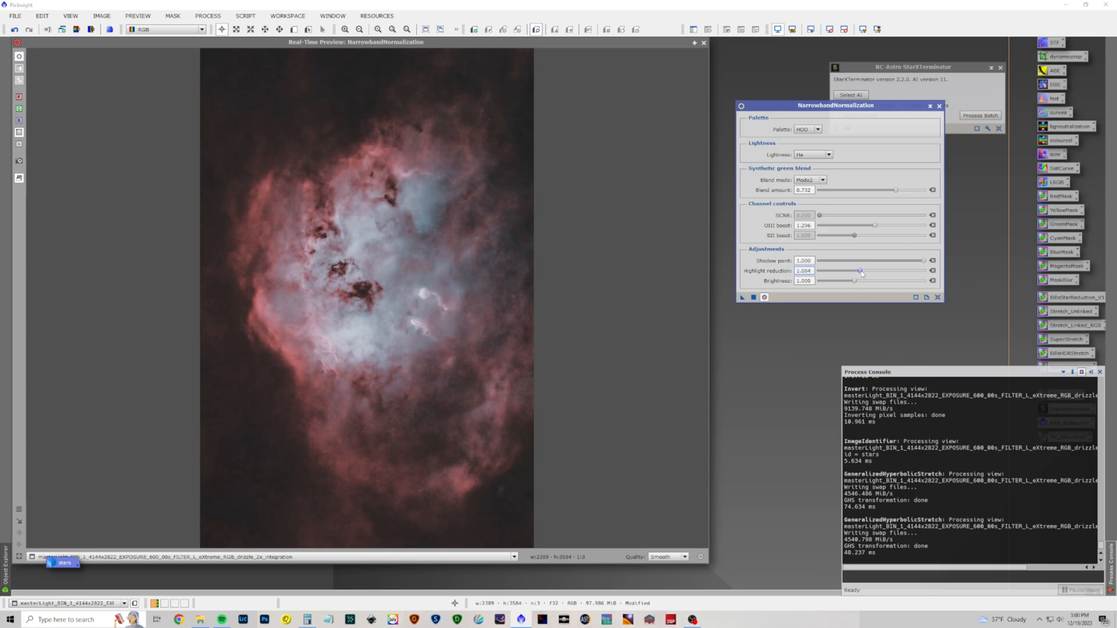
pyautogui.moveTo(860, 271); pyautogui.dragTo(852, 271)
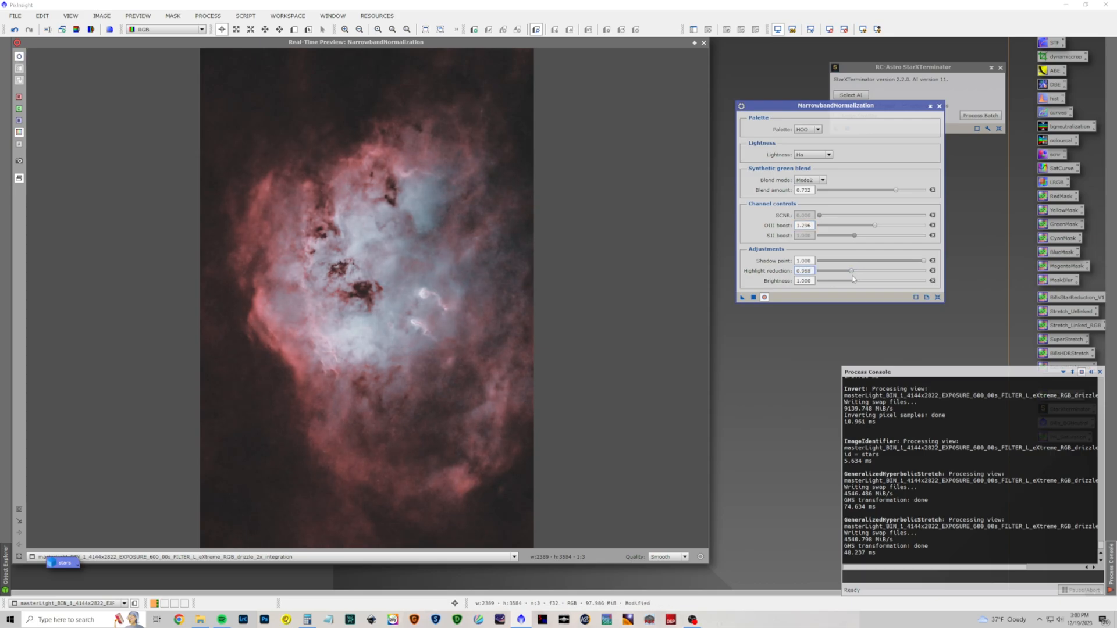
pyautogui.moveTo(853, 281); pyautogui.dragTo(865, 280)
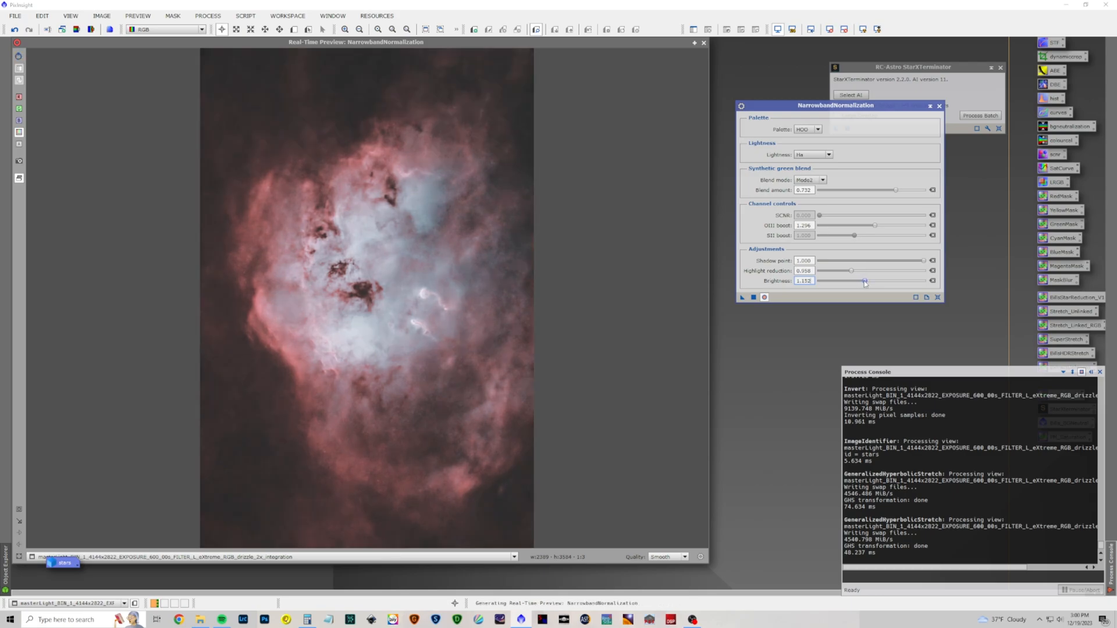
pyautogui.moveTo(865, 281); pyautogui.dragTo(867, 280)
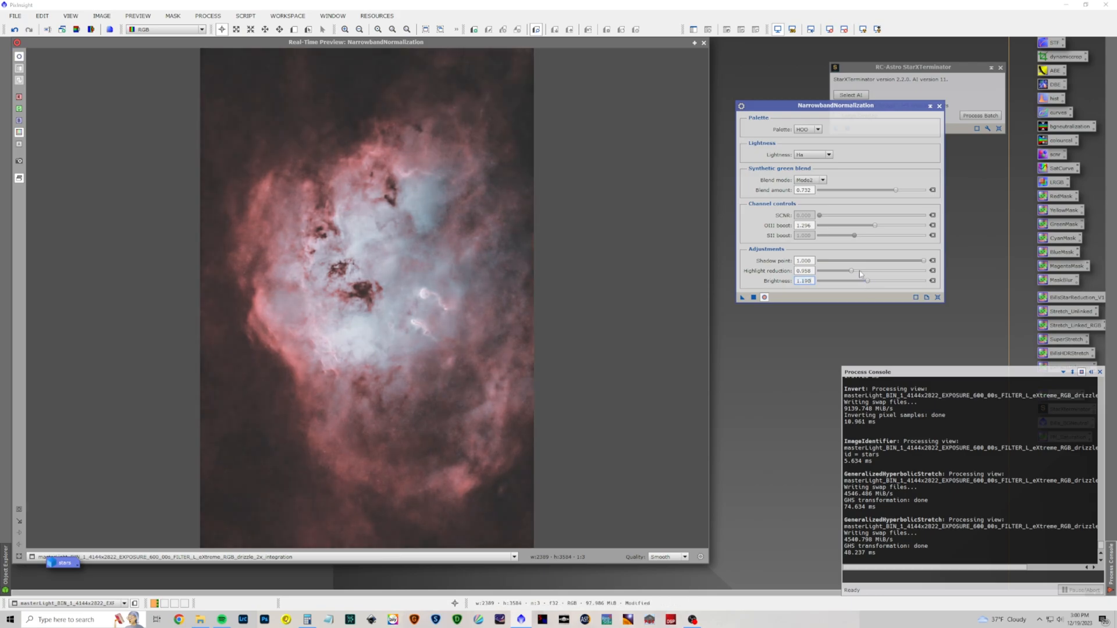
pyautogui.moveTo(851, 270); pyautogui.dragTo(844, 270)
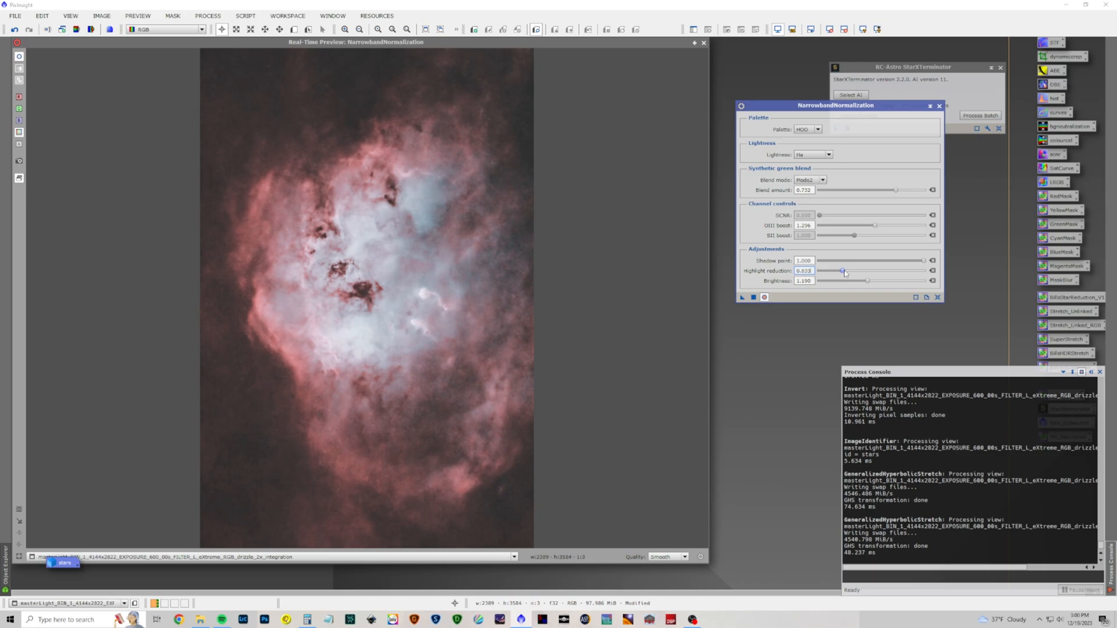
pyautogui.moveTo(844, 271); pyautogui.dragTo(874, 271)
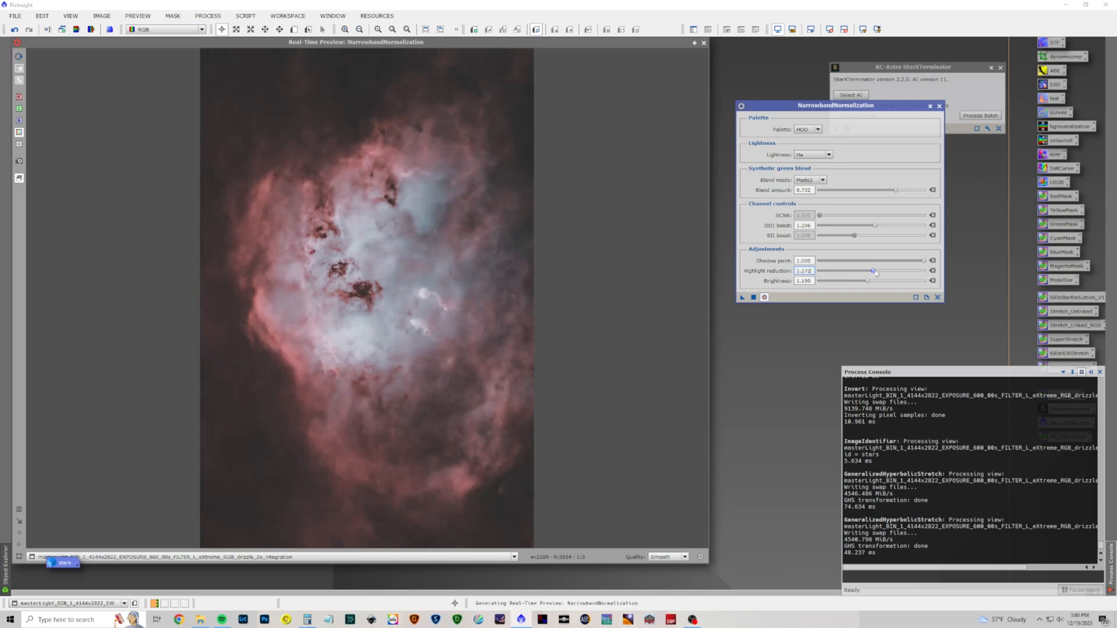
pyautogui.moveTo(874, 271); pyautogui.dragTo(876, 271)
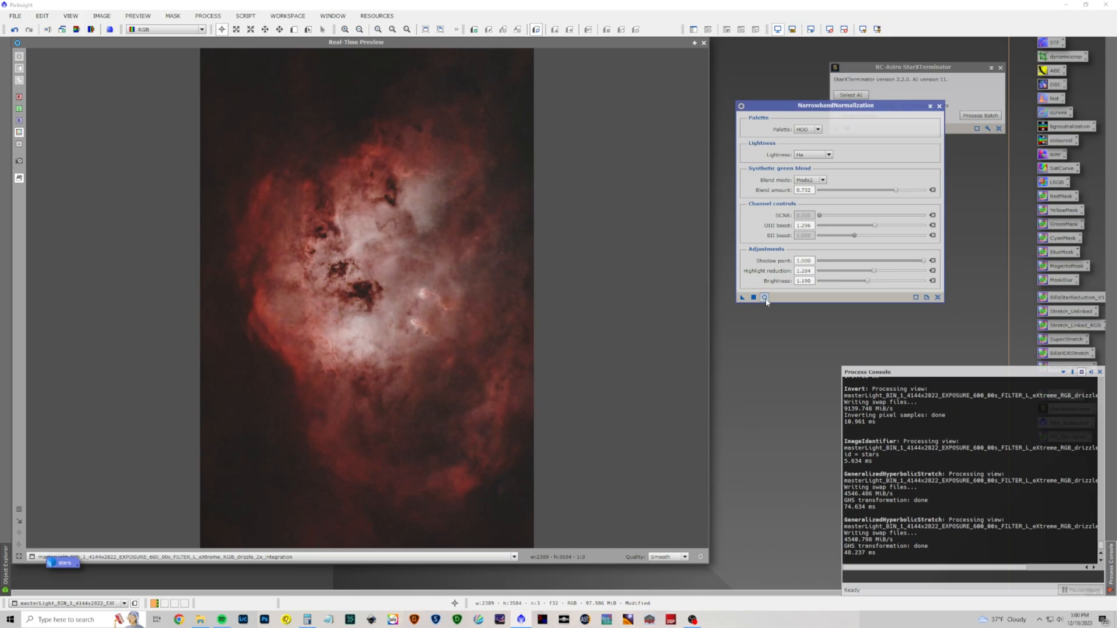
pyautogui.moveTo(873, 271); pyautogui.dragTo(864, 271)
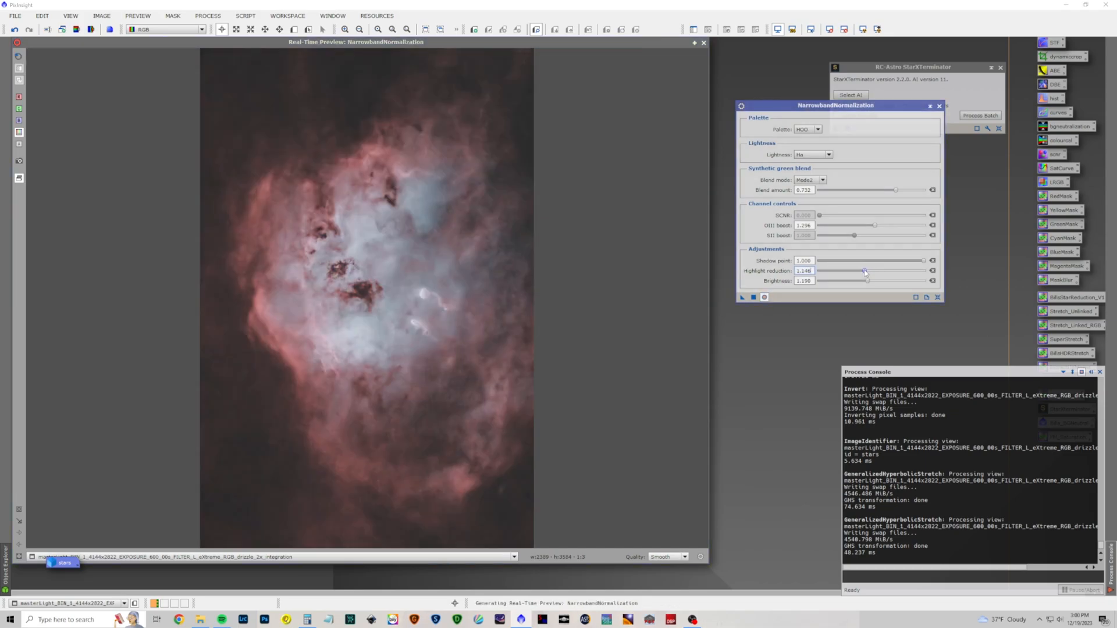
pyautogui.moveTo(864, 271); pyautogui.dragTo(868, 272)
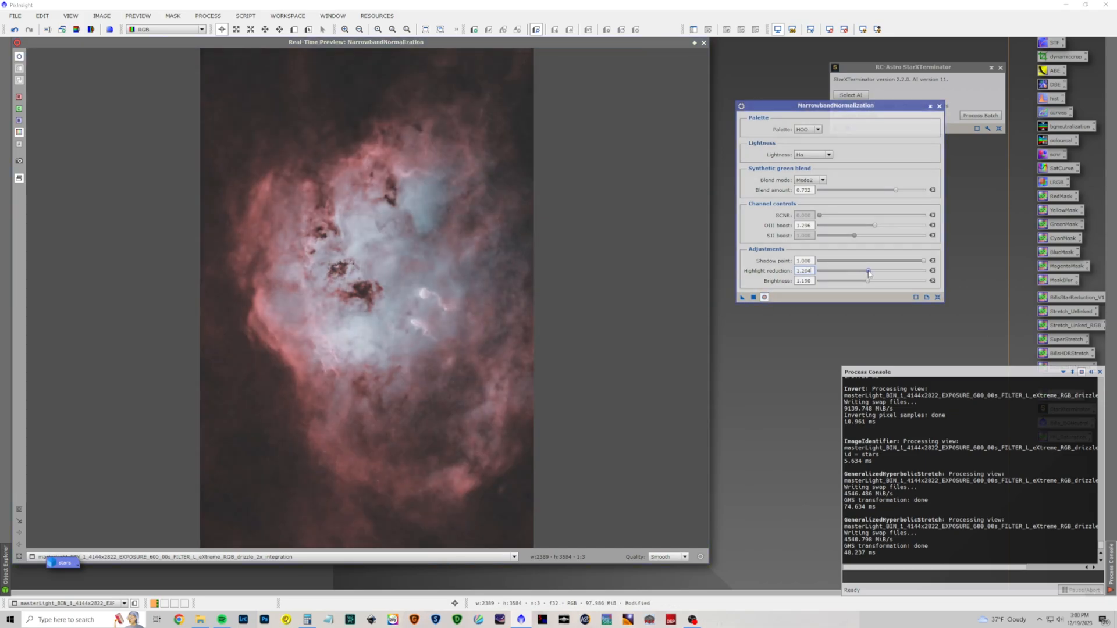
pyautogui.moveTo(868, 273); pyautogui.dragTo(878, 272)
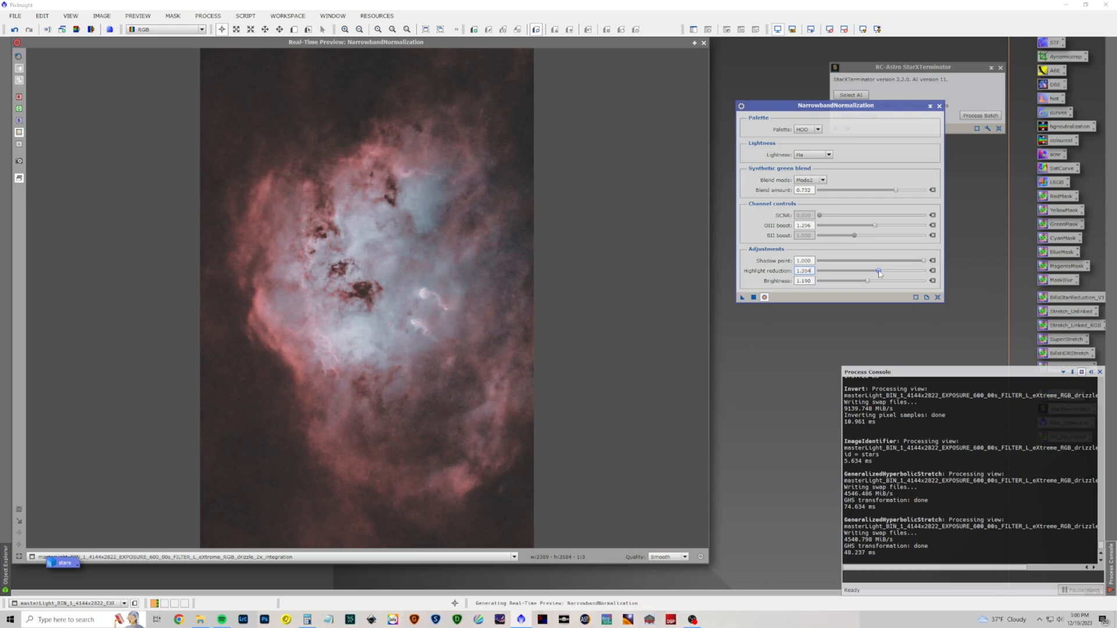
pyautogui.moveTo(879, 271); pyautogui.dragTo(883, 271)
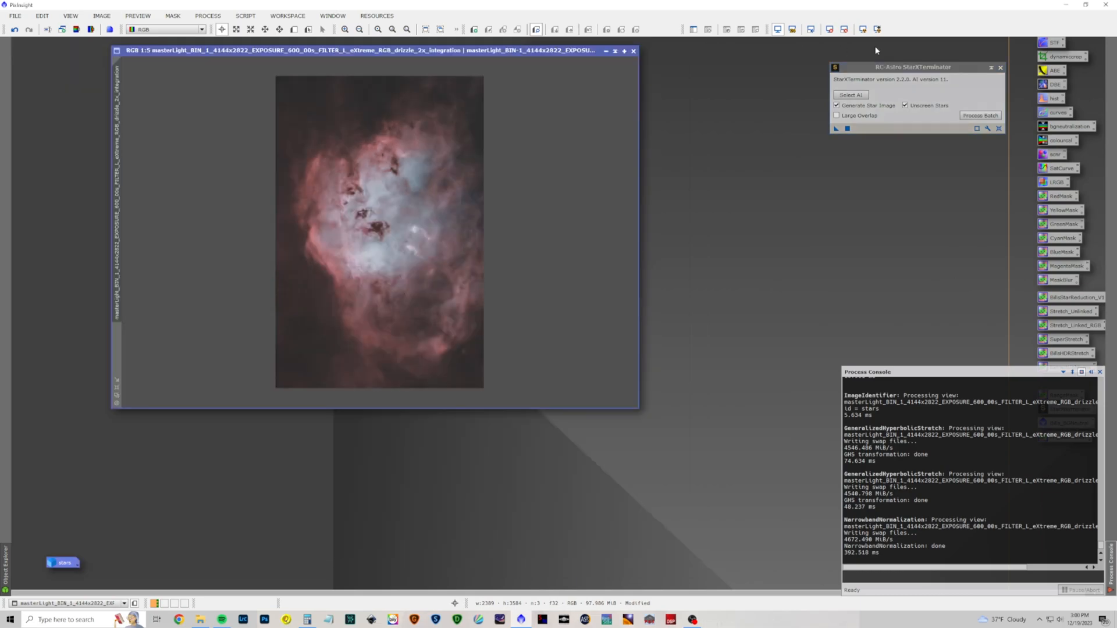
# Step: Generate a blurred BlueMask of the blue core and apply it as the nebula image's mask
pyautogui.click(1005, 67)
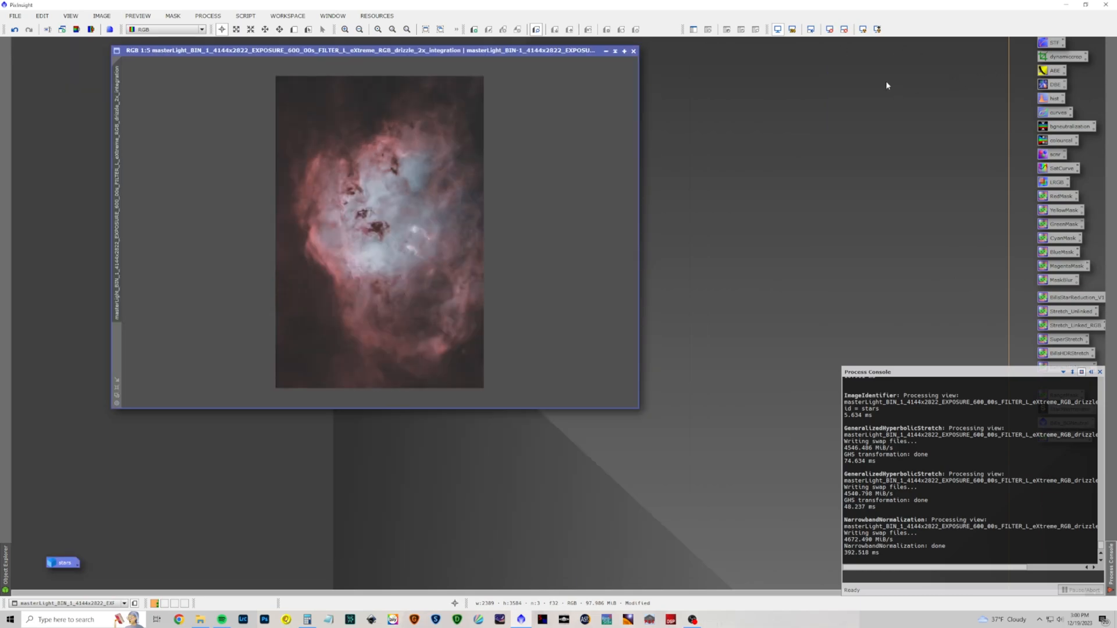
pyautogui.moveTo(1061, 252); pyautogui.dragTo(520, 193)
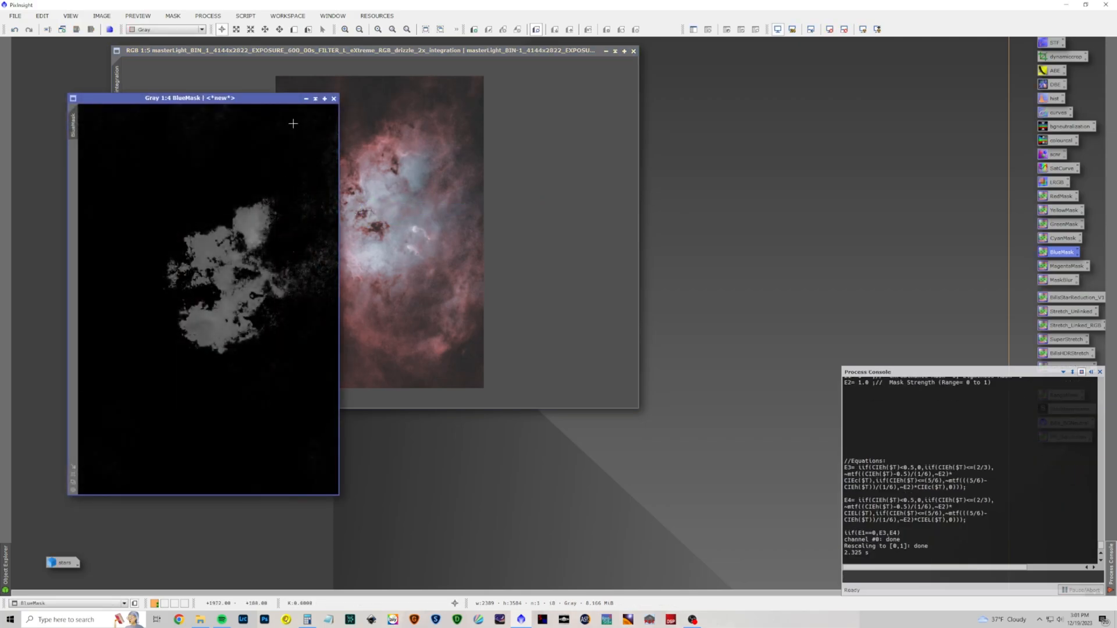
pyautogui.moveTo(190, 98); pyautogui.dragTo(356, 42)
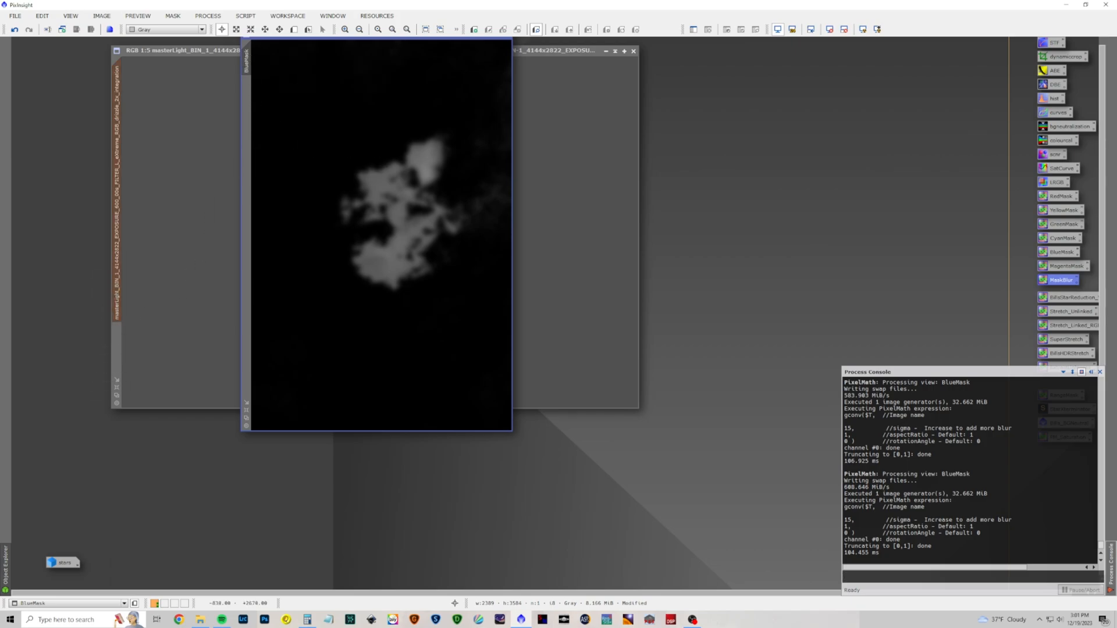
pyautogui.click(207, 17)
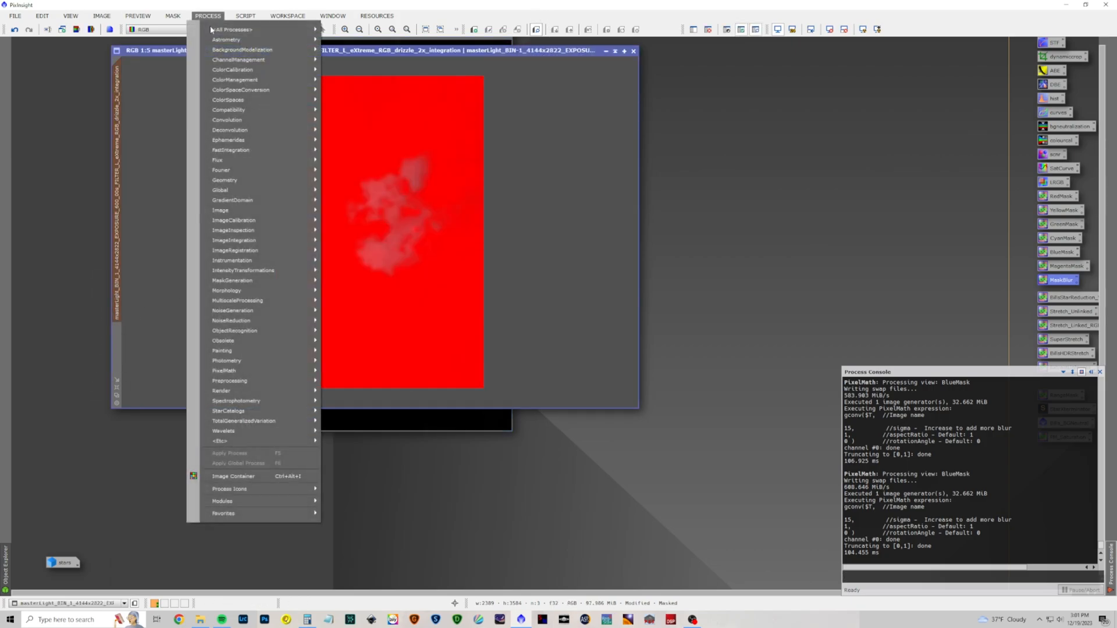
# Step: In CurvesTransformation, lower the RGB/K curve and move to the blue channel
pyautogui.click(231, 29)
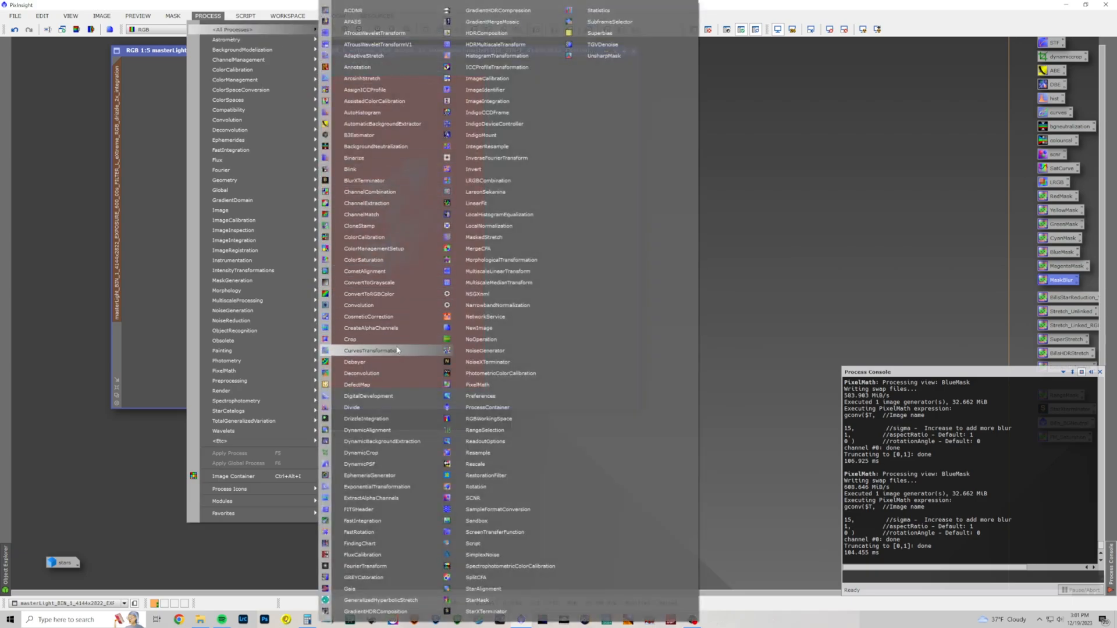
pyautogui.click(370, 350)
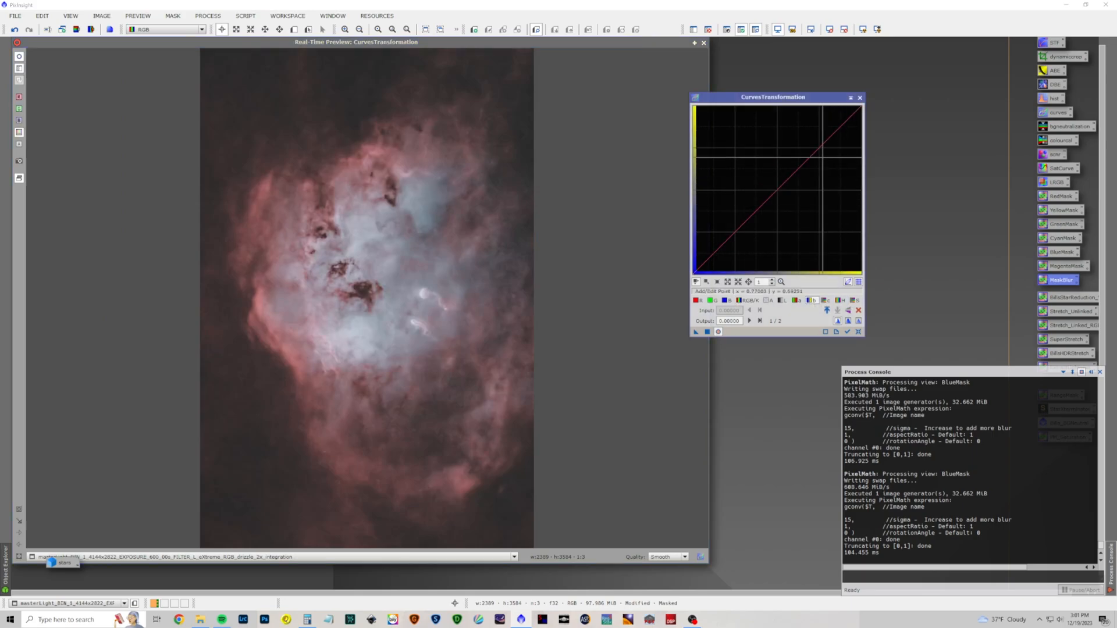
pyautogui.click(820, 141)
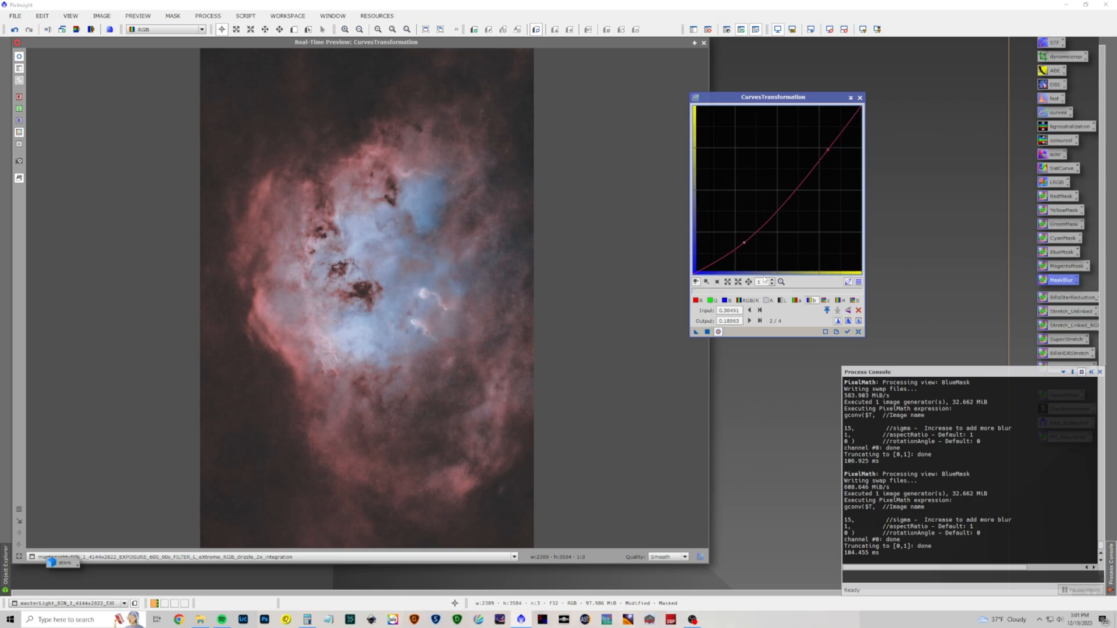
pyautogui.click(727, 300)
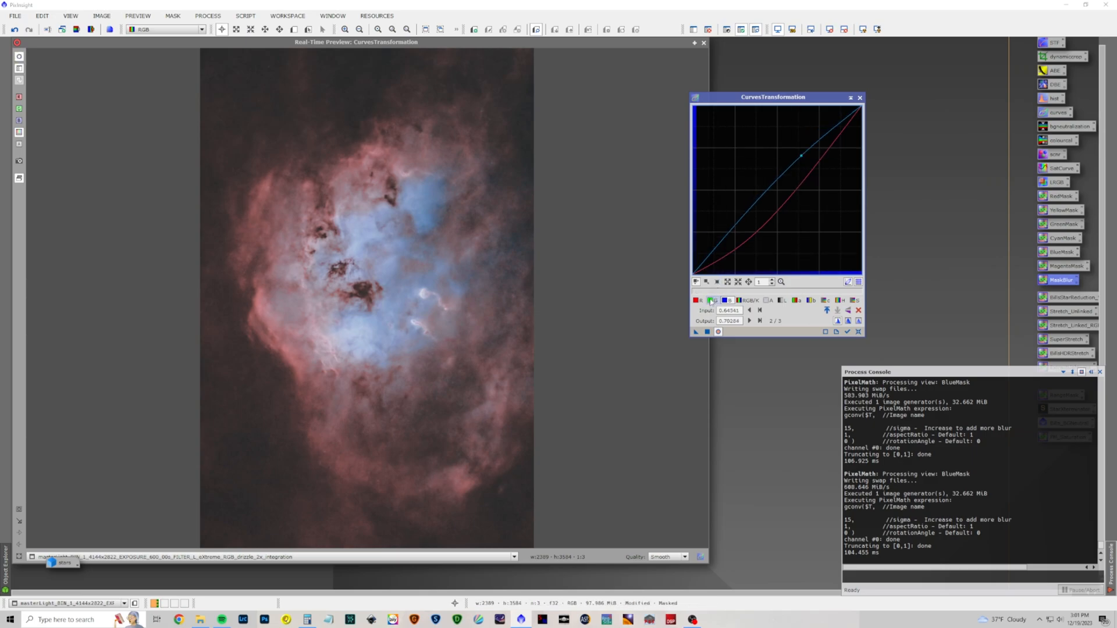
# Step: Raise blue and tweak green through the BlueMask to deepen the nebula's blue core
pyautogui.click(712, 300)
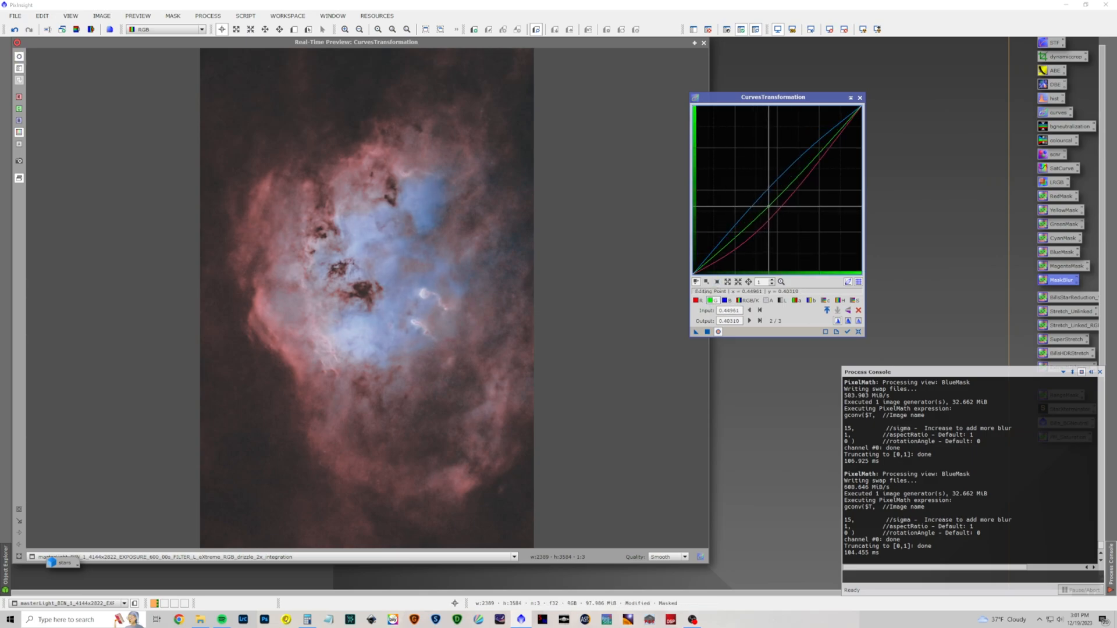
pyautogui.click(712, 301)
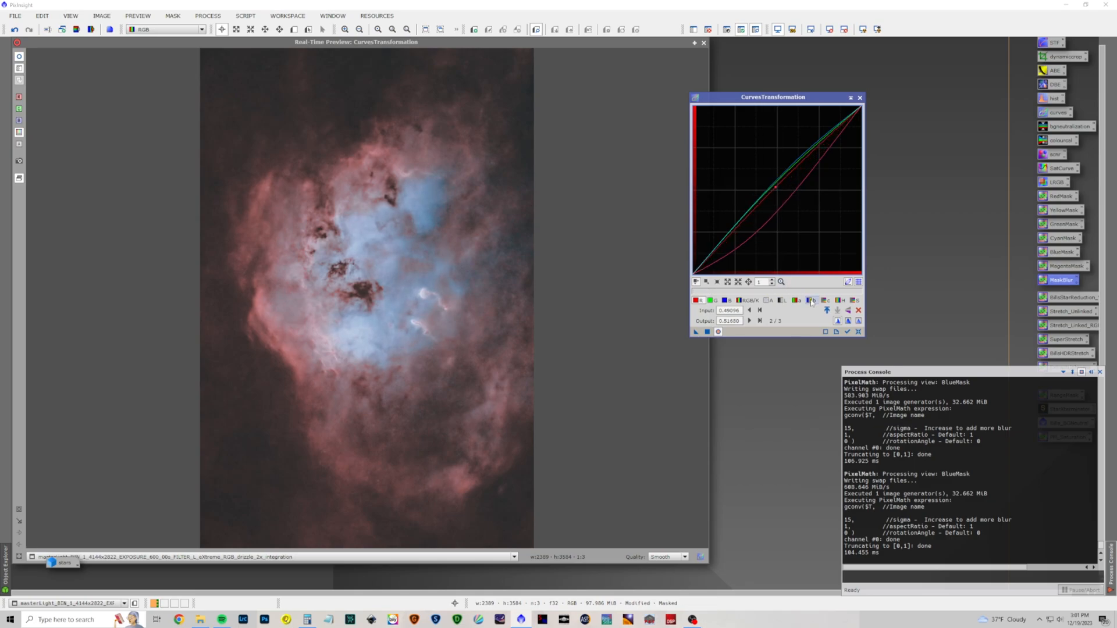
pyautogui.click(826, 300)
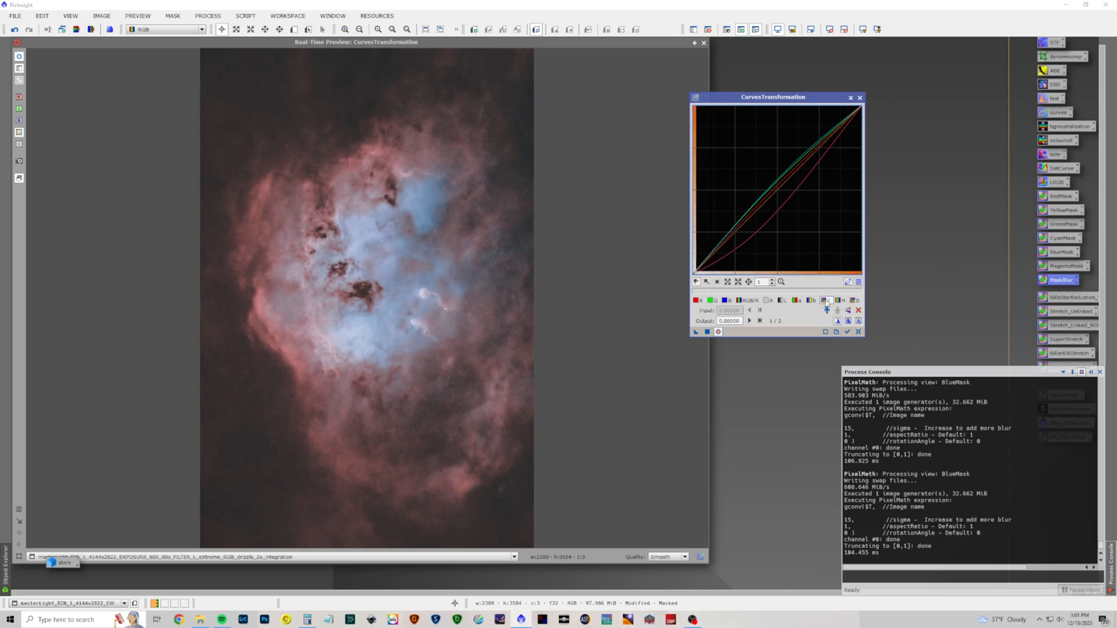
pyautogui.click(773, 191)
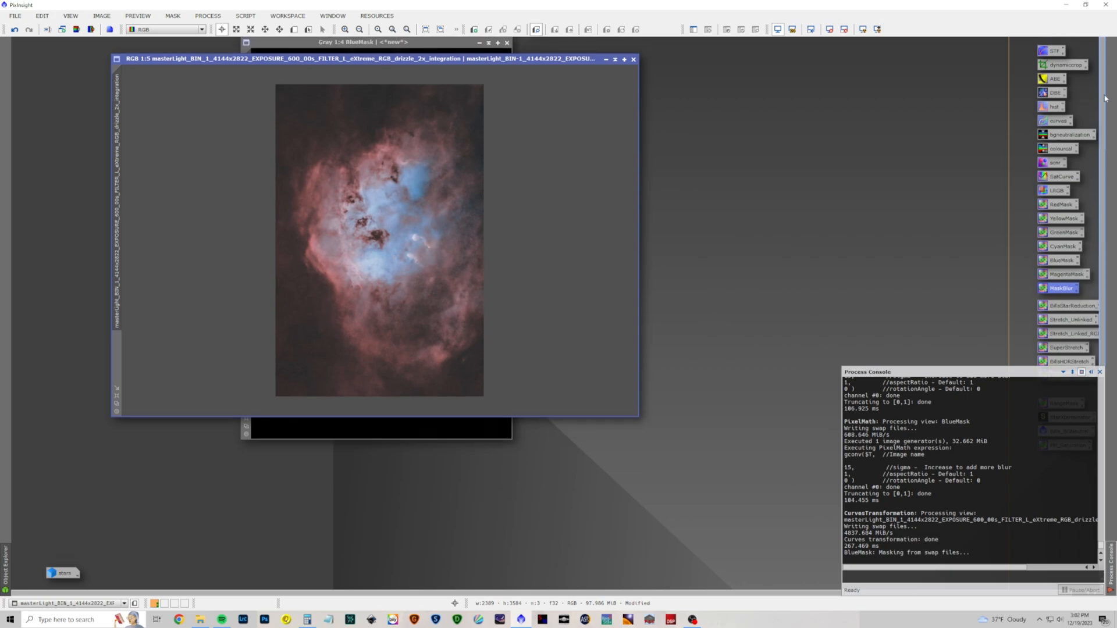
# Step: Close the BlueMask image window
pyautogui.click(505, 42)
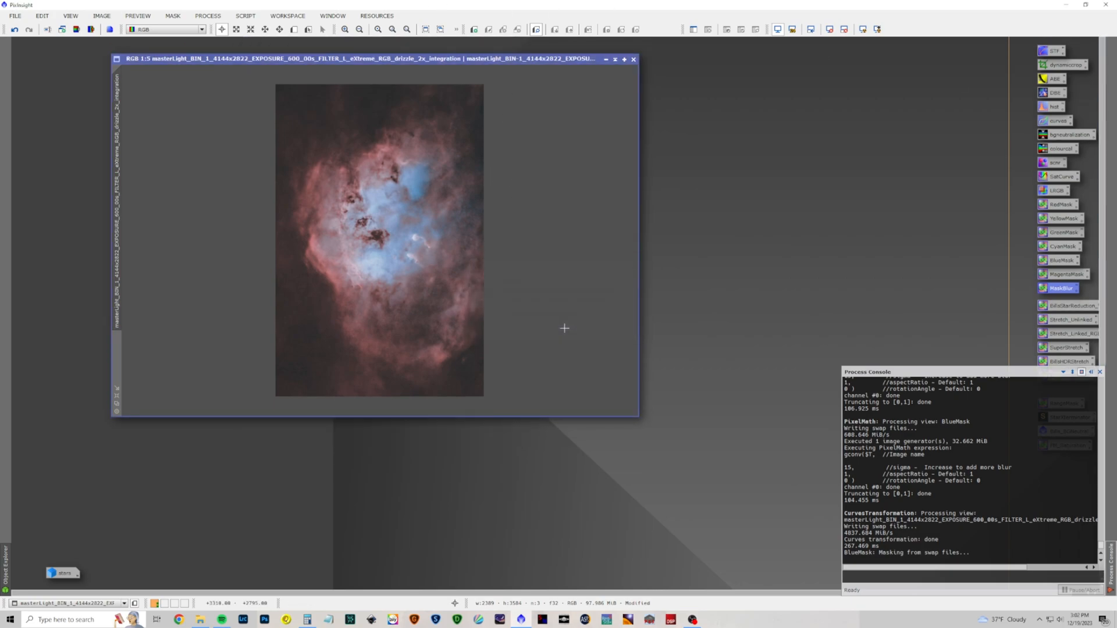
pyautogui.moveTo(1050, 209)
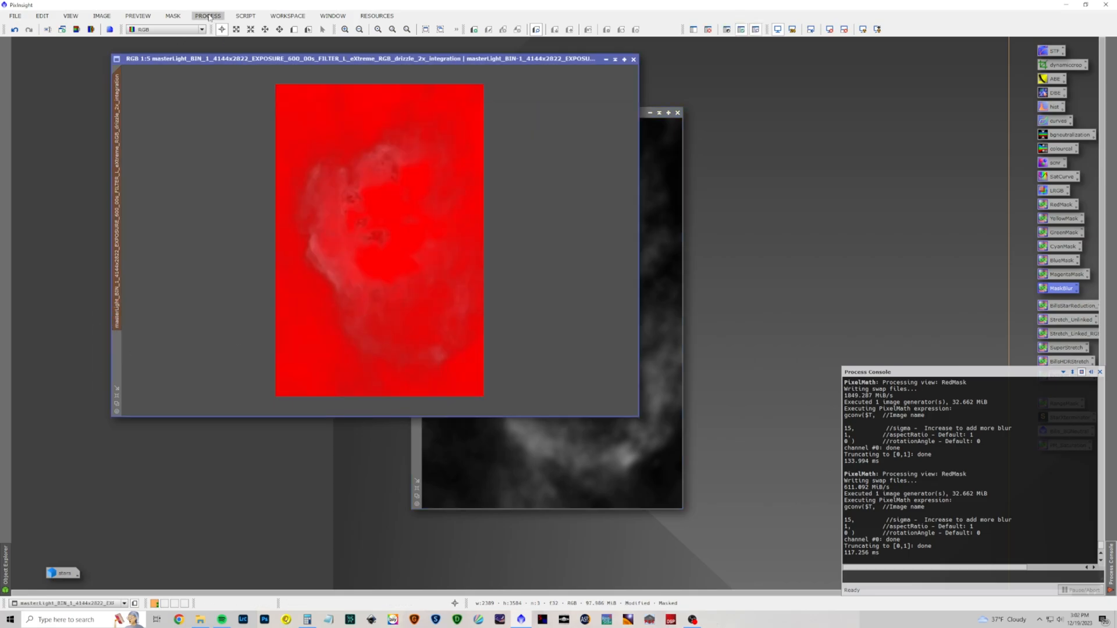
# Step: Bend the tone and green curves through the RedMask so the outer gas turns gold-orange
pyautogui.click(207, 16)
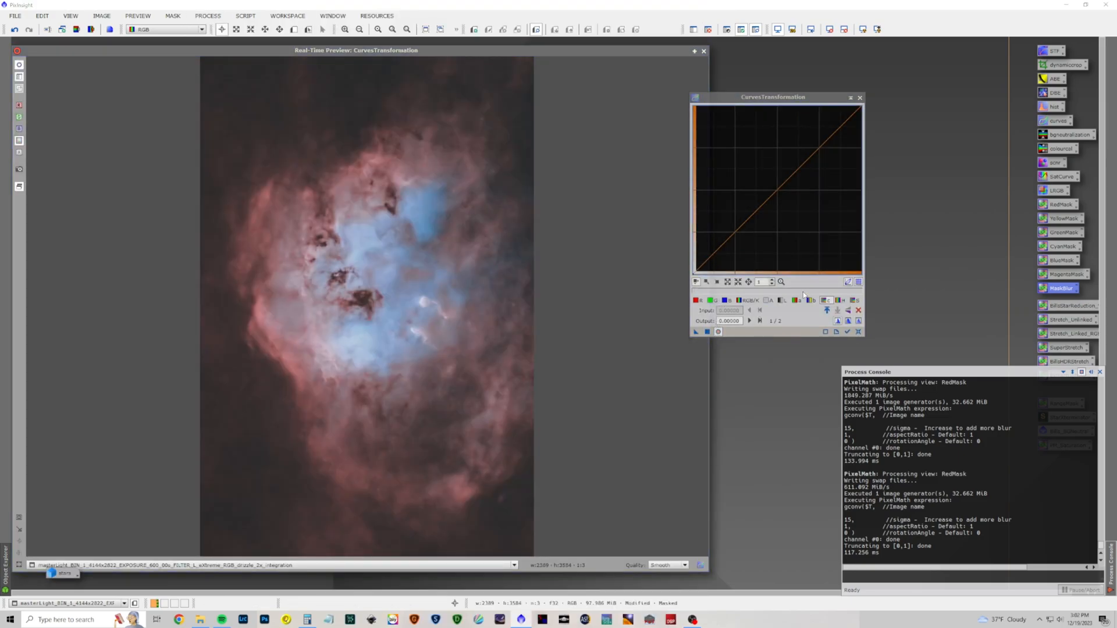
pyautogui.click(823, 156)
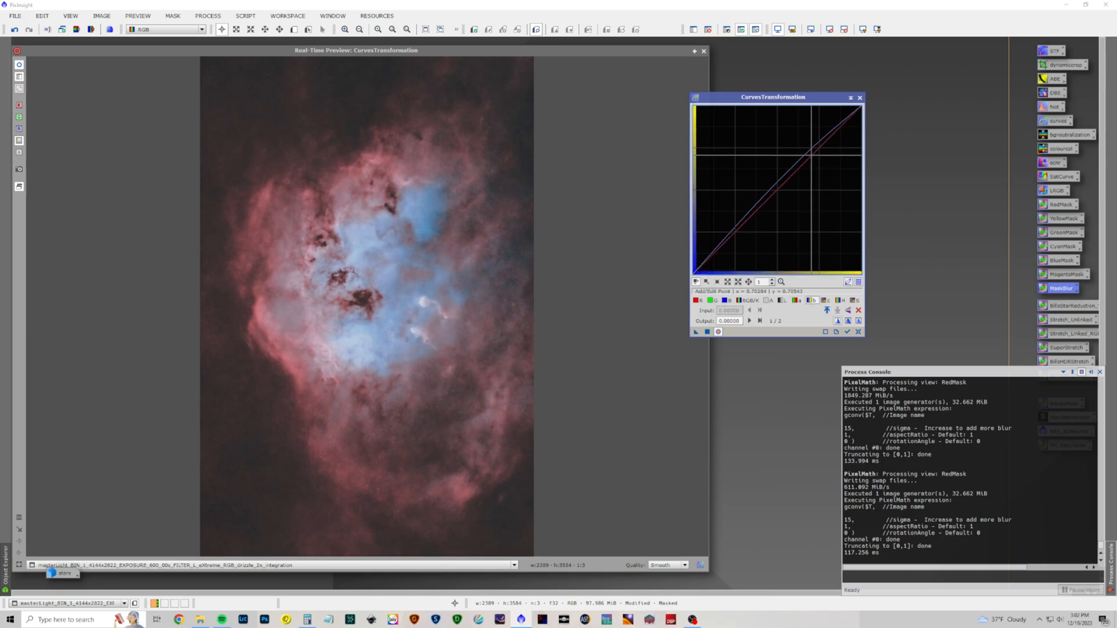
pyautogui.click(811, 151)
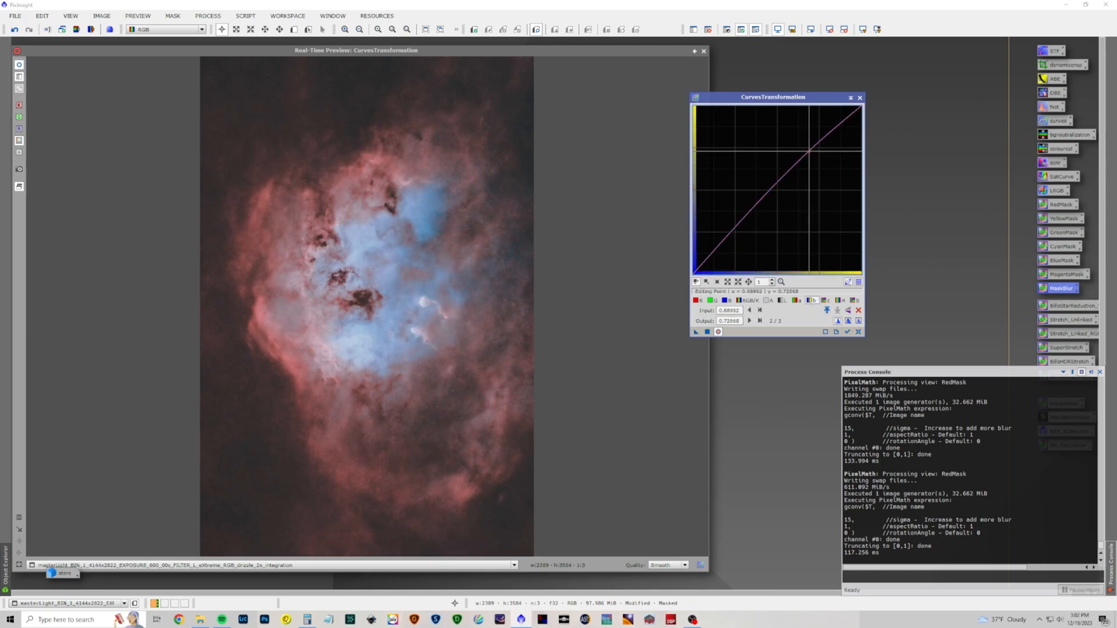
pyautogui.moveTo(794, 154); pyautogui.dragTo(795, 131)
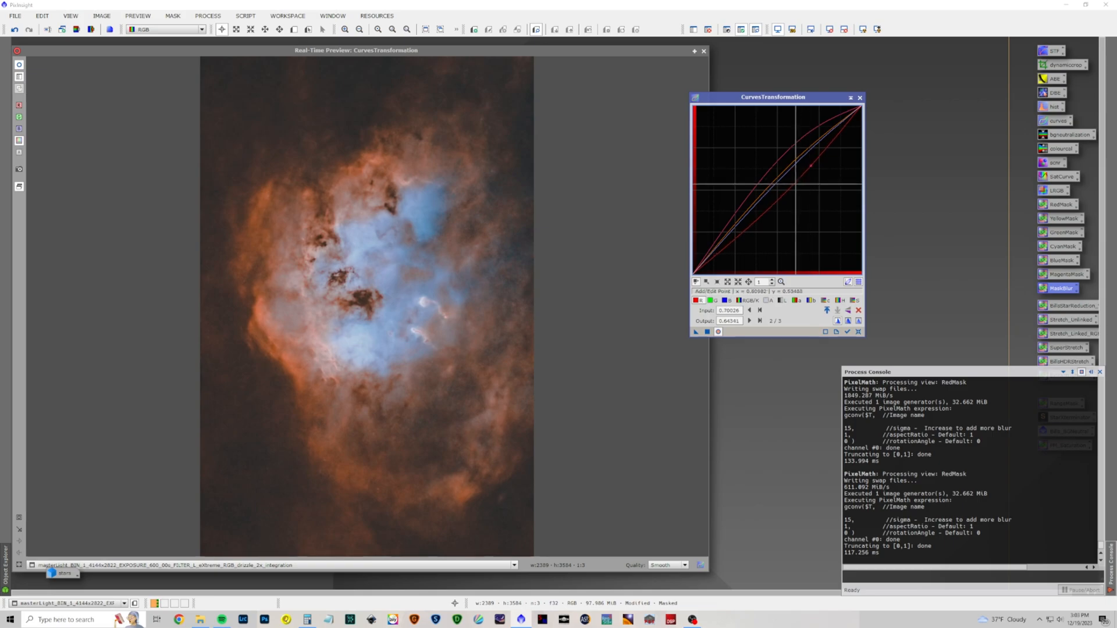
pyautogui.click(709, 300)
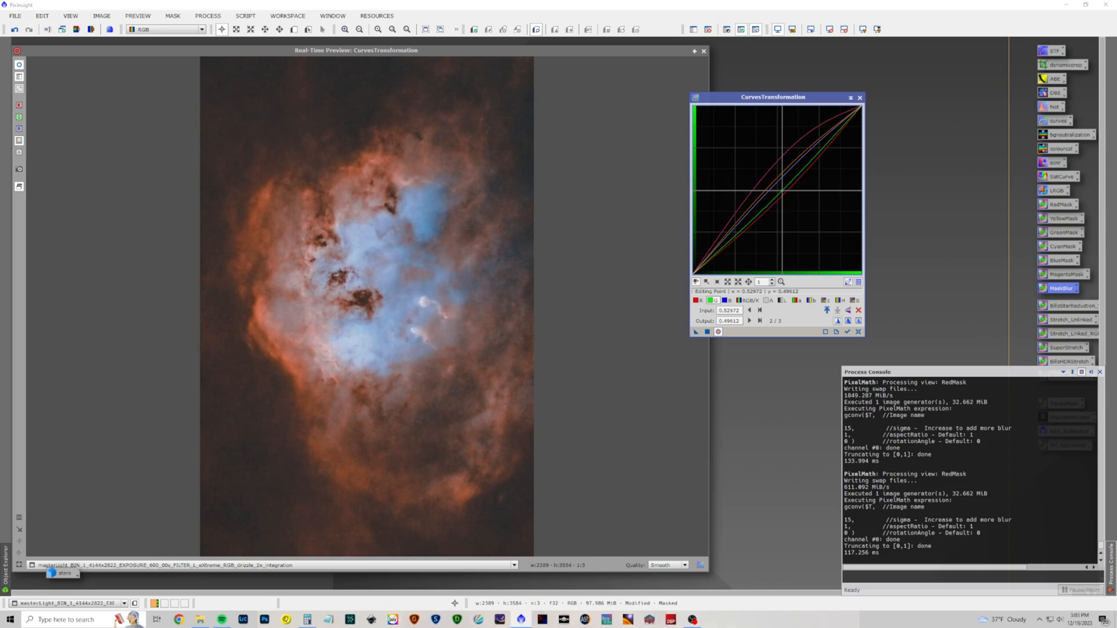
pyautogui.moveTo(779, 184); pyautogui.dragTo(779, 177)
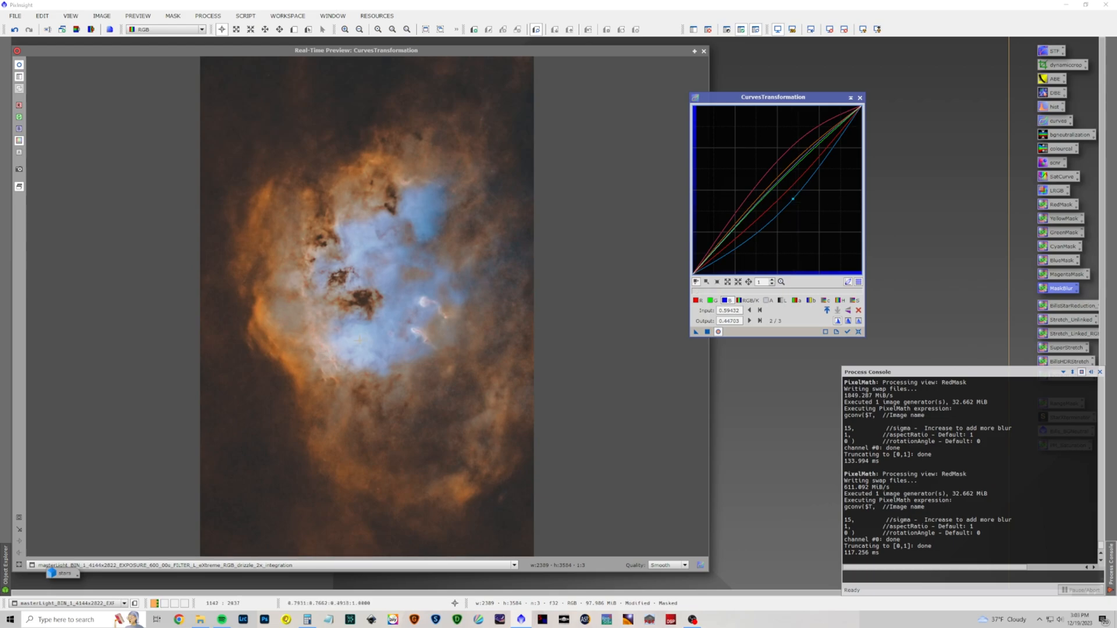
pyautogui.moveTo(328, 358)
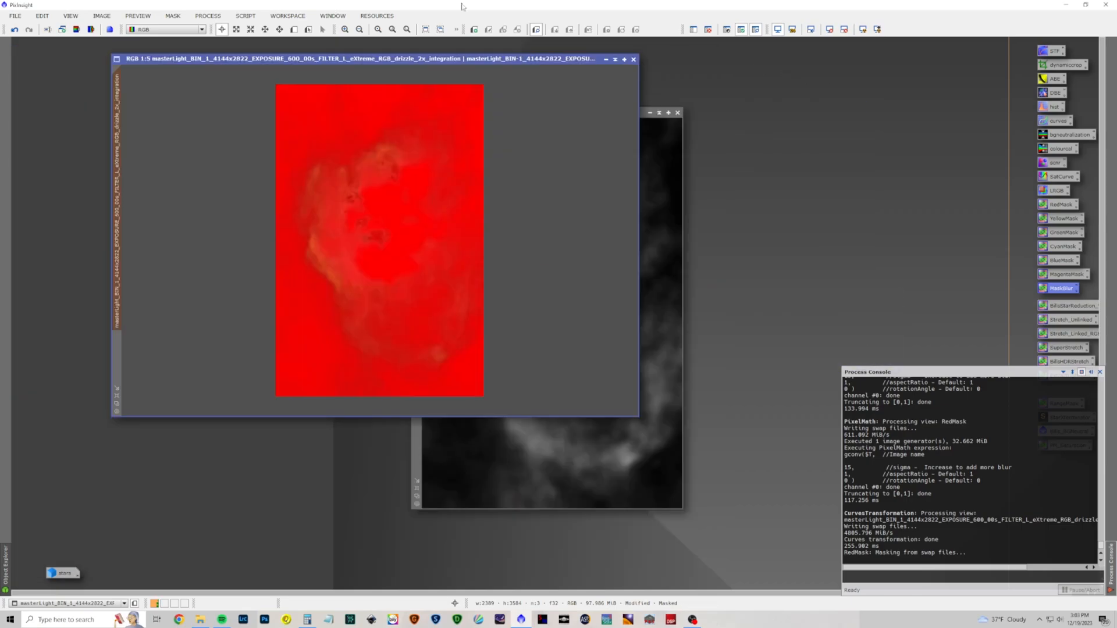
# Step: Remove the mask from the nebula image and close the RedMask window
pyautogui.click(171, 16)
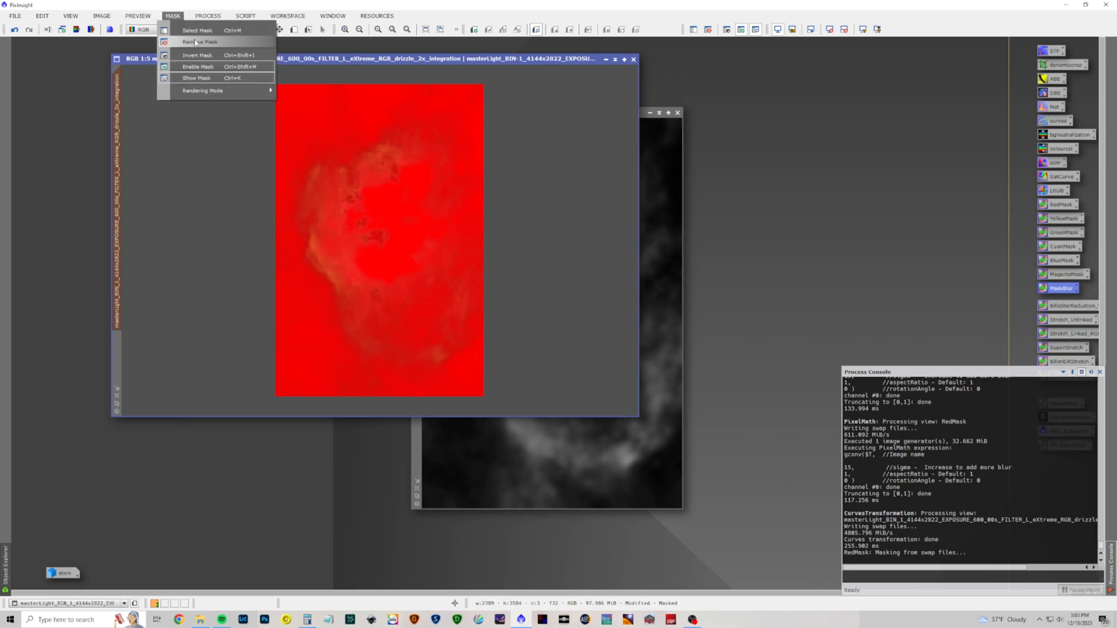
pyautogui.click(195, 42)
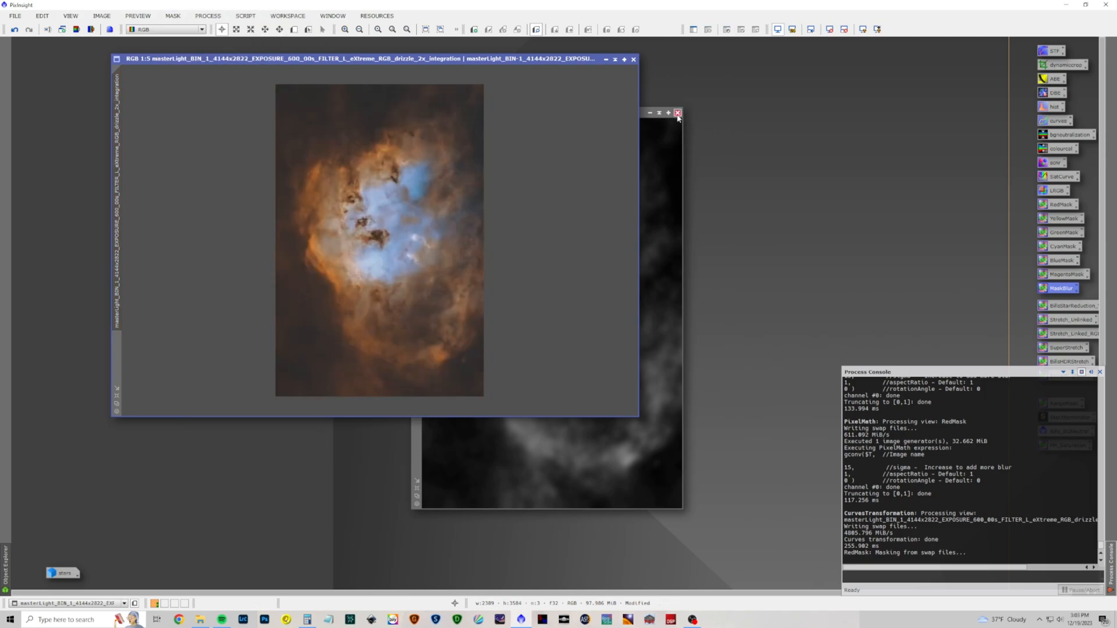
pyautogui.click(677, 112)
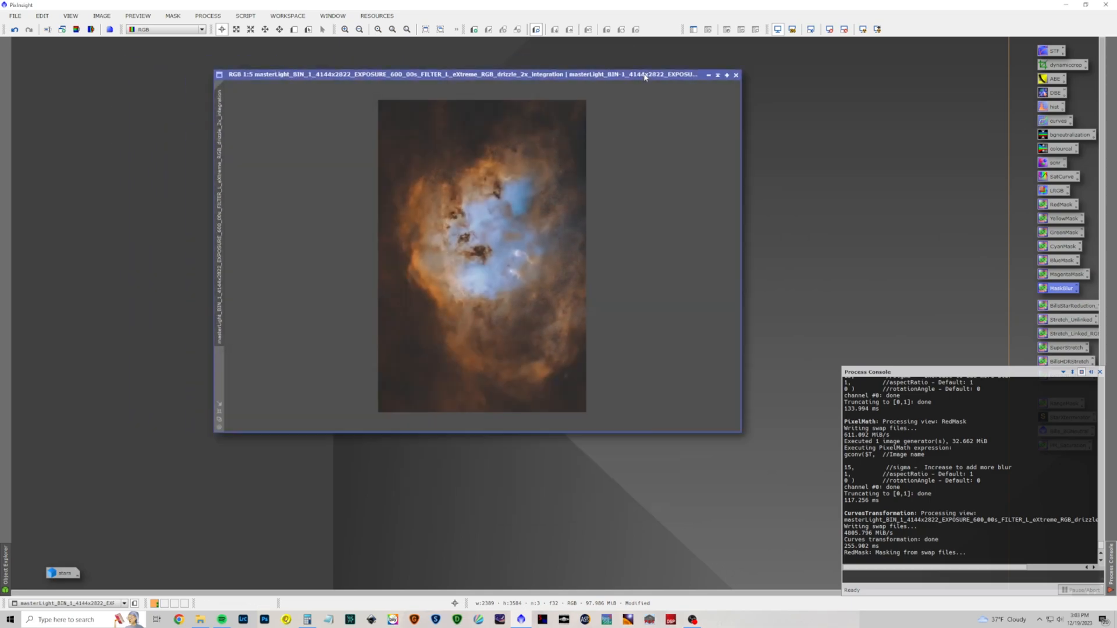
pyautogui.moveTo(574, 163)
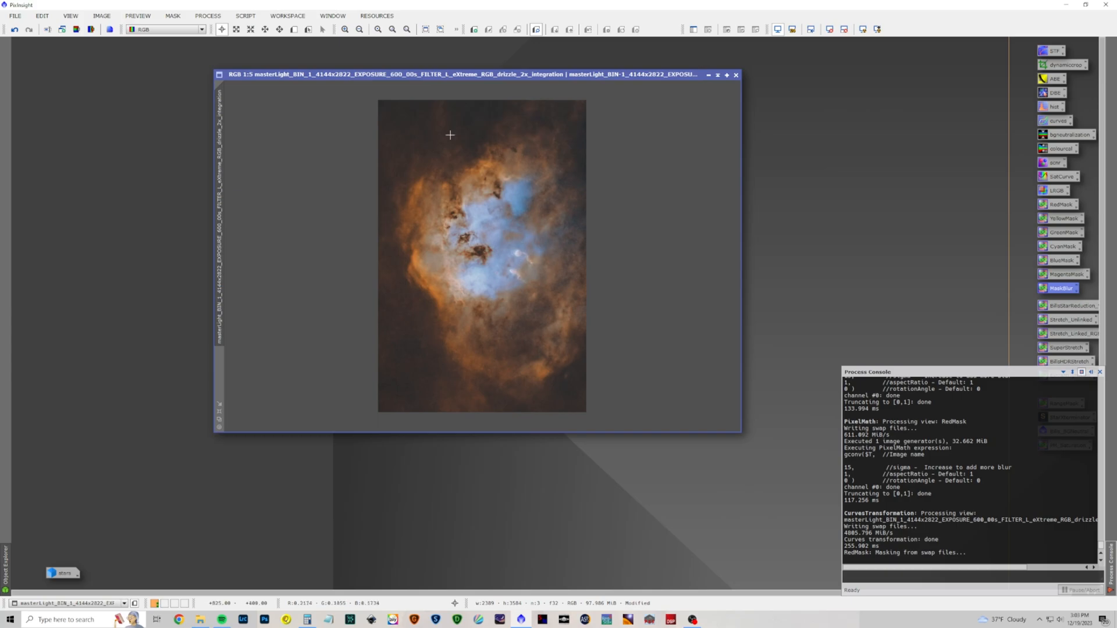
# Step: Start LocalHistogramEqualization with Real-Time Preview and try stronger then weaker local contrast amounts
pyautogui.click(216, 16)
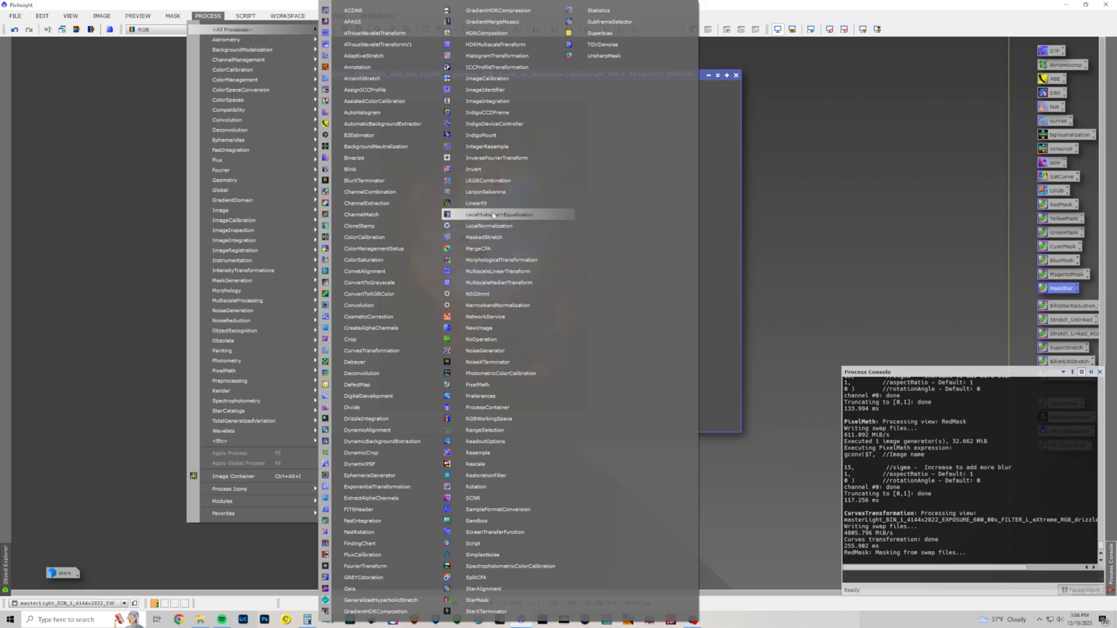
pyautogui.click(490, 214)
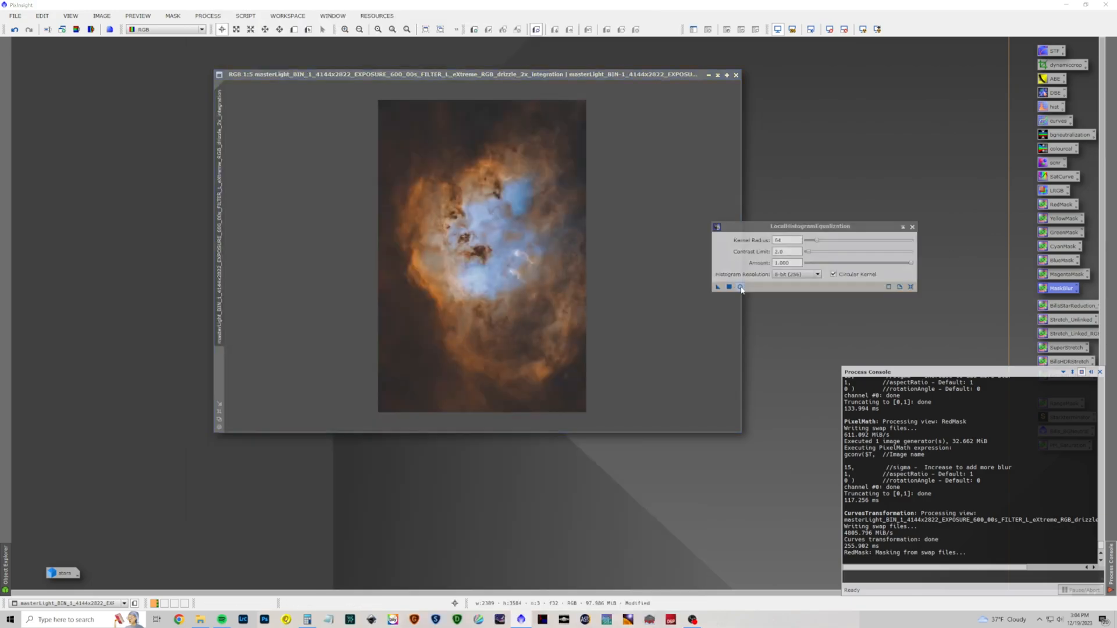
pyautogui.moveTo(739, 286)
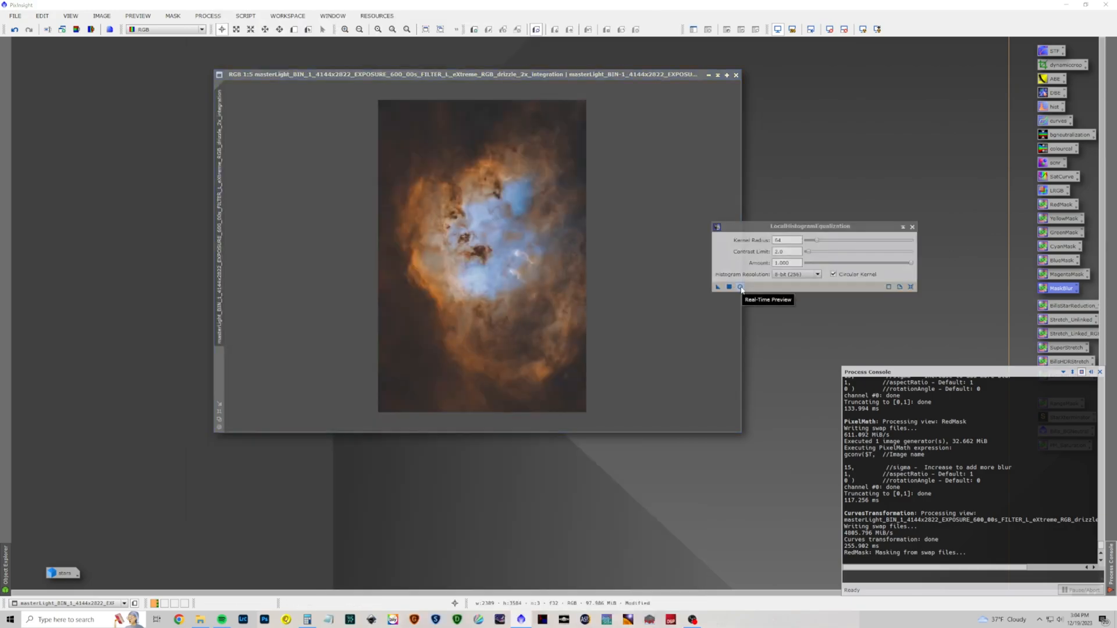
pyautogui.click(738, 286)
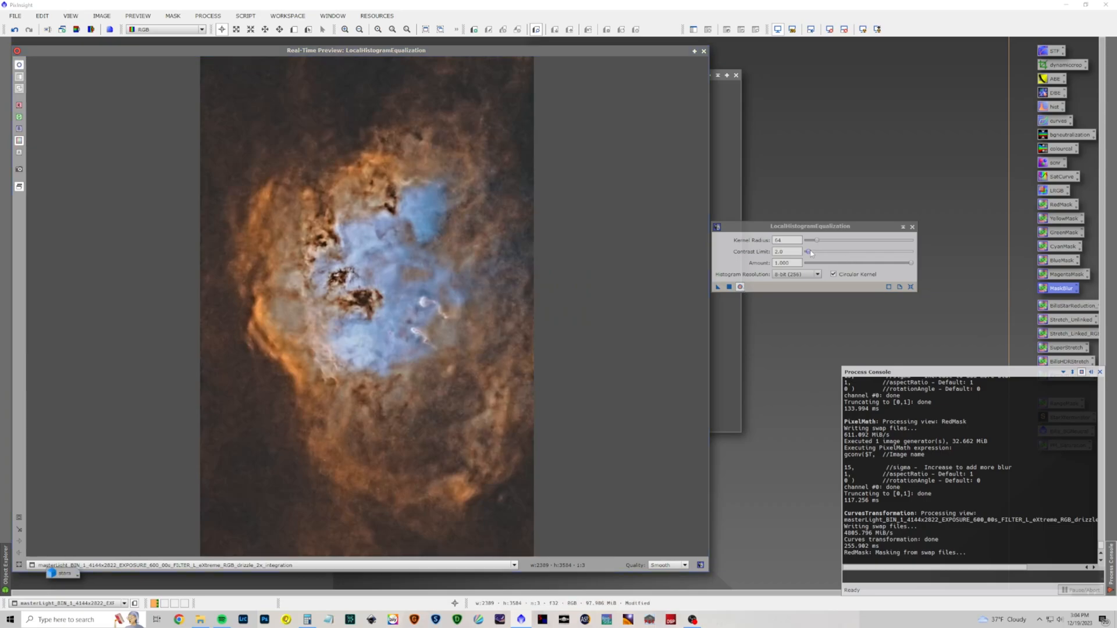
pyautogui.moveTo(809, 240); pyautogui.dragTo(881, 240)
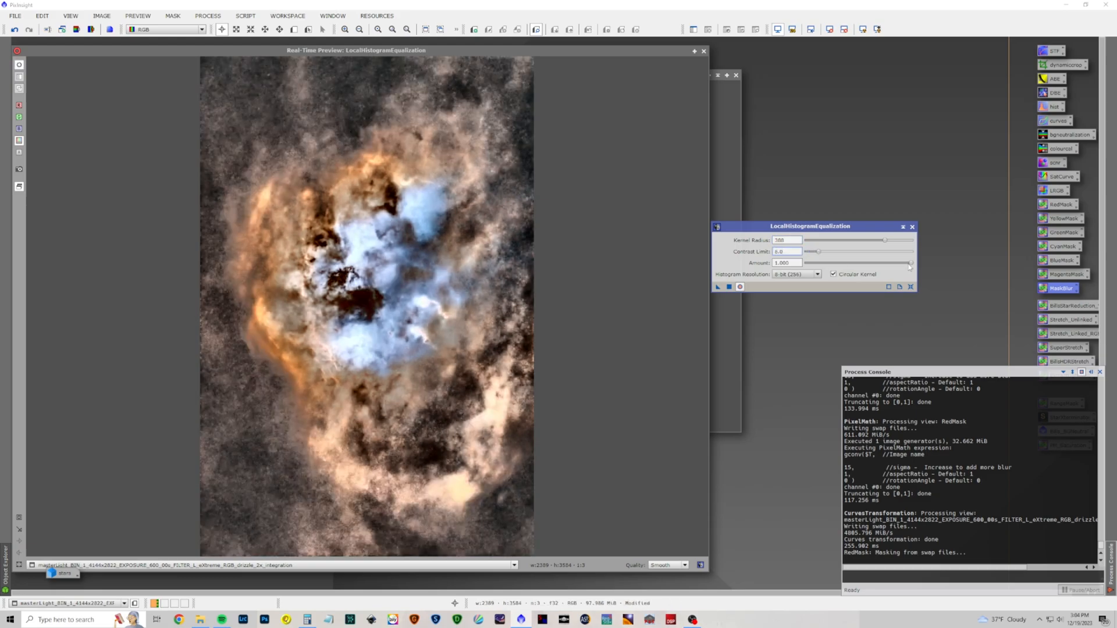
pyautogui.moveTo(908, 263); pyautogui.dragTo(827, 263)
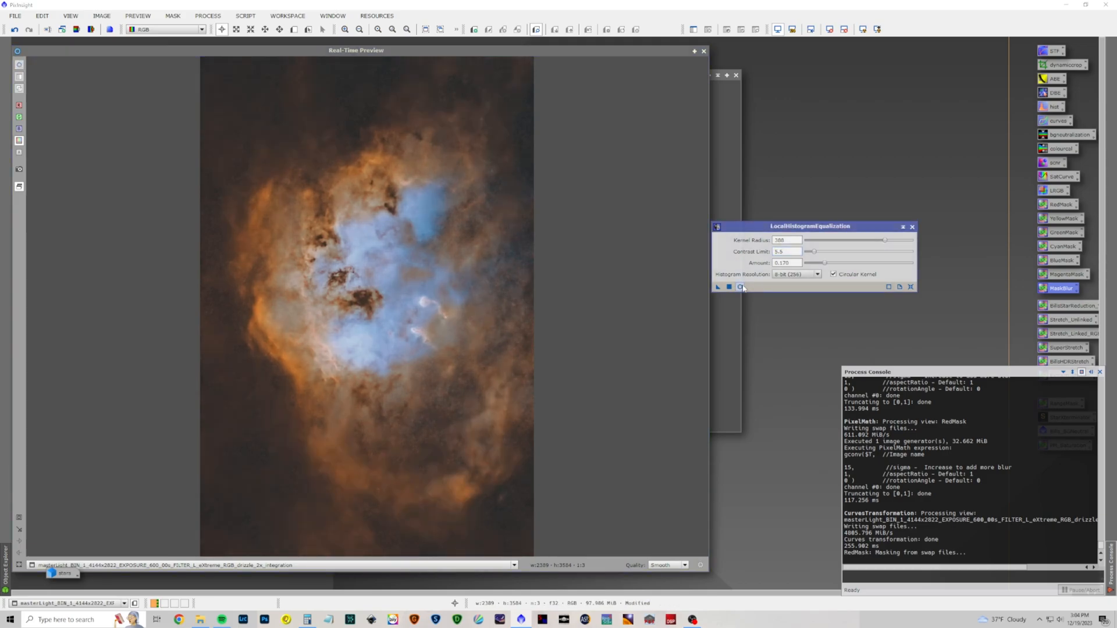
pyautogui.click(739, 287)
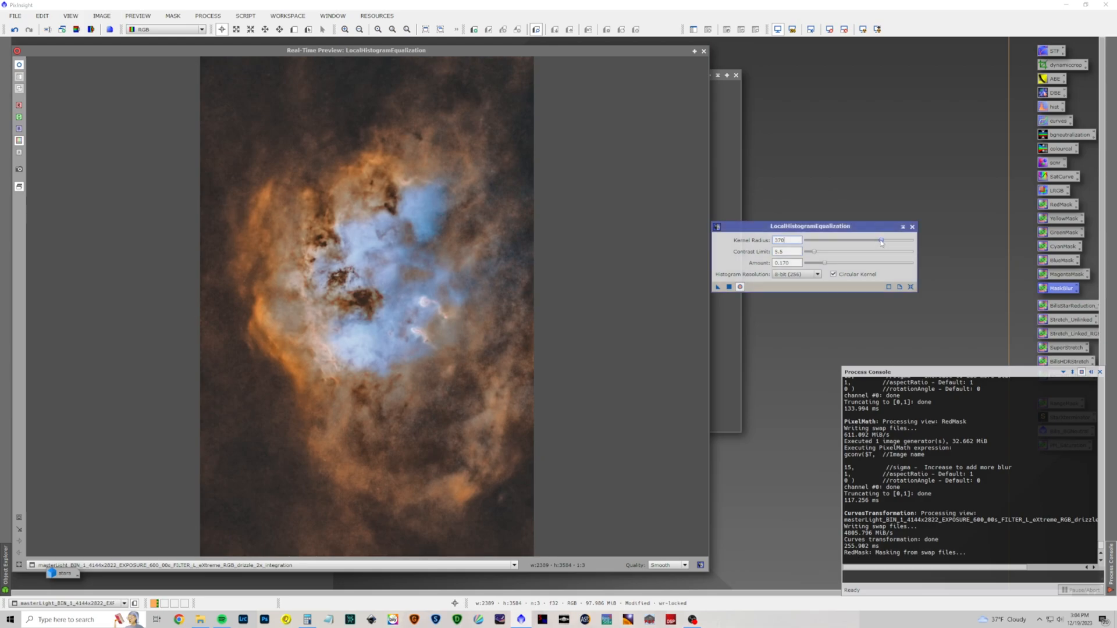
# Step: Test several kernel radii and settle on a larger radius for the equalization
pyautogui.moveTo(880, 239); pyautogui.dragTo(850, 239)
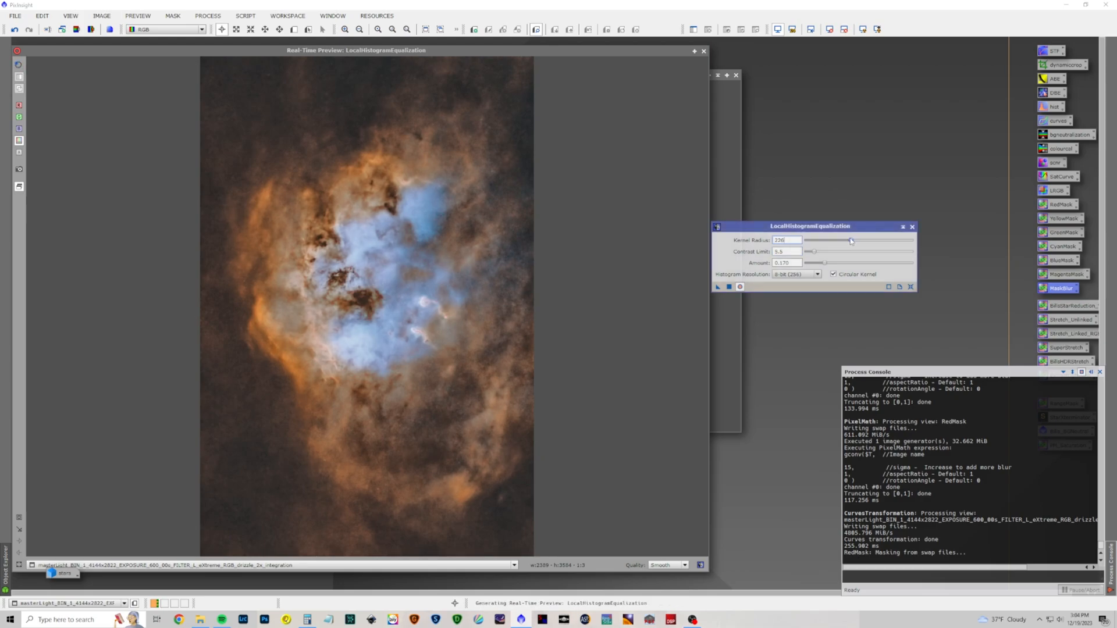
pyautogui.moveTo(849, 240); pyautogui.dragTo(885, 240)
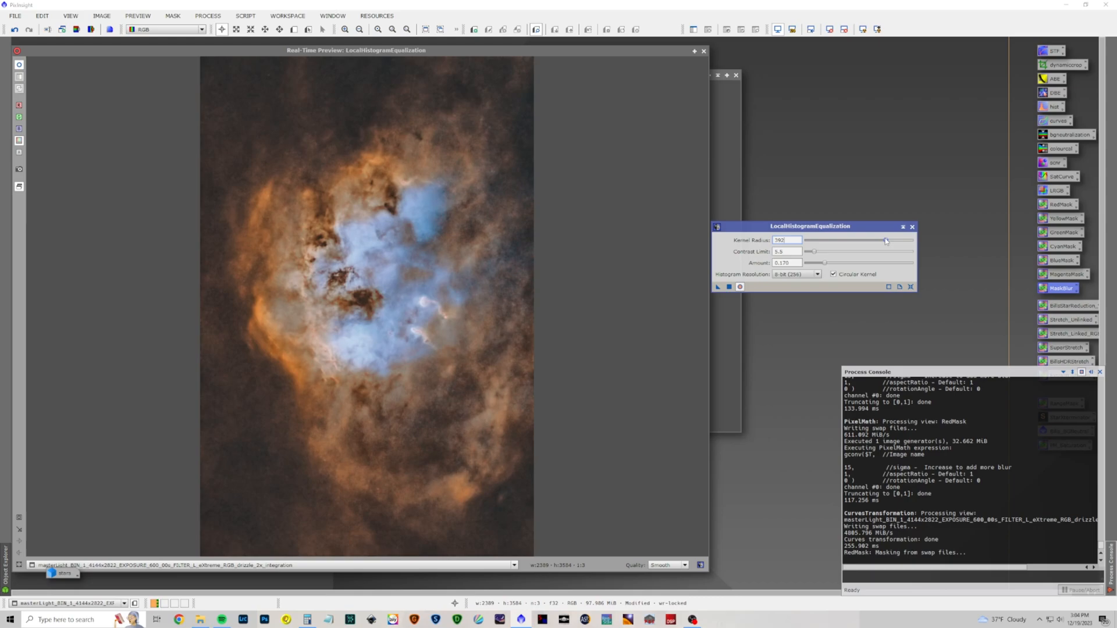
pyautogui.moveTo(884, 239); pyautogui.dragTo(852, 240)
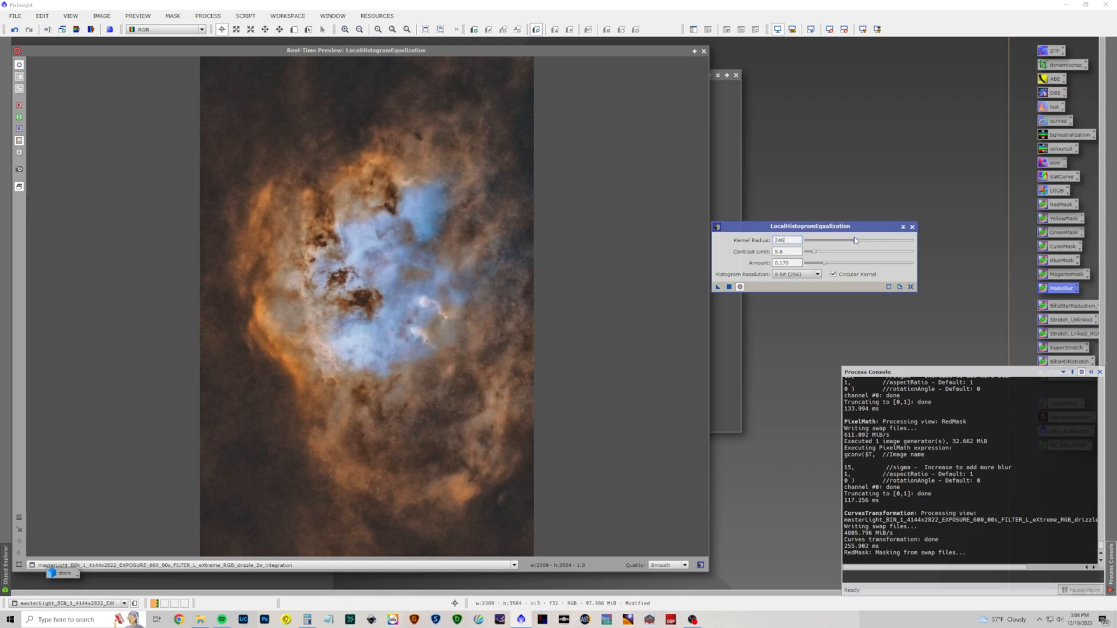
pyautogui.moveTo(855, 240); pyautogui.dragTo(858, 239)
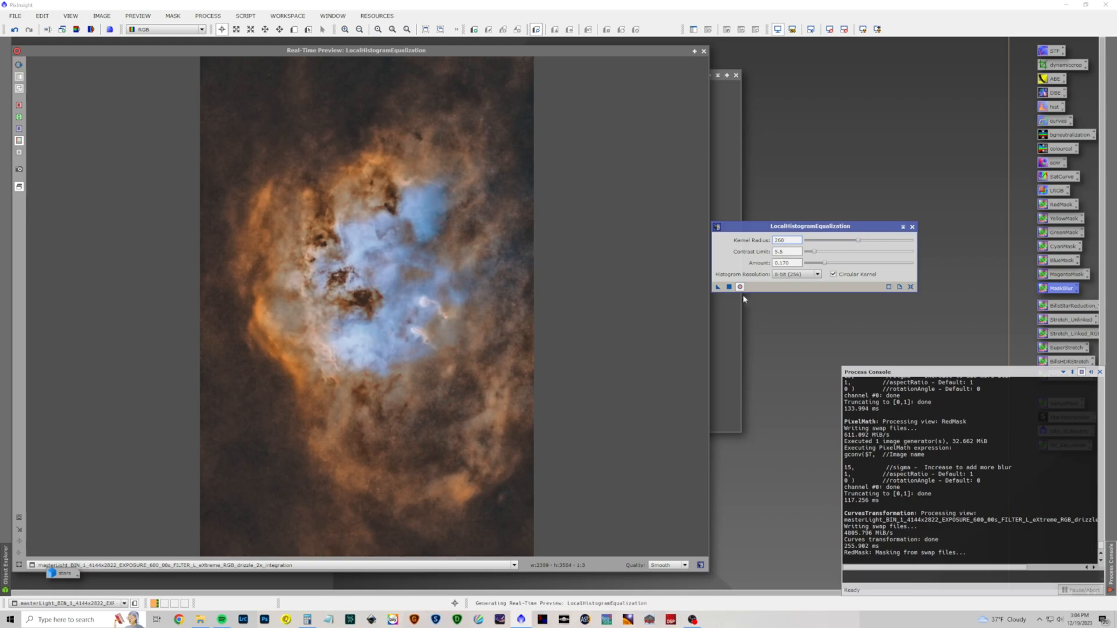
# Step: Shrink the kernel radius to a small value and lower the contrast limit in the preview
pyautogui.click(739, 286)
pyautogui.write('2.5')
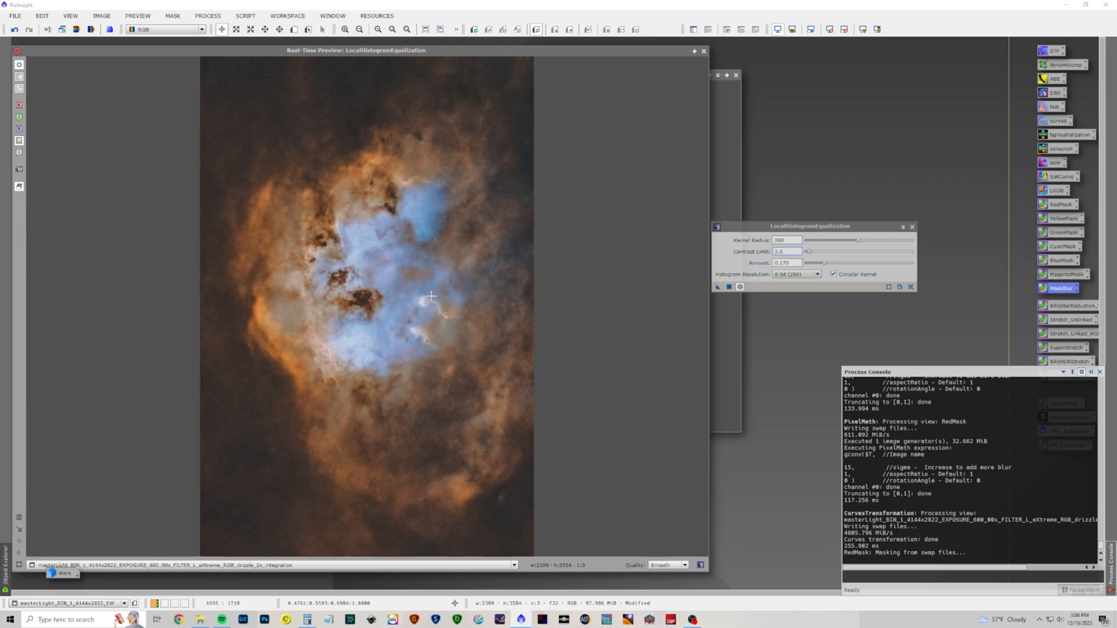
pyautogui.moveTo(430, 303)
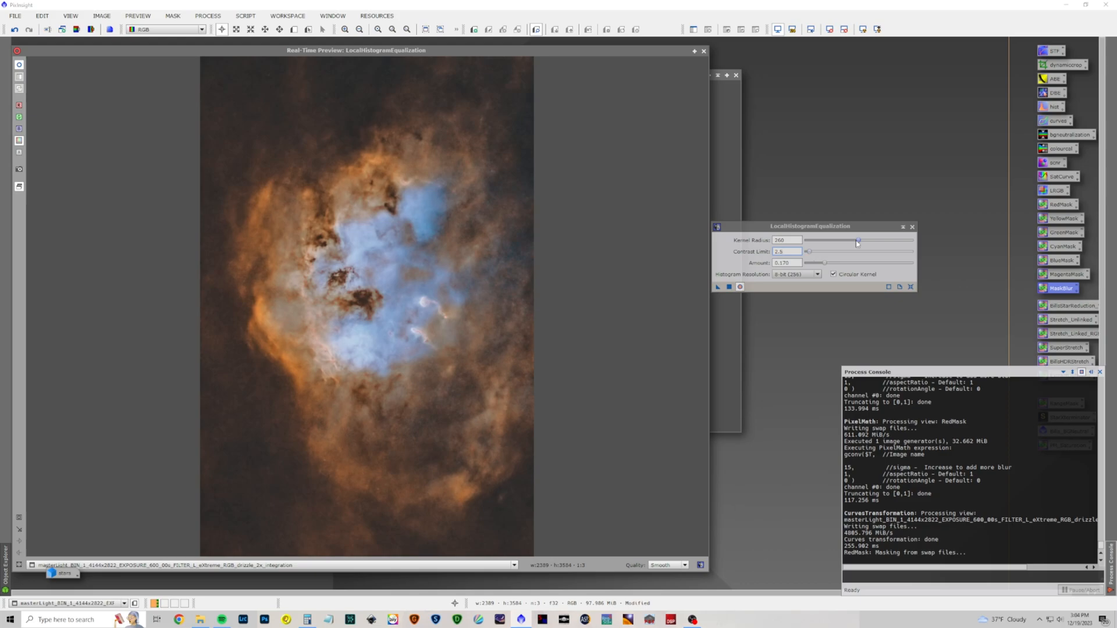
pyautogui.moveTo(858, 241); pyautogui.dragTo(882, 241)
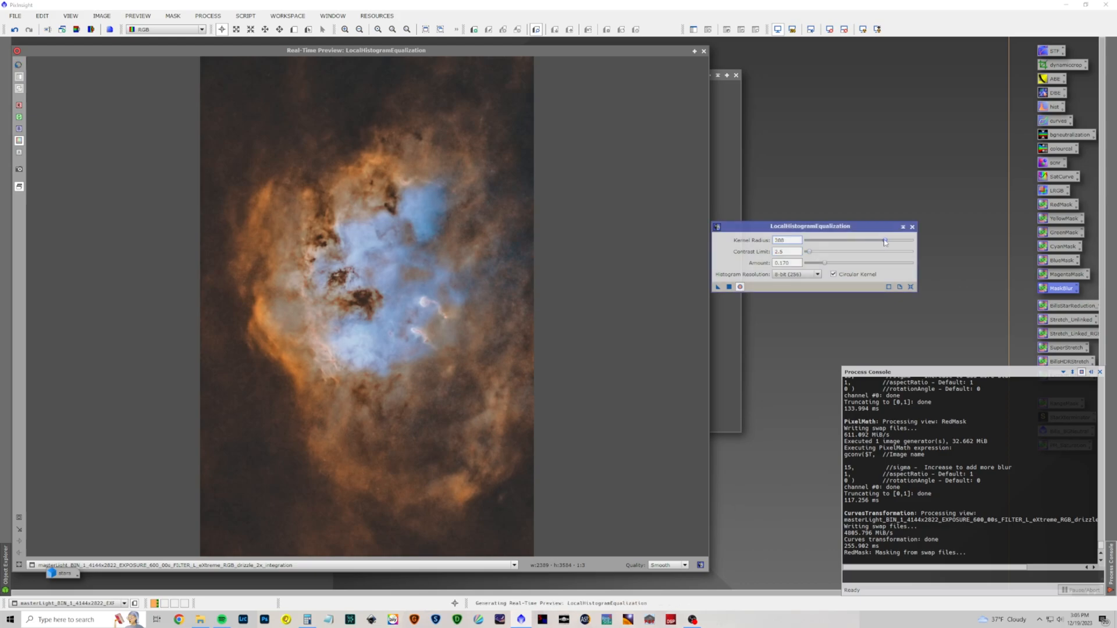
pyautogui.moveTo(884, 240); pyautogui.dragTo(814, 241)
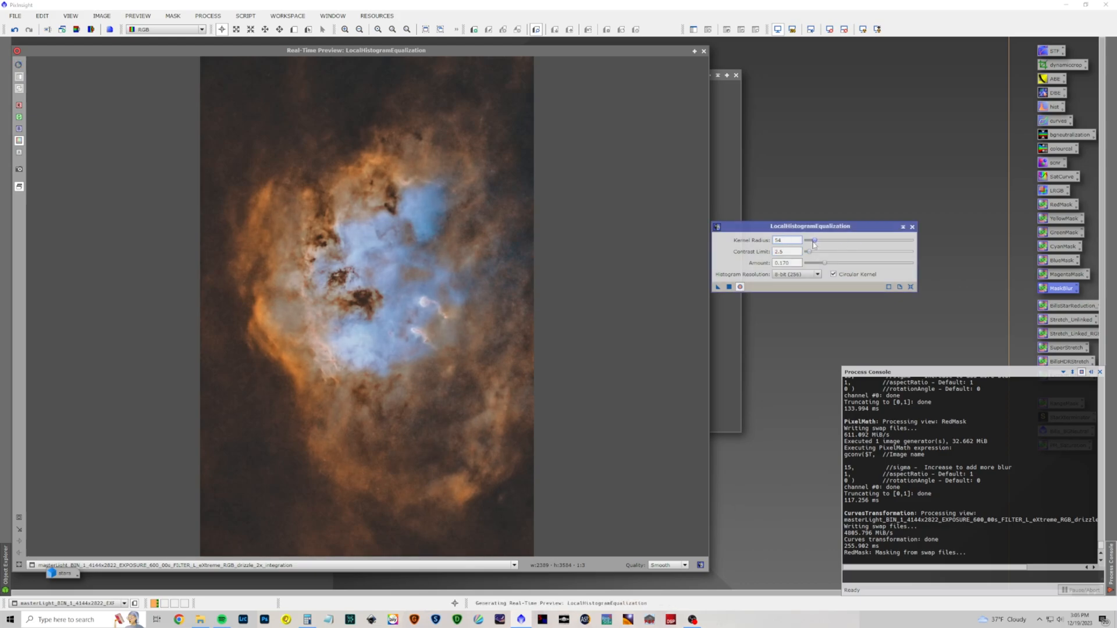
pyautogui.moveTo(813, 240); pyautogui.dragTo(807, 240)
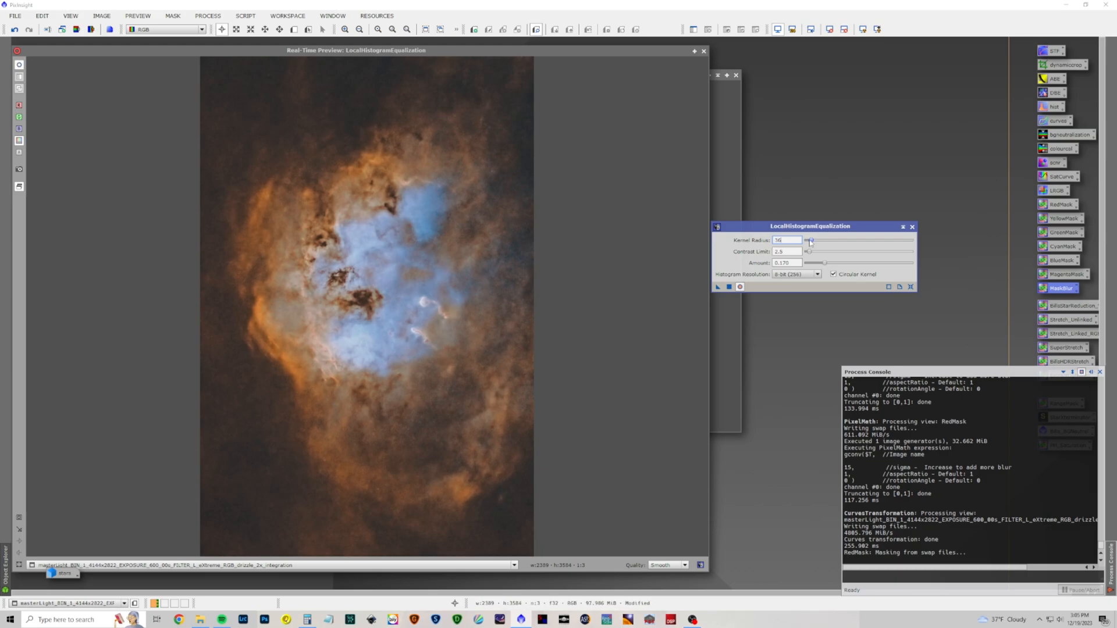
pyautogui.moveTo(809, 247)
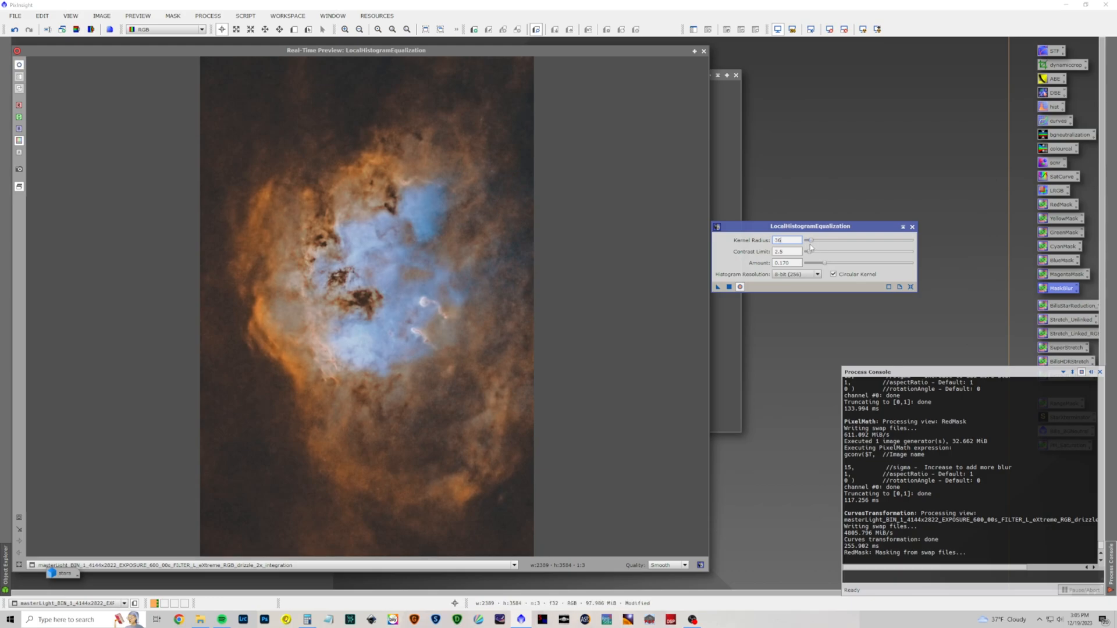
pyautogui.moveTo(809, 247)
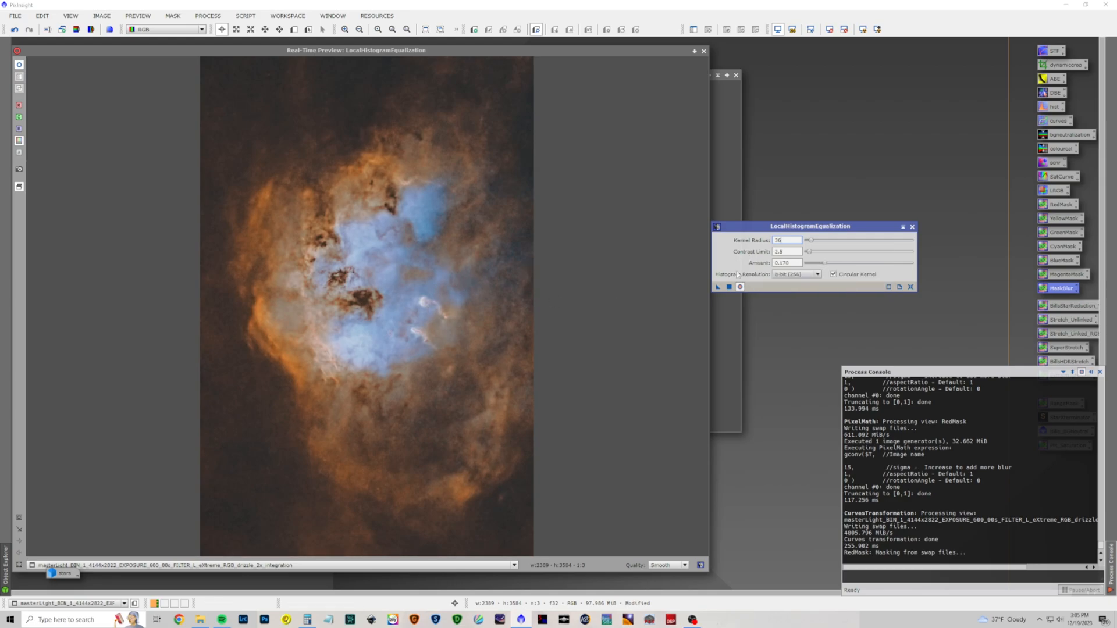
pyautogui.moveTo(807, 251); pyautogui.dragTo(810, 251)
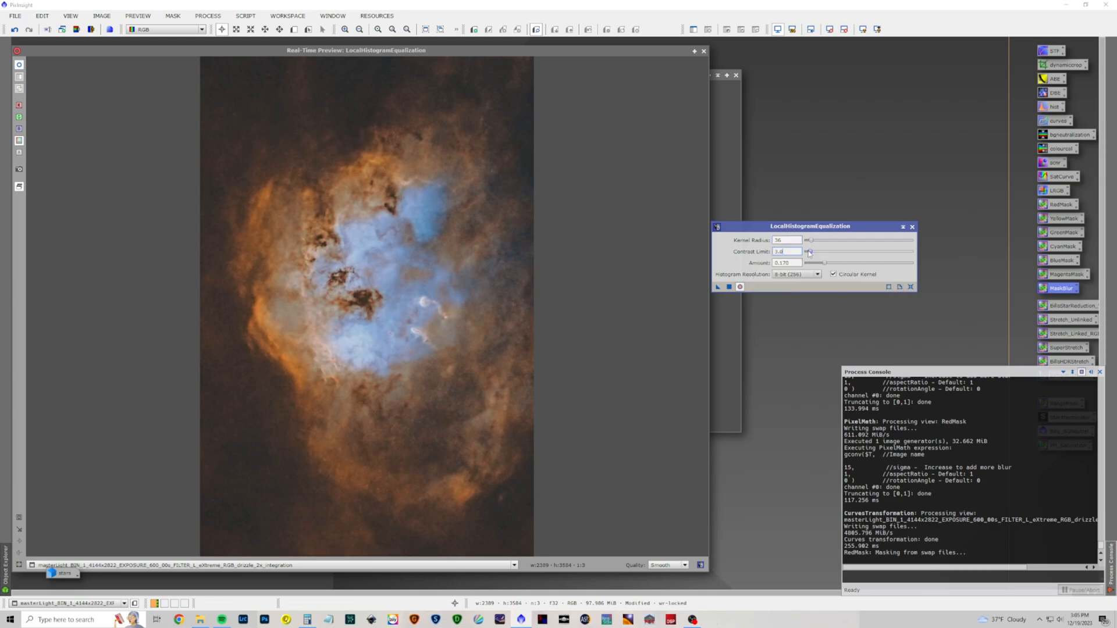
pyautogui.moveTo(808, 252); pyautogui.dragTo(816, 252)
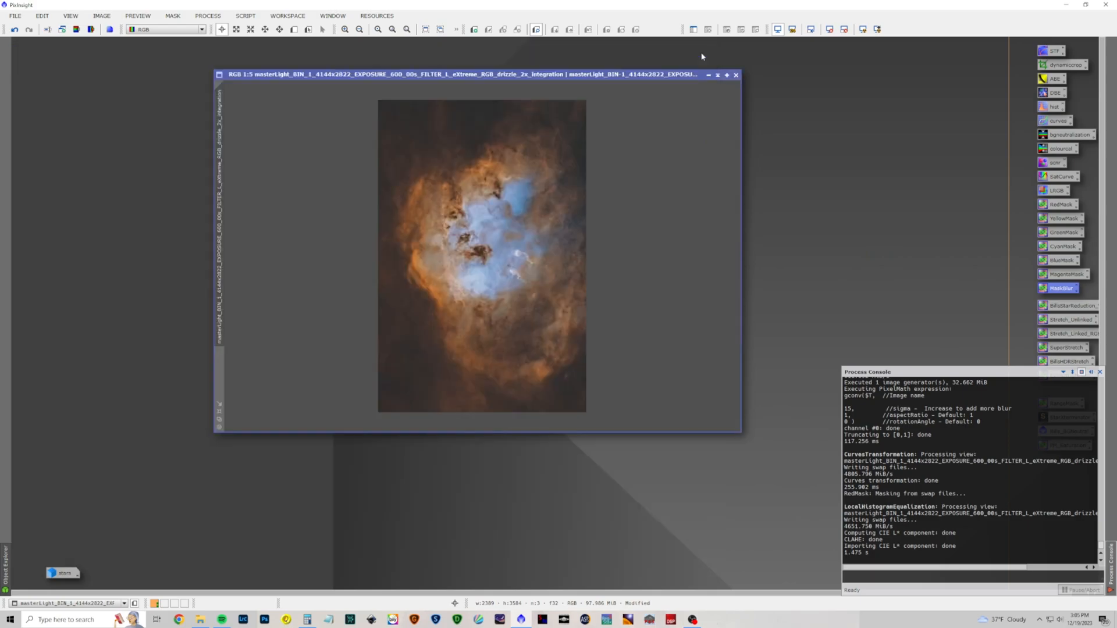
pyautogui.moveTo(556, 81)
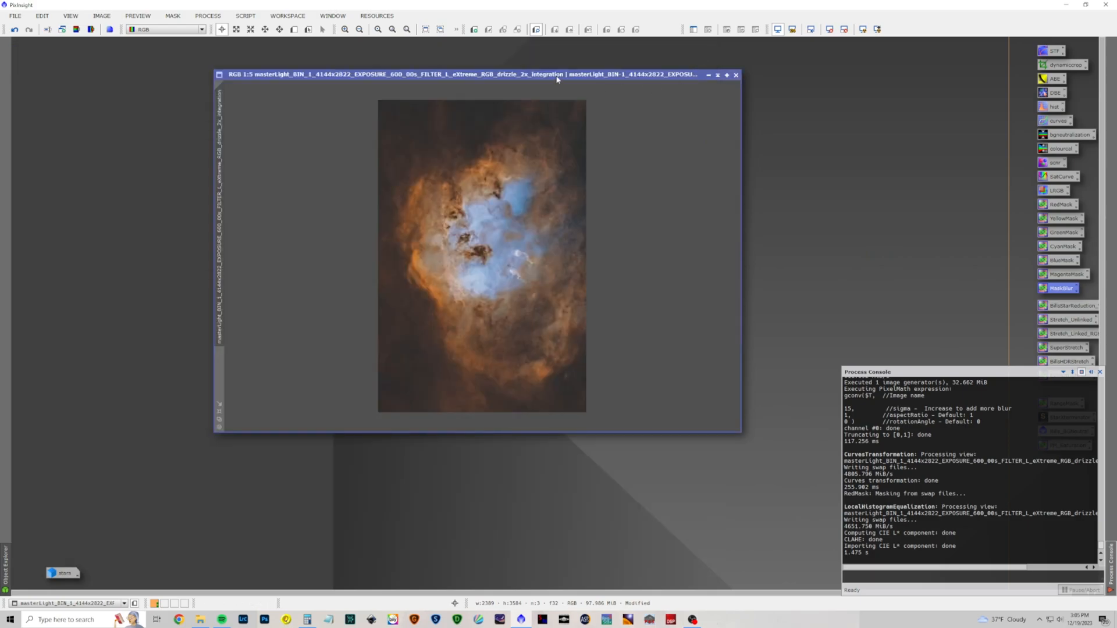
# Step: Move the equalized nebula image window further left after closing the tool
pyautogui.moveTo(556, 75); pyautogui.dragTo(499, 78)
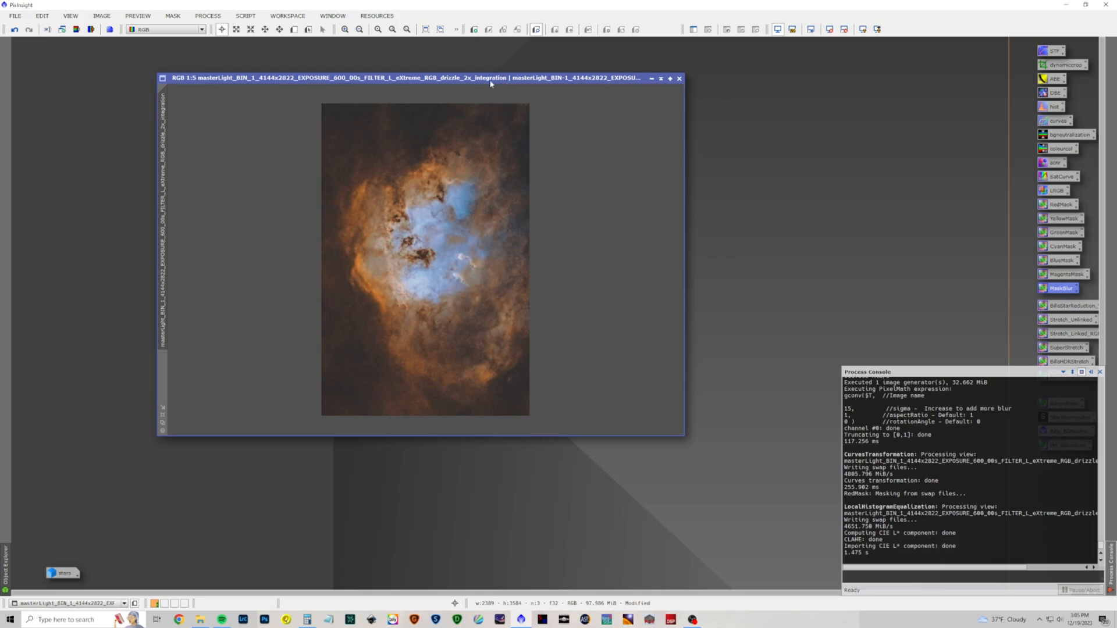
pyautogui.moveTo(474, 228)
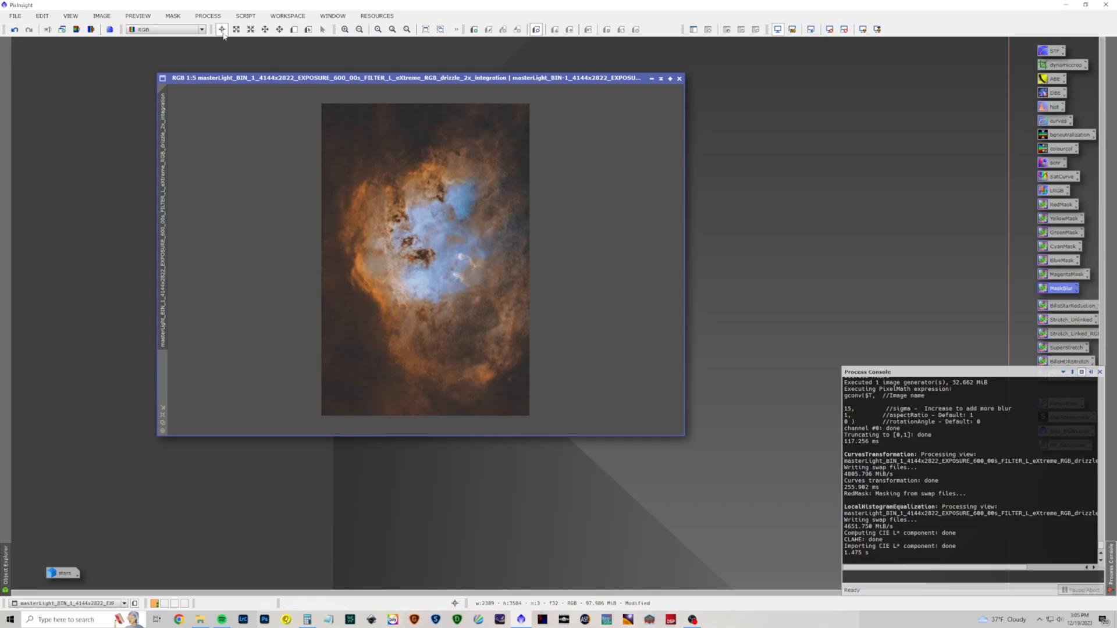
# Step: Sharpen the nebula with BlurXTerminator at Sharpen Nonstellar about 0.58
pyautogui.click(207, 16)
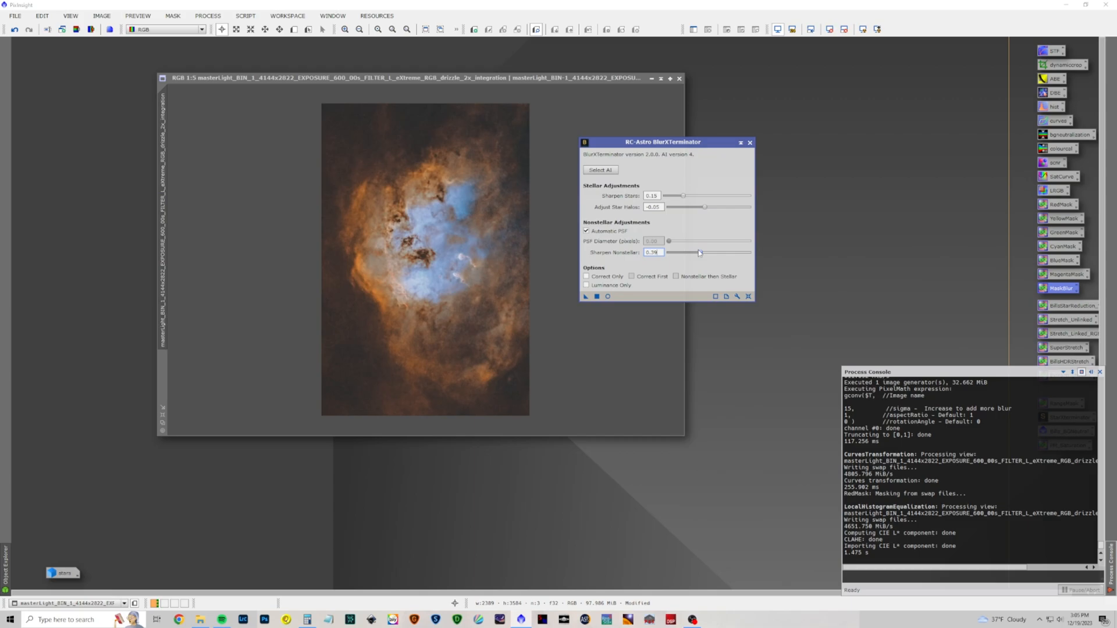
pyautogui.moveTo(699, 252); pyautogui.dragTo(706, 252)
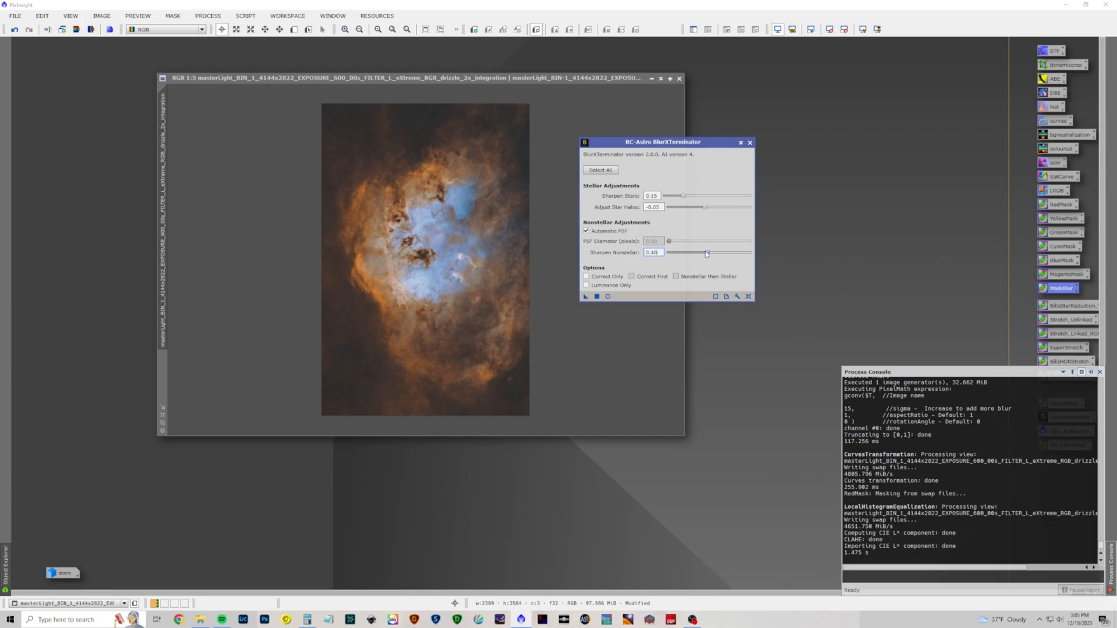
pyautogui.moveTo(704, 252); pyautogui.dragTo(708, 252)
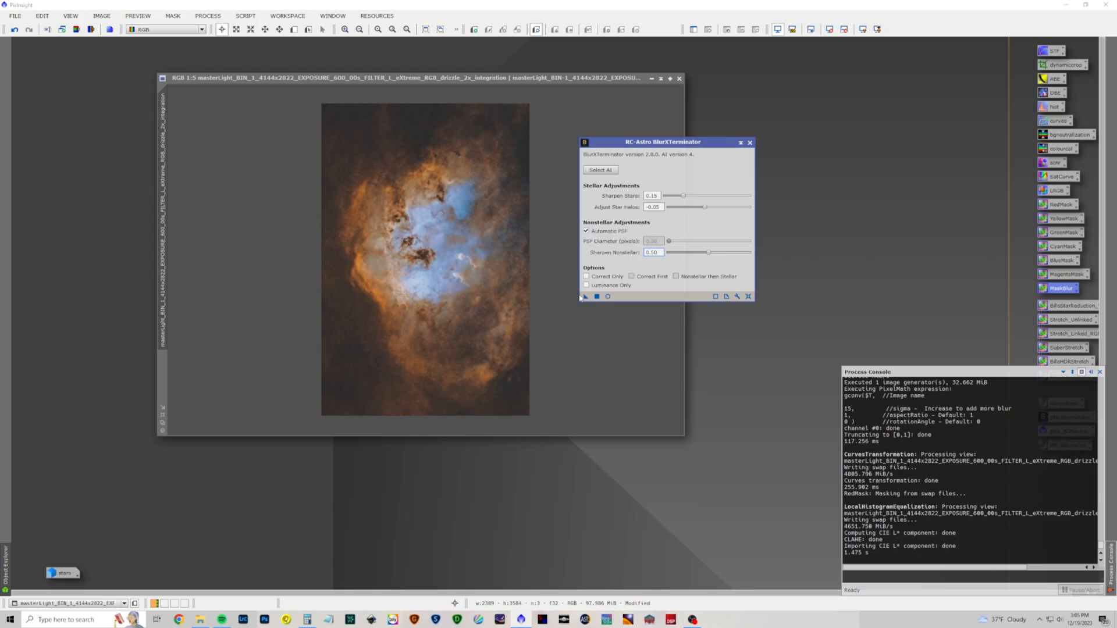
pyautogui.click(583, 297)
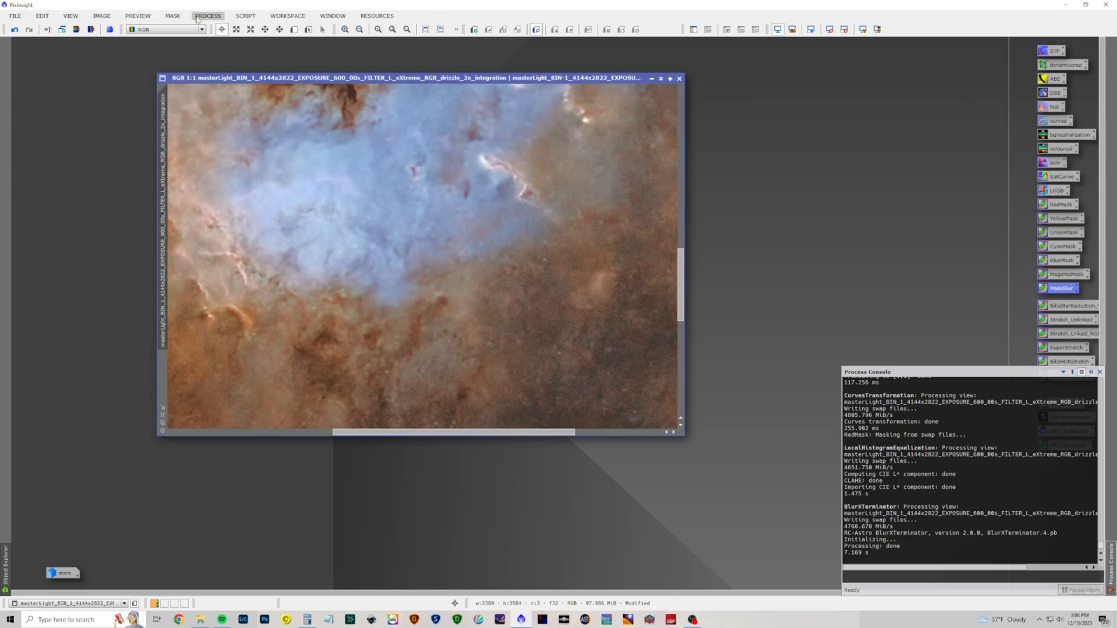
# Step: Denoise the sharpened nebula with NoiseXTerminator and close the tool
pyautogui.click(207, 16)
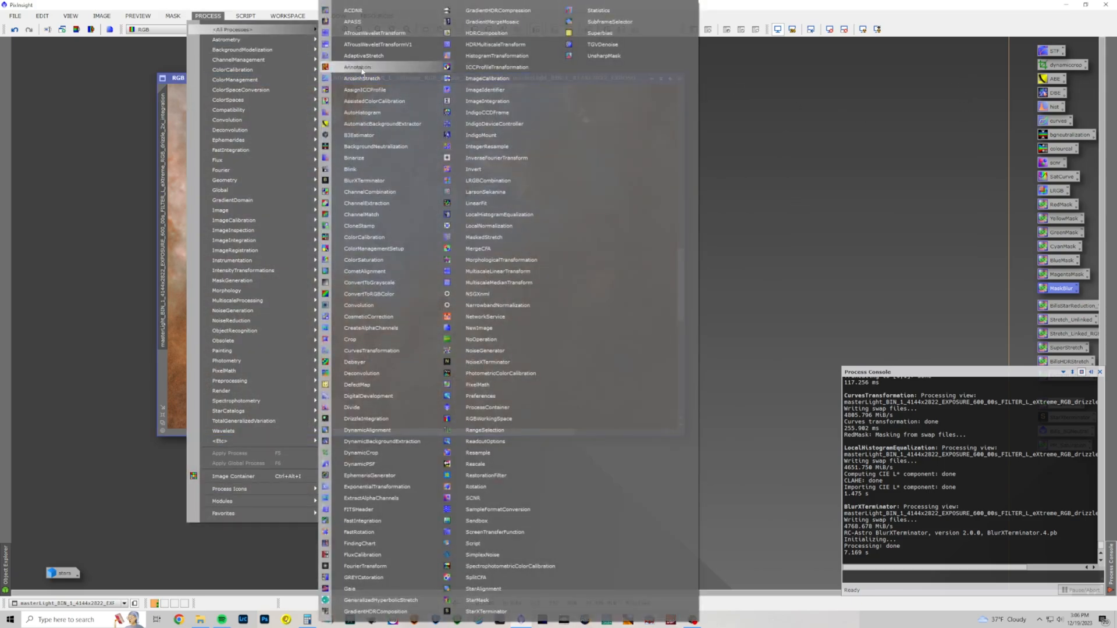
pyautogui.moveTo(485, 362)
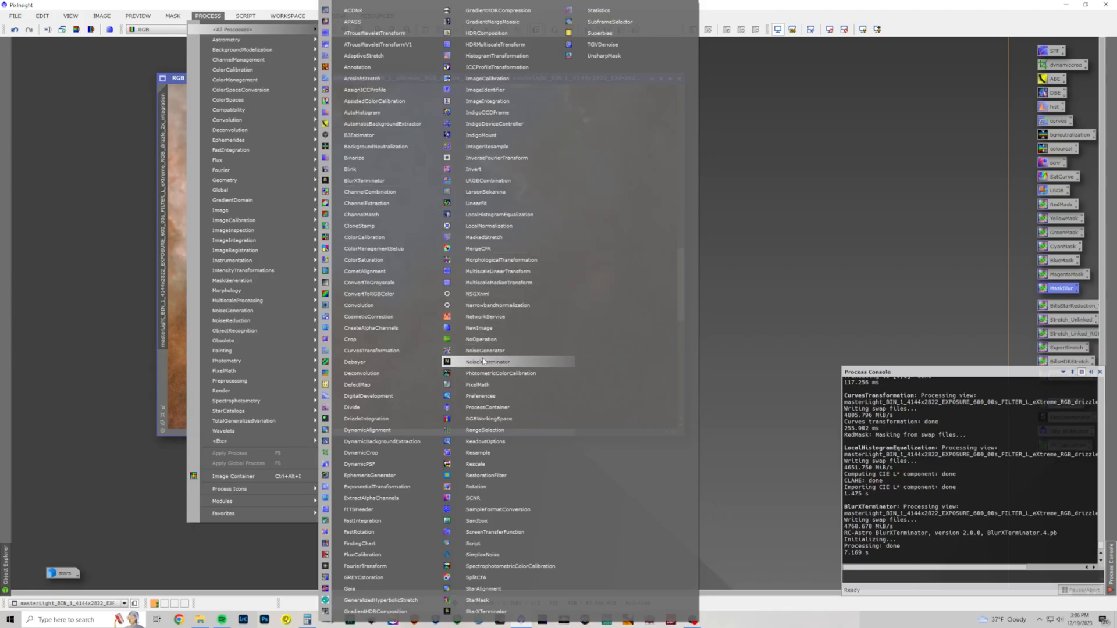
pyautogui.click(484, 360)
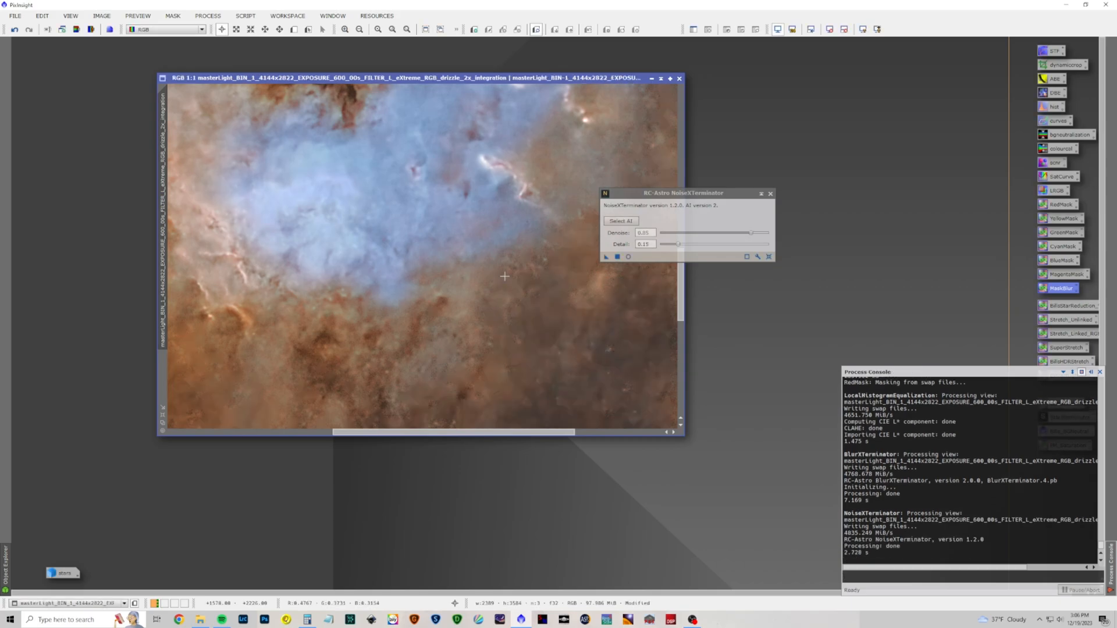
pyautogui.click(770, 193)
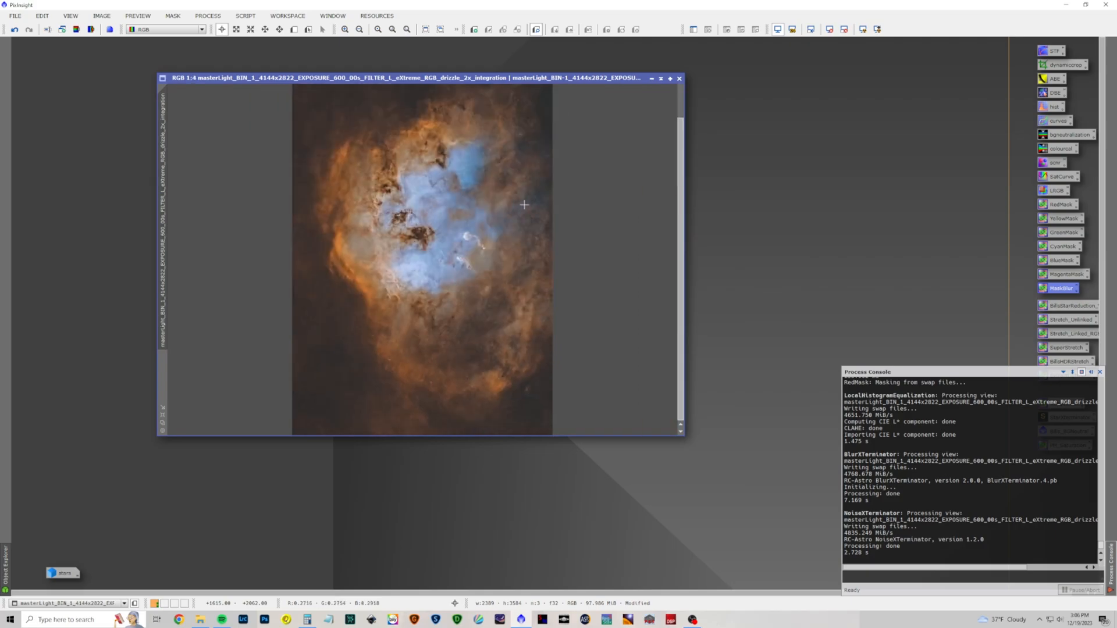
pyautogui.click(207, 16)
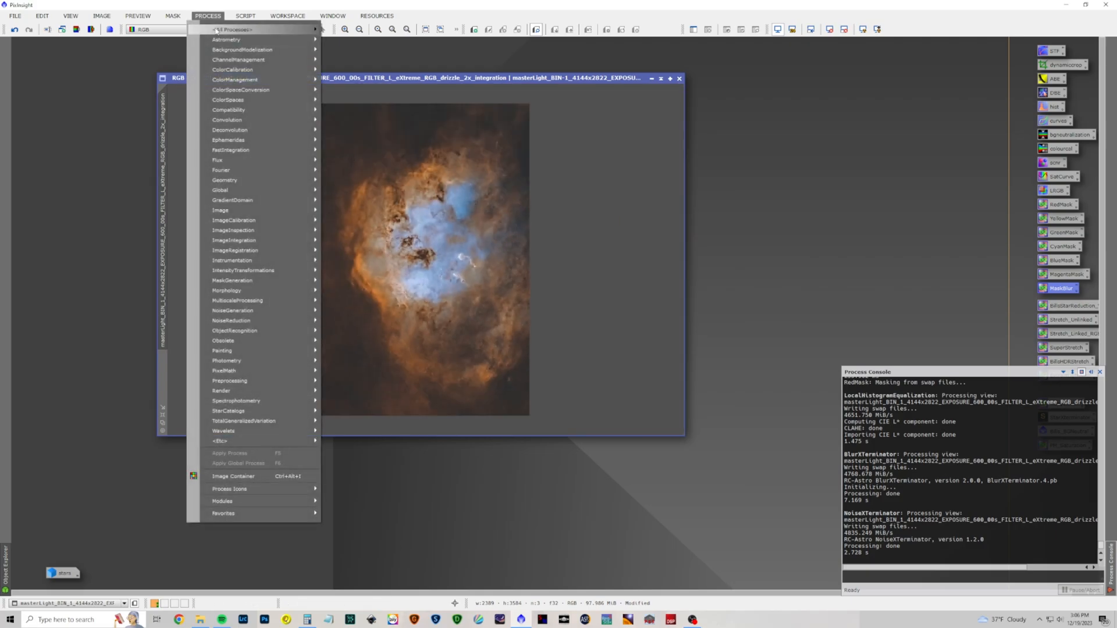
# Step: Rename the image starless and run PixelMath ~((~starless)*(~stars)) to blend the stars in
pyautogui.click(238, 29)
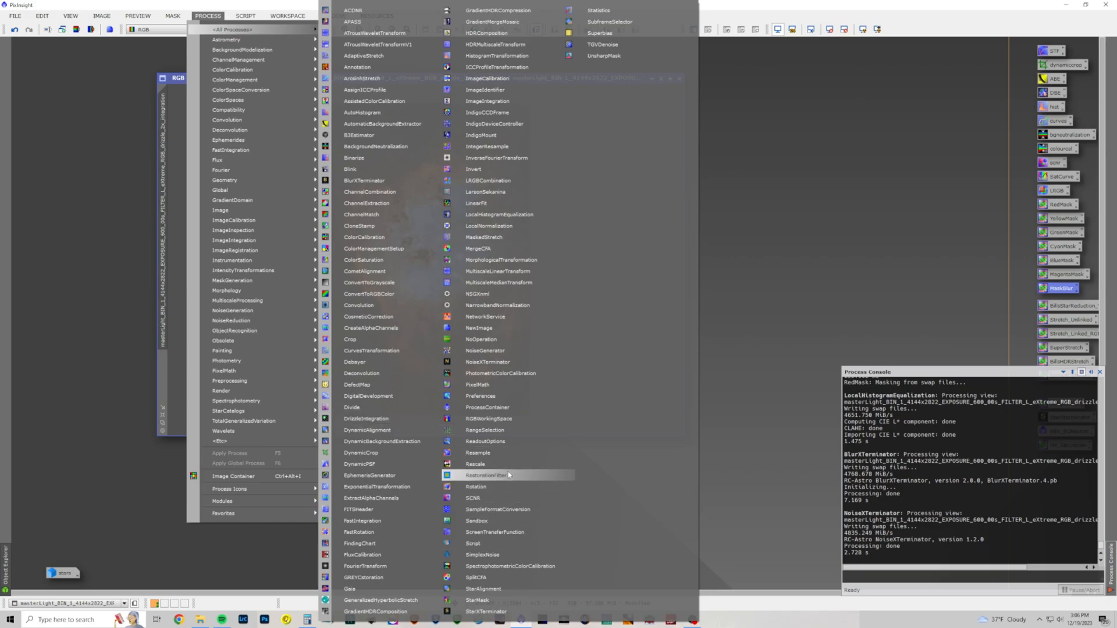
pyautogui.moveTo(504, 386)
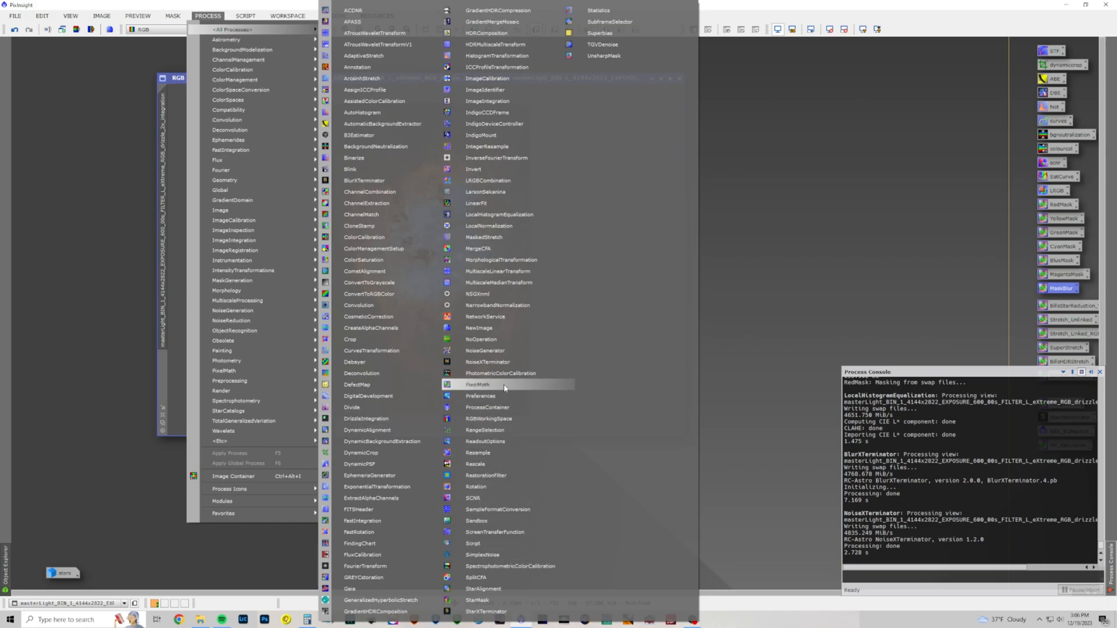
pyautogui.click(476, 384)
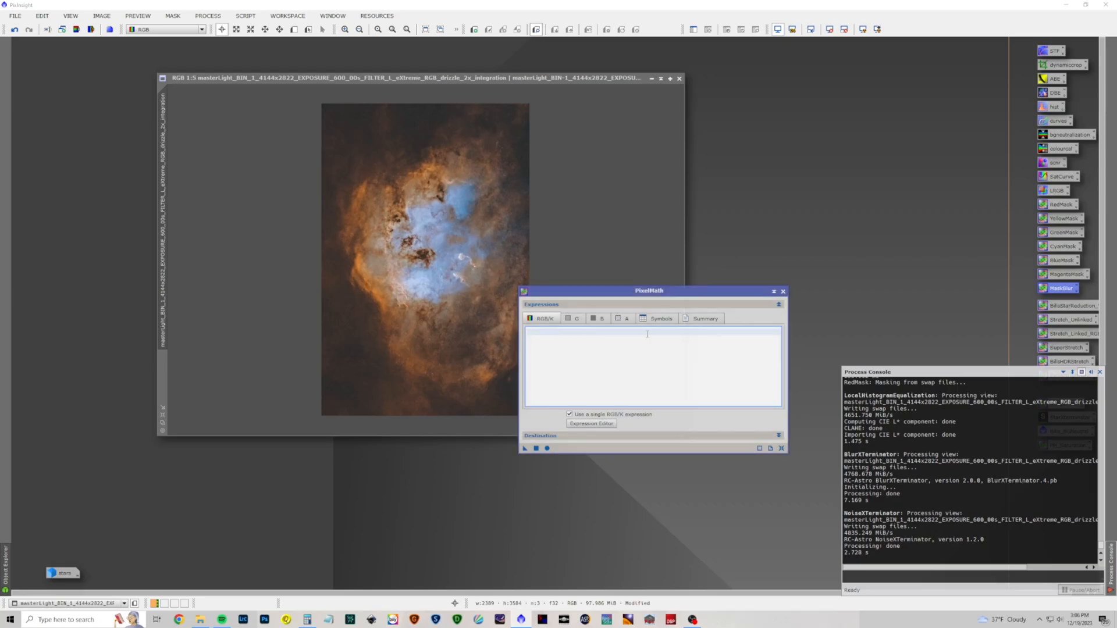
pyautogui.write('~((')
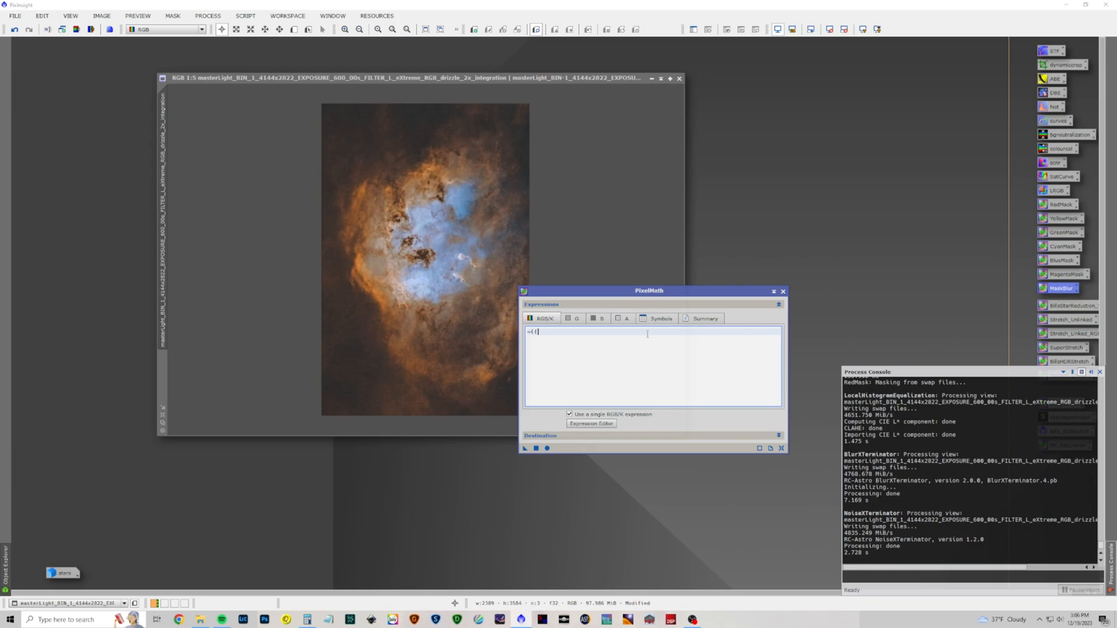
pyautogui.write('~starless)*(~stars')
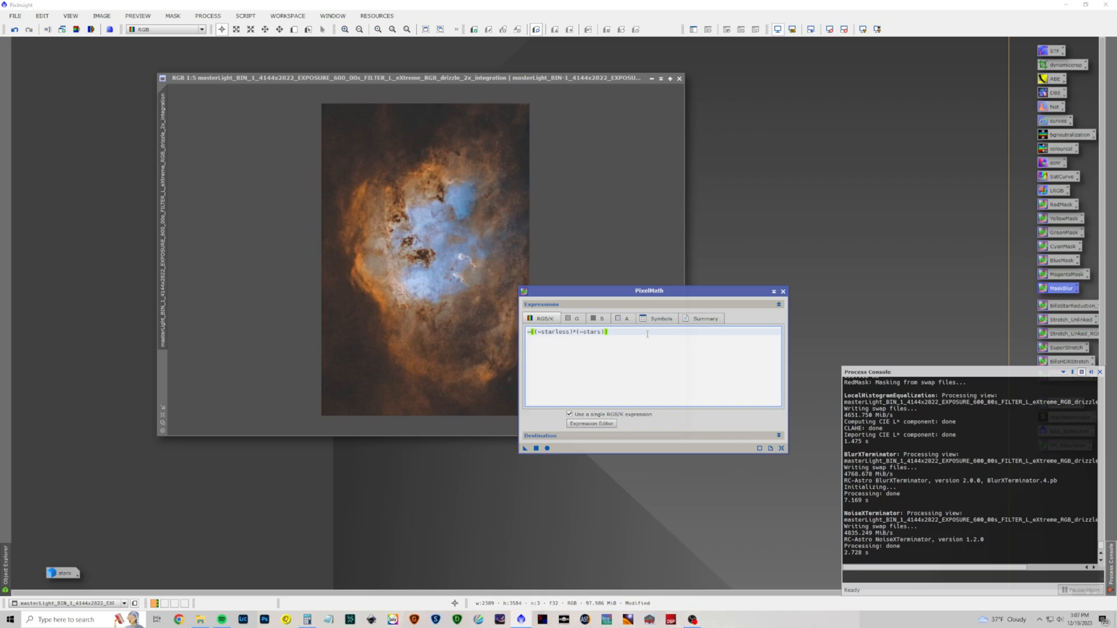
pyautogui.moveTo(168, 193)
pyautogui.write('s')
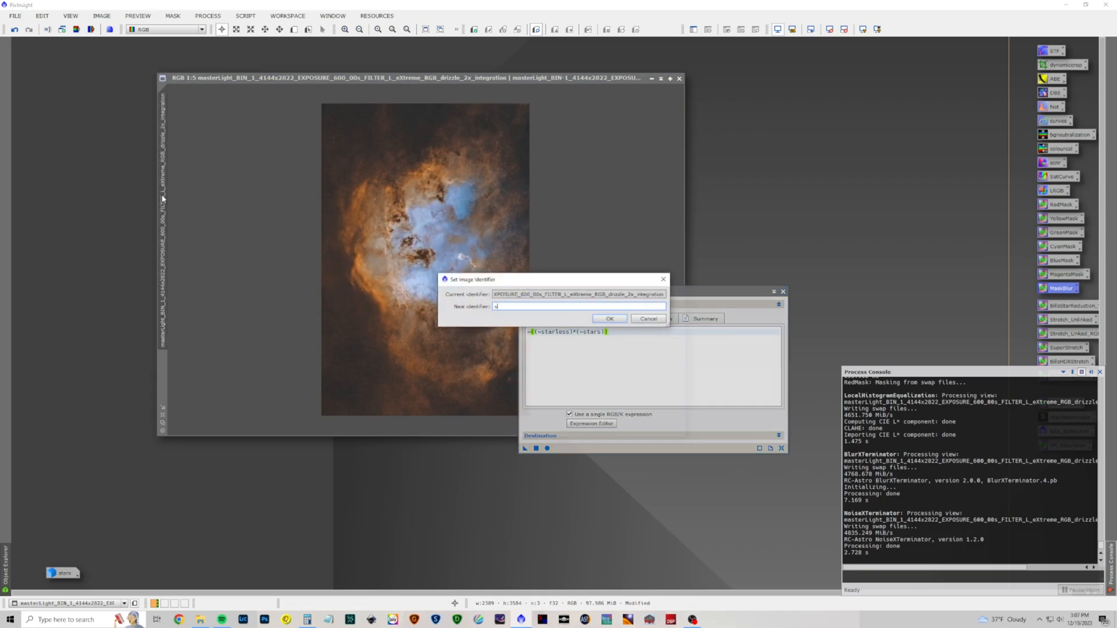
pyautogui.click(609, 319)
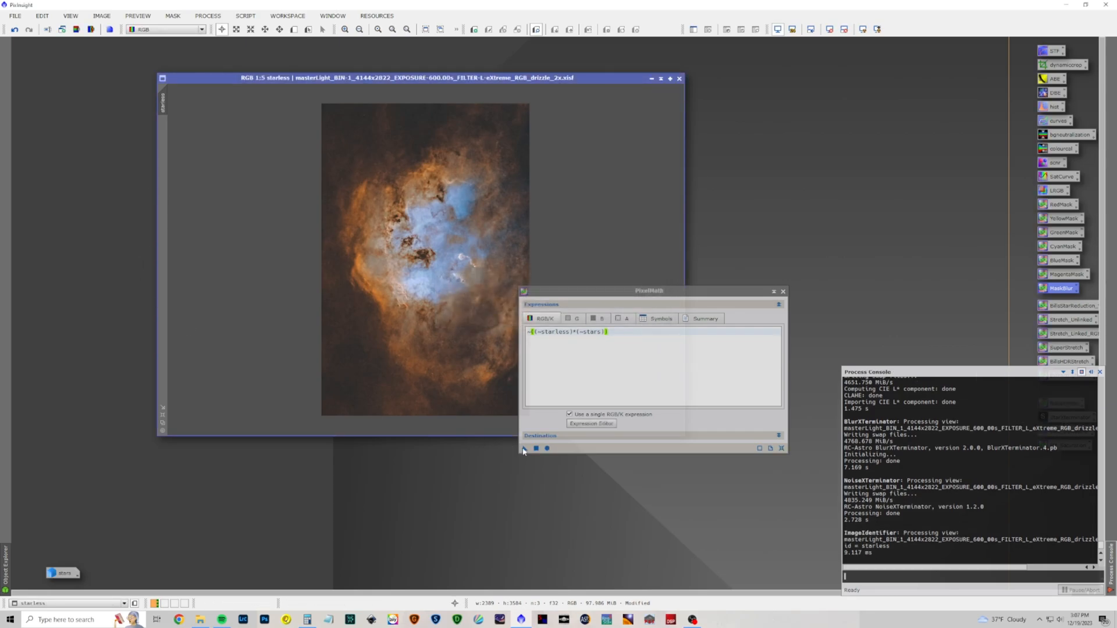
pyautogui.click(525, 448)
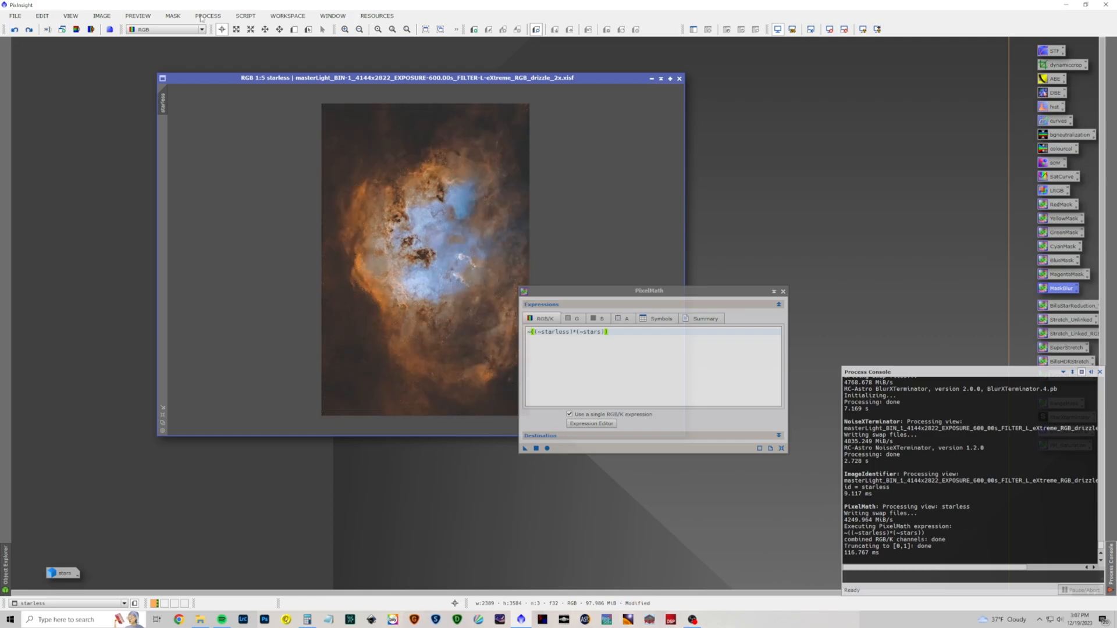
# Step: Apply a contrast-boosting RGB/K CurvesTransformation to the starless nebula and close it
pyautogui.click(207, 16)
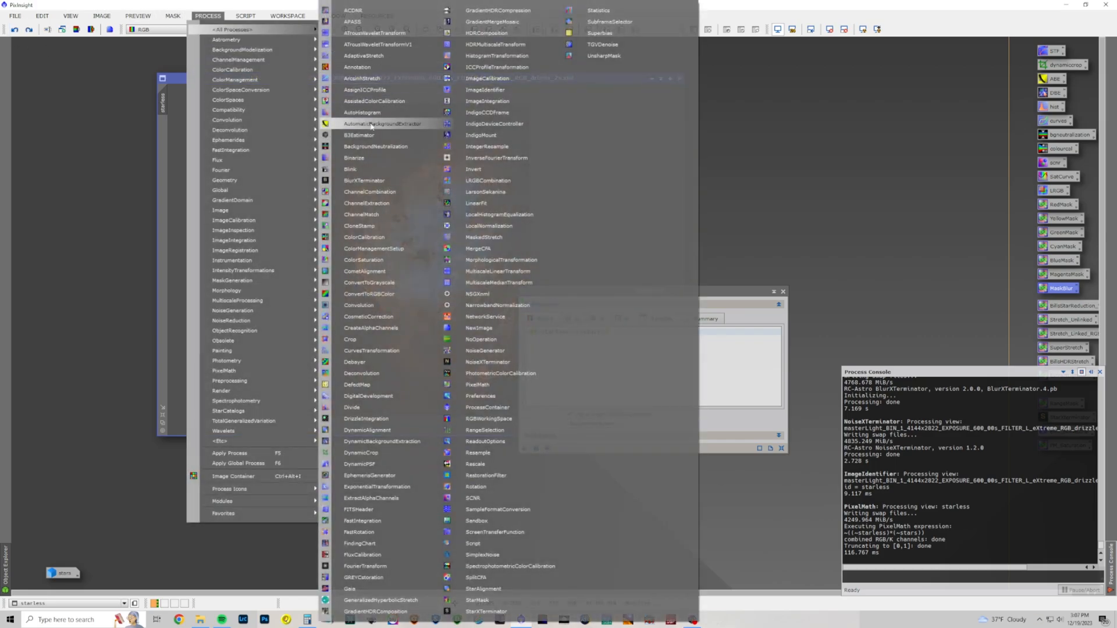
pyautogui.moveTo(372, 180)
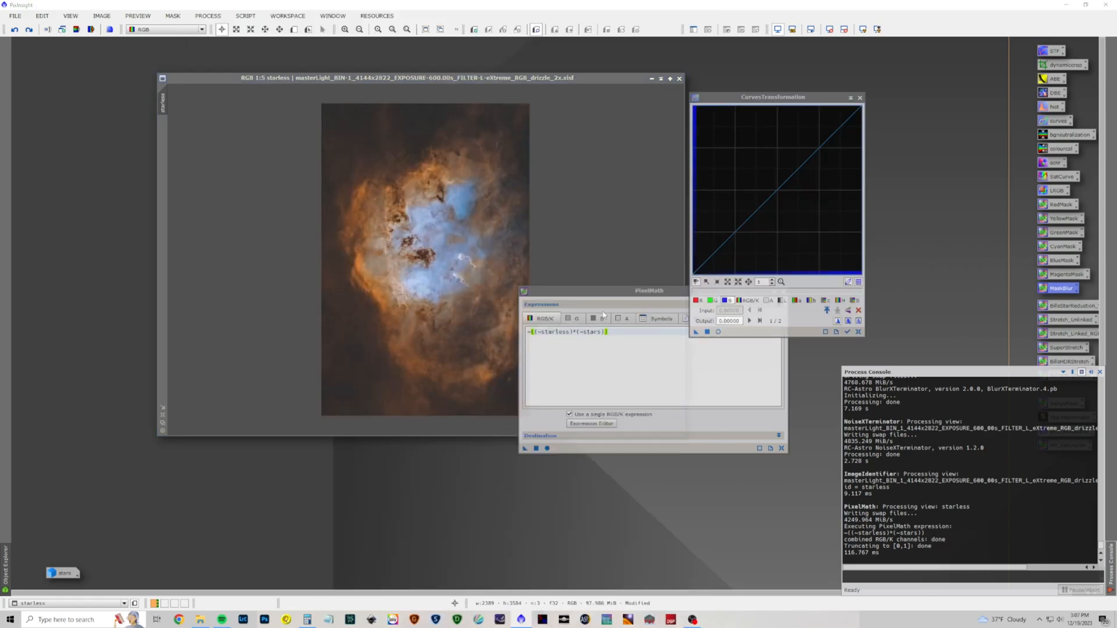
pyautogui.moveTo(588, 79)
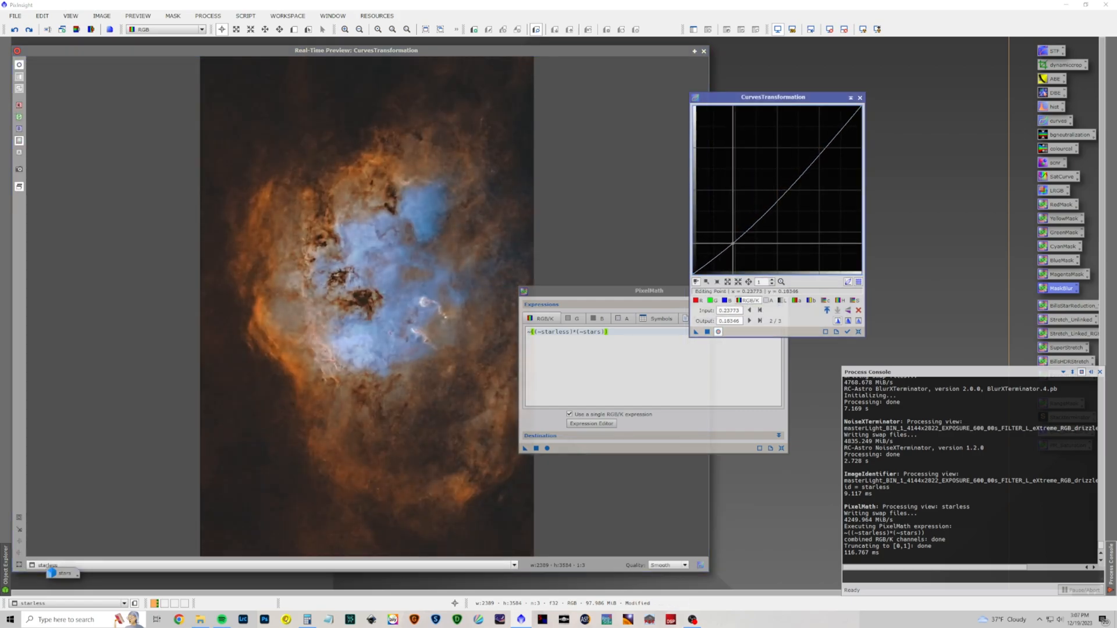
pyautogui.click(815, 160)
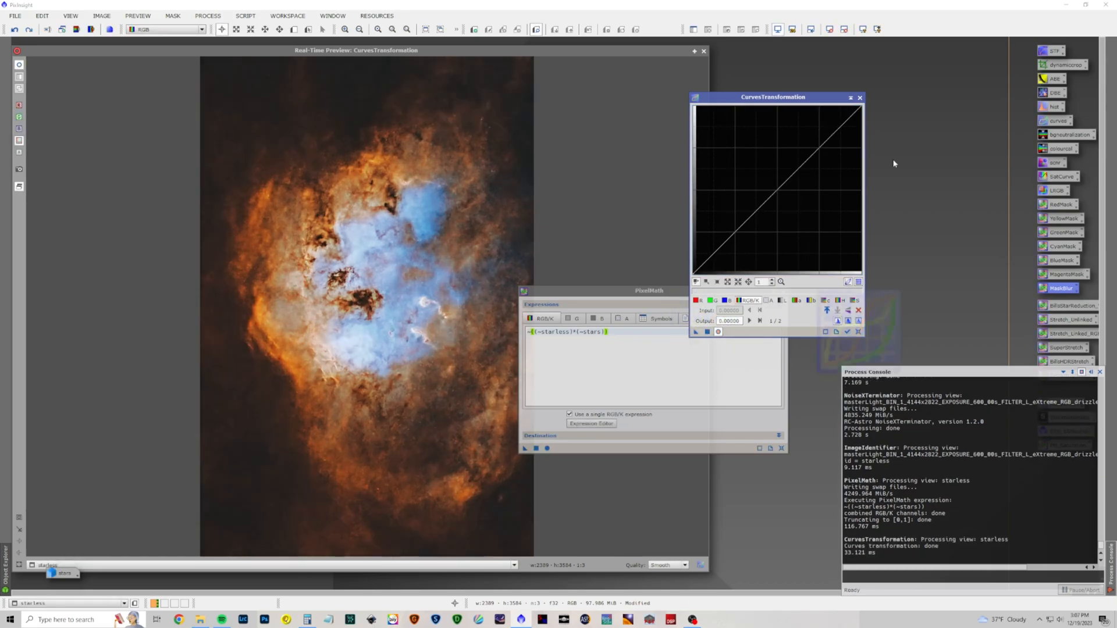
pyautogui.click(859, 97)
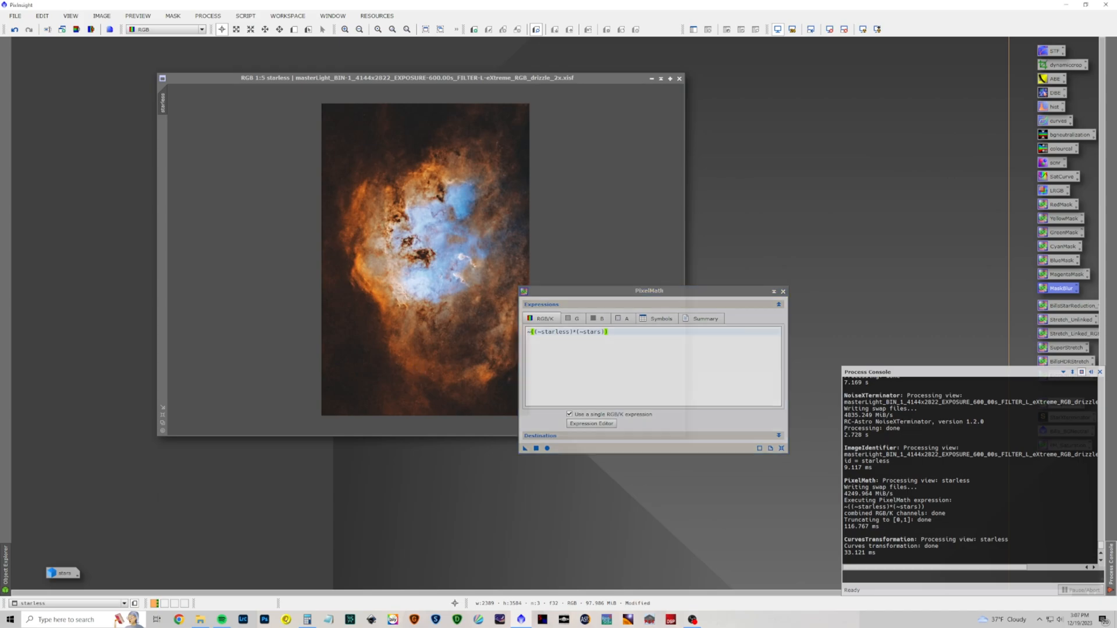
# Step: Re-run the PixelMath star blend on the curves-adjusted image and close PixelMath
pyautogui.click(524, 448)
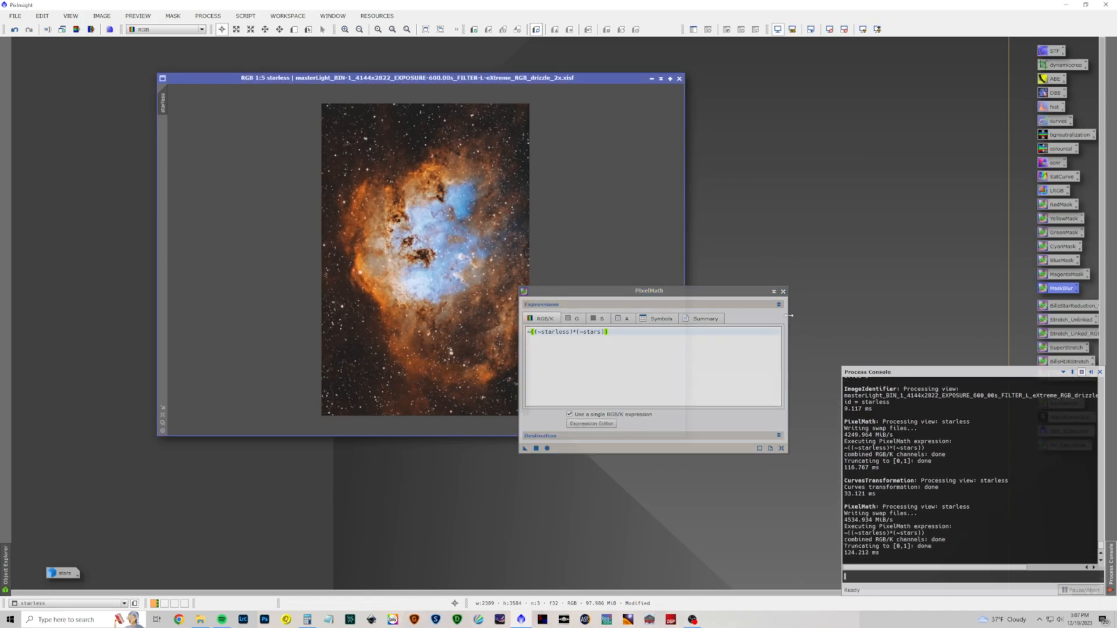
pyautogui.click(782, 291)
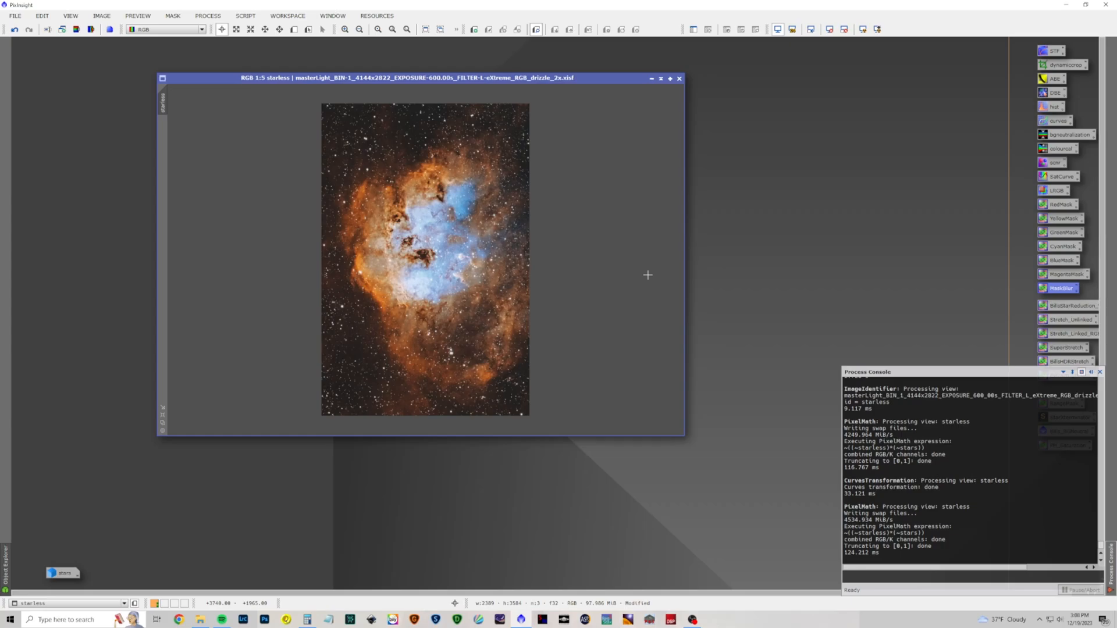
pyautogui.moveTo(412, 229)
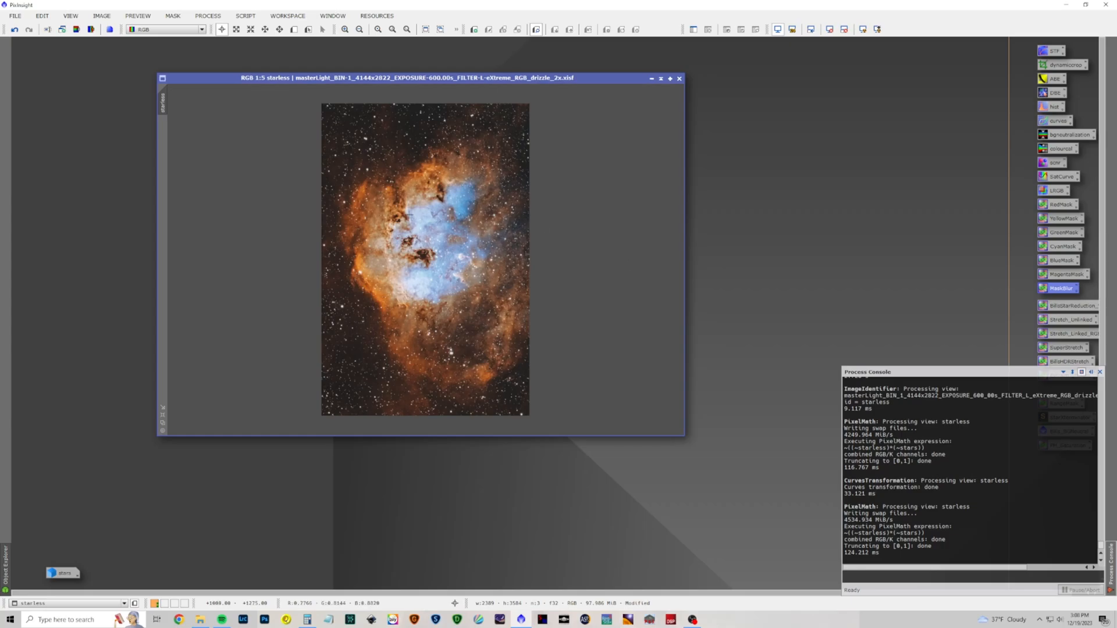
# Step: Crop the nebula to 2080×3120 pixels with DynamicCrop, trimming the ragged edges
pyautogui.click(207, 17)
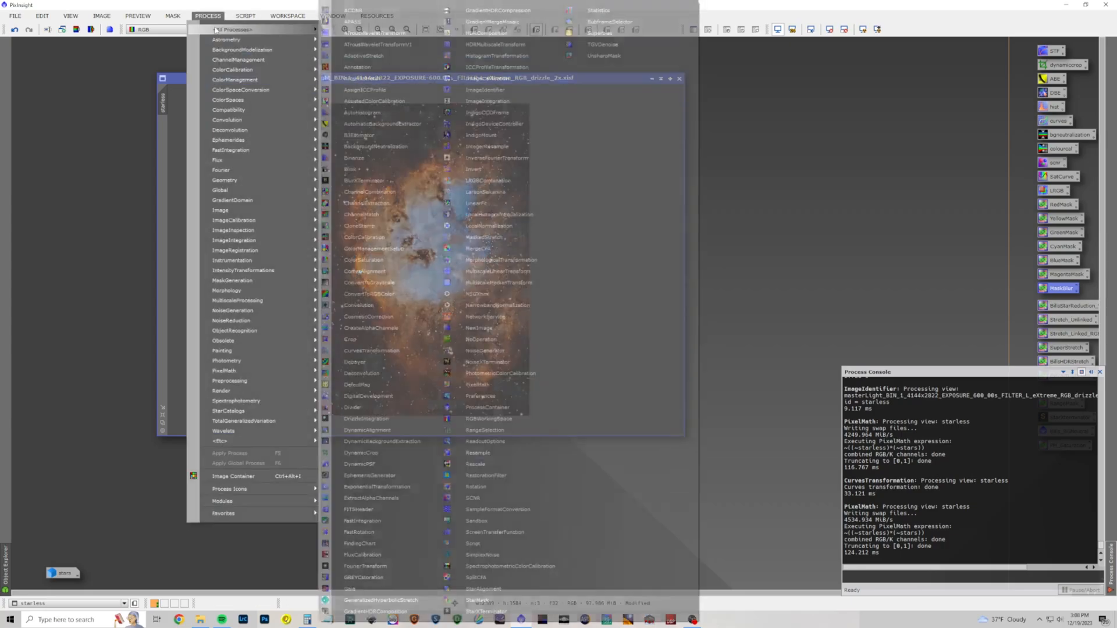
pyautogui.moveTo(387, 373)
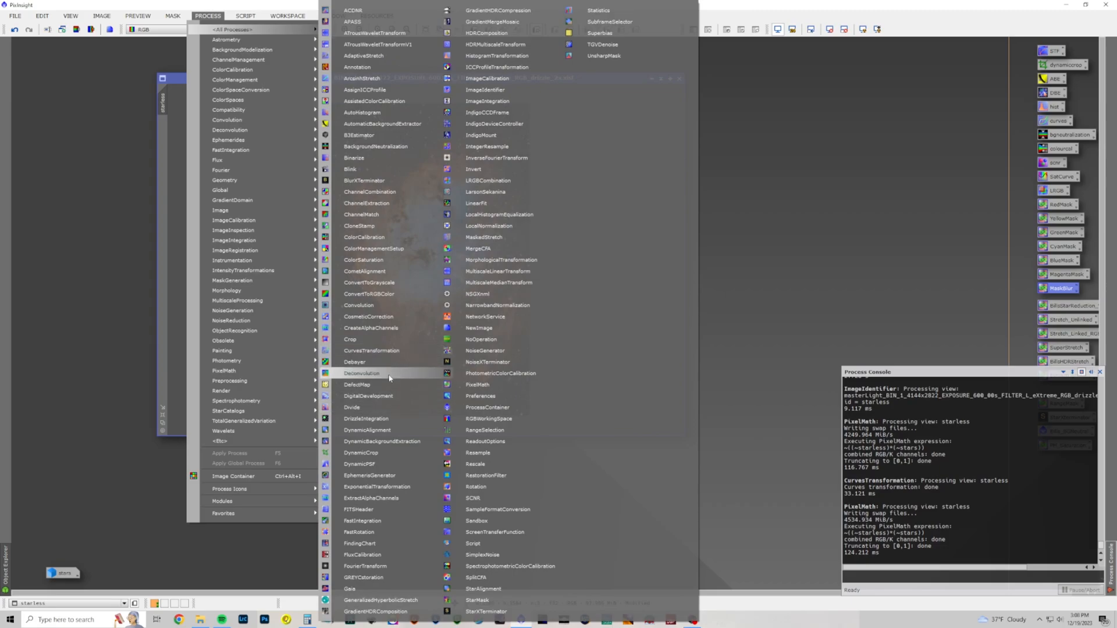
pyautogui.moveTo(393, 453)
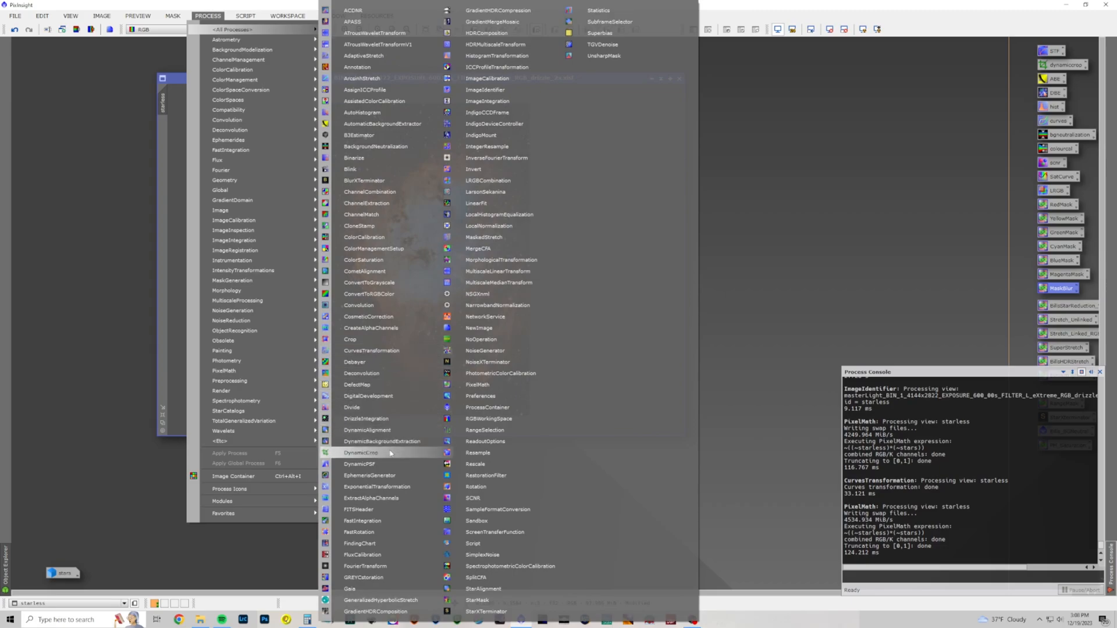
pyautogui.click(360, 452)
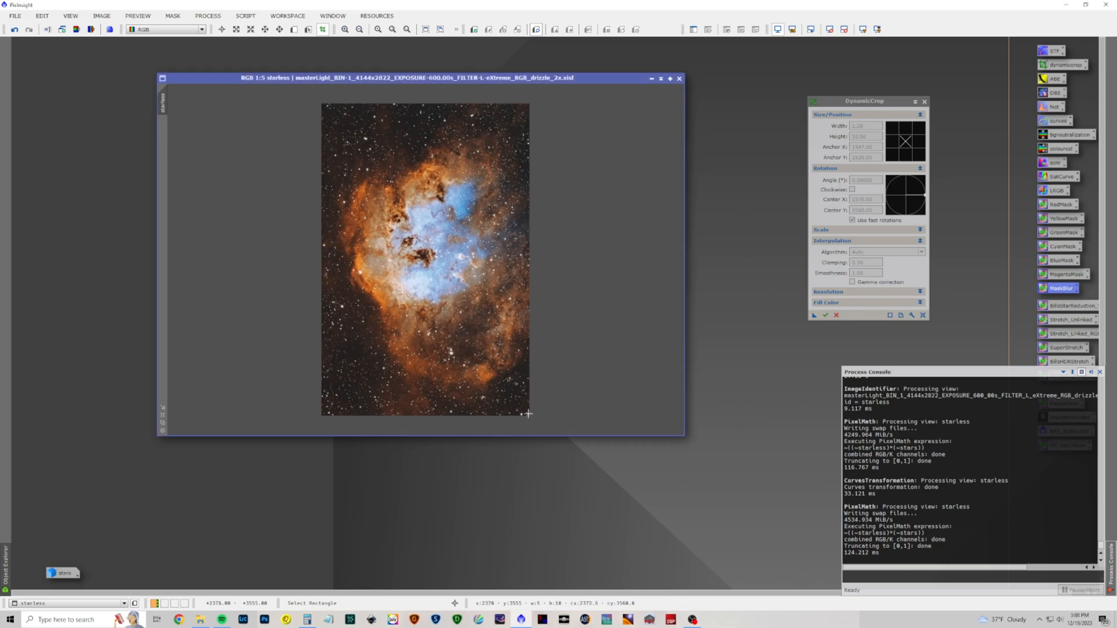
pyautogui.moveTo(356, 142); pyautogui.dragTo(528, 416)
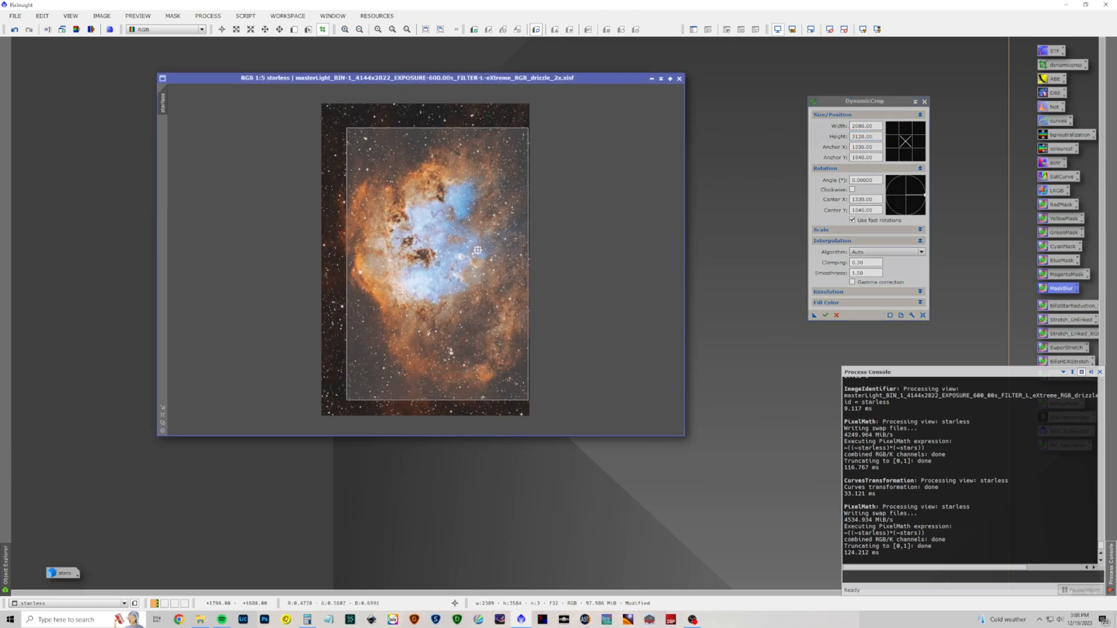
pyautogui.click(826, 316)
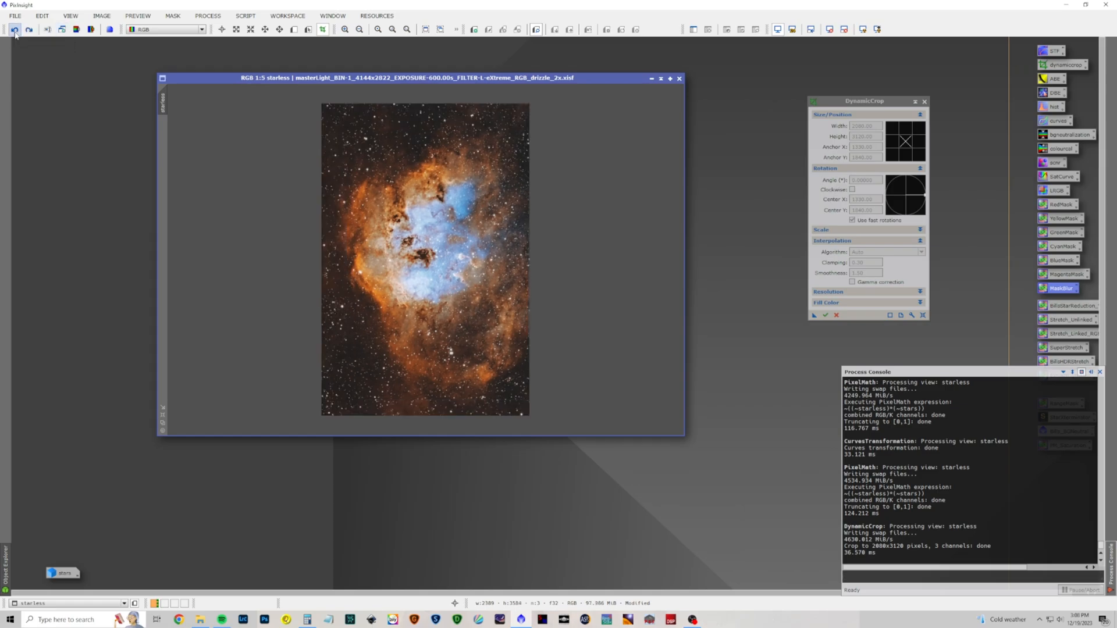
pyautogui.moveTo(341, 109)
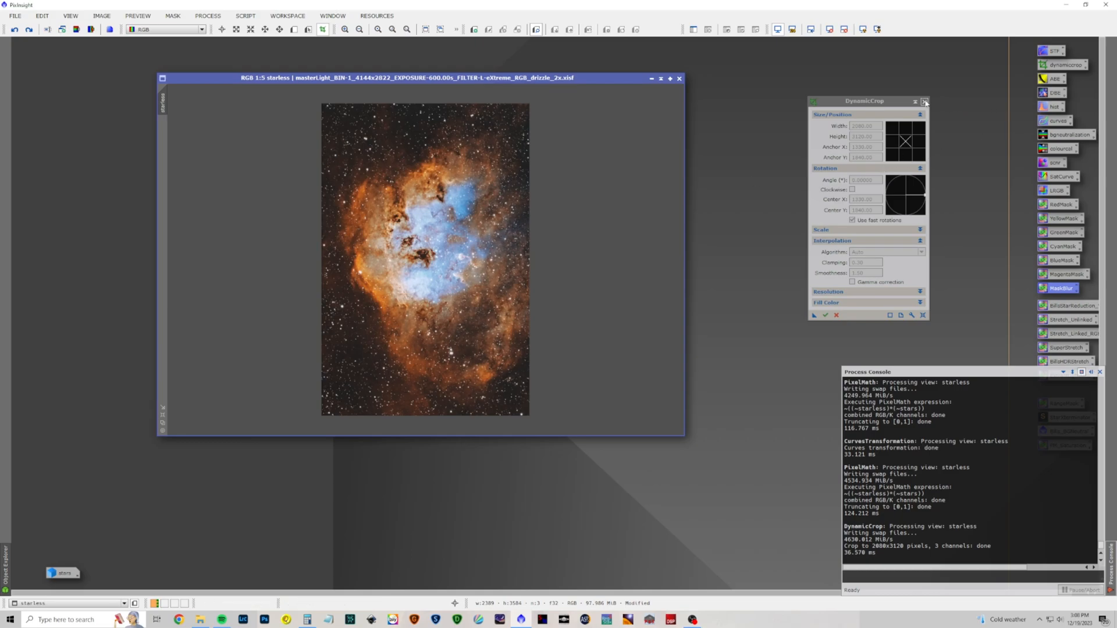
pyautogui.moveTo(925, 101)
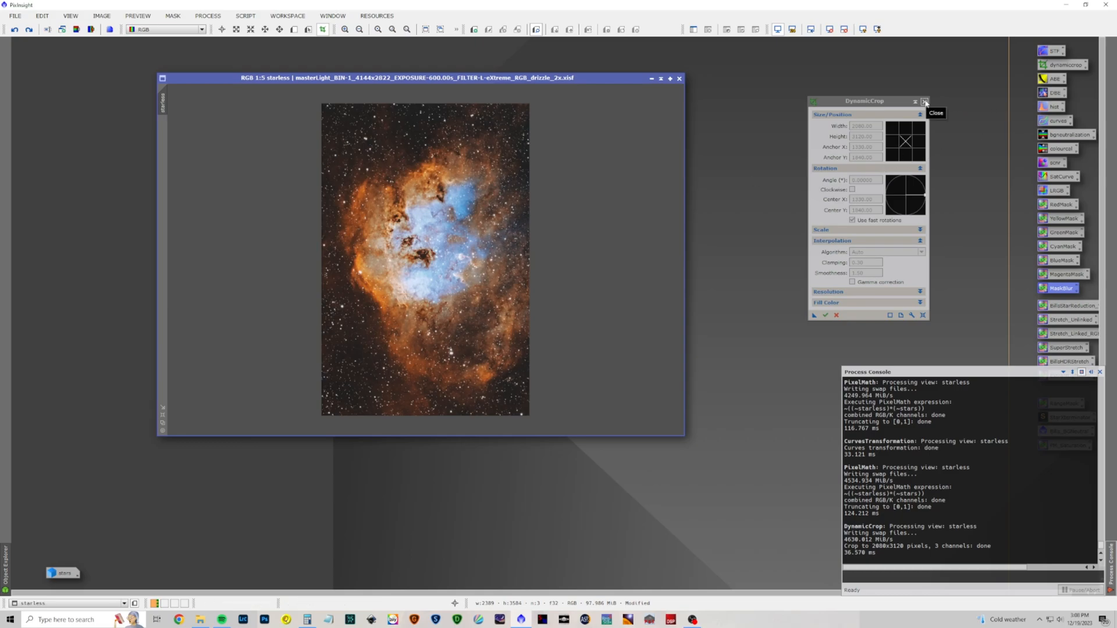
pyautogui.moveTo(617, 139)
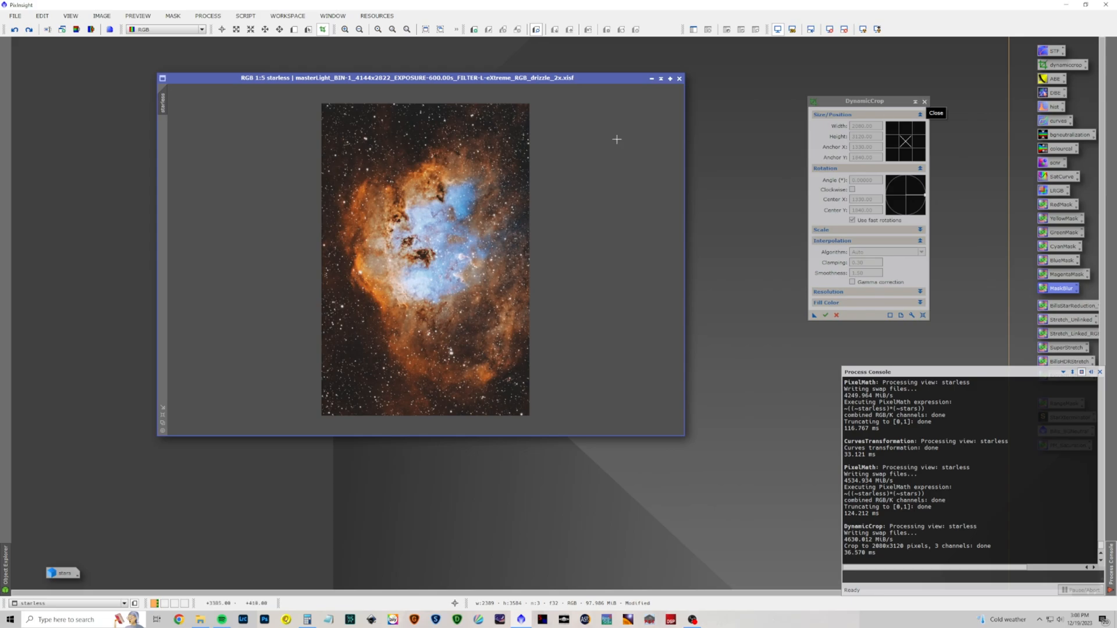
pyautogui.moveTo(446, 182)
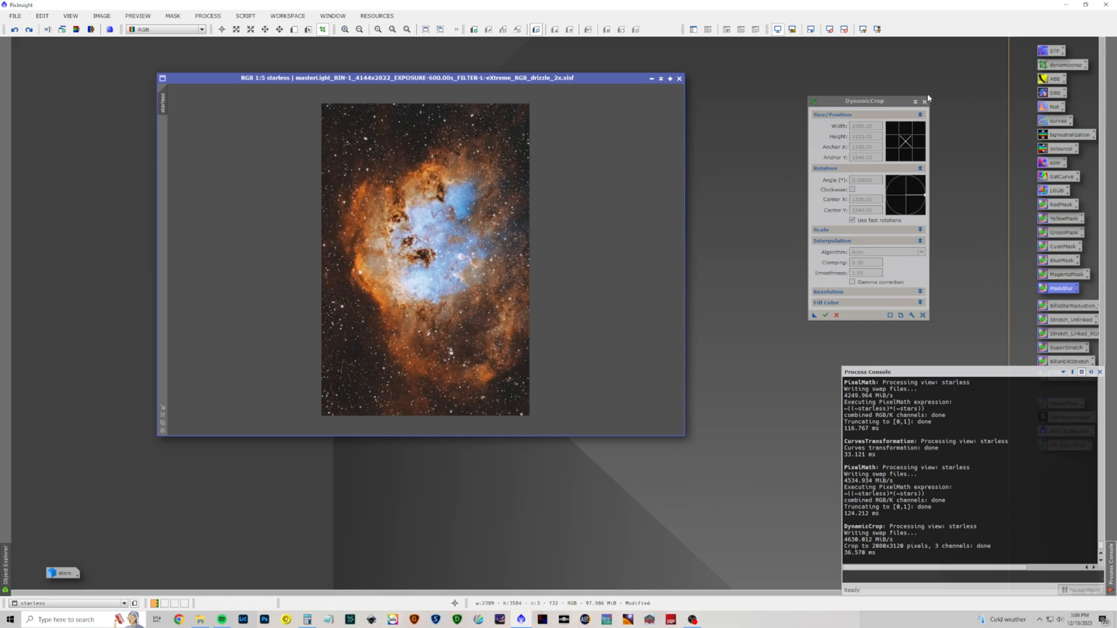
# Step: Close DynamicCrop to show the final cropped, star-filled Tadpole
pyautogui.click(922, 100)
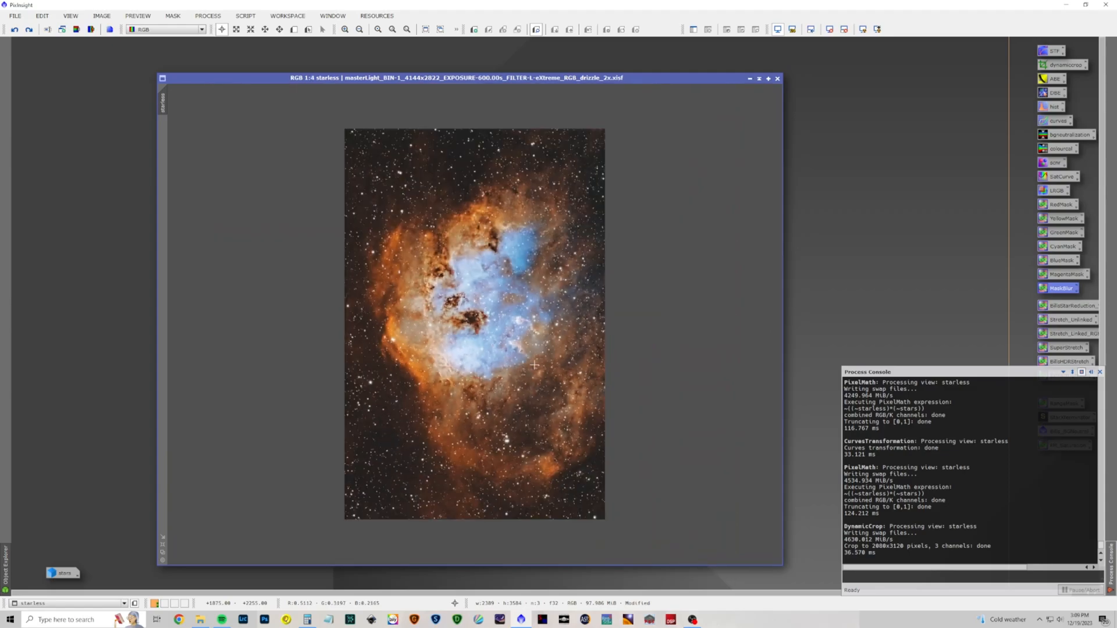
pyautogui.moveTo(521, 331)
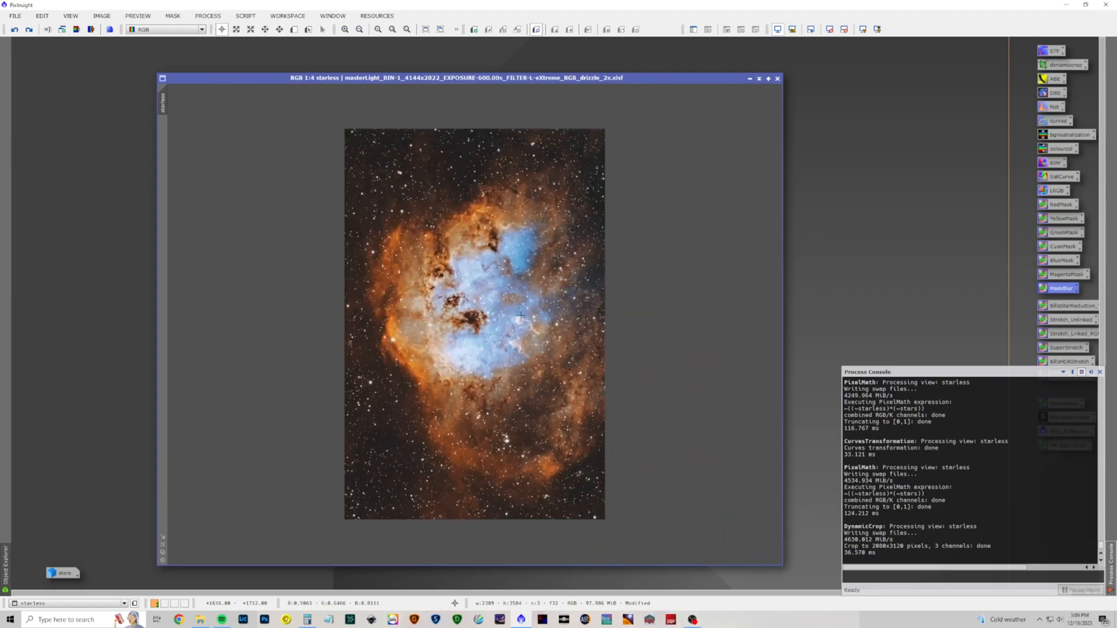